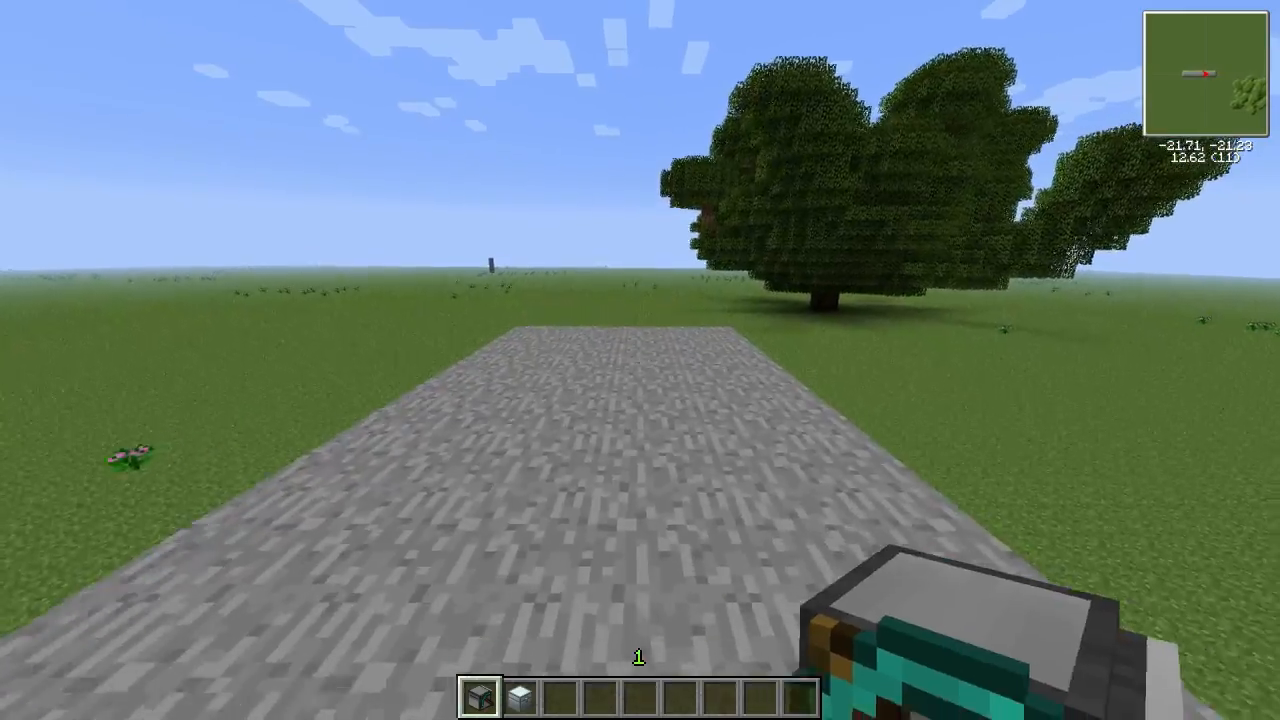
mouse_move(640, 360)
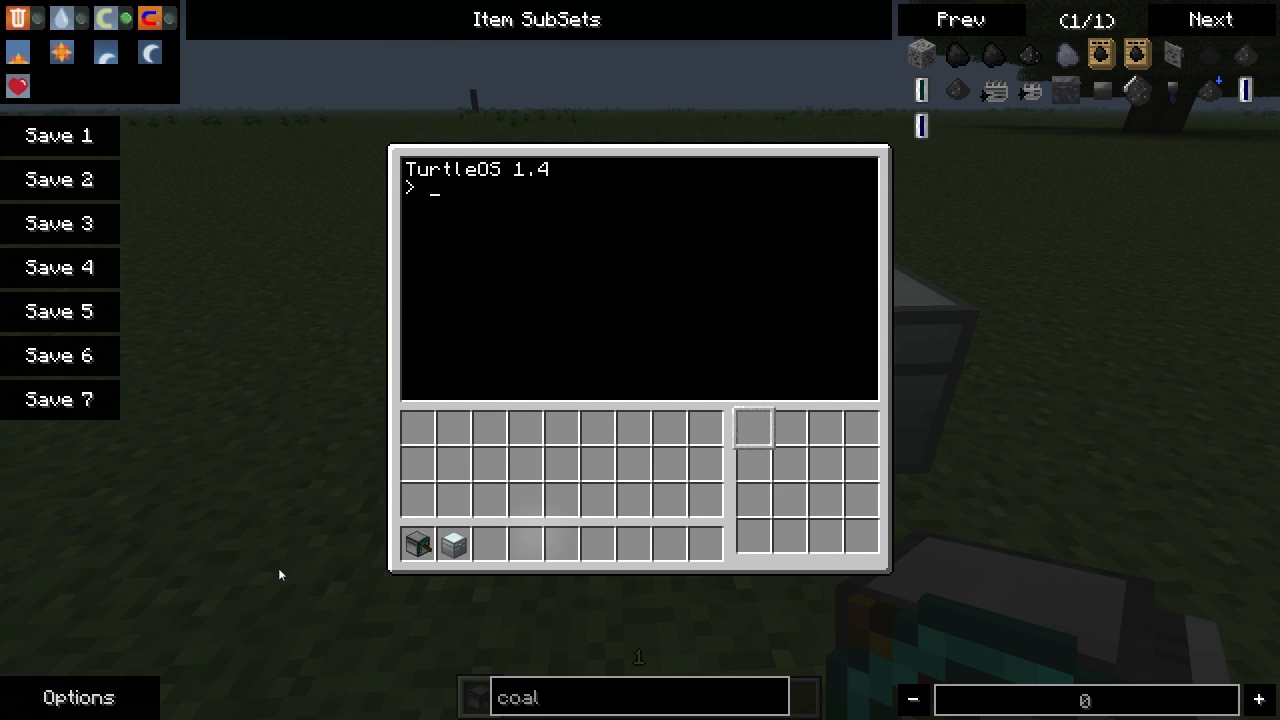
Step: Label the turtle 'Turtlenator' with the label set command
type("label")
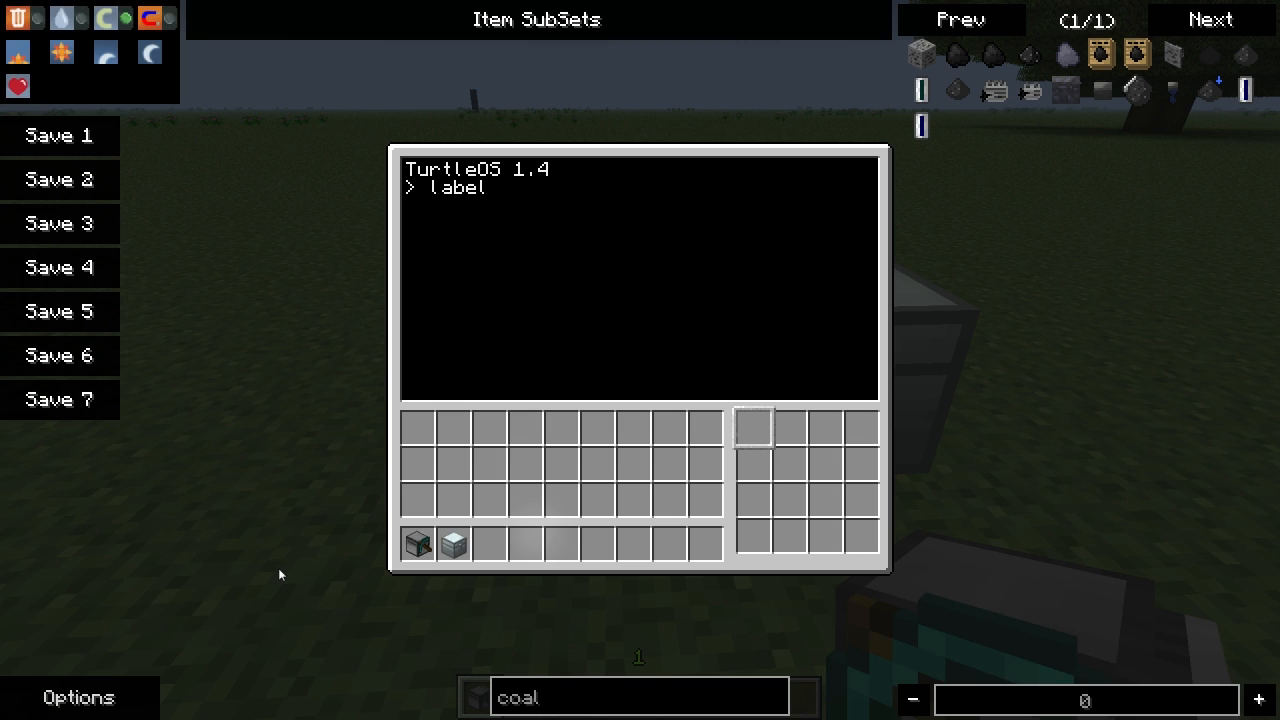
type("set")
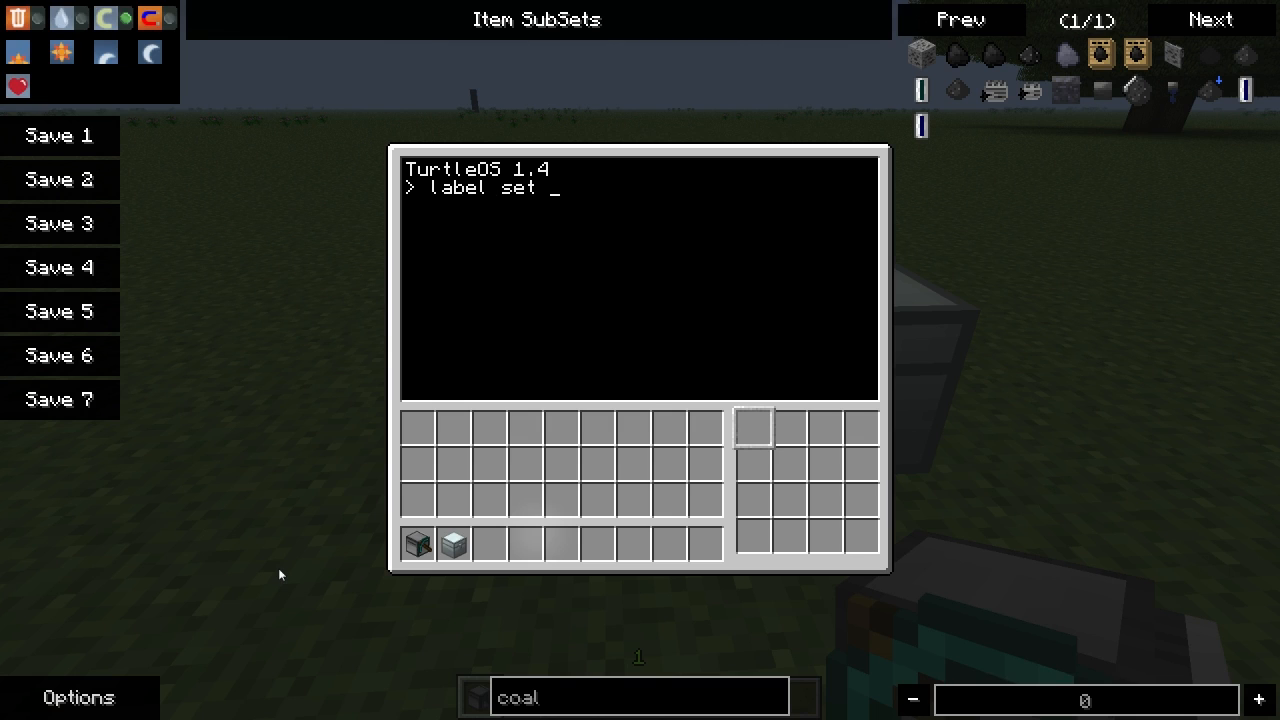
type("Tur")
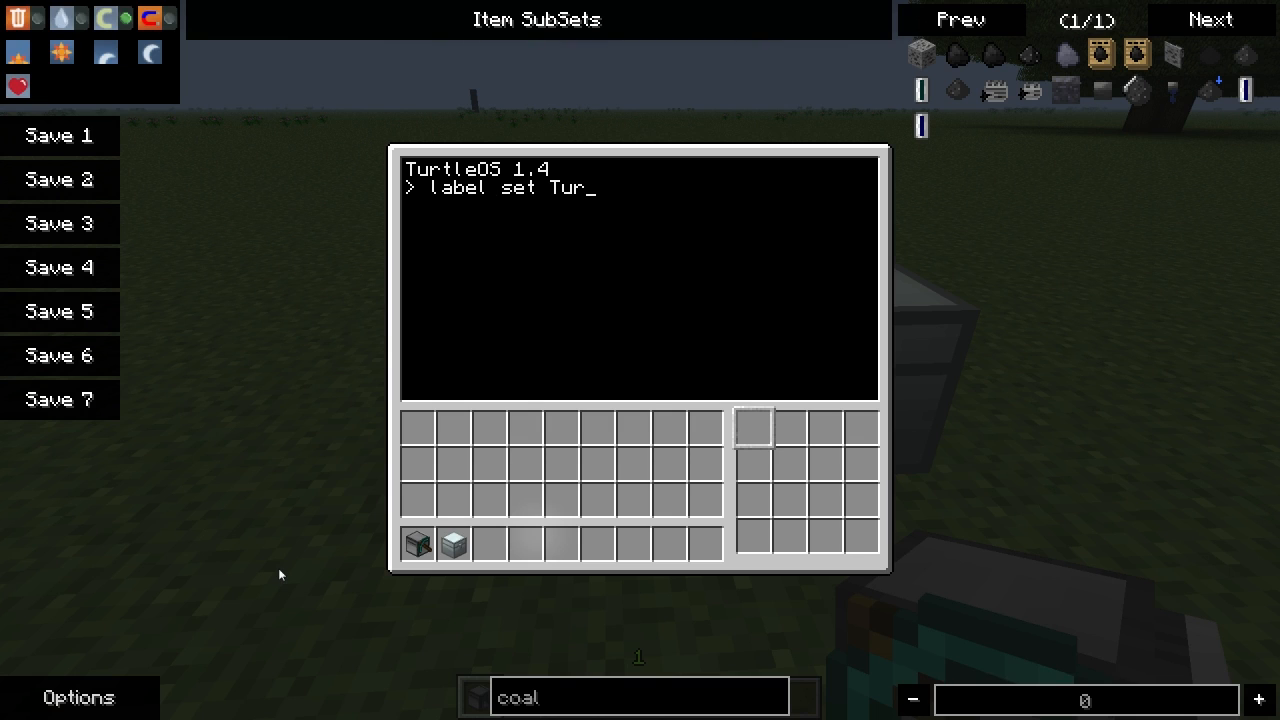
type("tlenato")
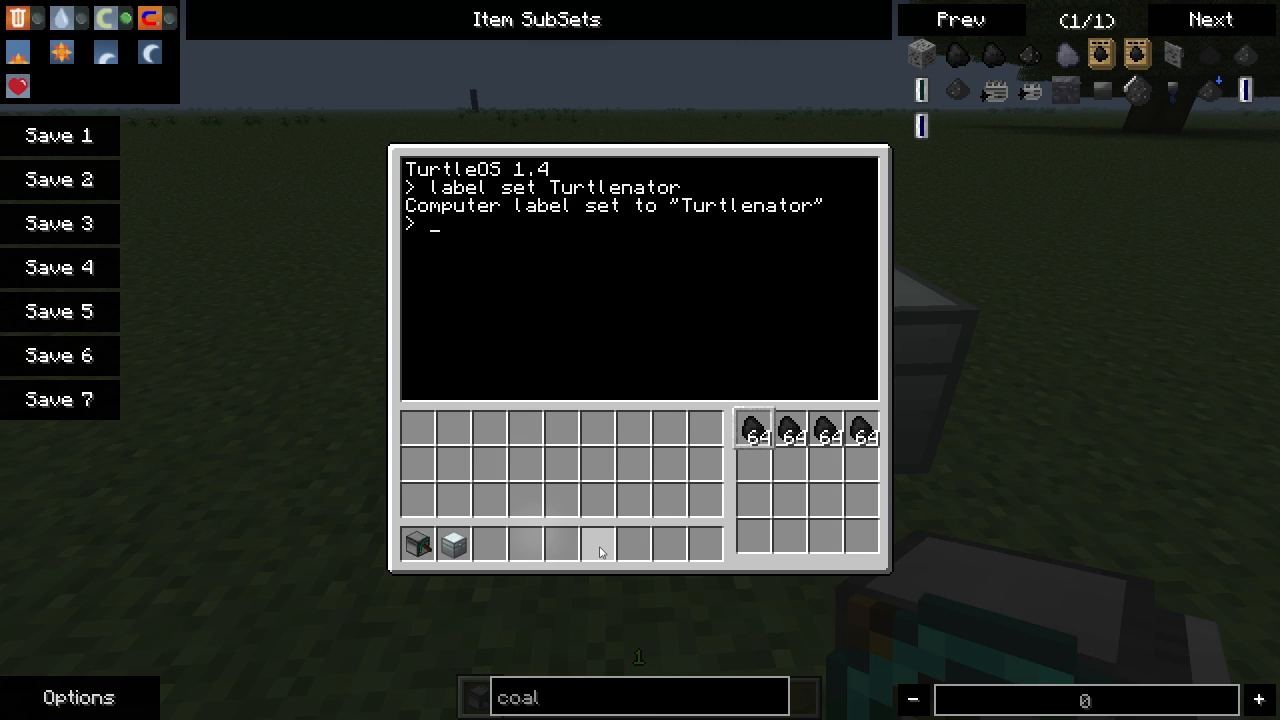
Step: Refuel the turtle, then refuel all to burn every coal stack and recheck the fuel level (20480)
type("refuel")
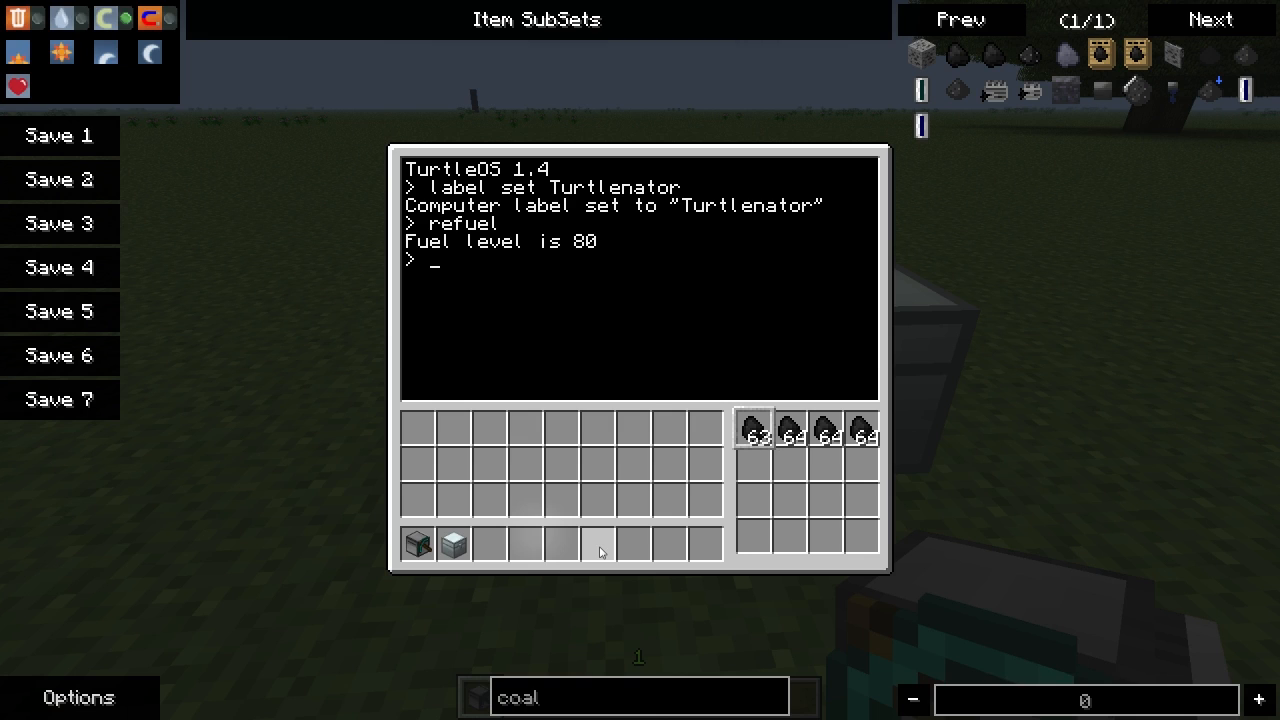
type("refu")
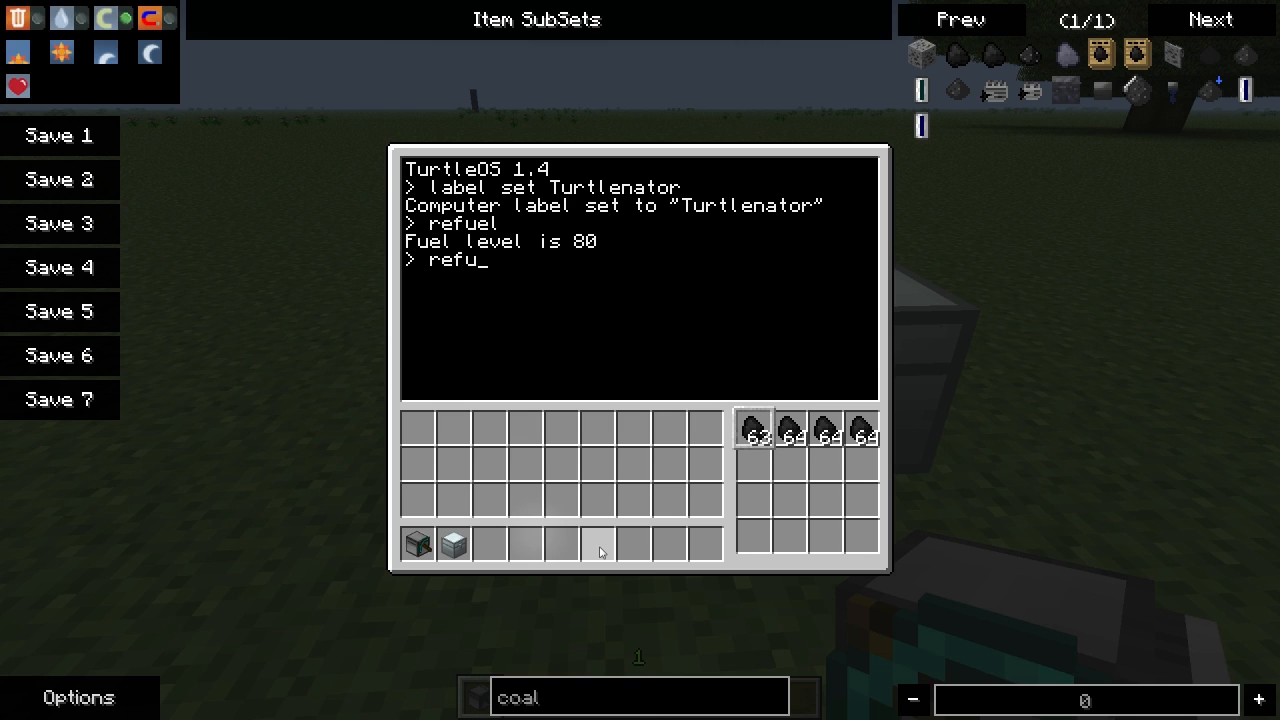
type("all")
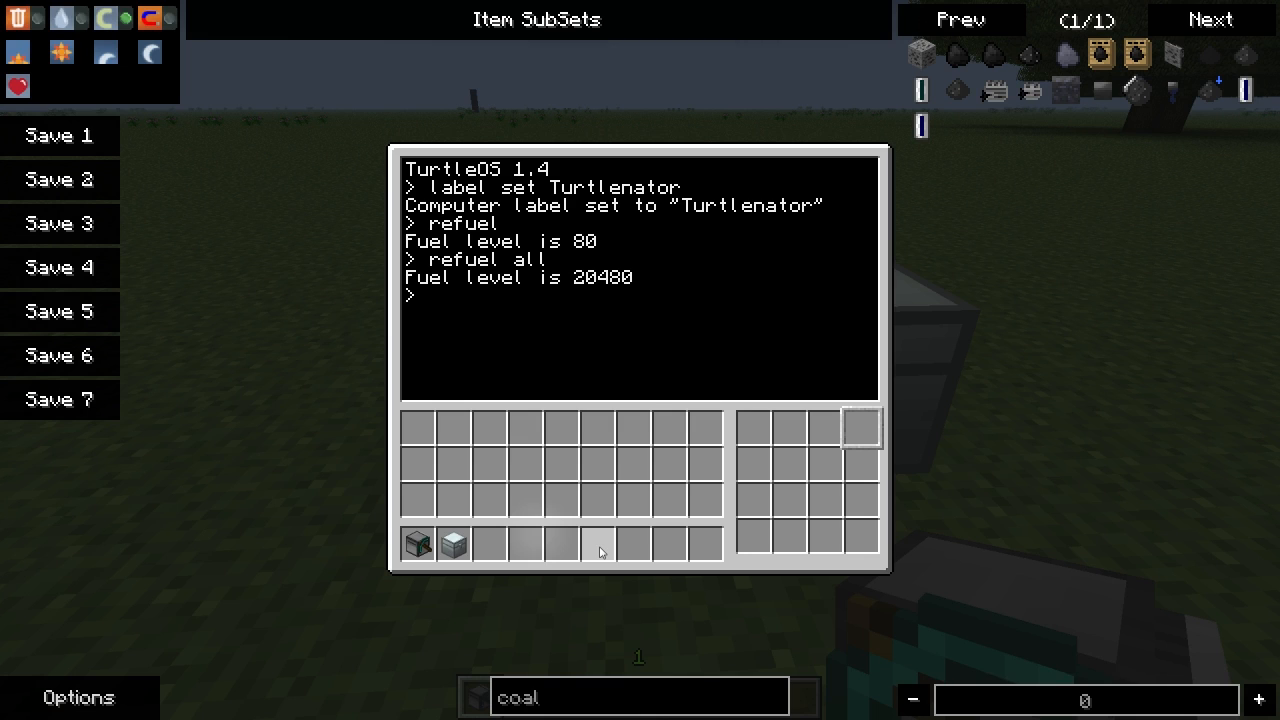
type("refue")
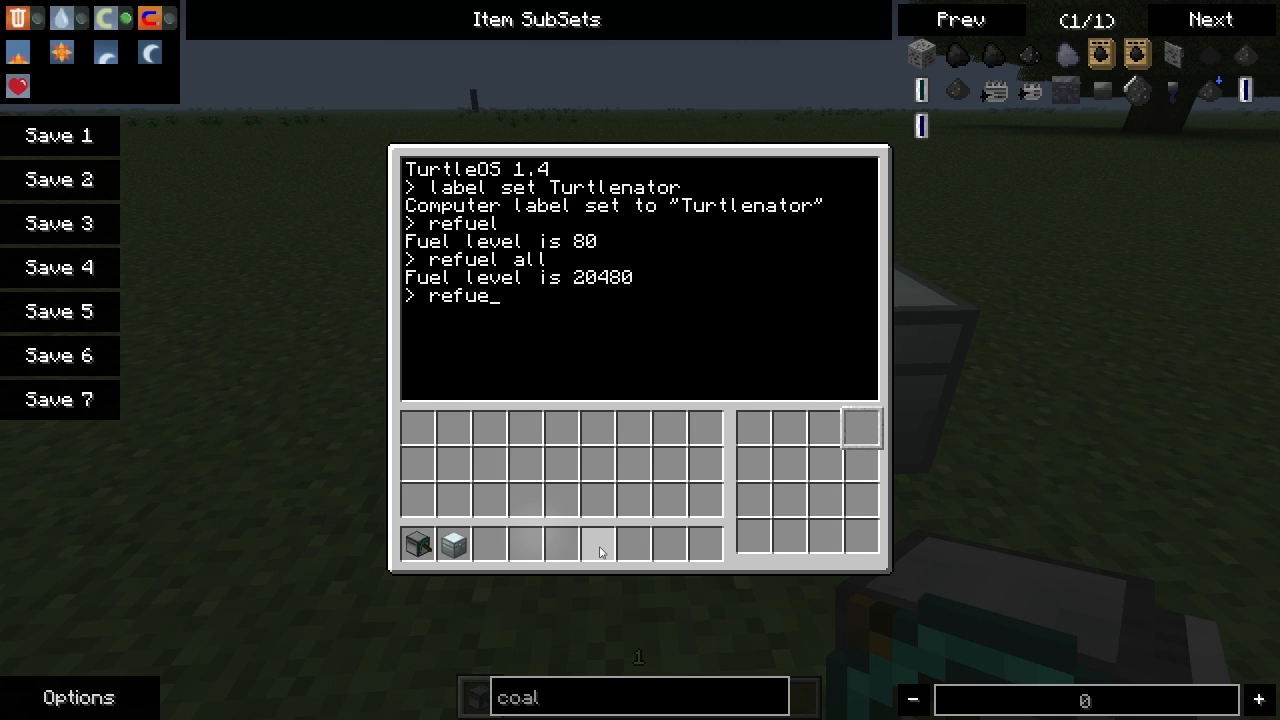
key("Enter")
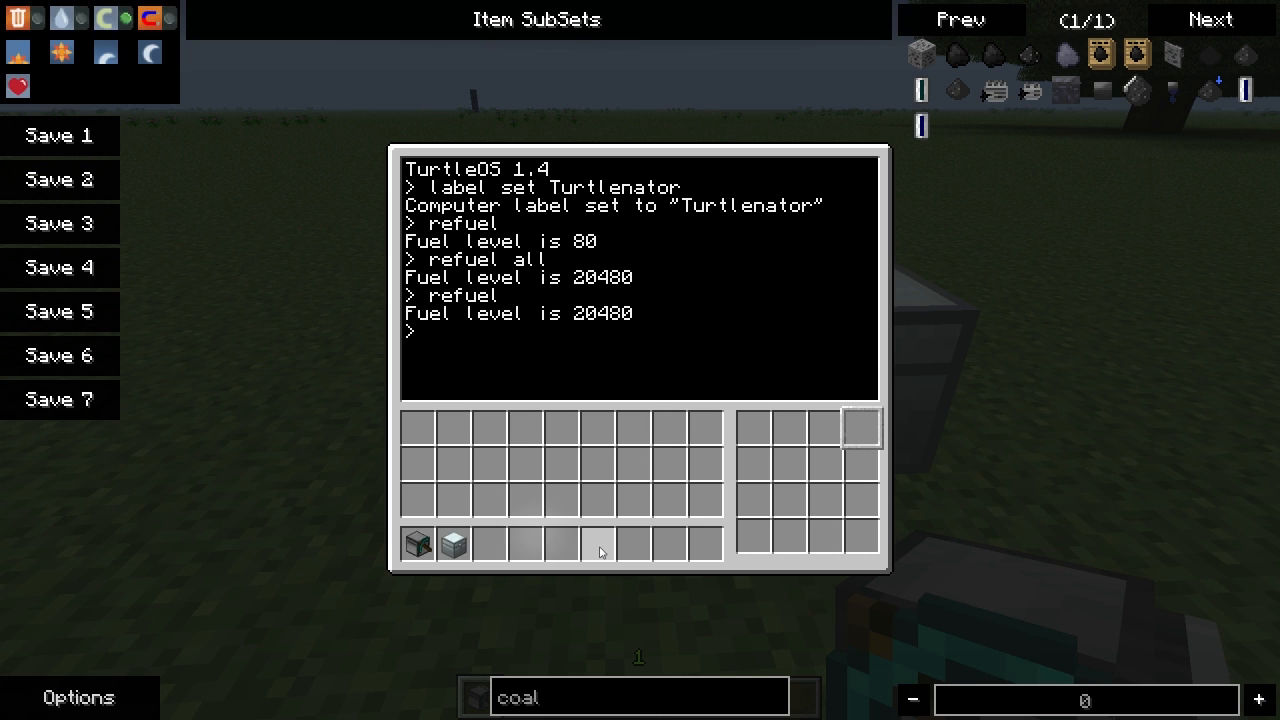
Step: Enter 'excavate' at the turtle prompt
type("ex")
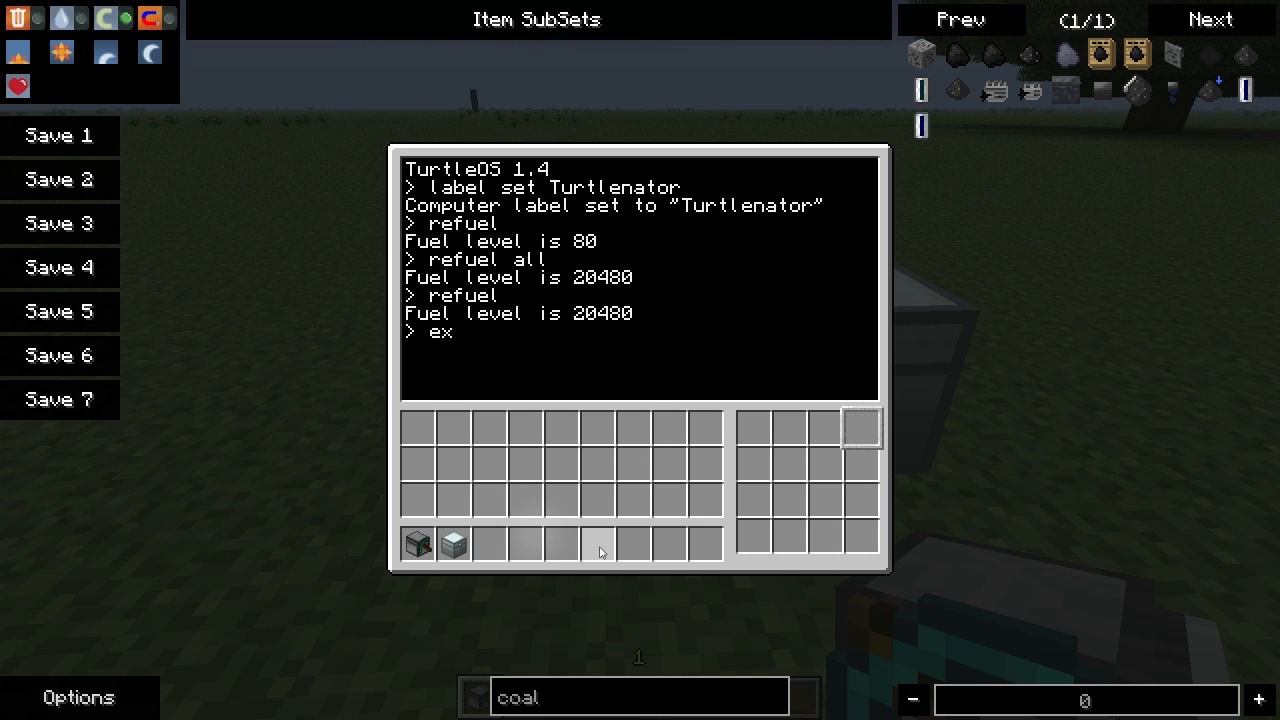
type("ca")
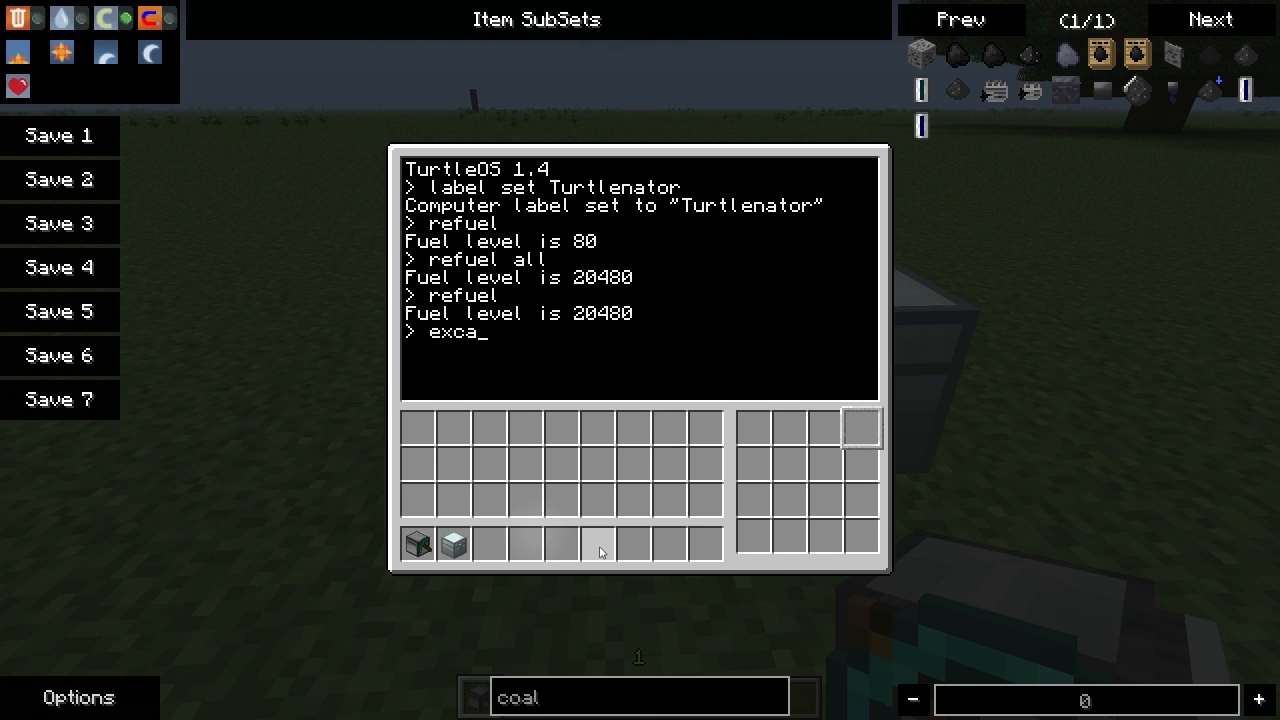
type("vate")
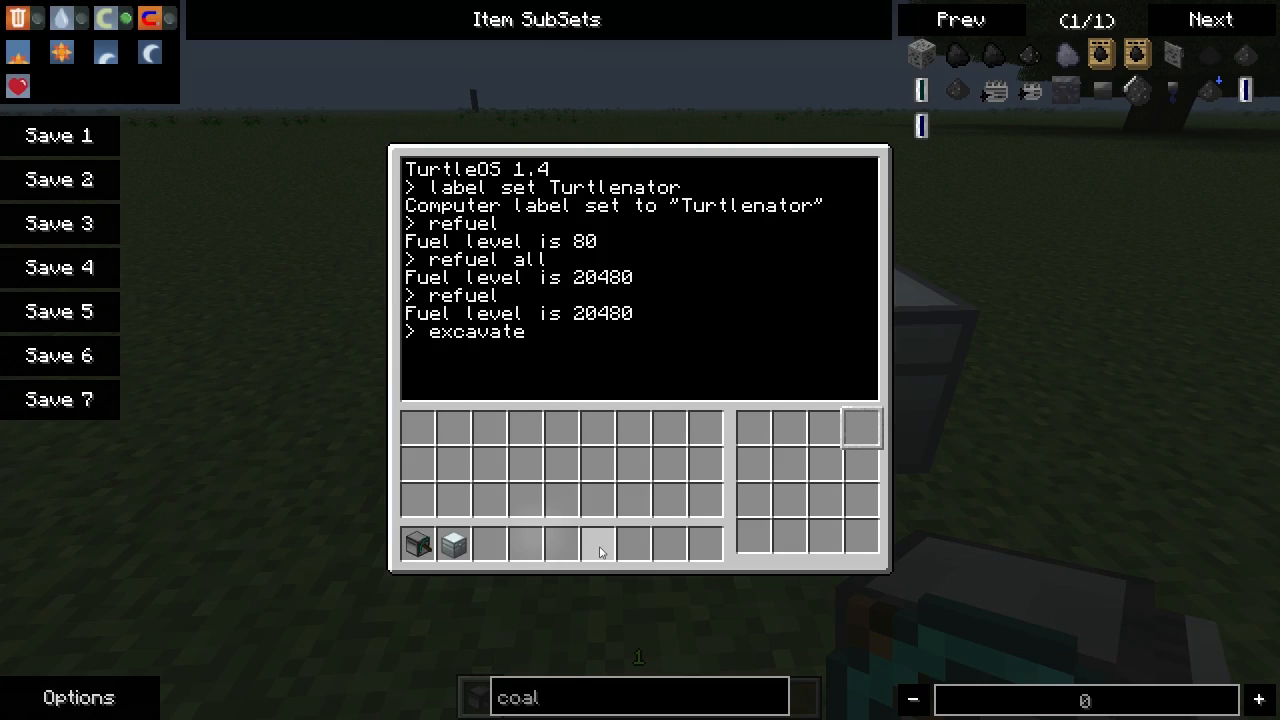
Step: Run excavate and leave the turtle's terminal back to the world
key("Escape")
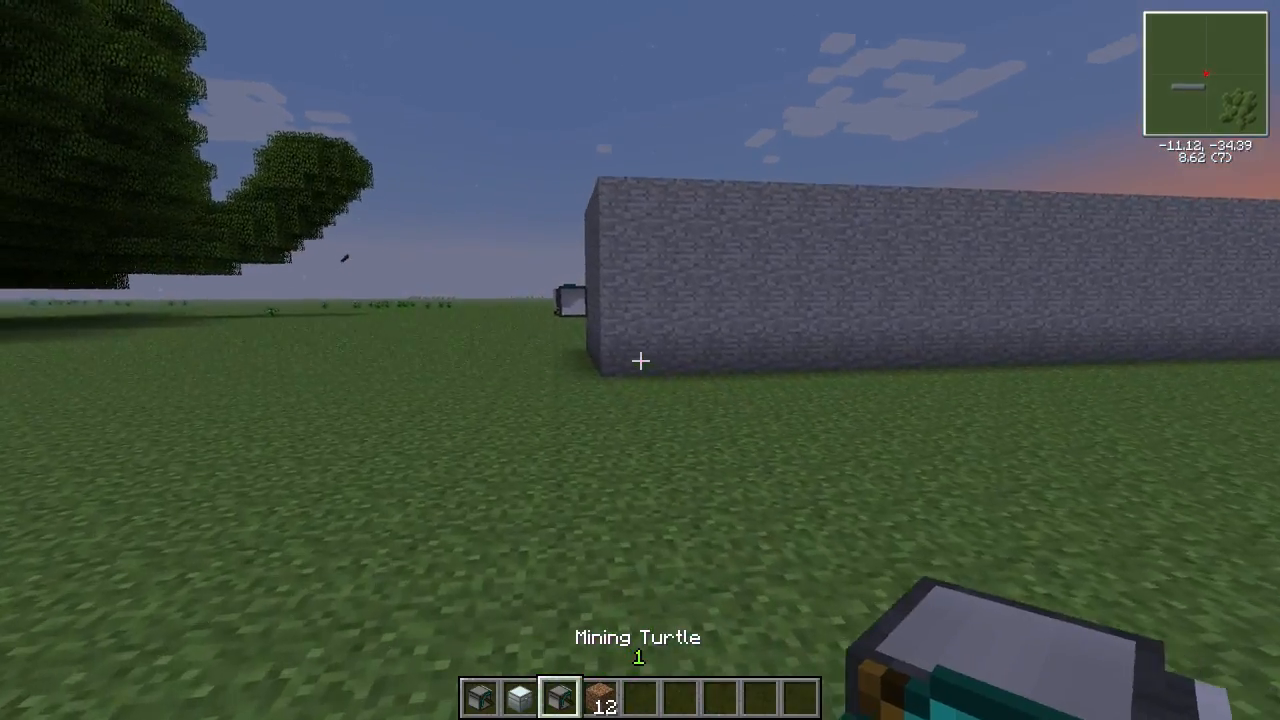
Step: Check the creative item inventory and close it again before placing the fresh turtle
key("e")
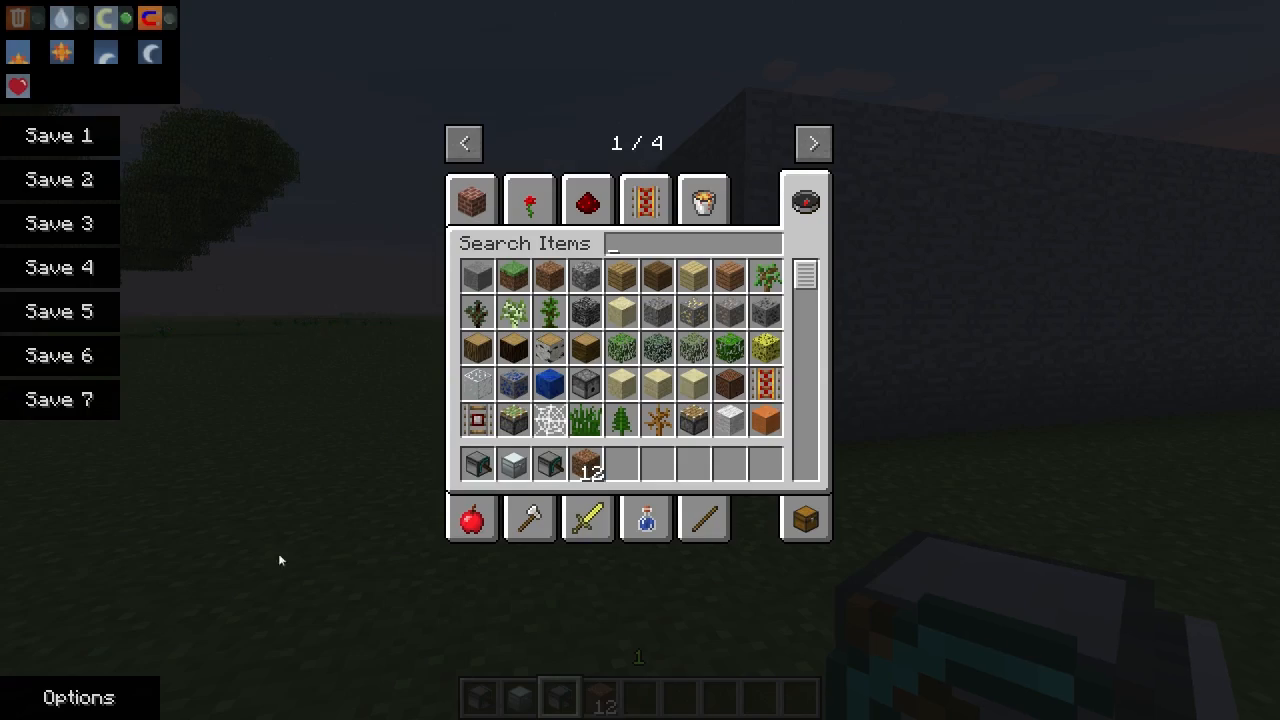
key("Escape")
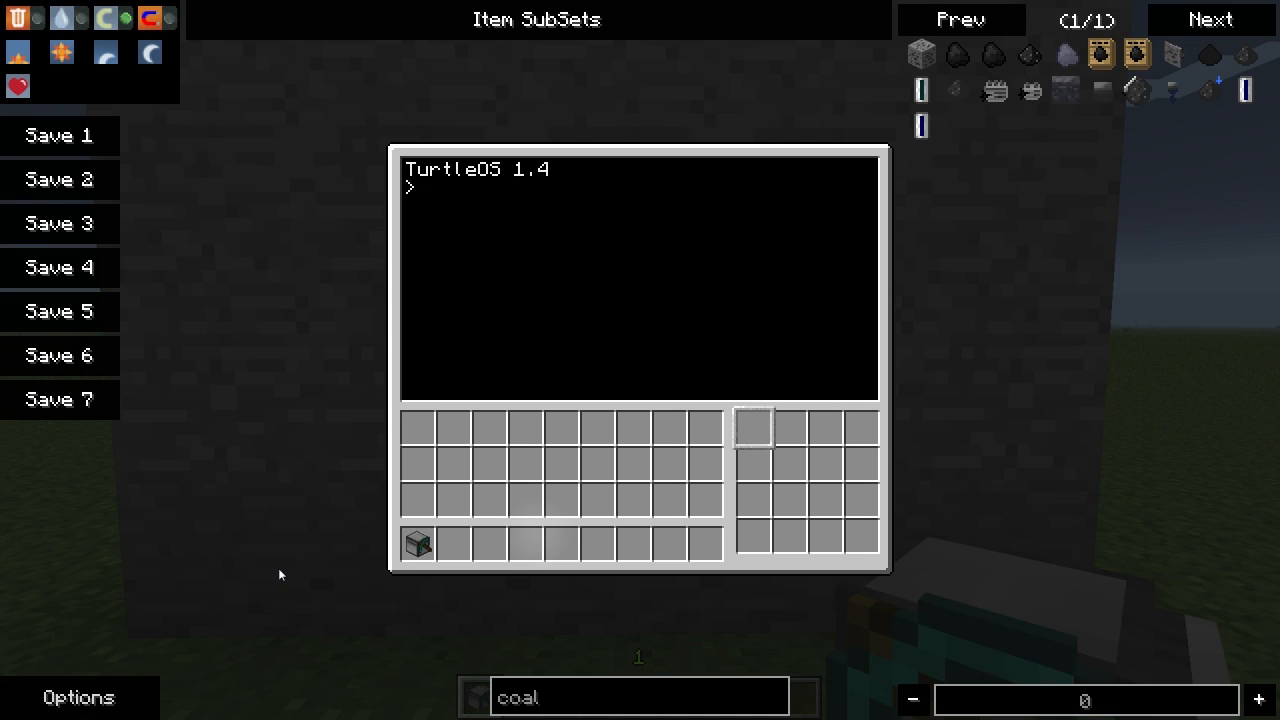
Step: Start a new program named 'branch' in the turtle's editor with edit branch
type("edit")
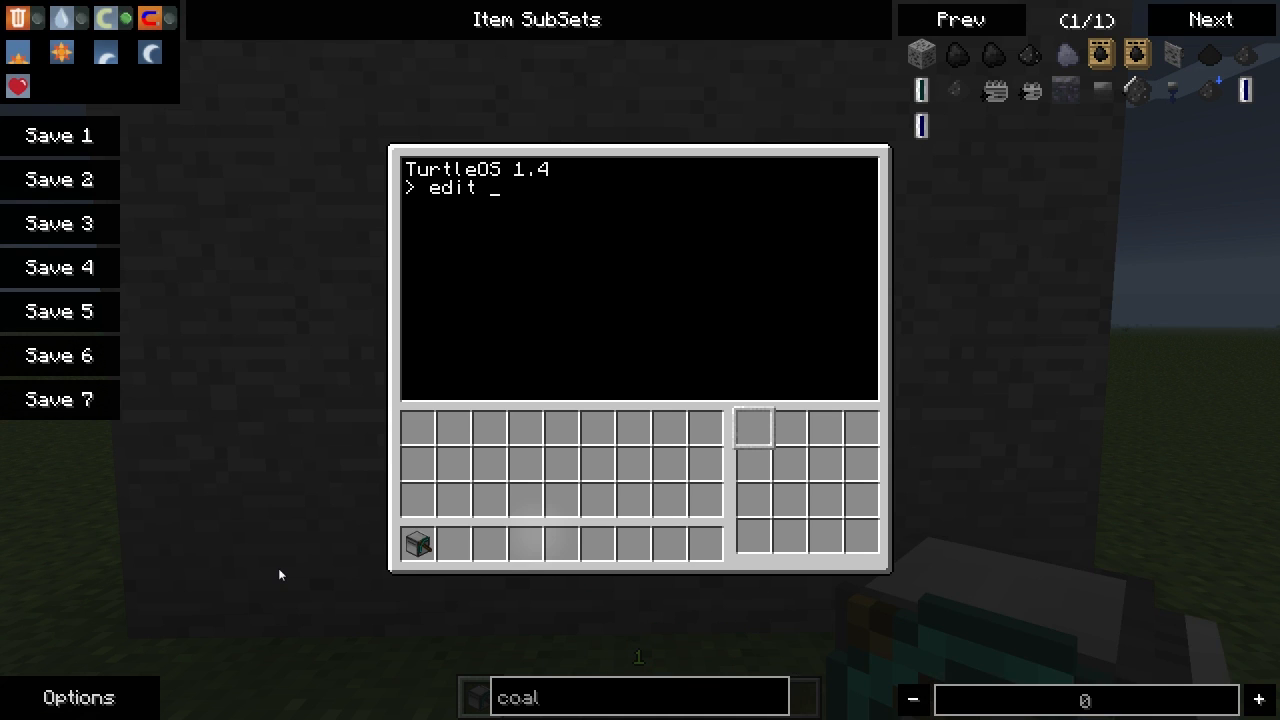
type("branch")
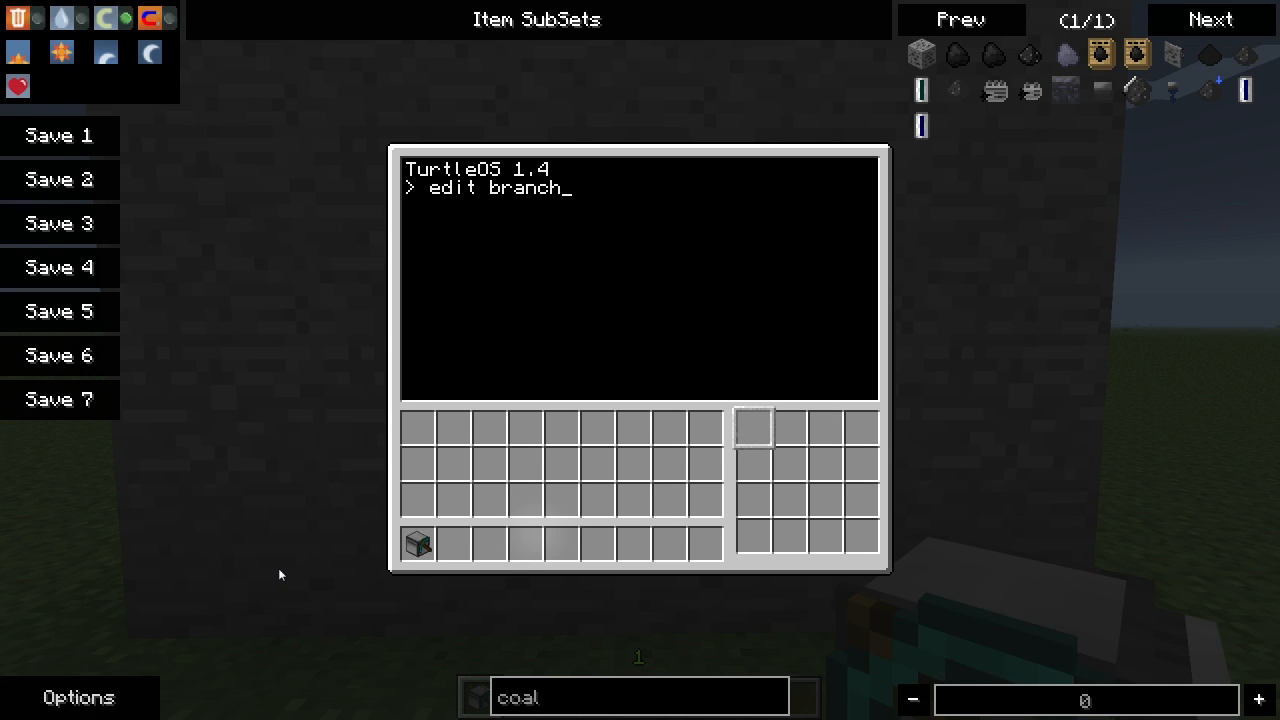
key("enter")
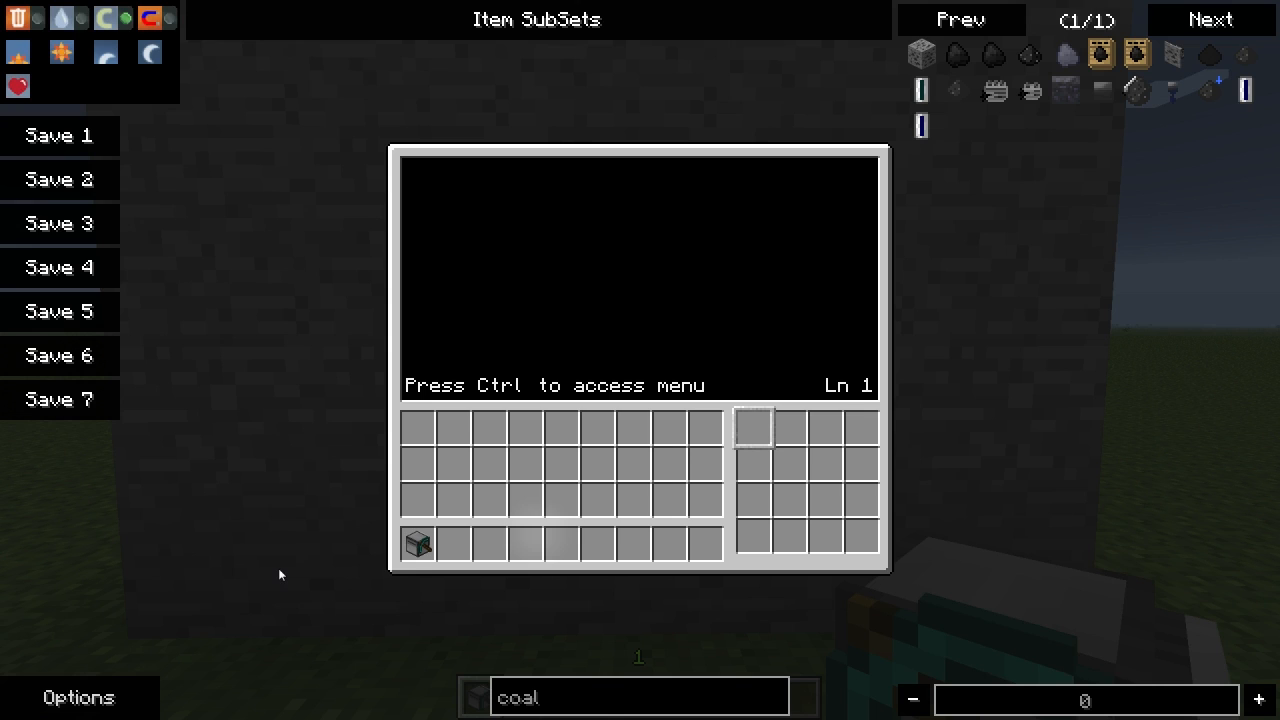
Step: Declare an empty function digIt() at the top of the branch program
type("function")
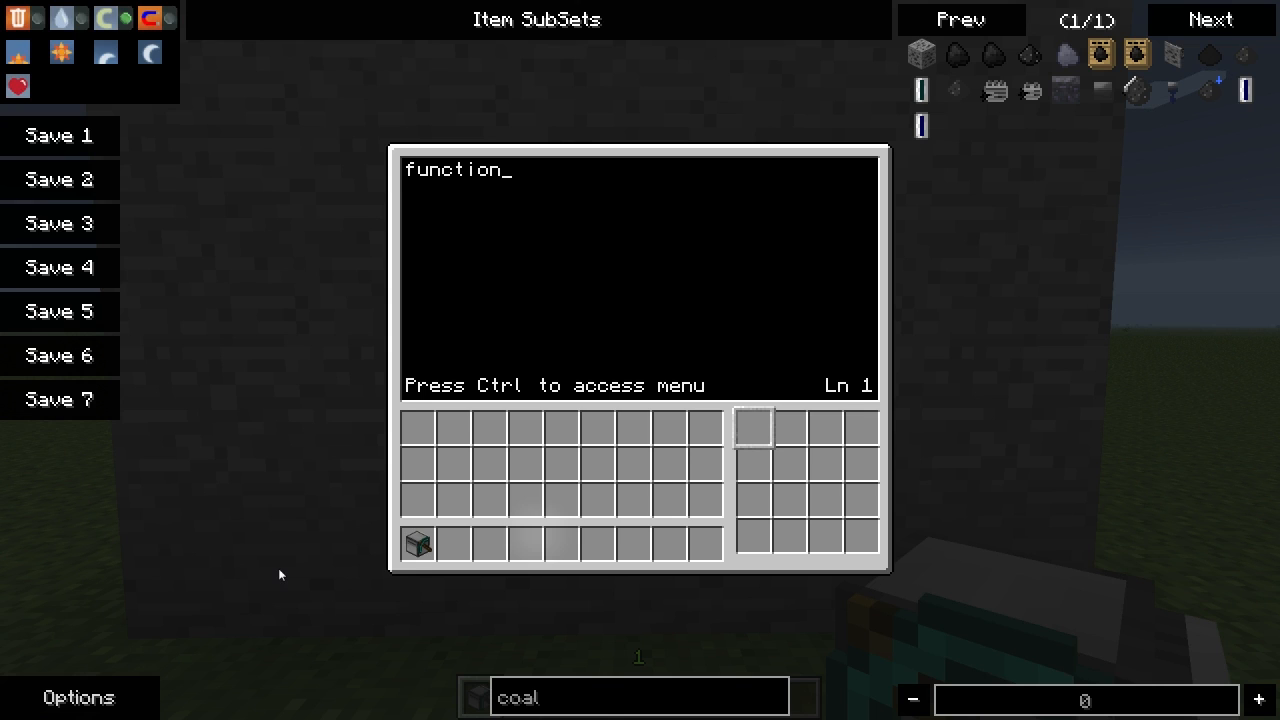
type("digIt")
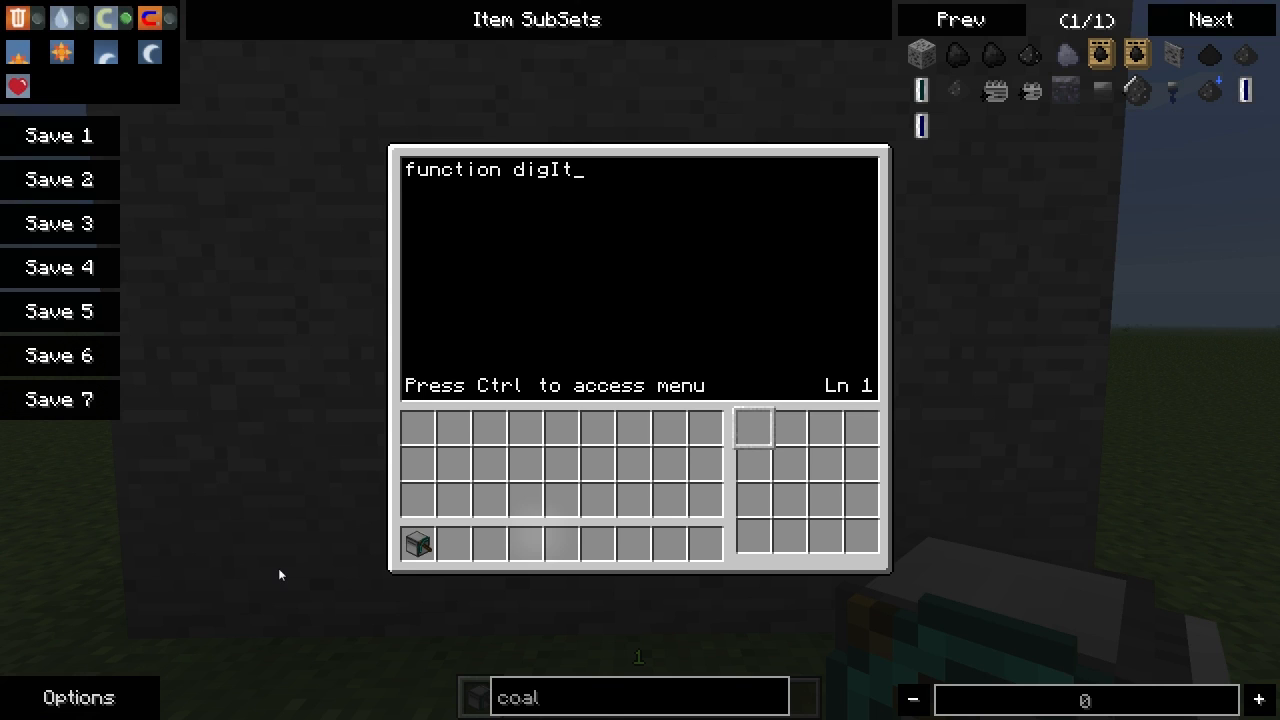
type("()")
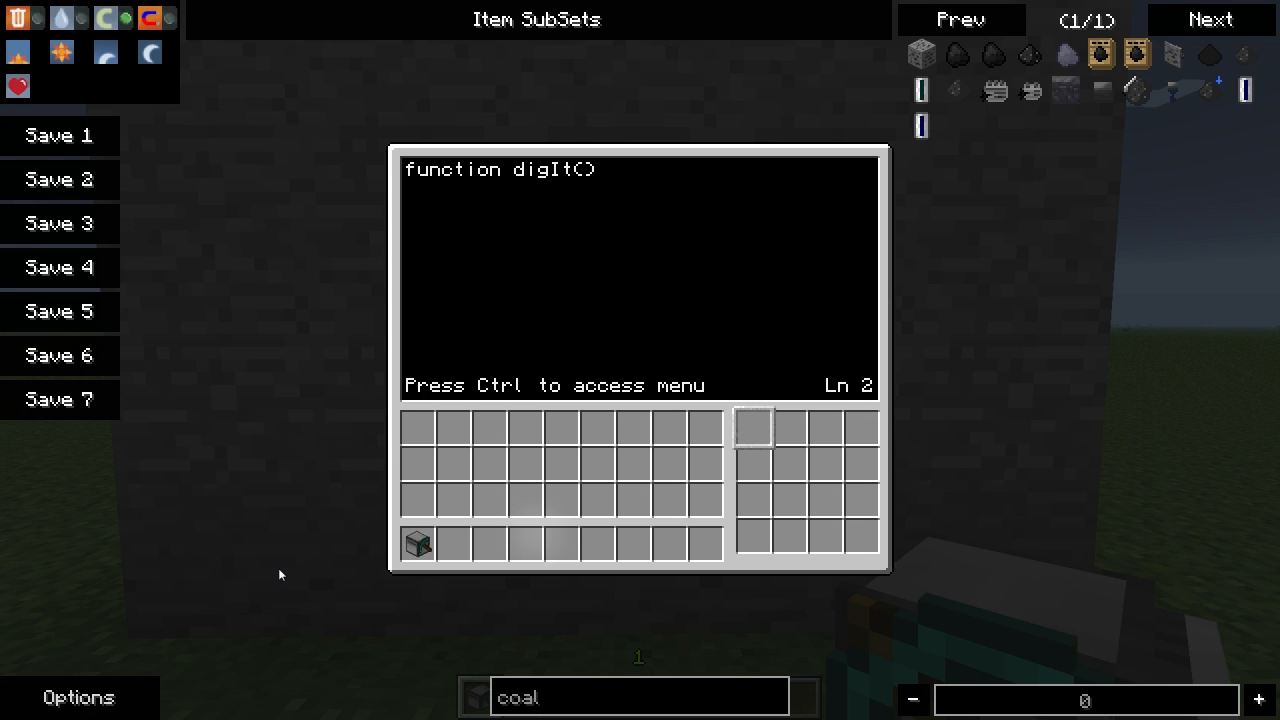
type("-")
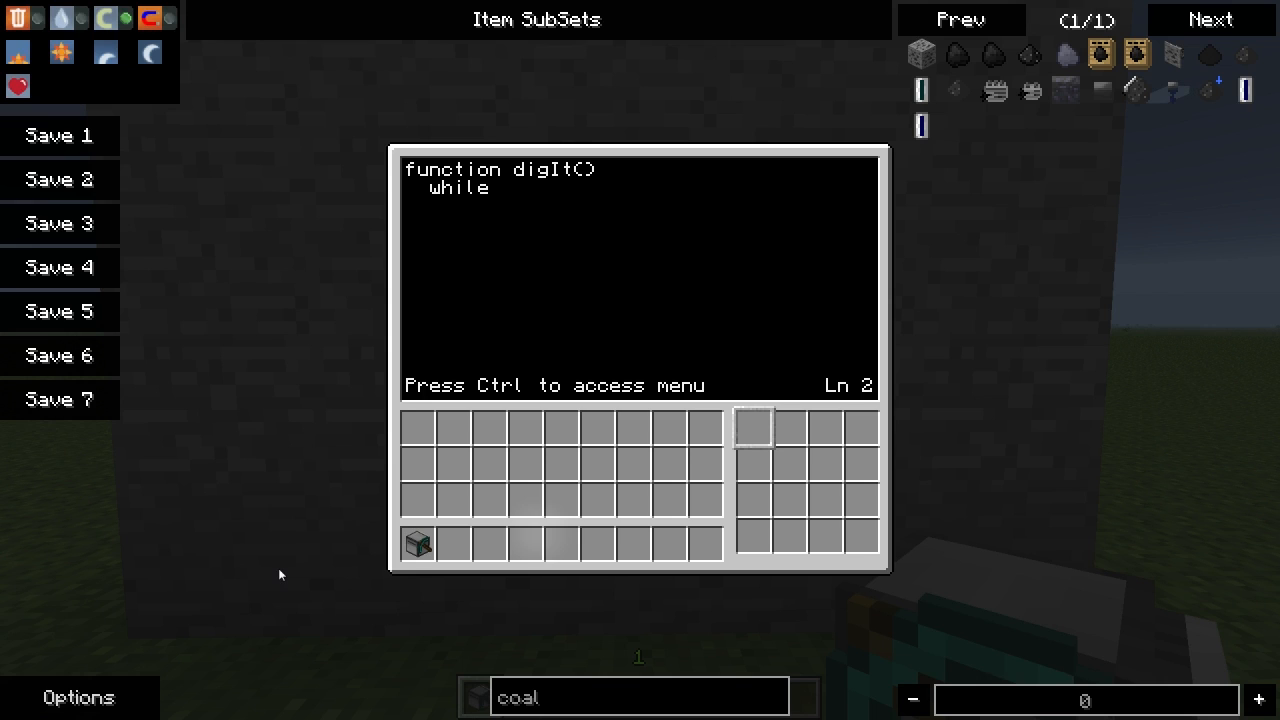
Step: Write a while turtle.detect() loop that calls turtle.dig() and os.sleep(0.5)
type("tu")
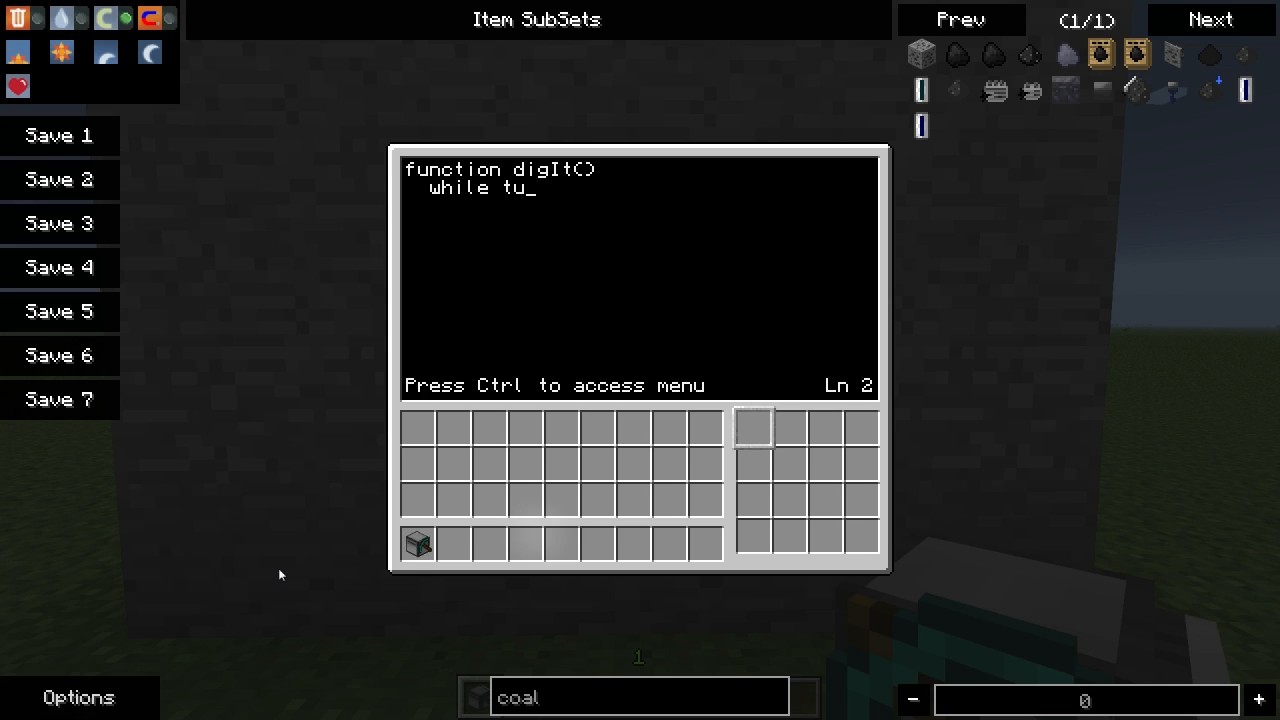
type("rtle.detect()")
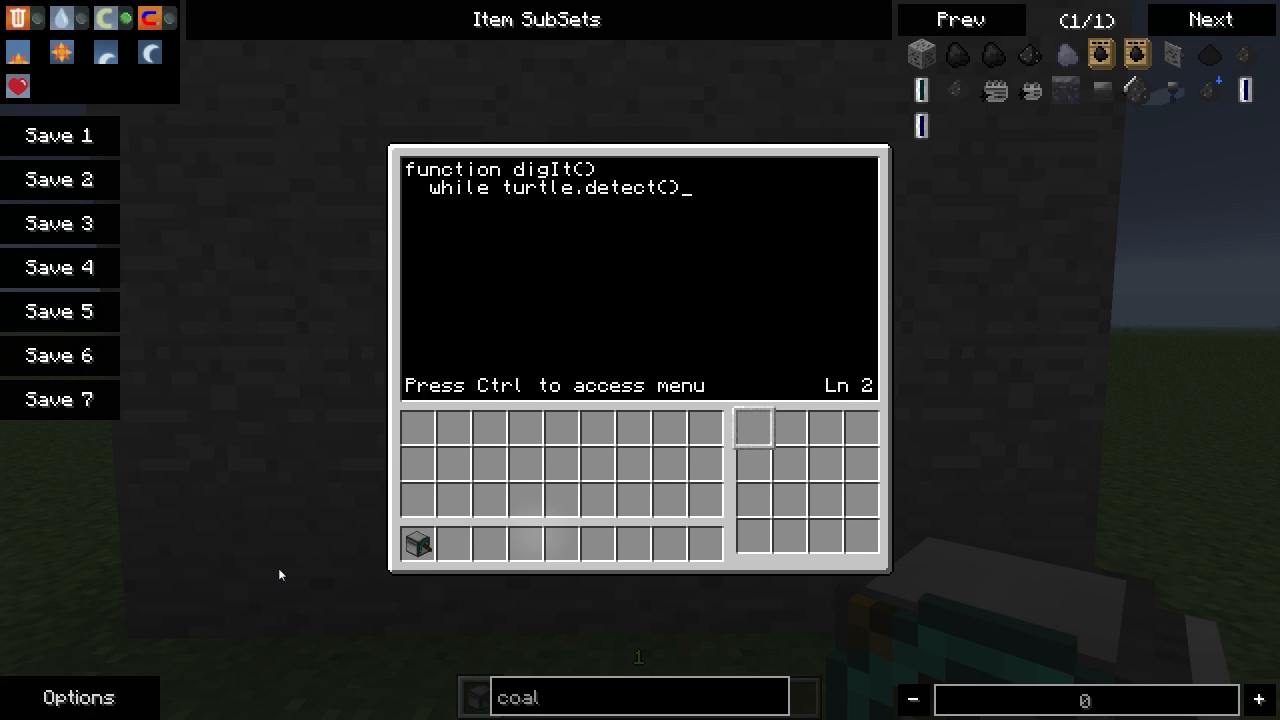
type("do")
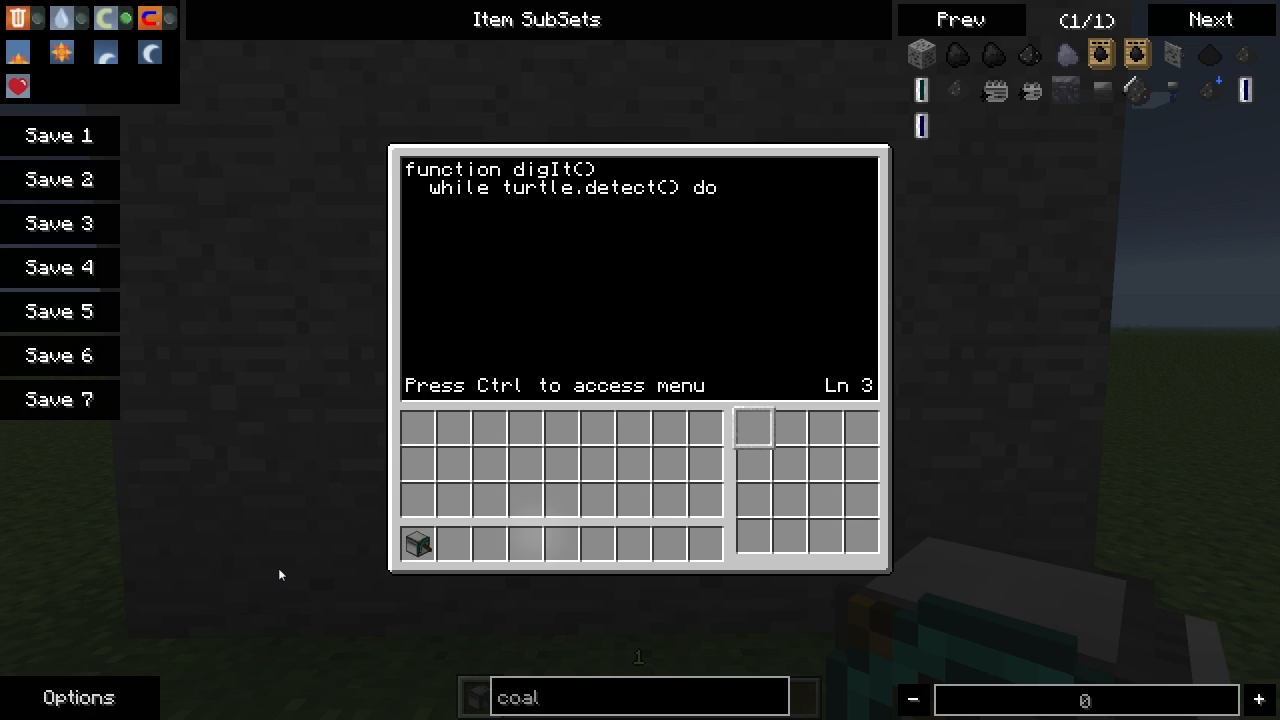
type("turtle.dig(")
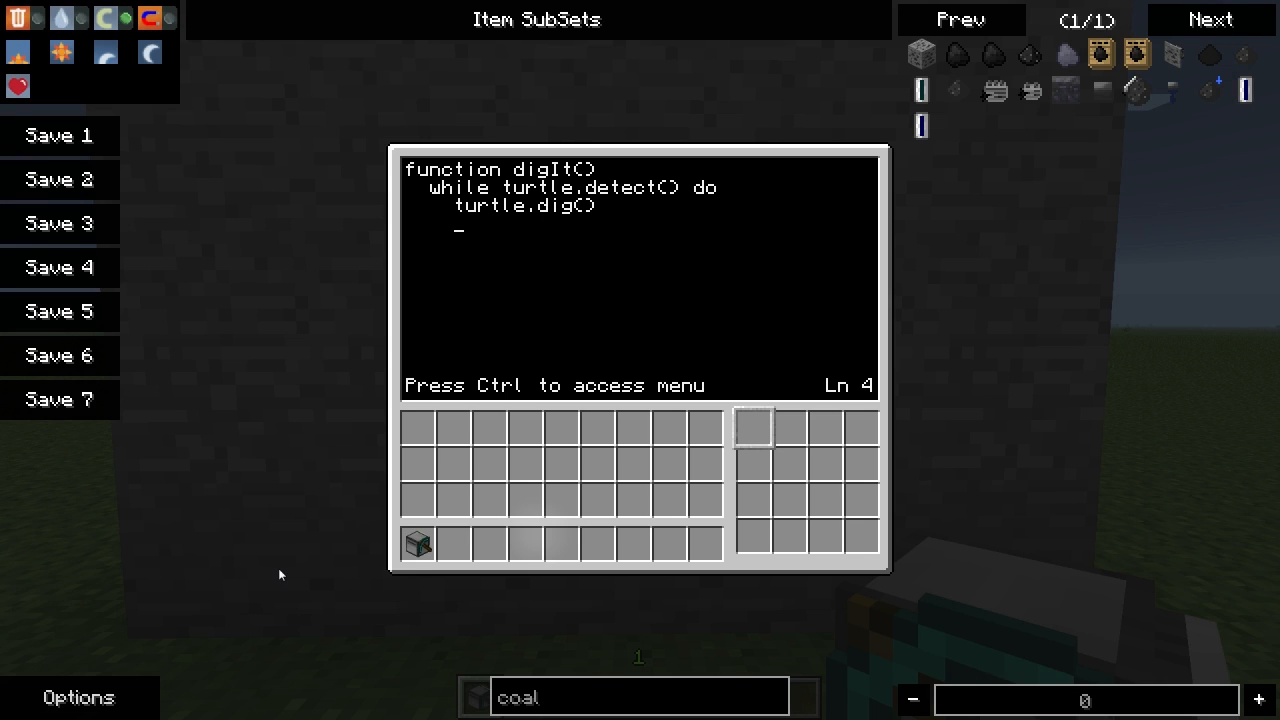
type("os.sle")
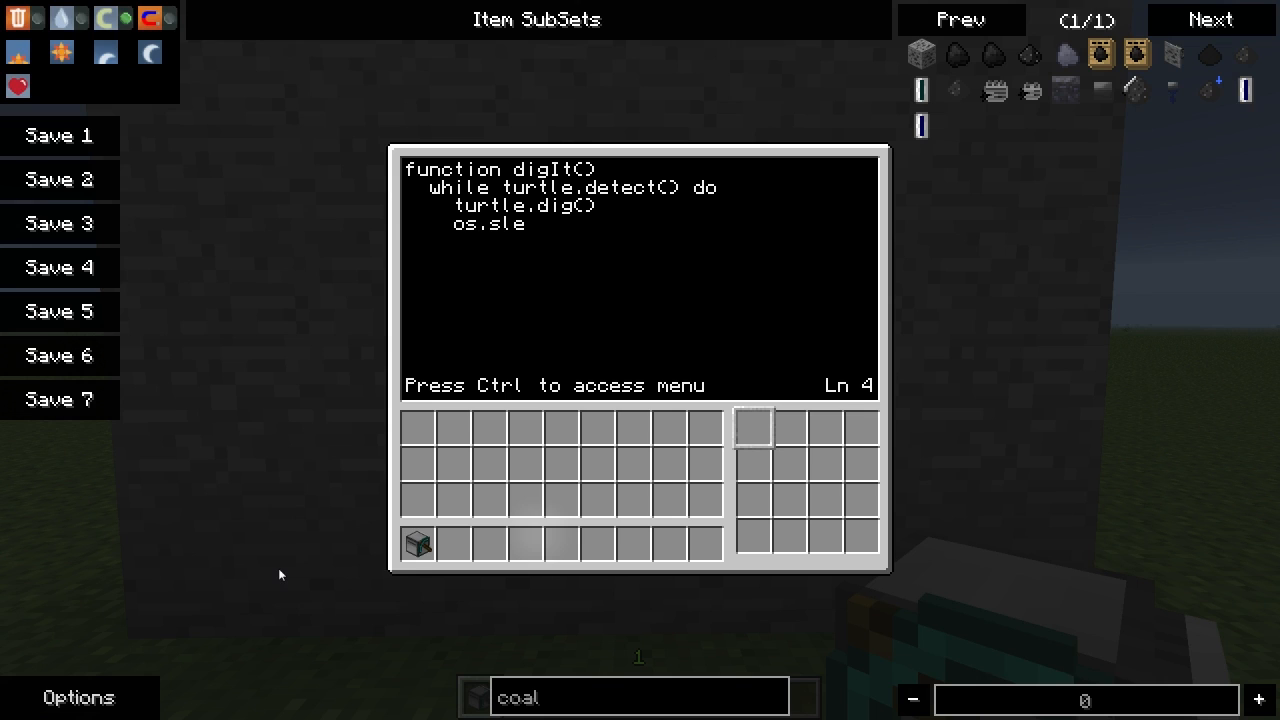
type("ep(0")
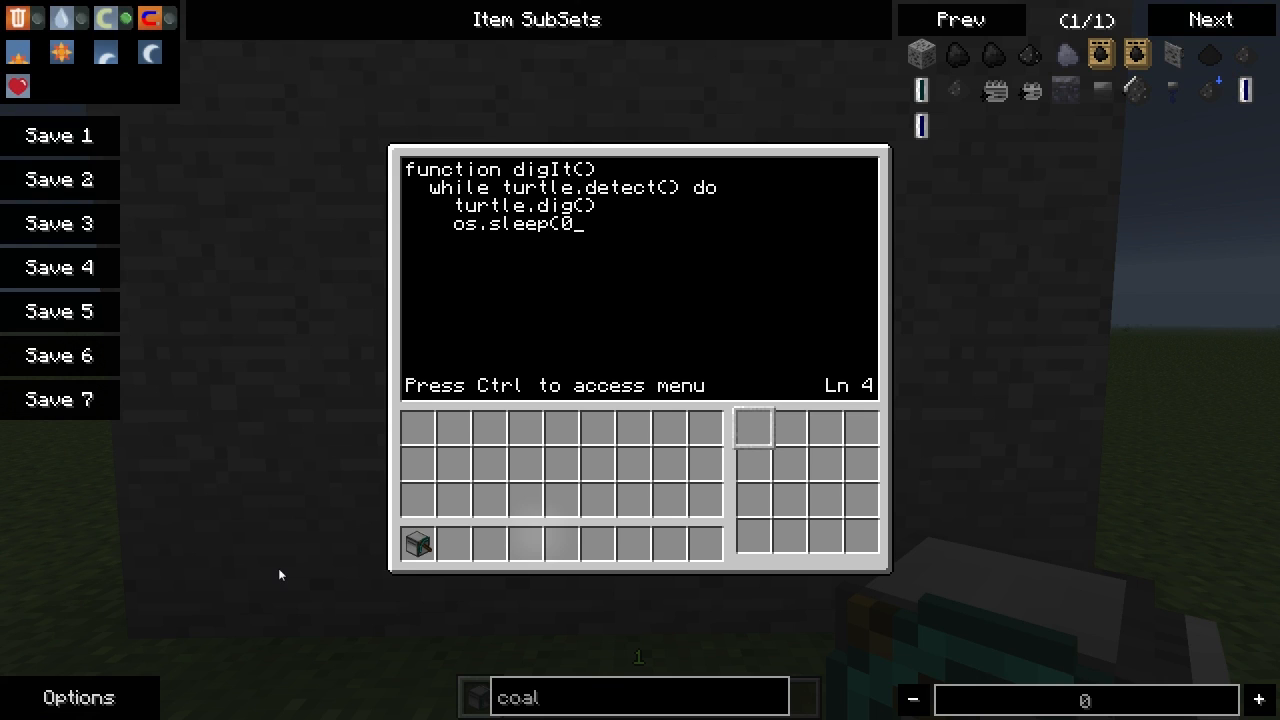
type(".5)")
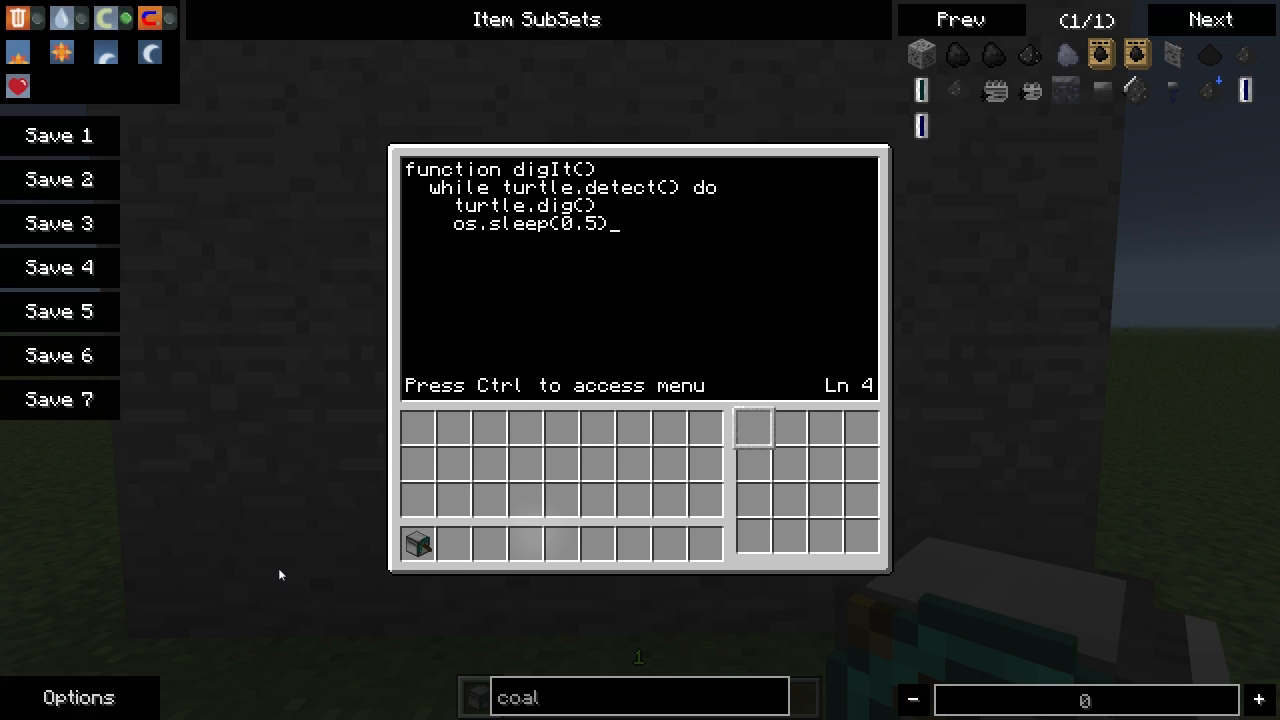
Step: Close the dig loop with end and add turtle.forward() after it
key("enter")
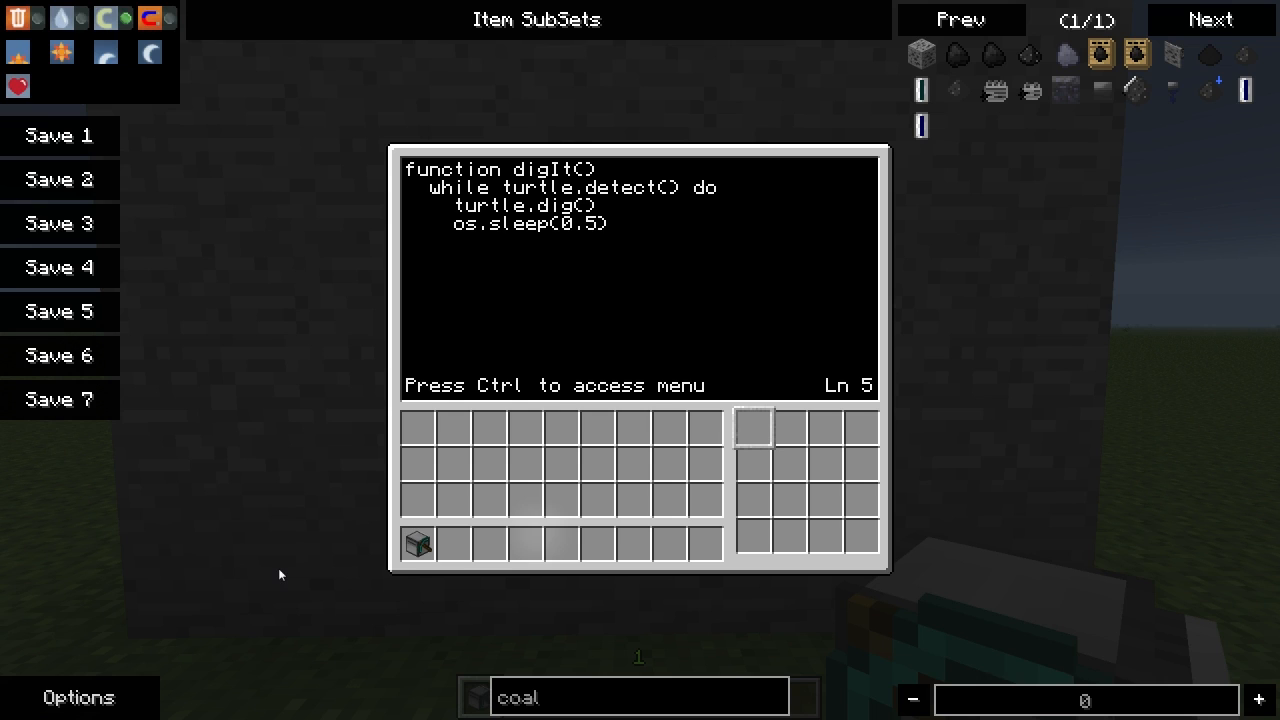
type("end")
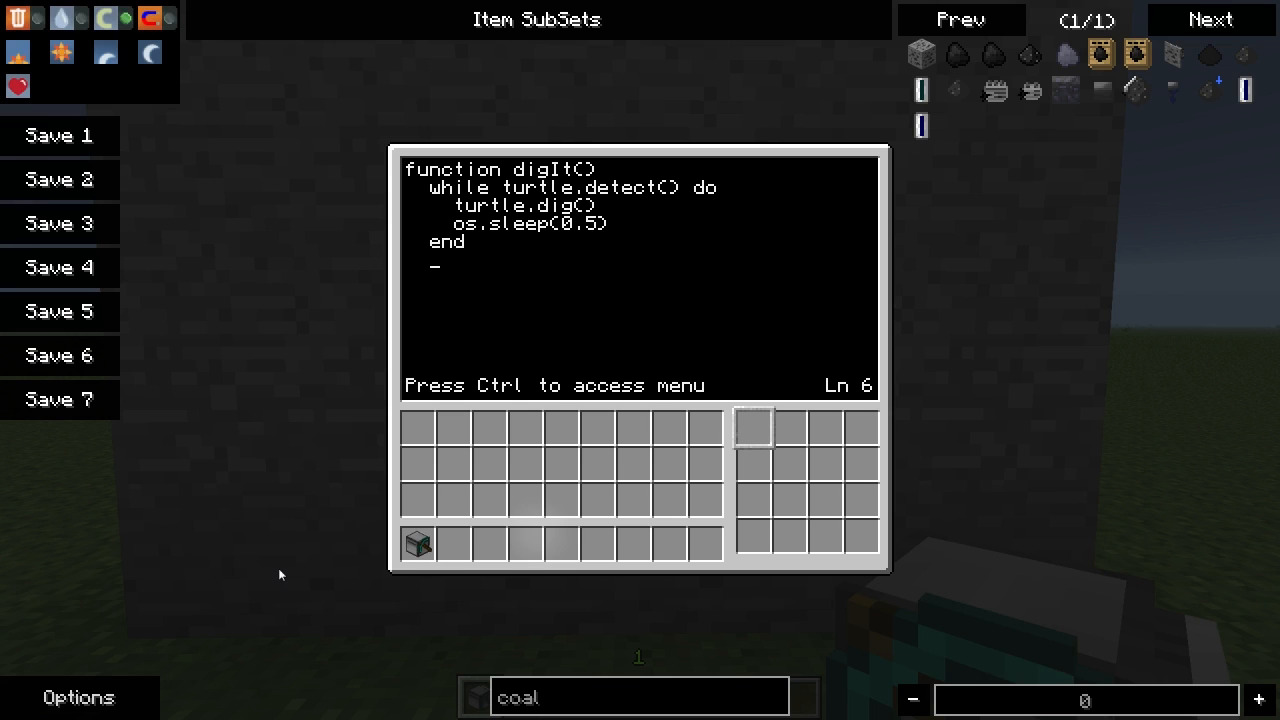
type("turtle.forward(")
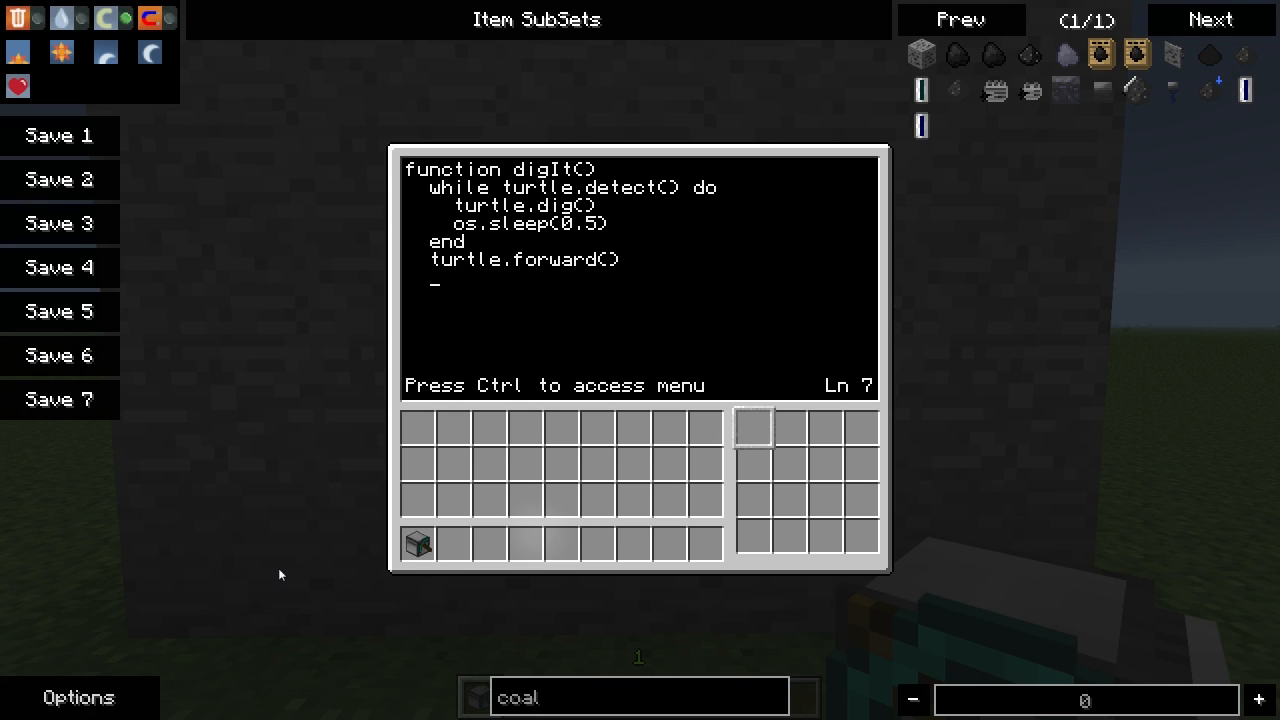
Step: Begin a while loop on turtle.detectDown() or turtle.detectUp()
type("while")
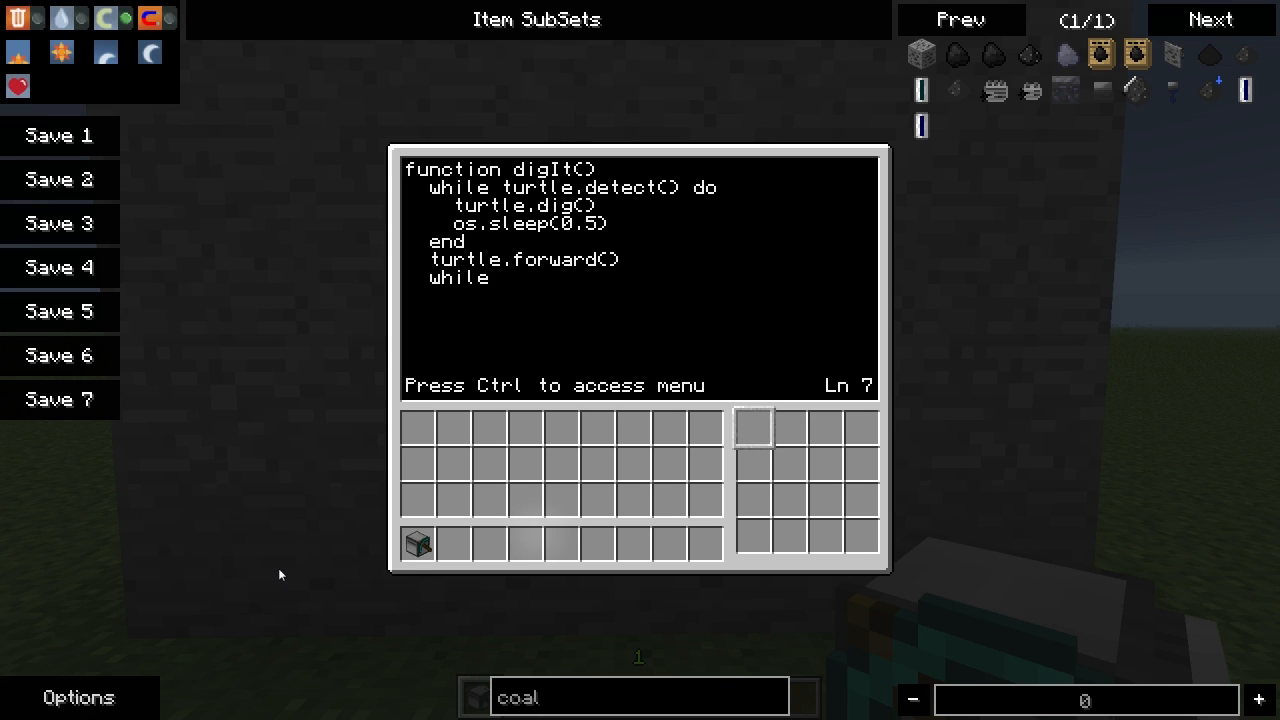
type("t")
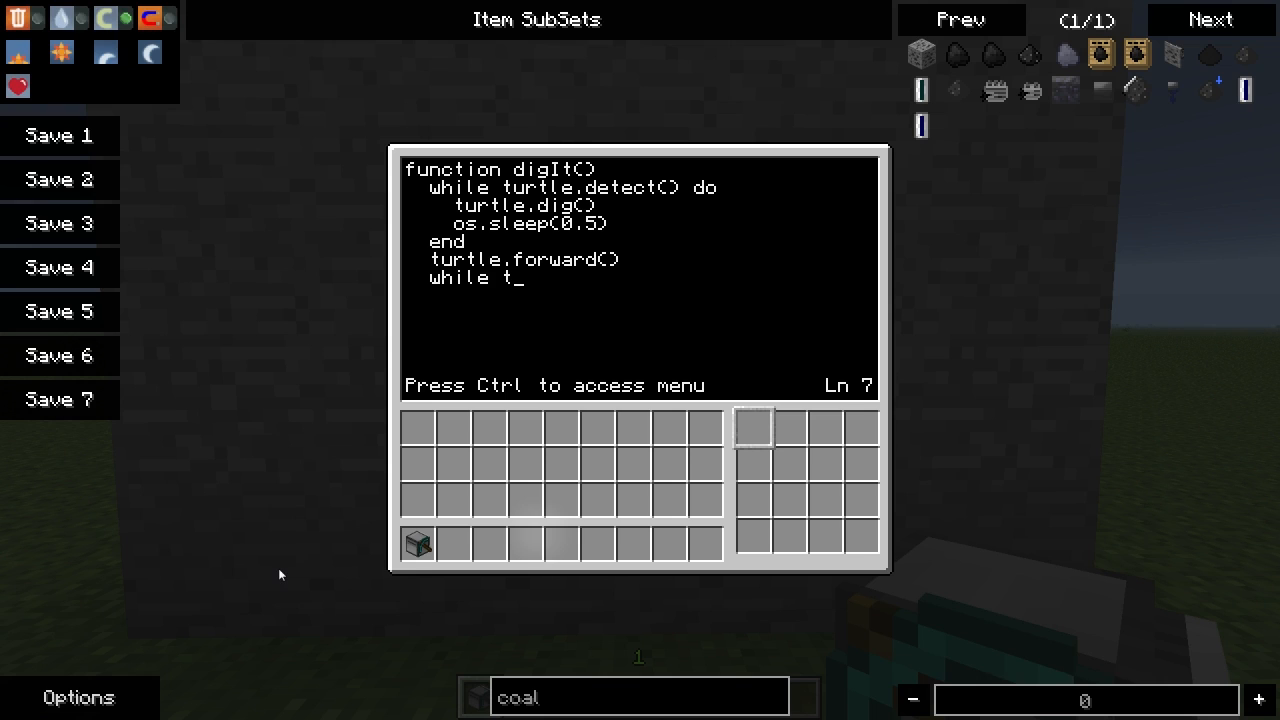
type("urtle.")
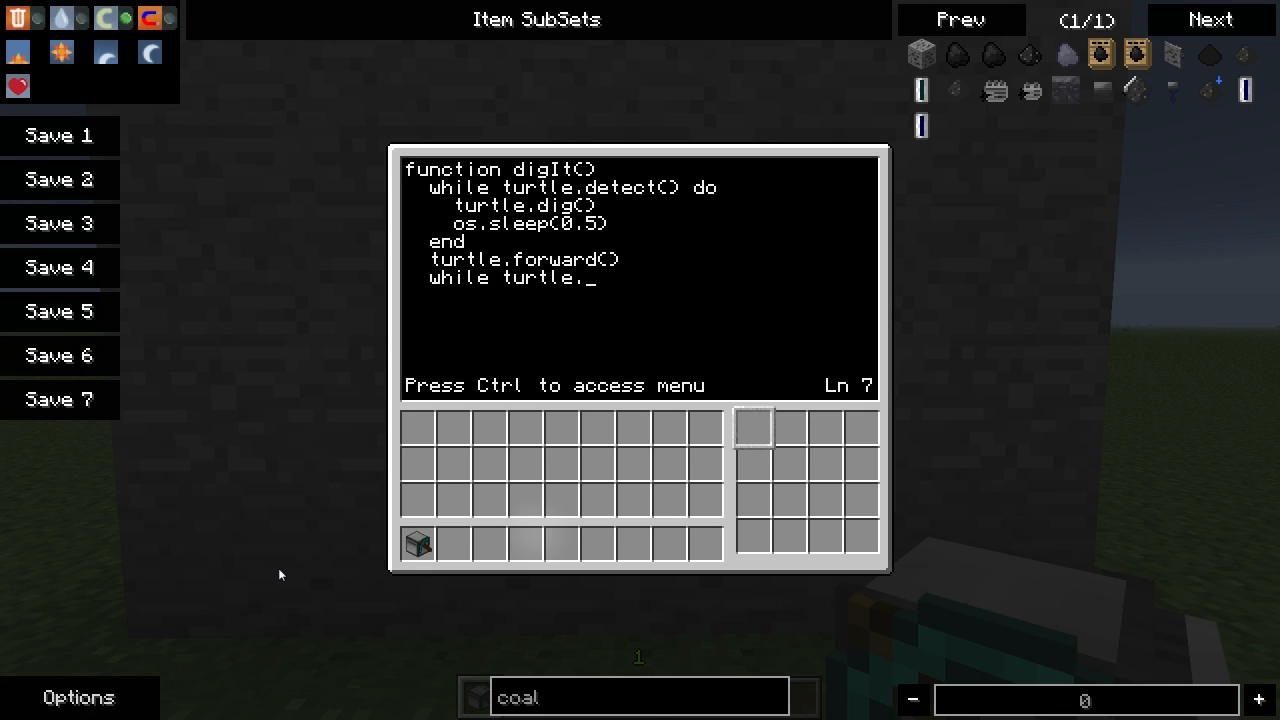
type("detectDown() or turtle.de")
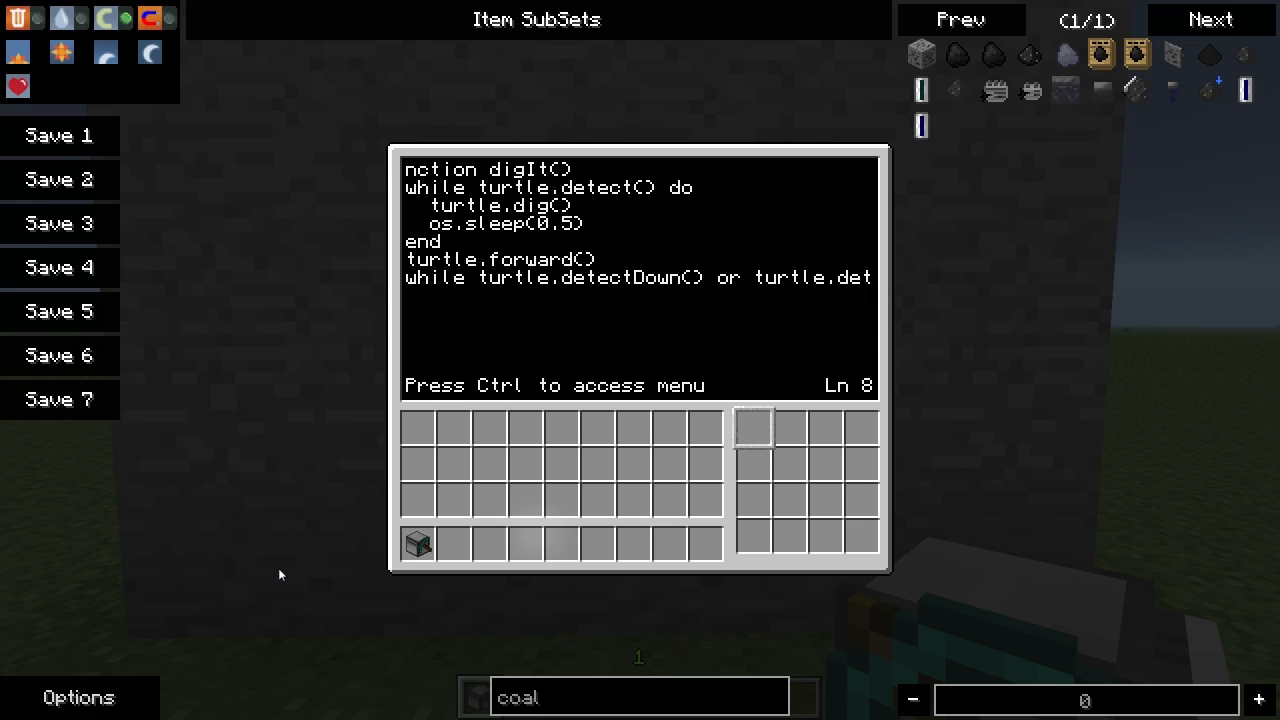
Step: Inside that loop call turtle.digUp() and turtle.digDown(), then close the loop and function
type("turtle")
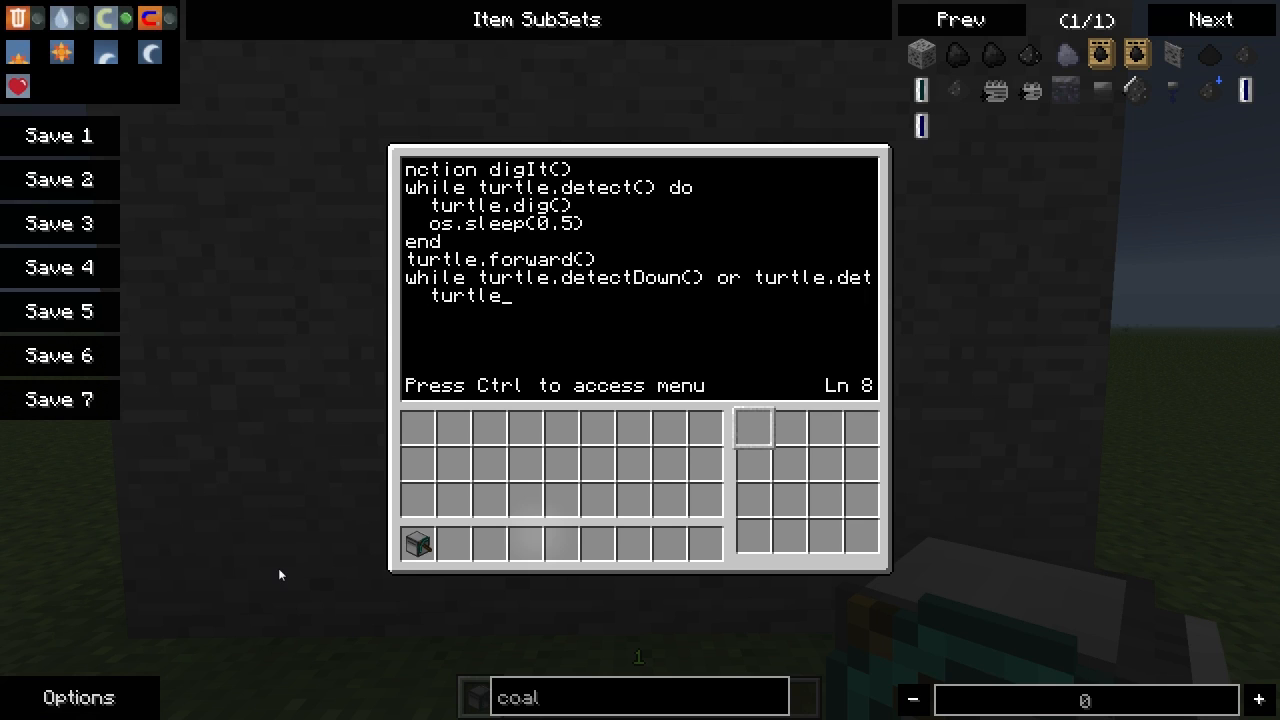
type(".di")
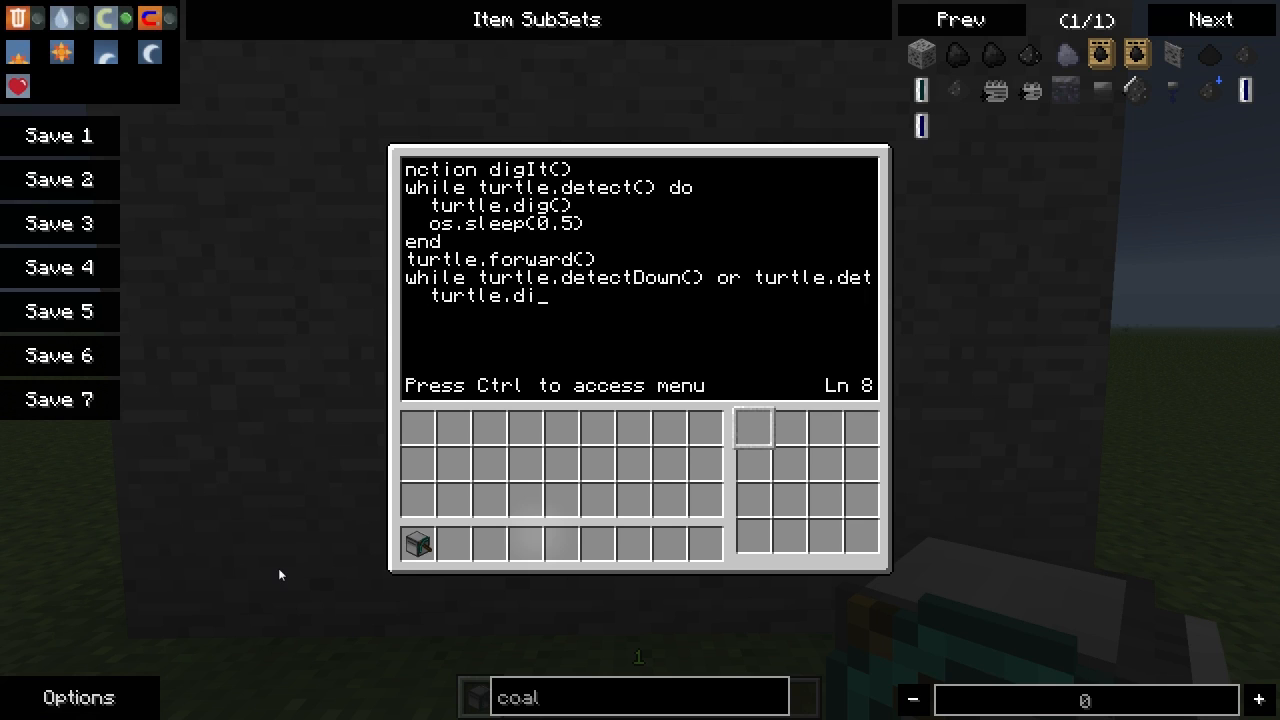
type("gUp()")
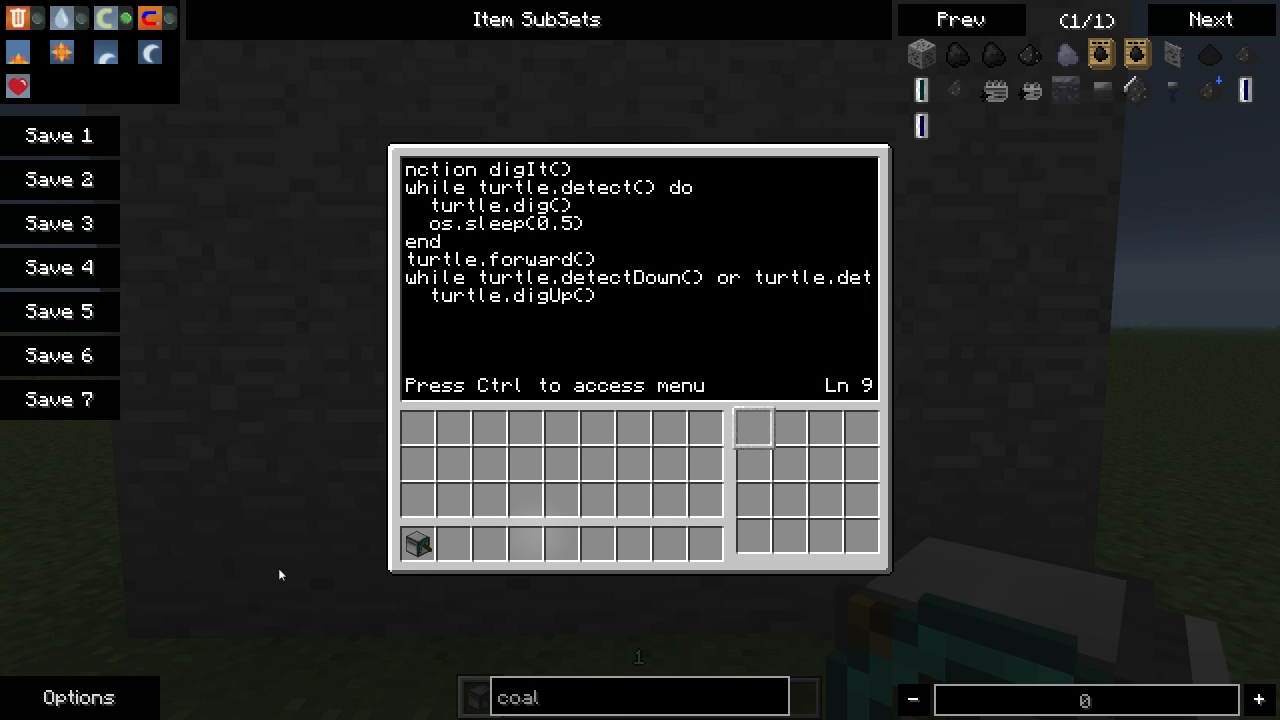
type("turtle.dig")
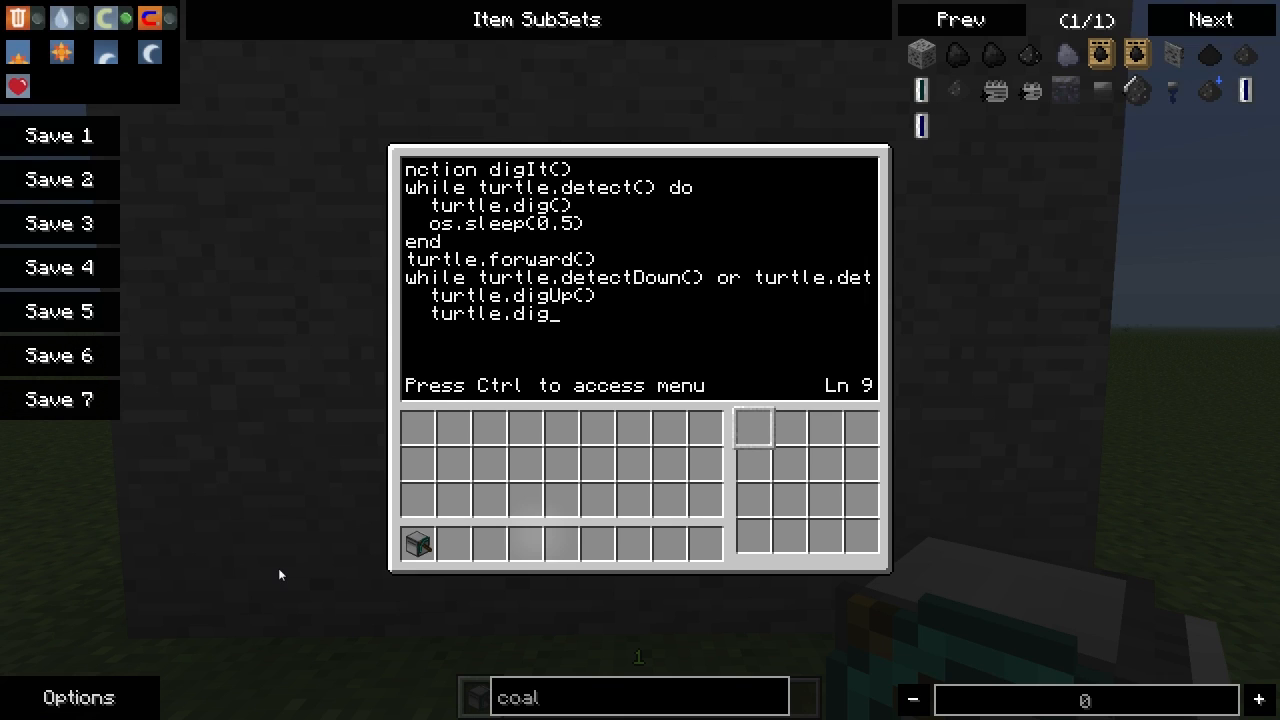
type("D")
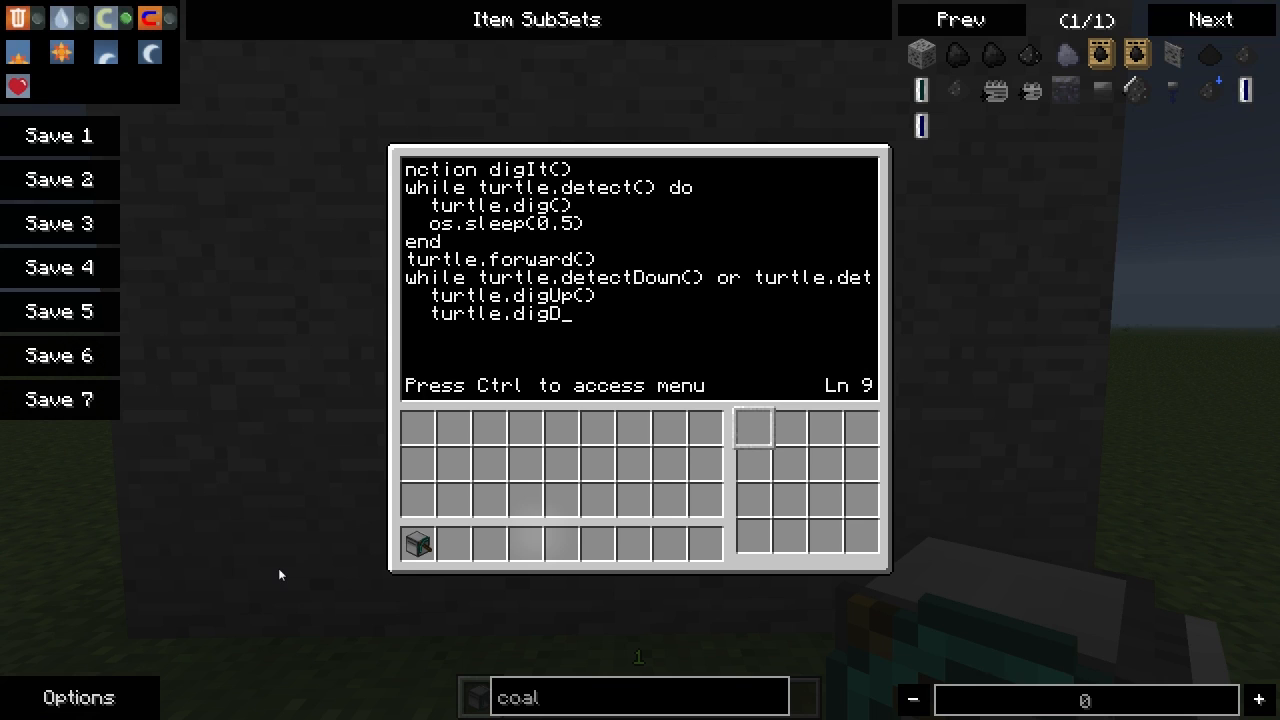
type("own()")
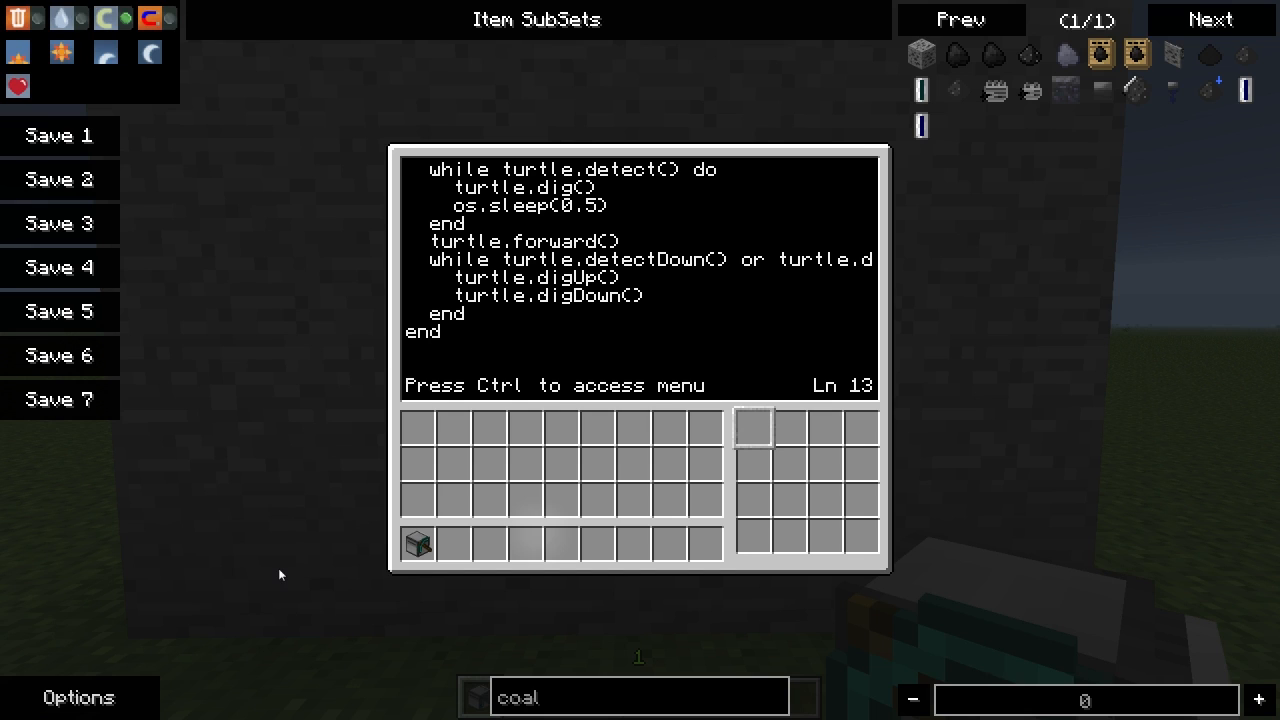
Step: Declare local run = 0 and write the prompt term.write("Branch length: ")
type("local run =")
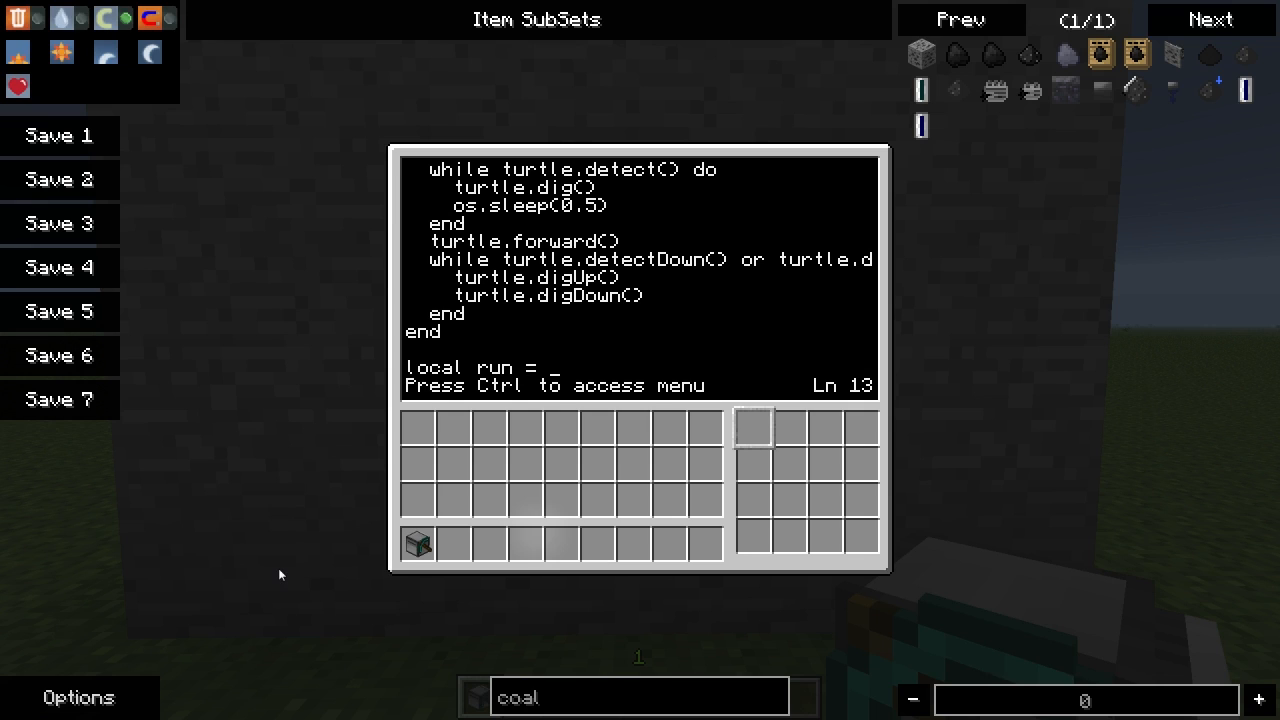
type("0")
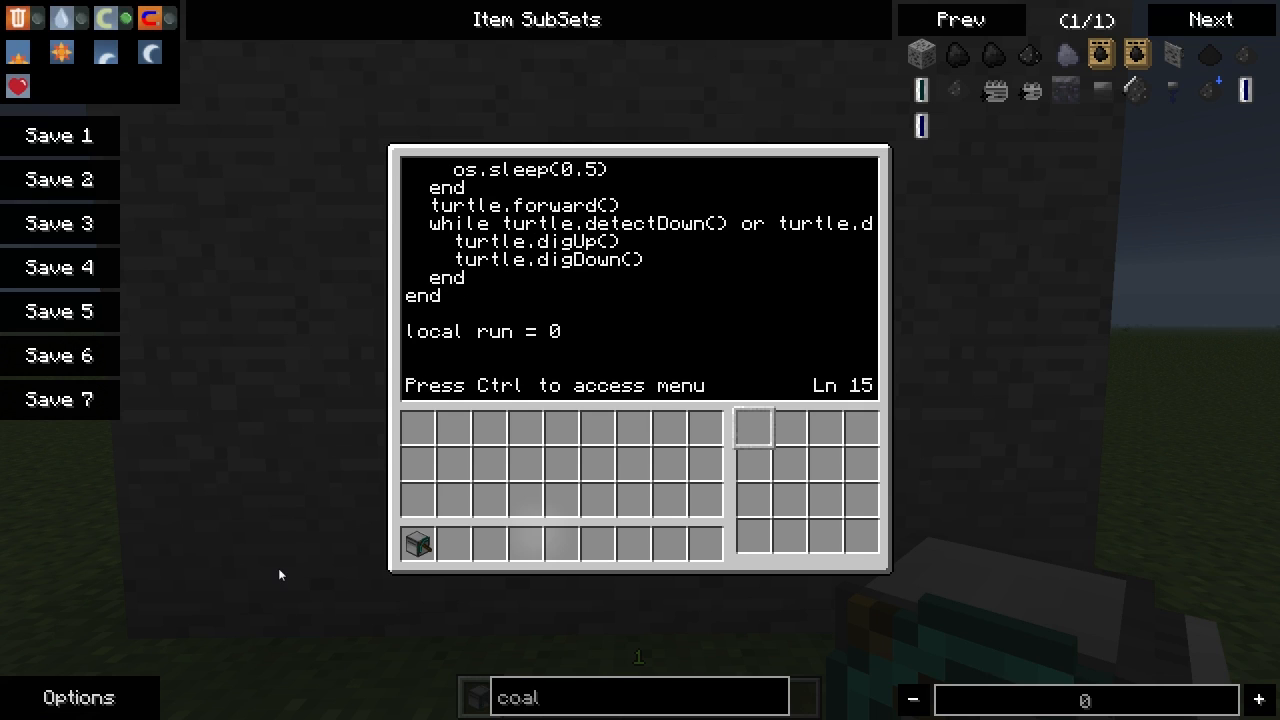
type("term.")
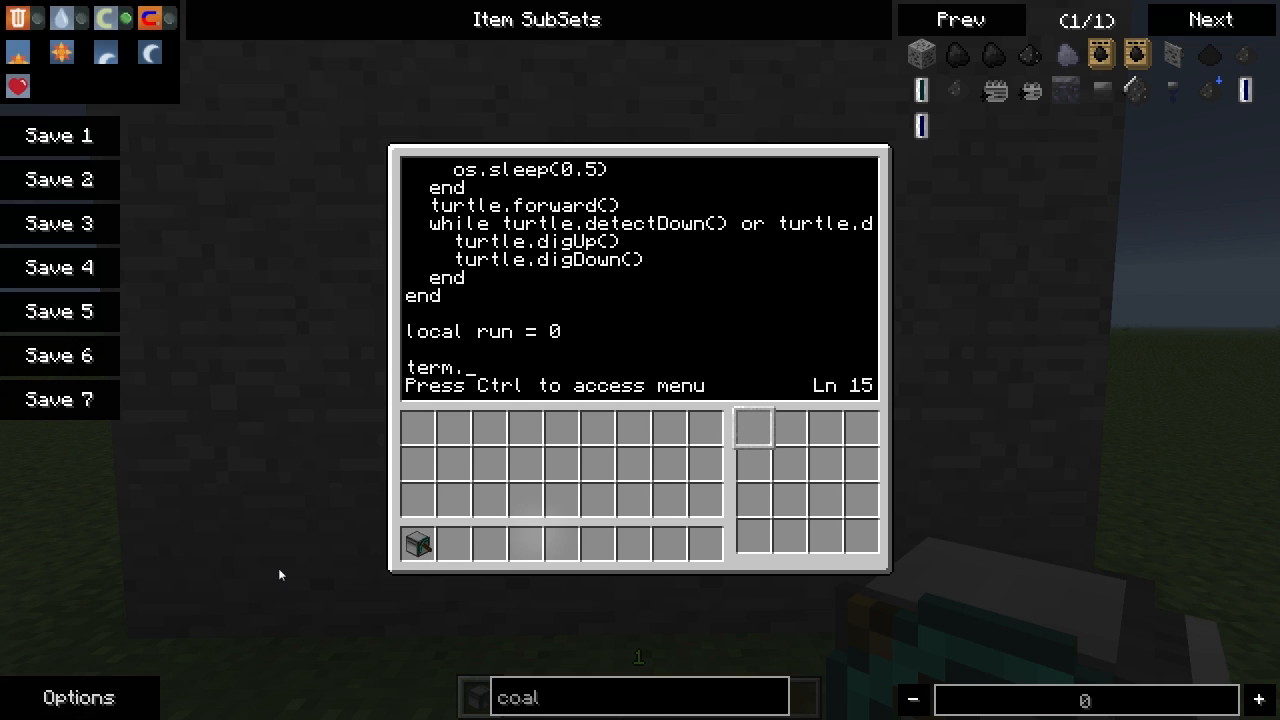
type("write(")
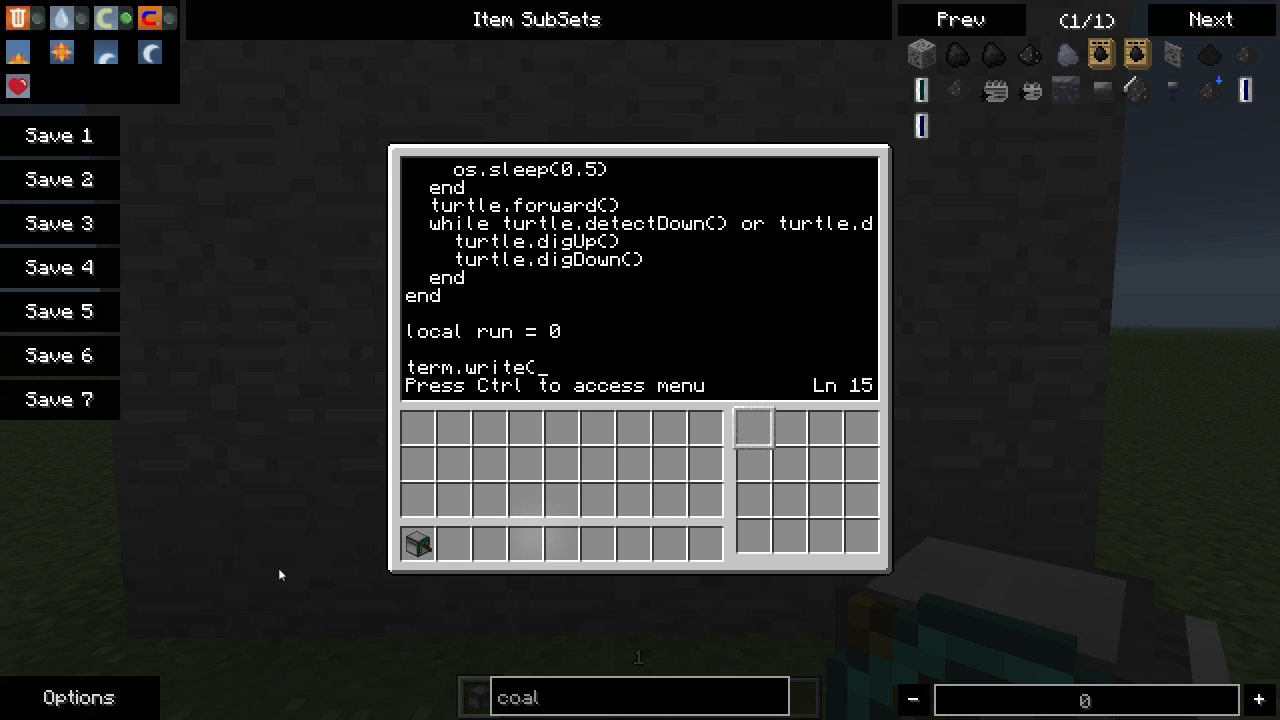
type("\"Branch")
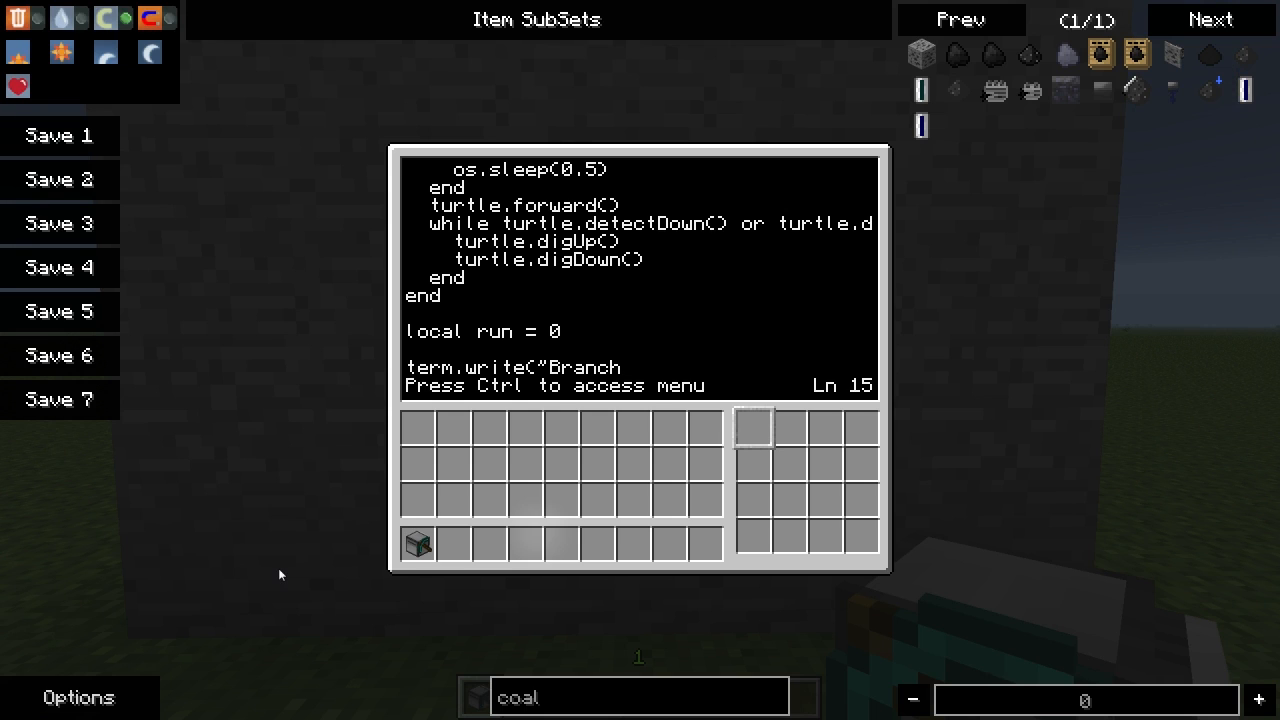
type("length:")
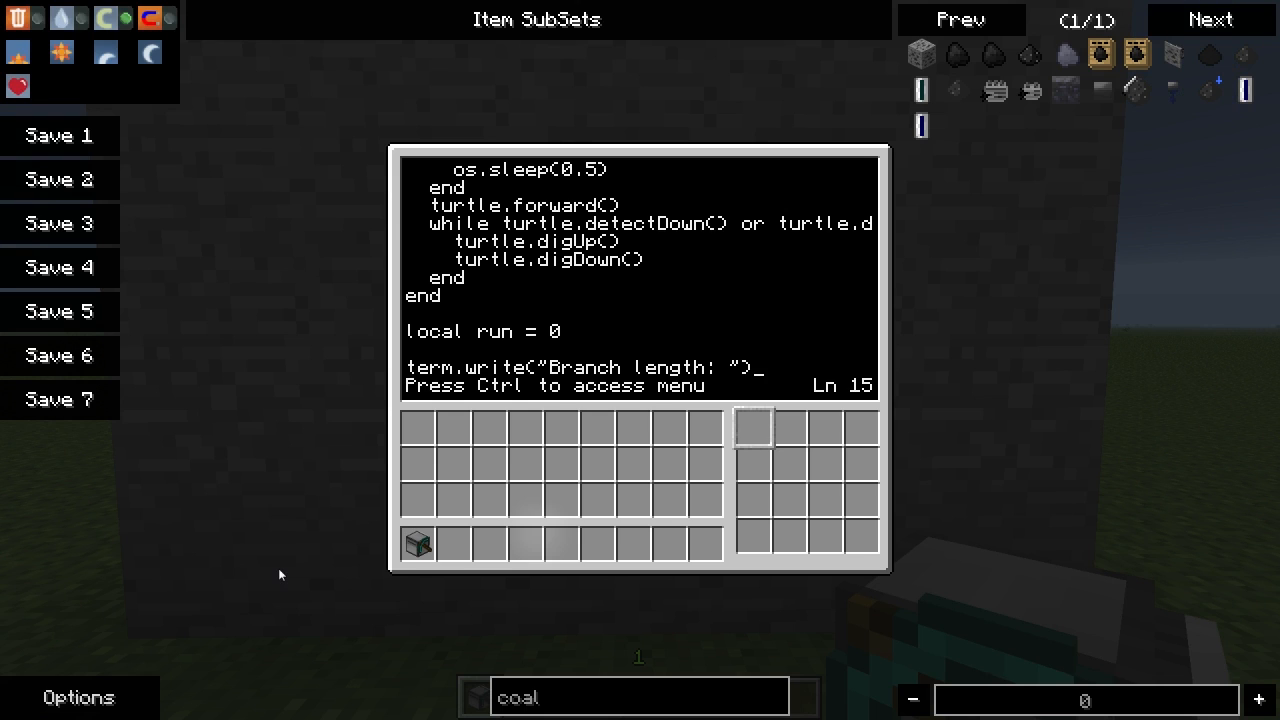
Step: Store the player's answer with run = read() on the next line
key("enter")
type("run = read")
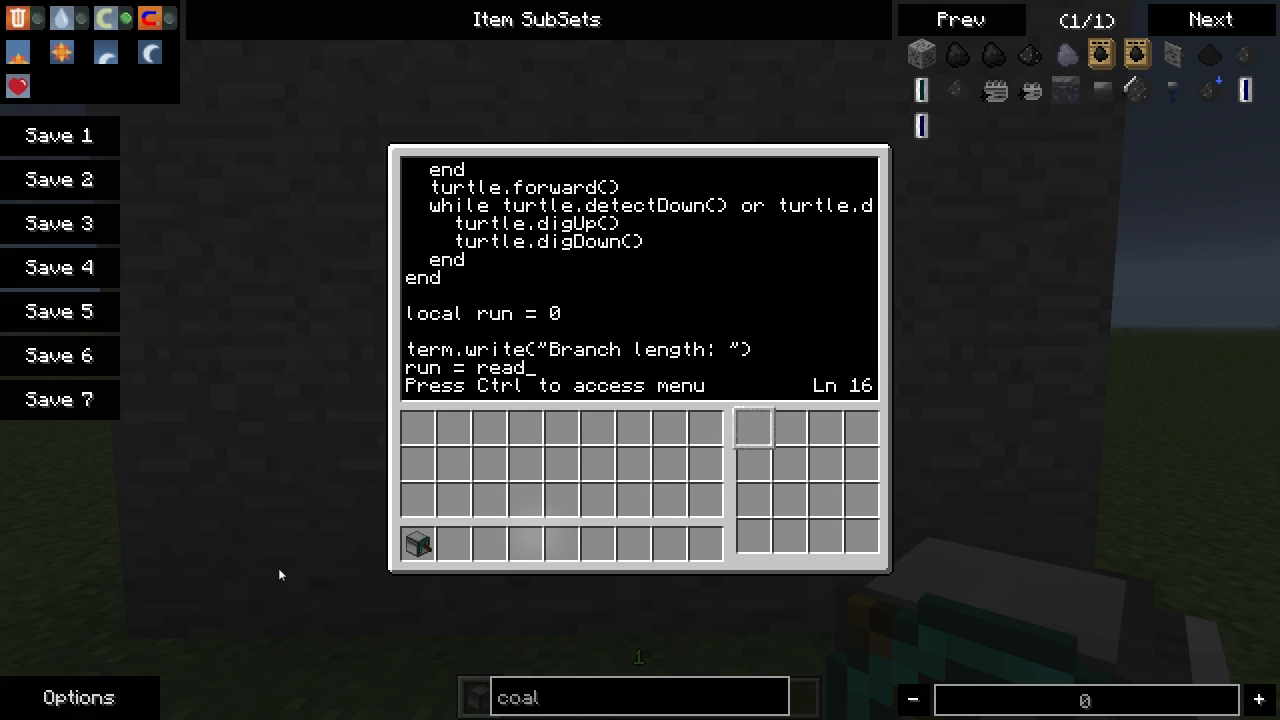
type("()")
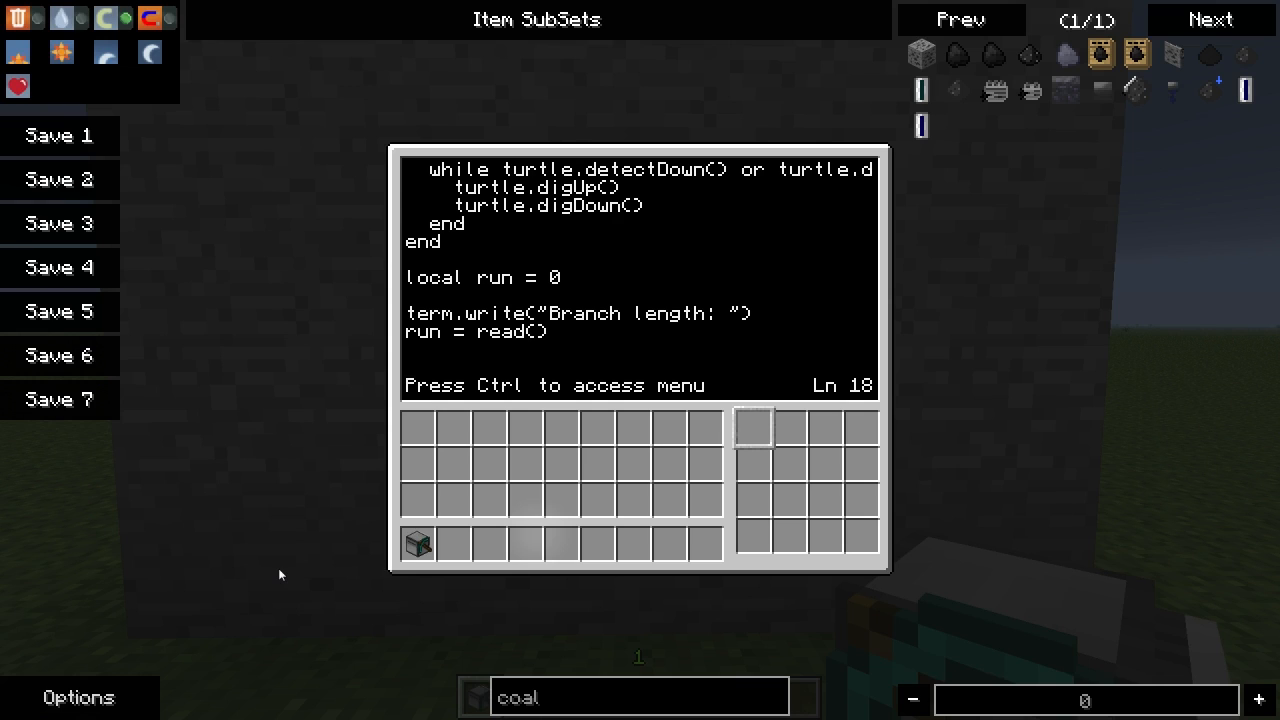
Step: Write a for i = 1, run loop that calls digIt() each pass and close it with end
type("for i =")
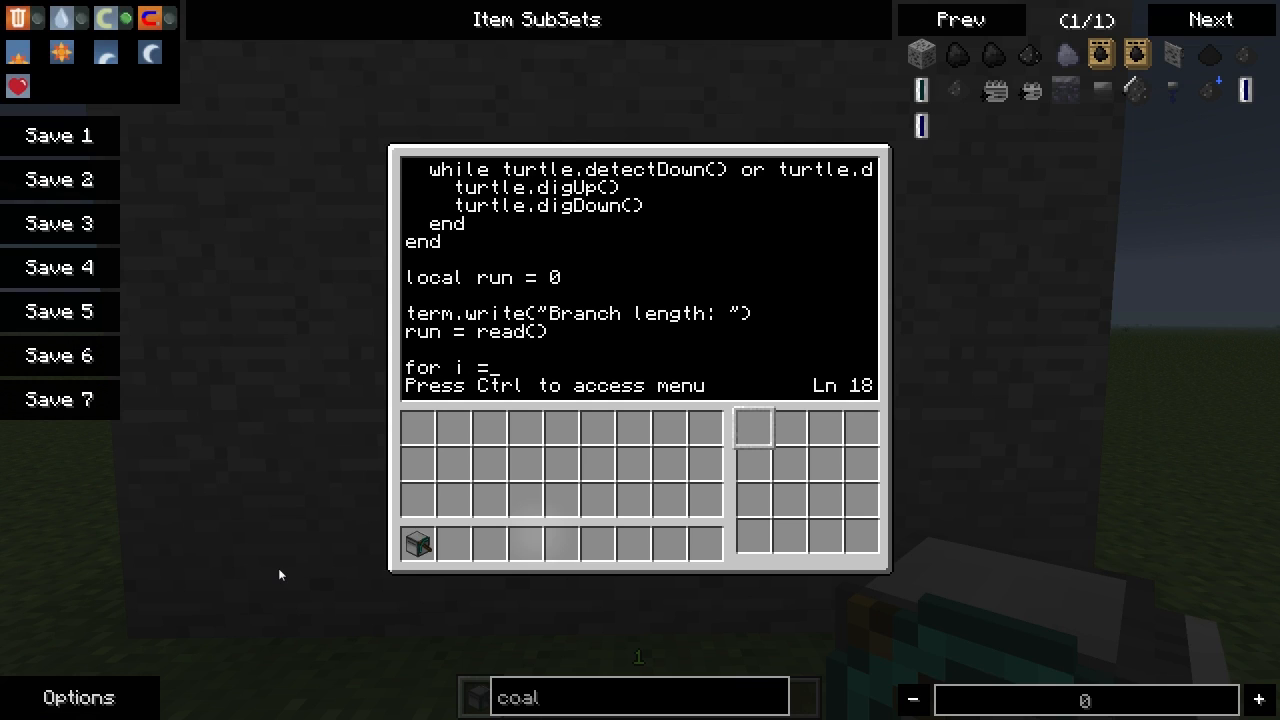
type("1, tu")
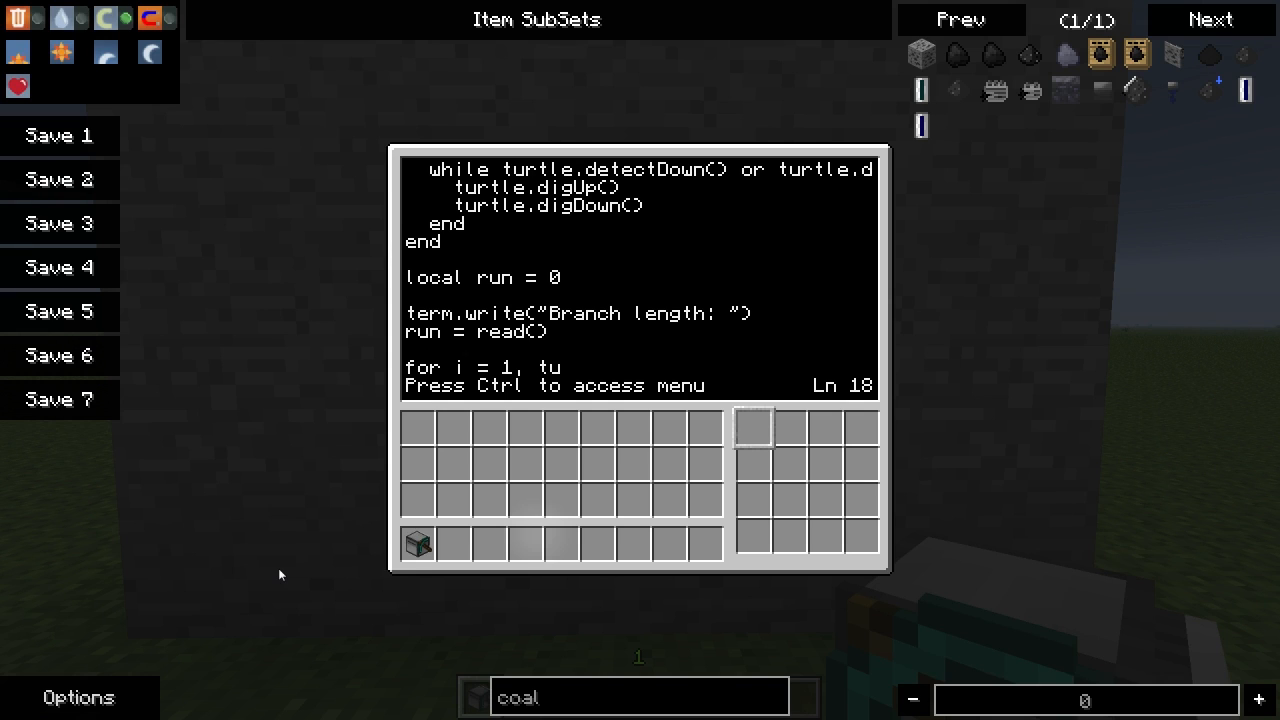
type("run")
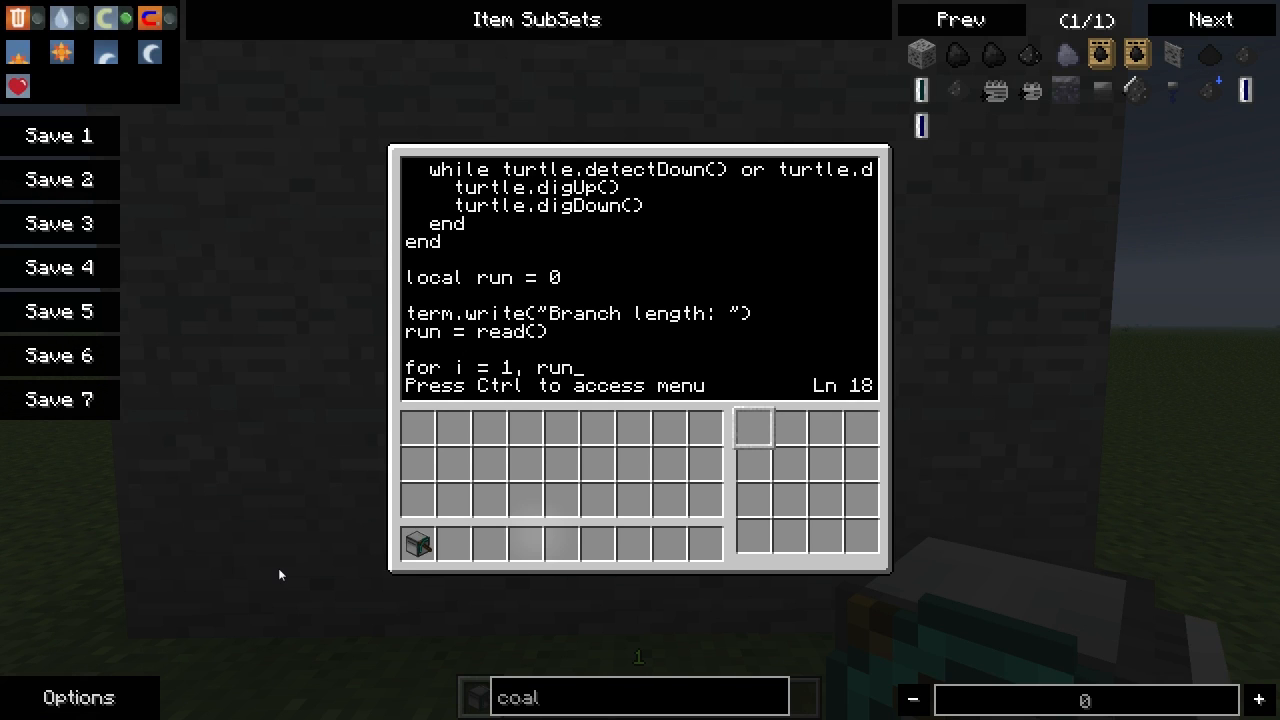
type("do")
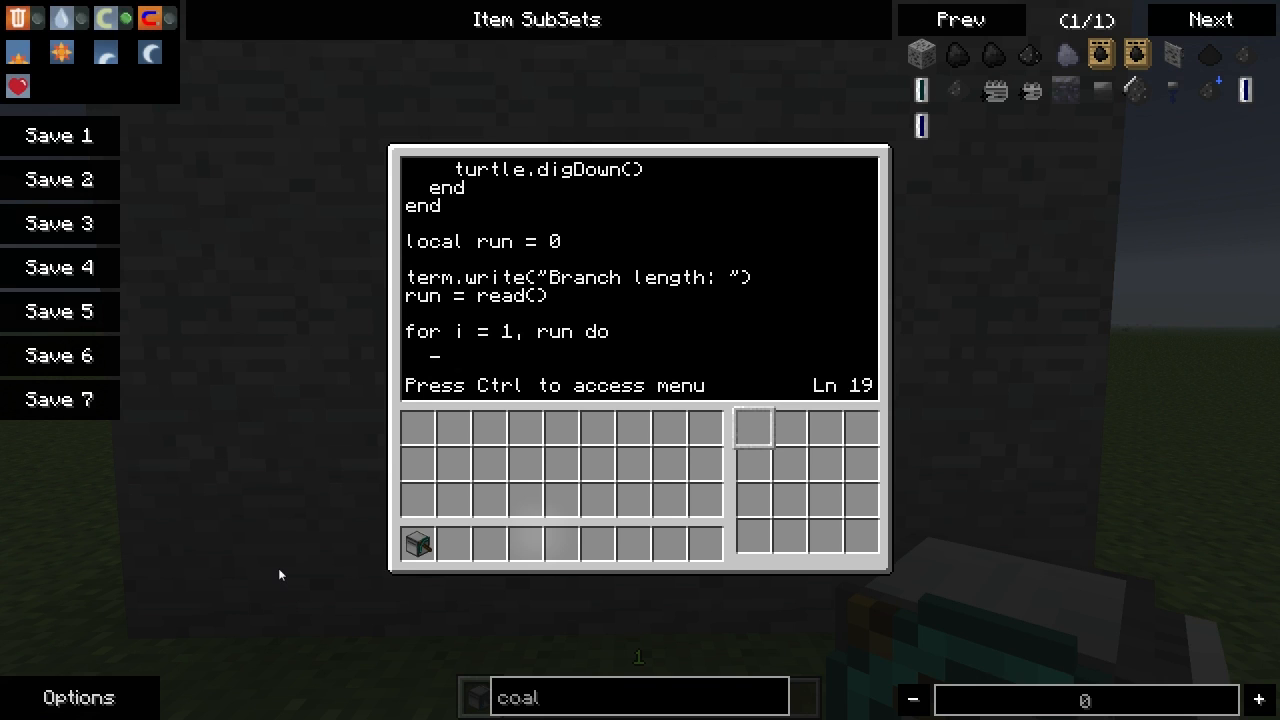
type("digIt")
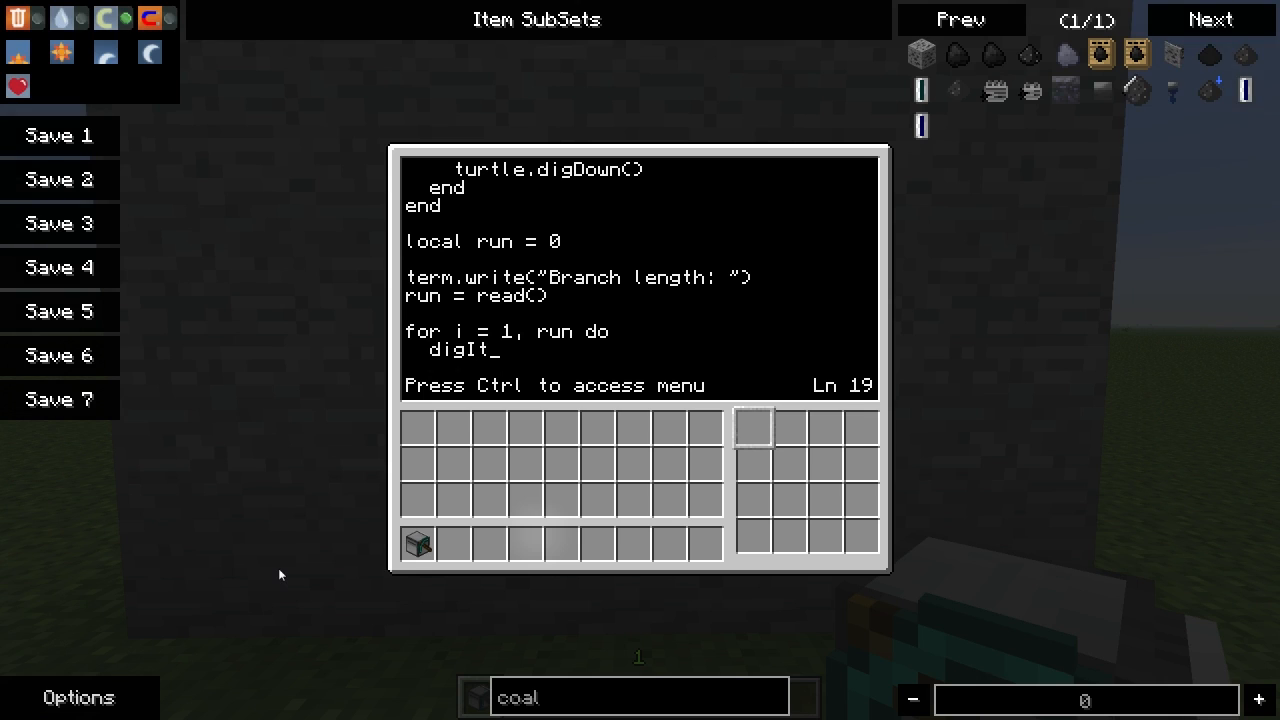
type("()")
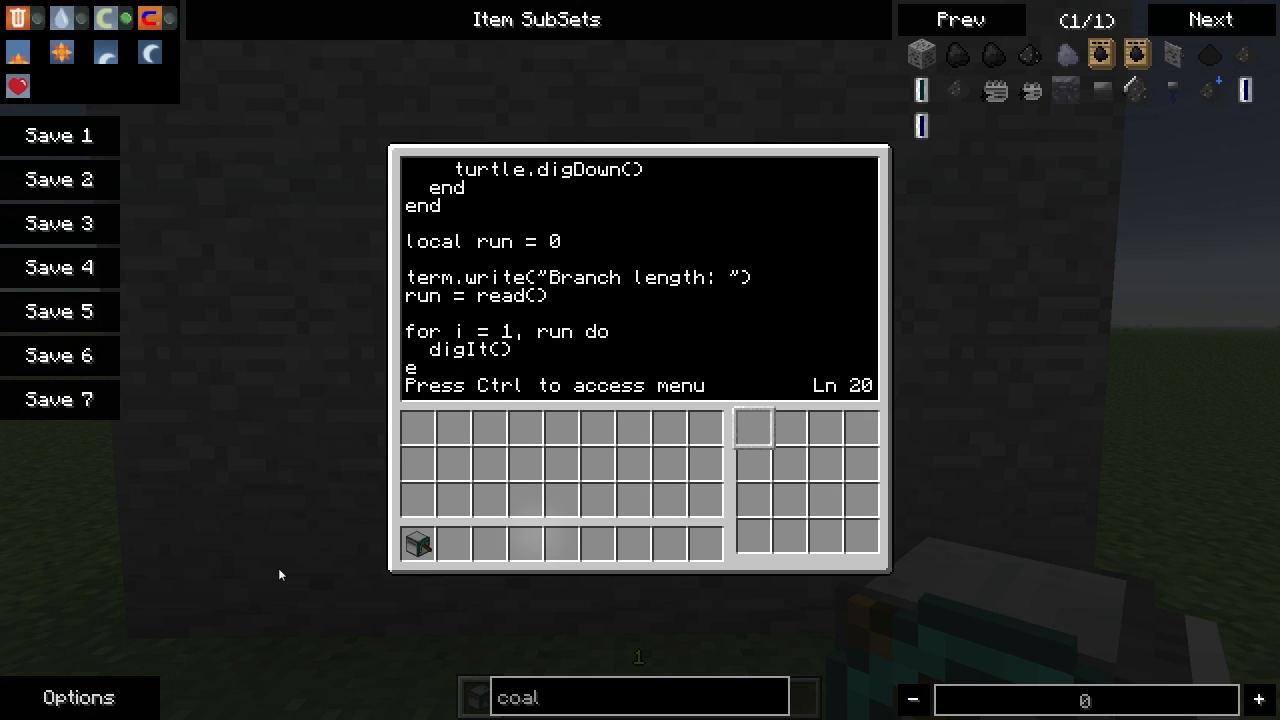
type("nd")
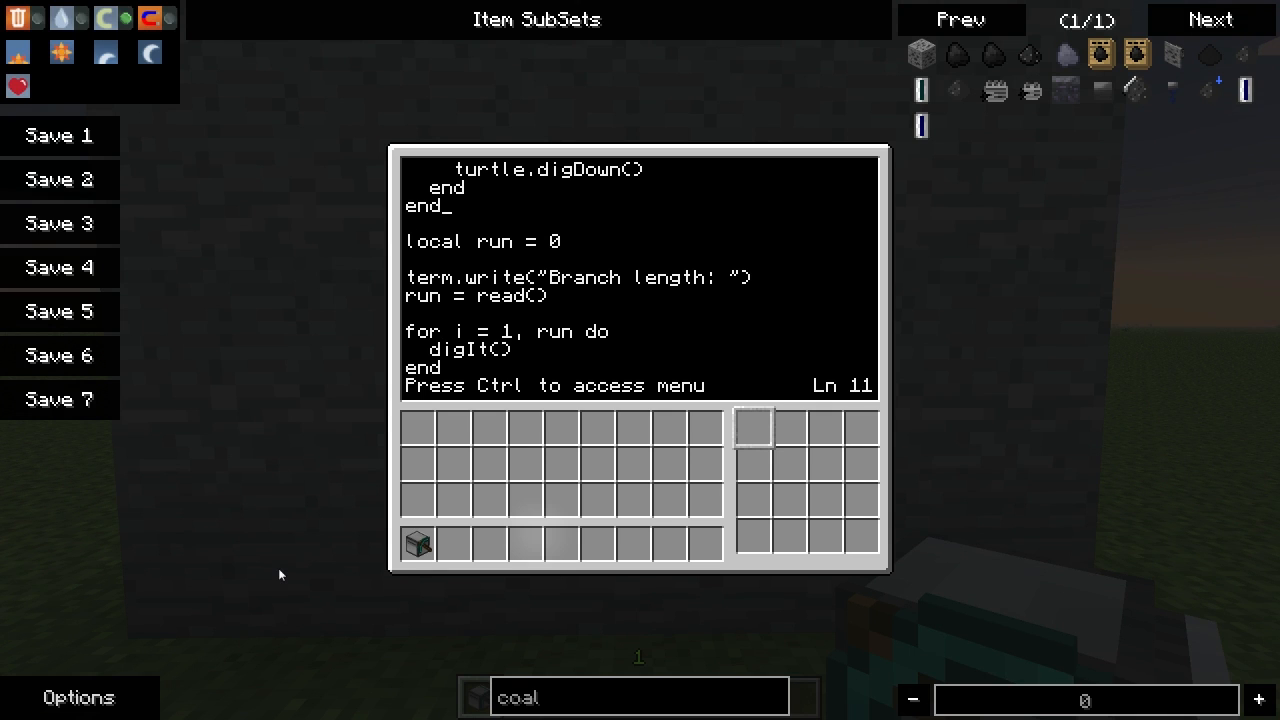
Step: Declare function placeTorch() and have it move turtle.down() then turtle.back()
type("function")
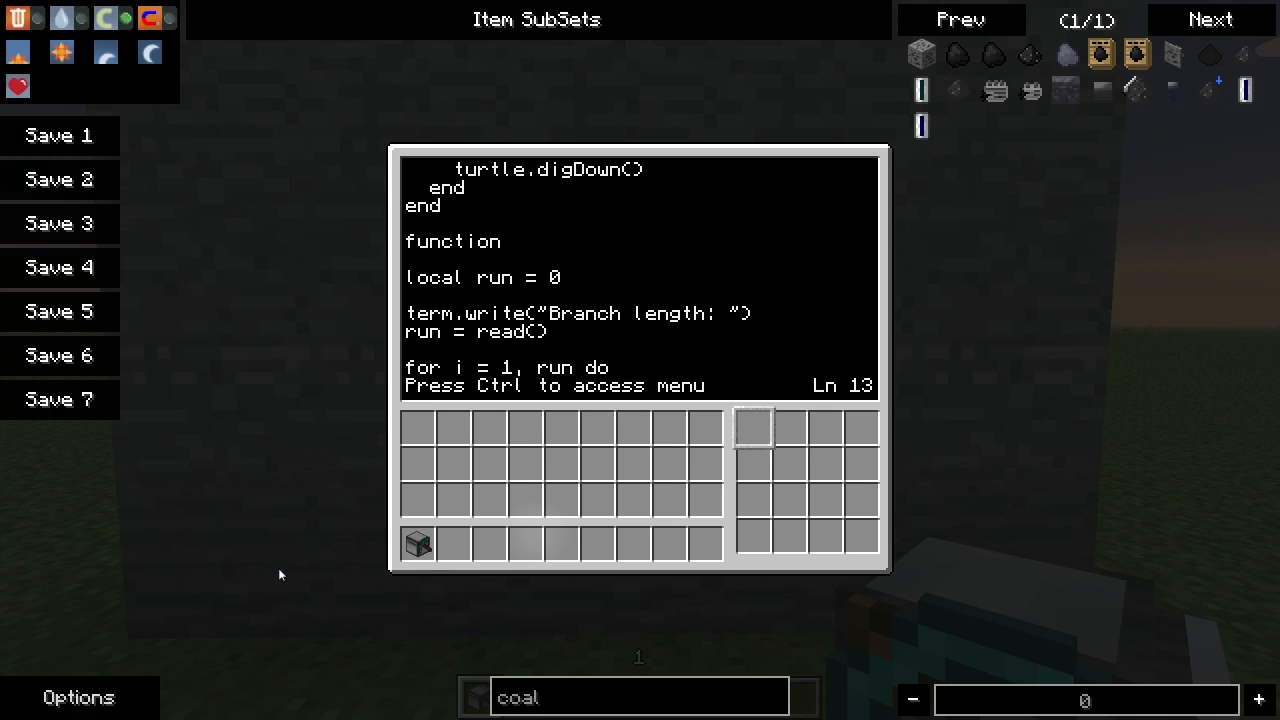
type("placeT")
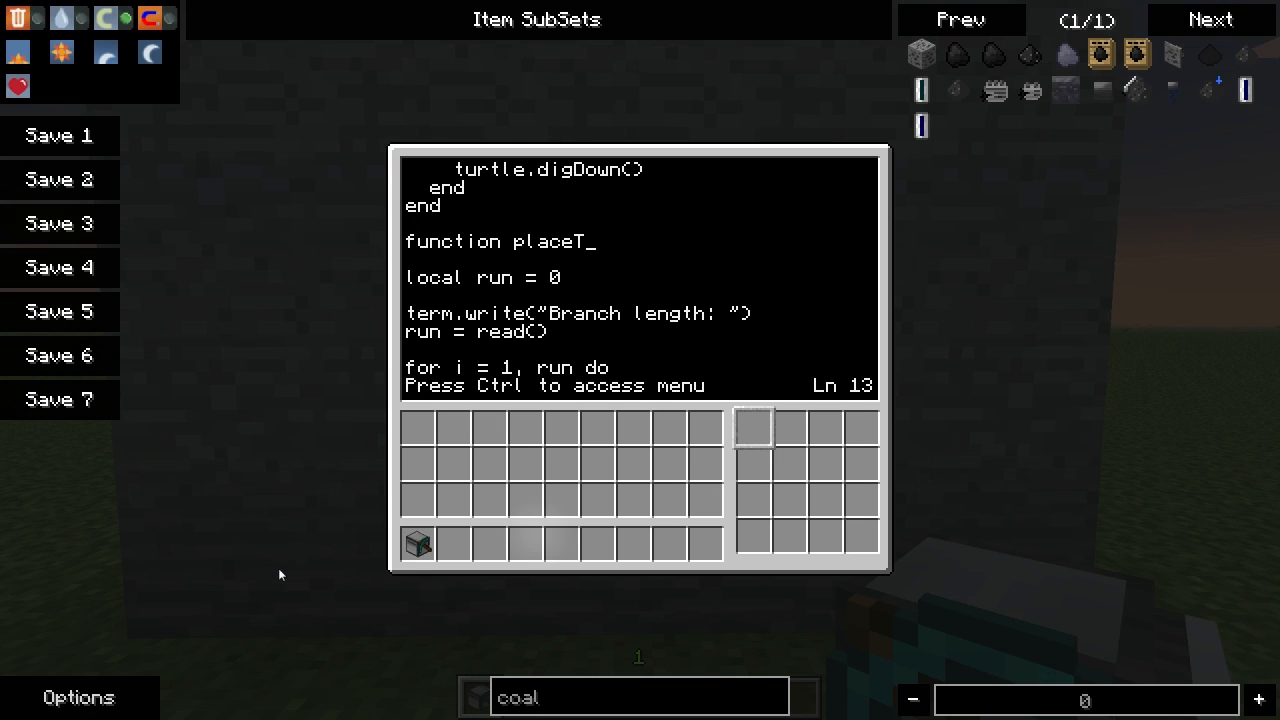
type("orch()")
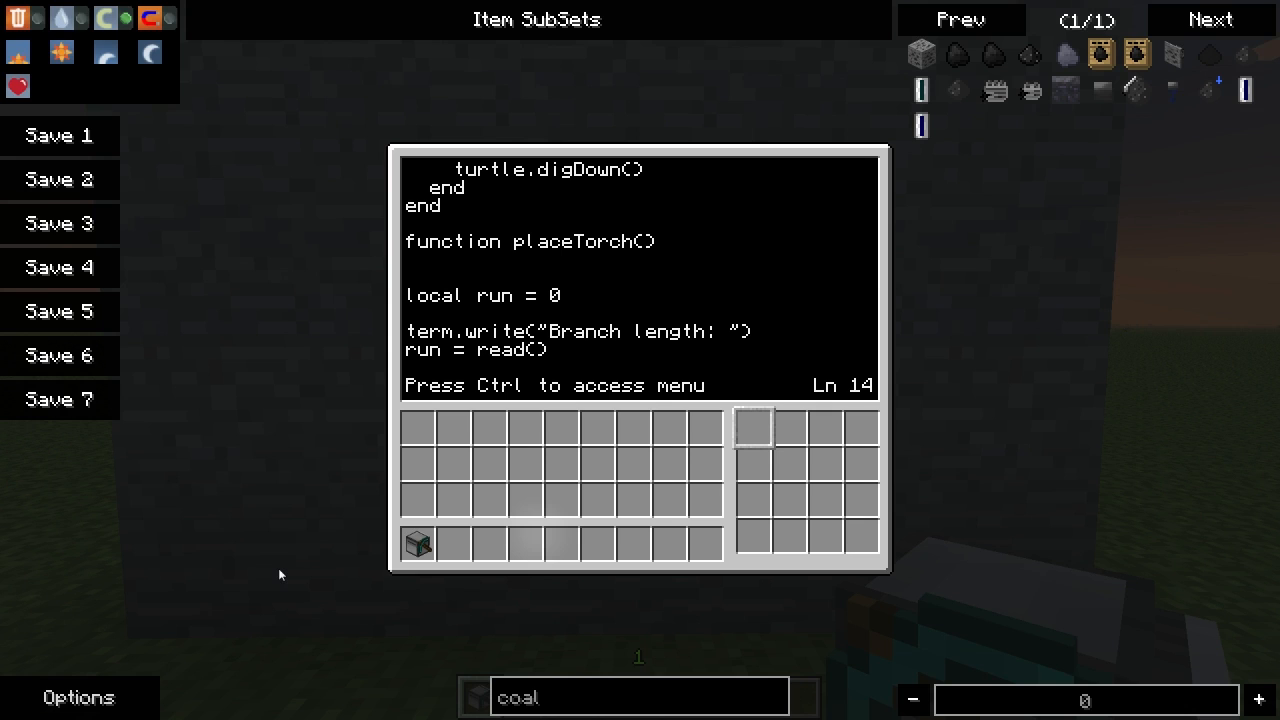
type("-")
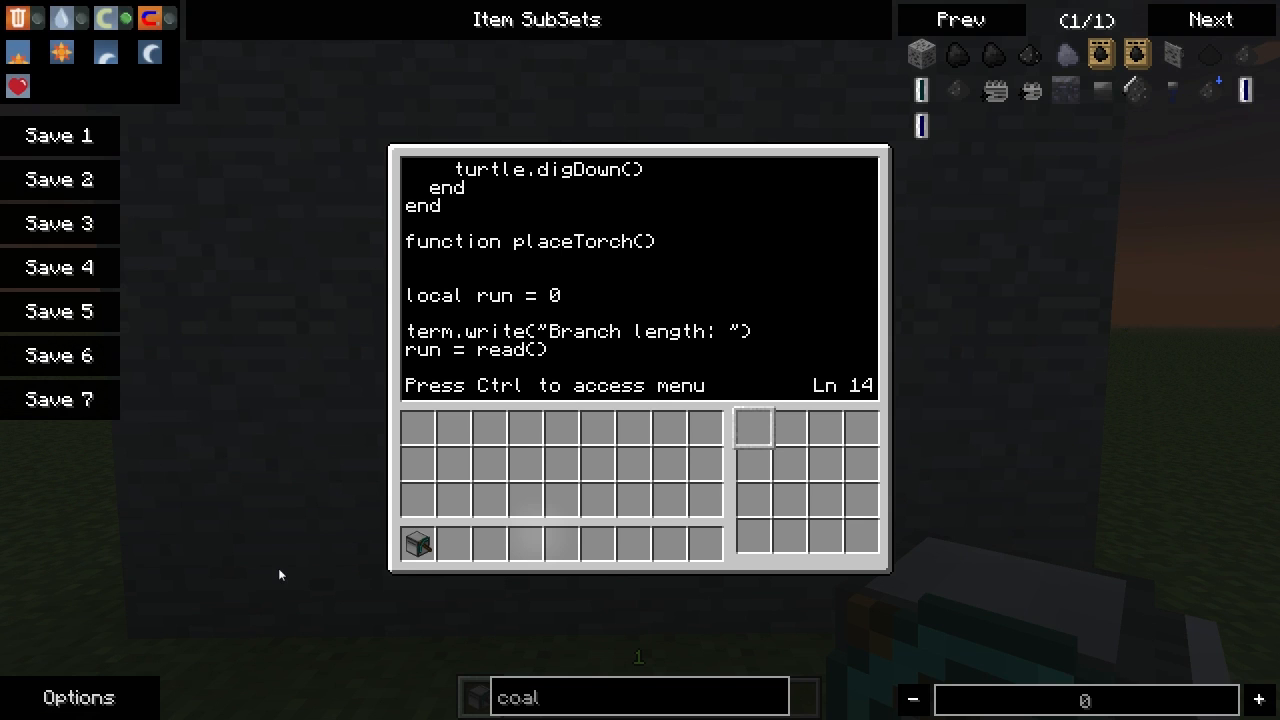
type("tur")
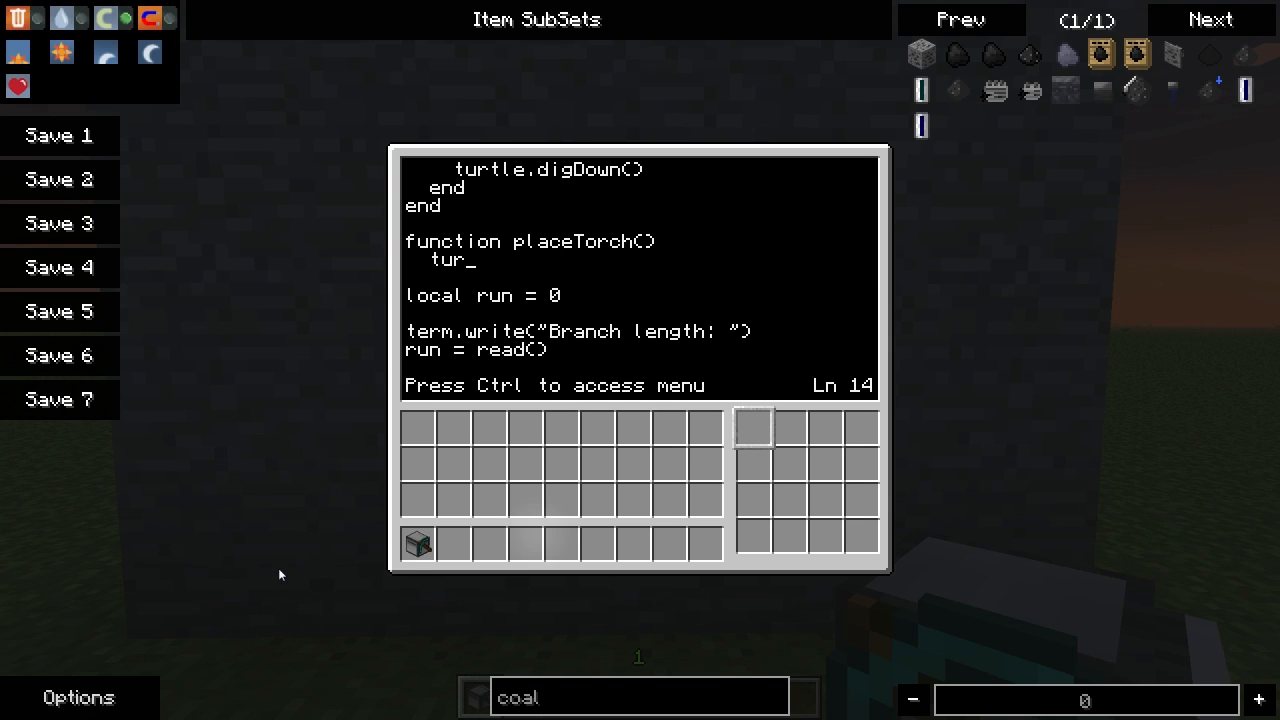
type("turtle.down()")
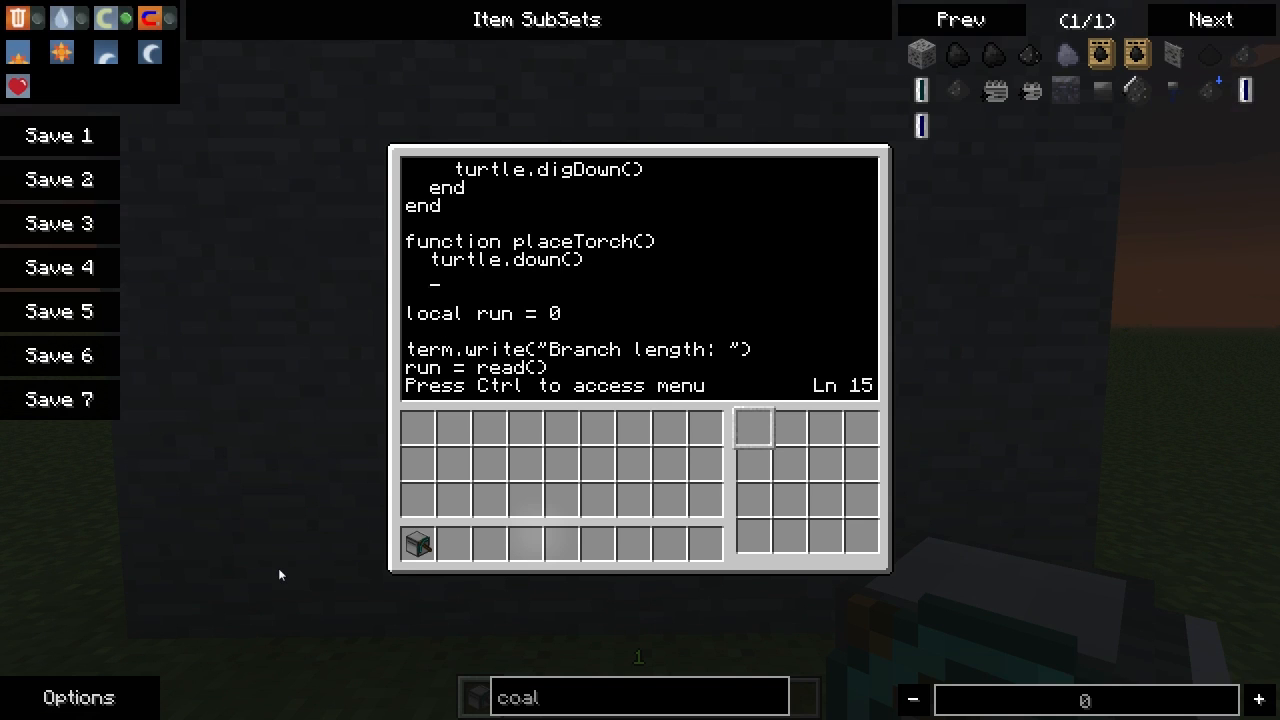
type("turtle.back(")
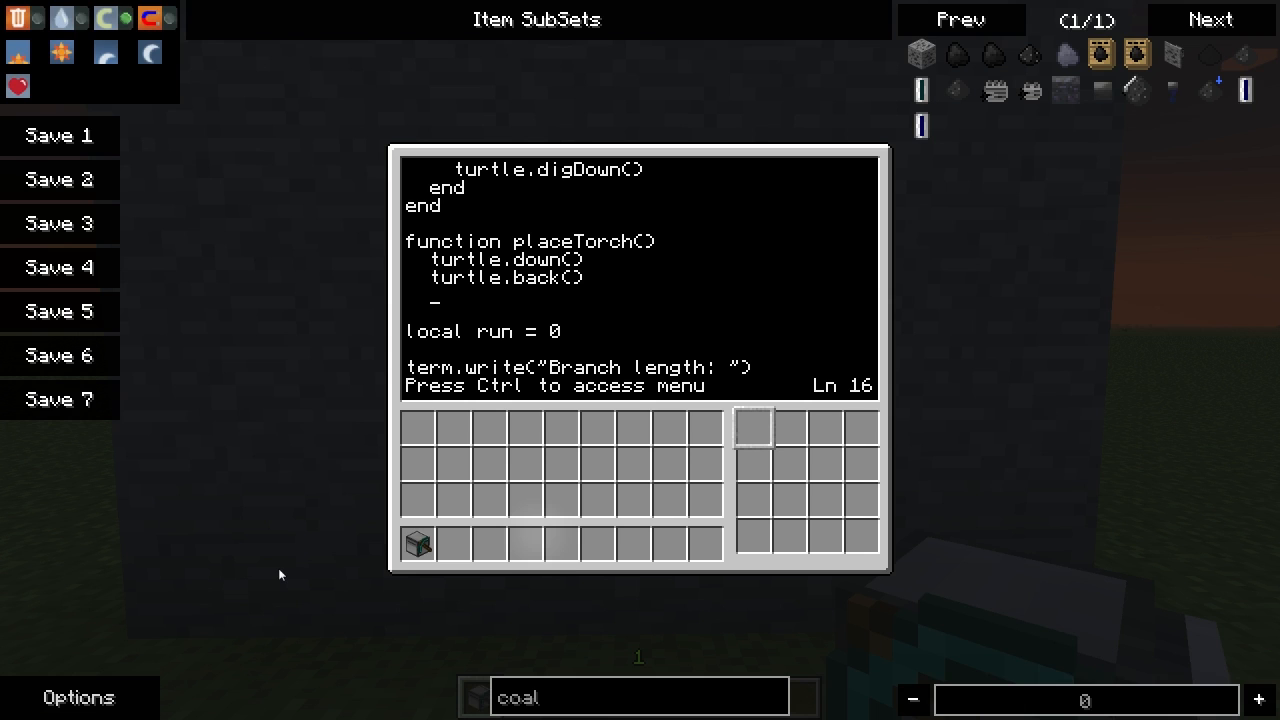
Step: Select slot 16 with turtle.select(16) and place the torch with turtle.placeUp()
type("turtle.")
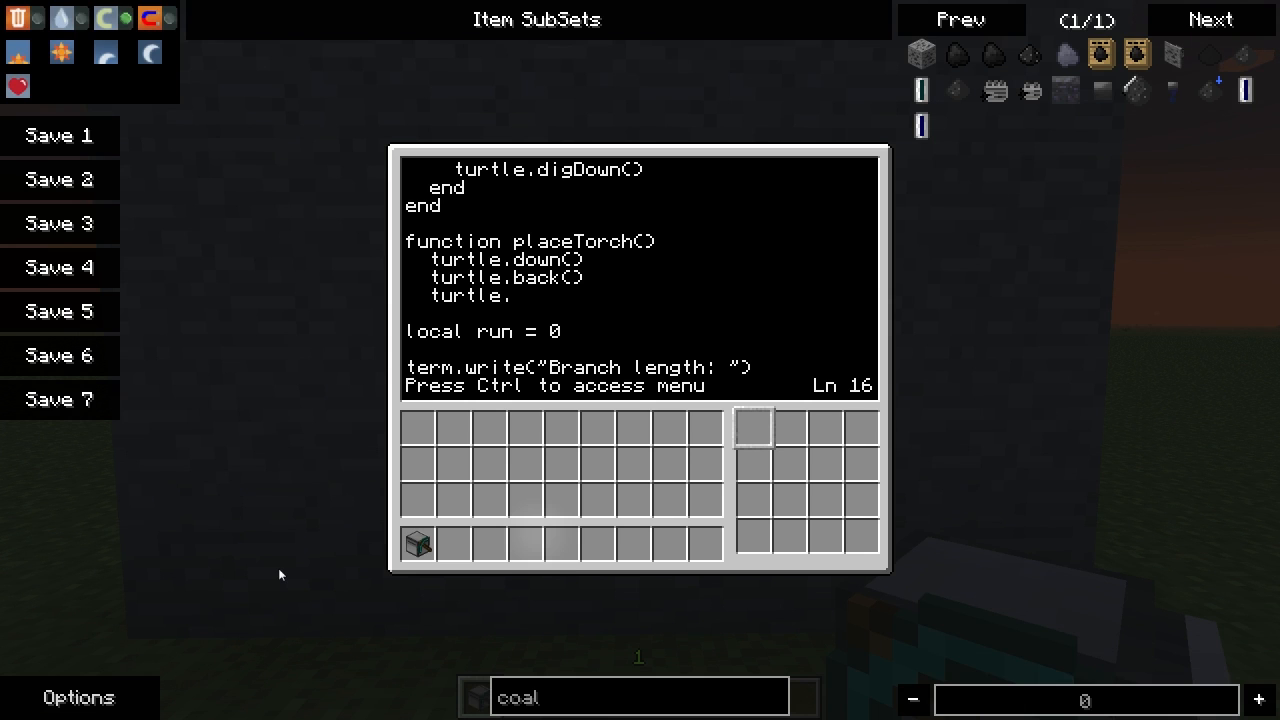
type("select(")
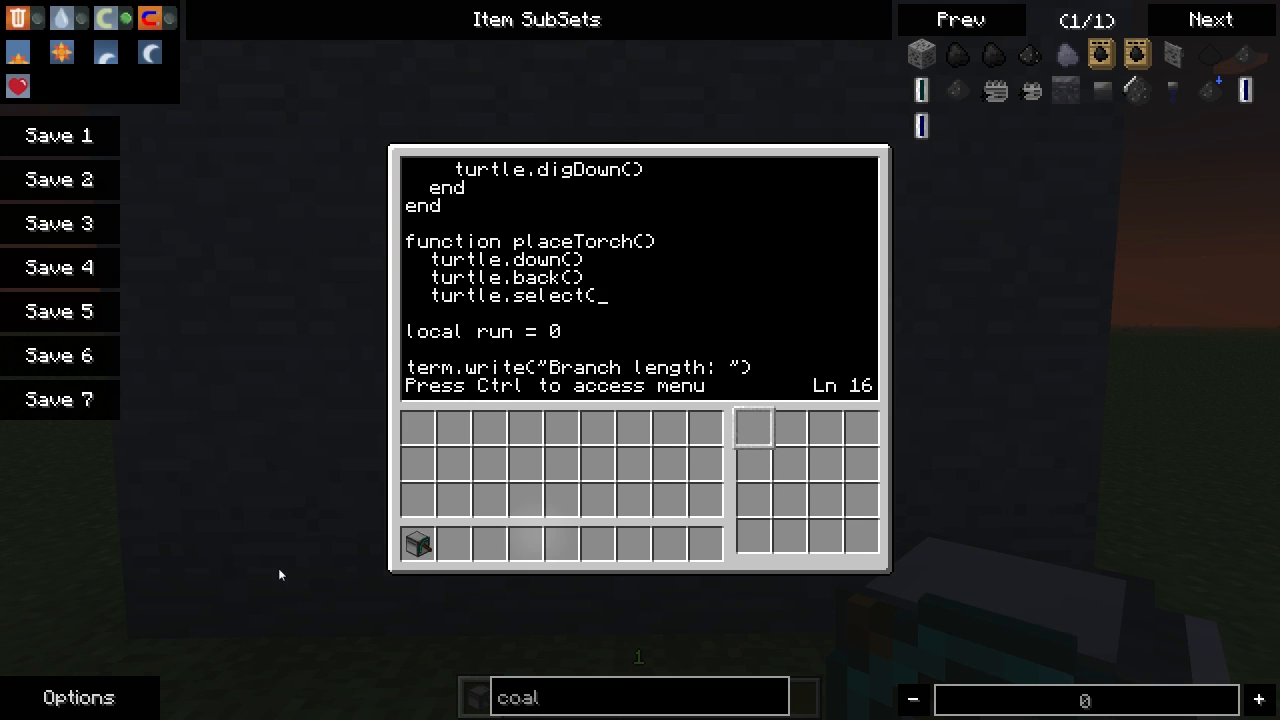
type("16)")
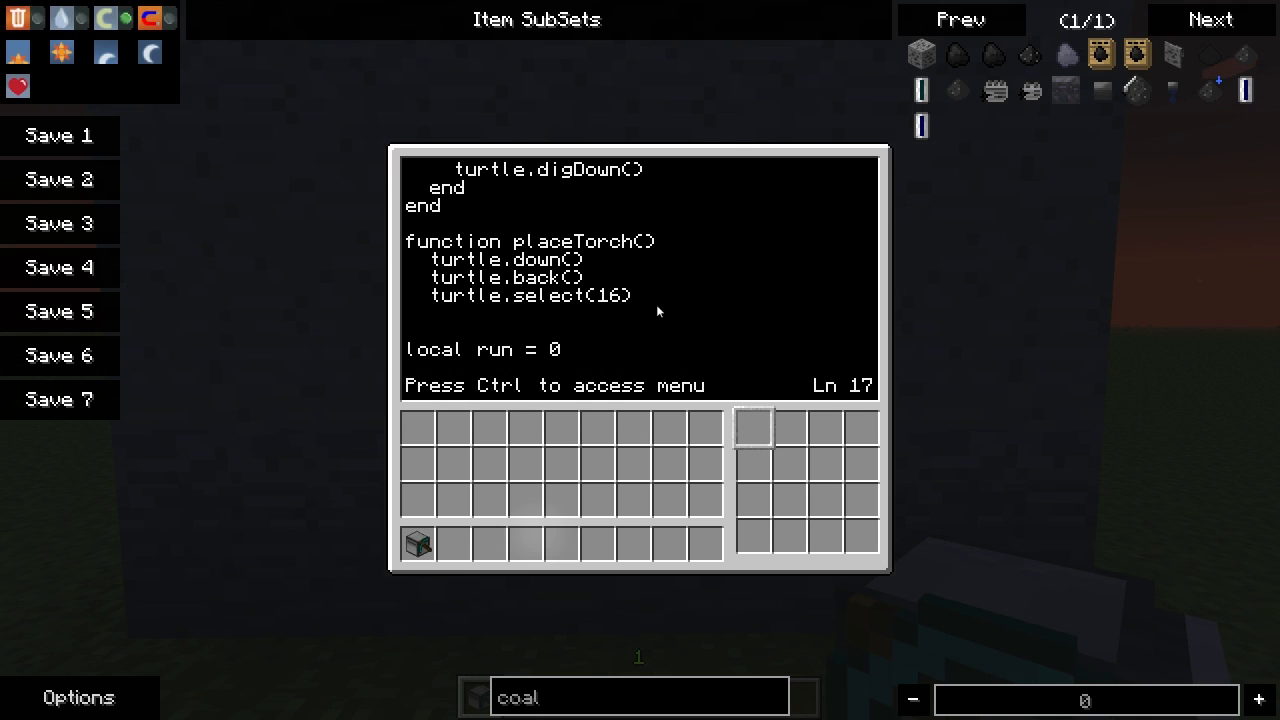
key("Enter")
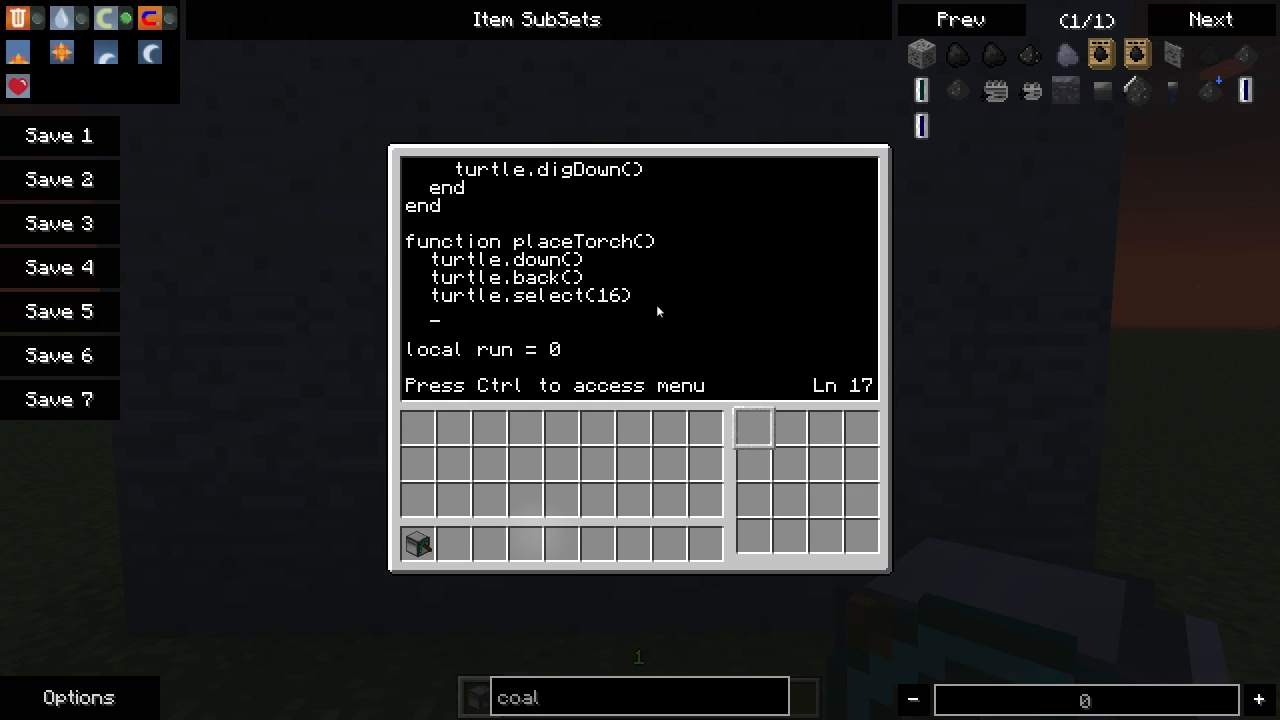
type("turtle")
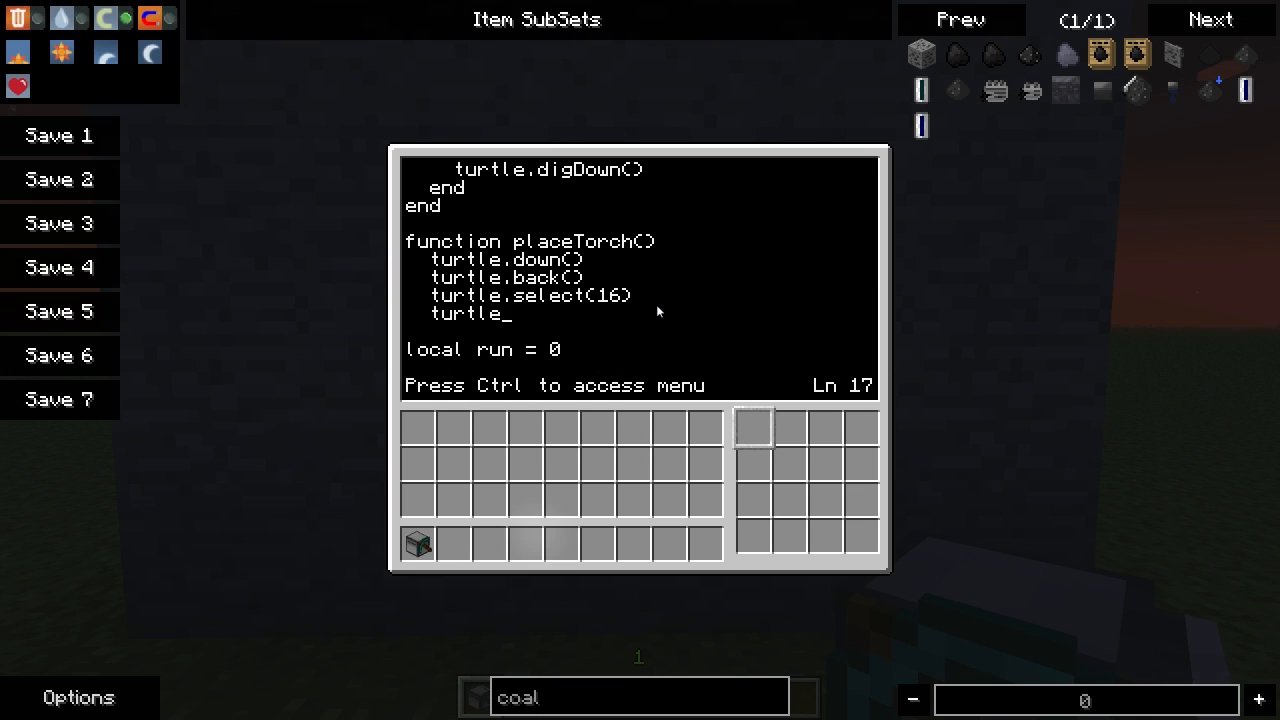
type("place")
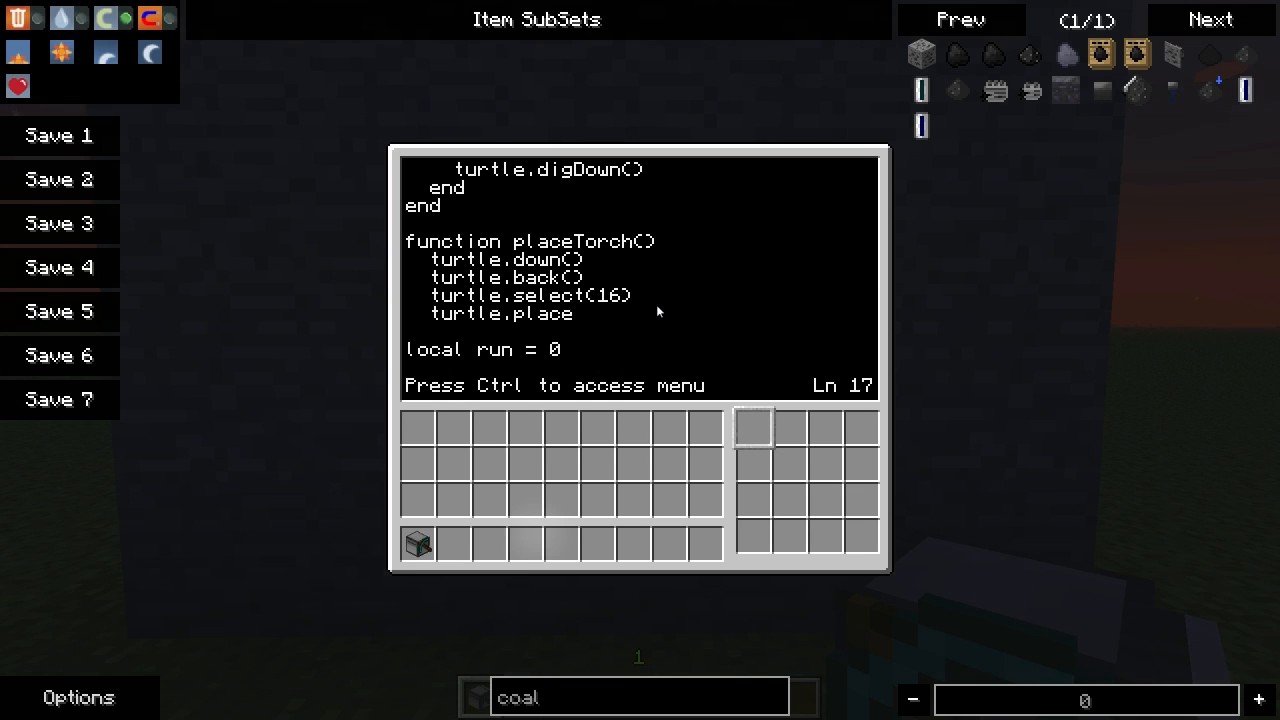
type("Up()")
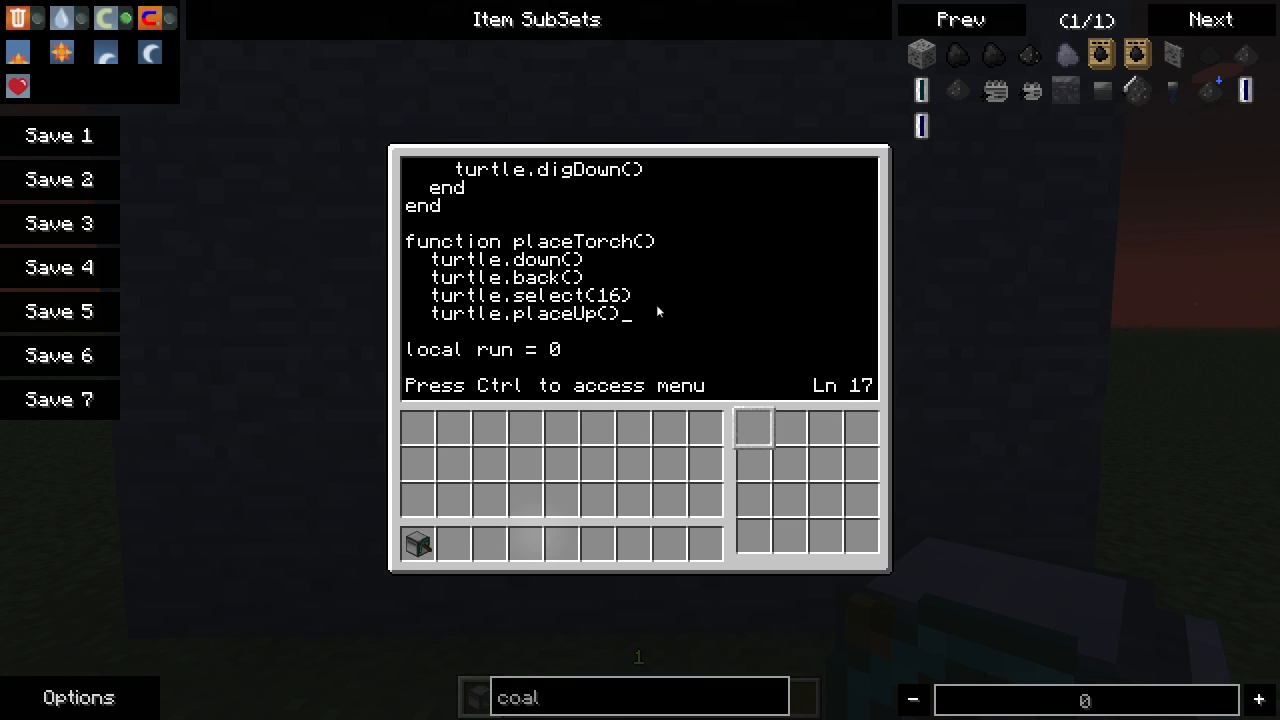
Step: Finish placeTorch with turtle.forward() and turtle.up()
key("Enter")
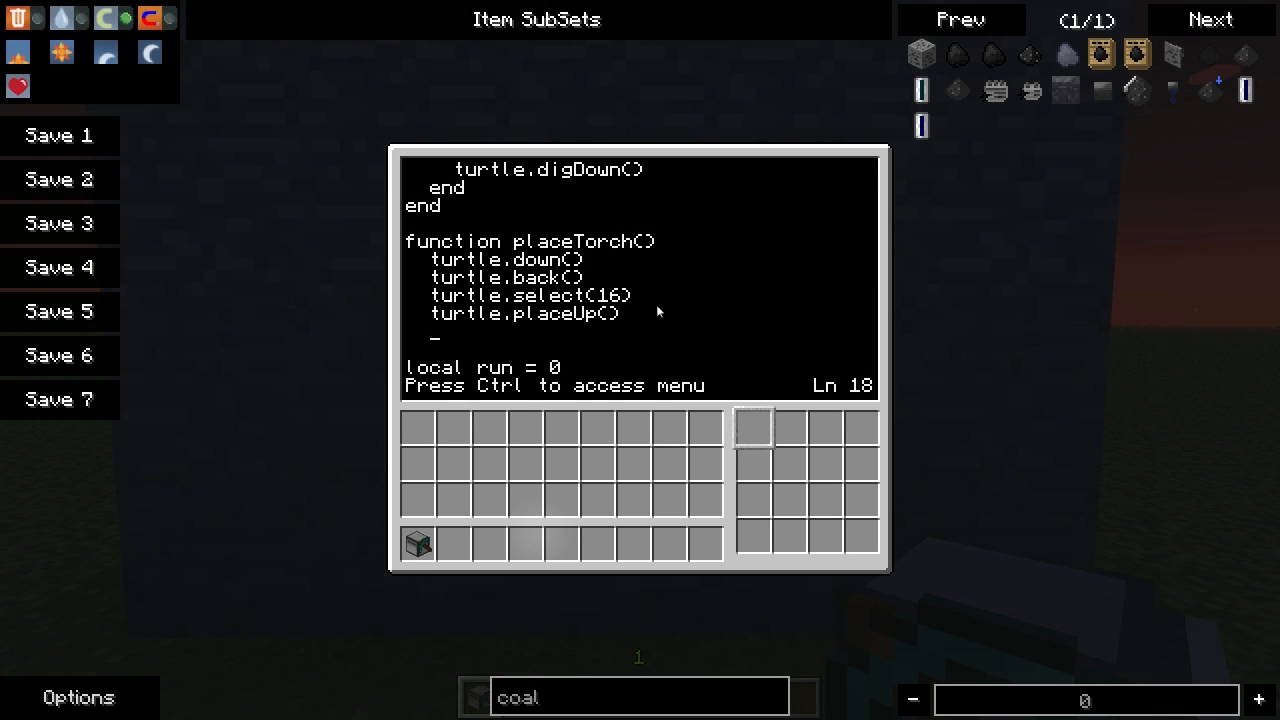
type("turtle.forward(")
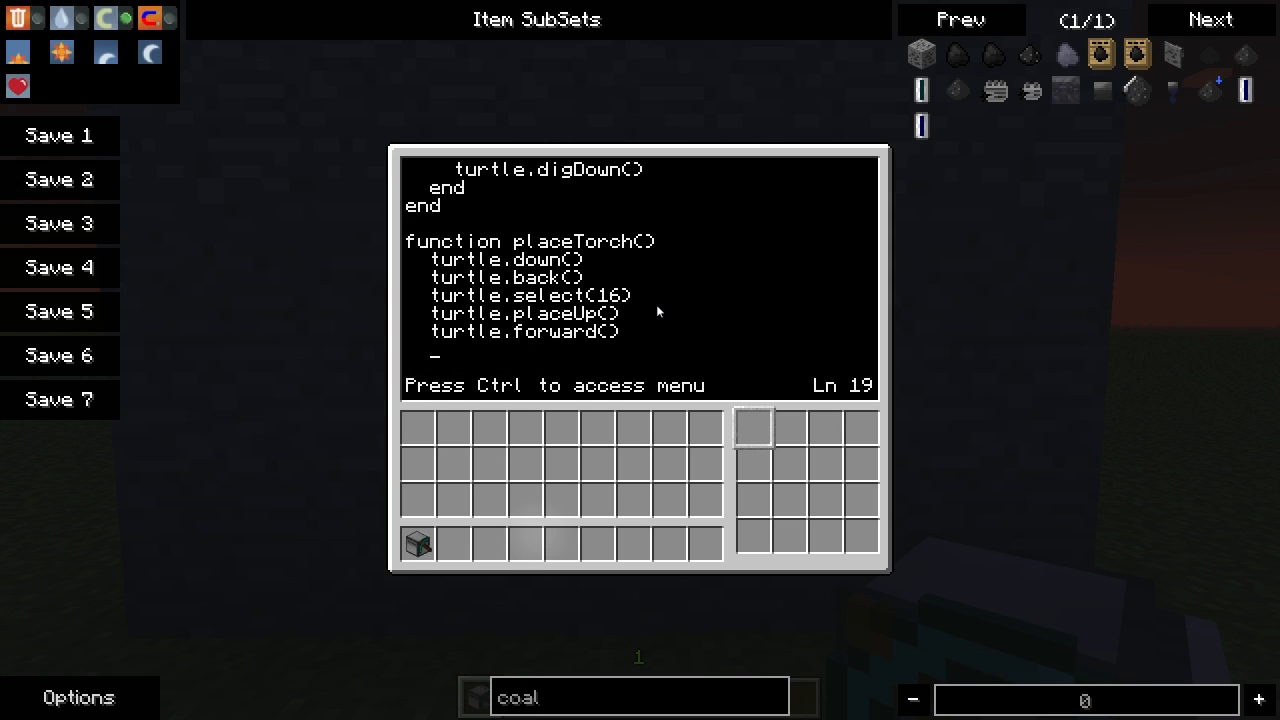
type("turtle.")
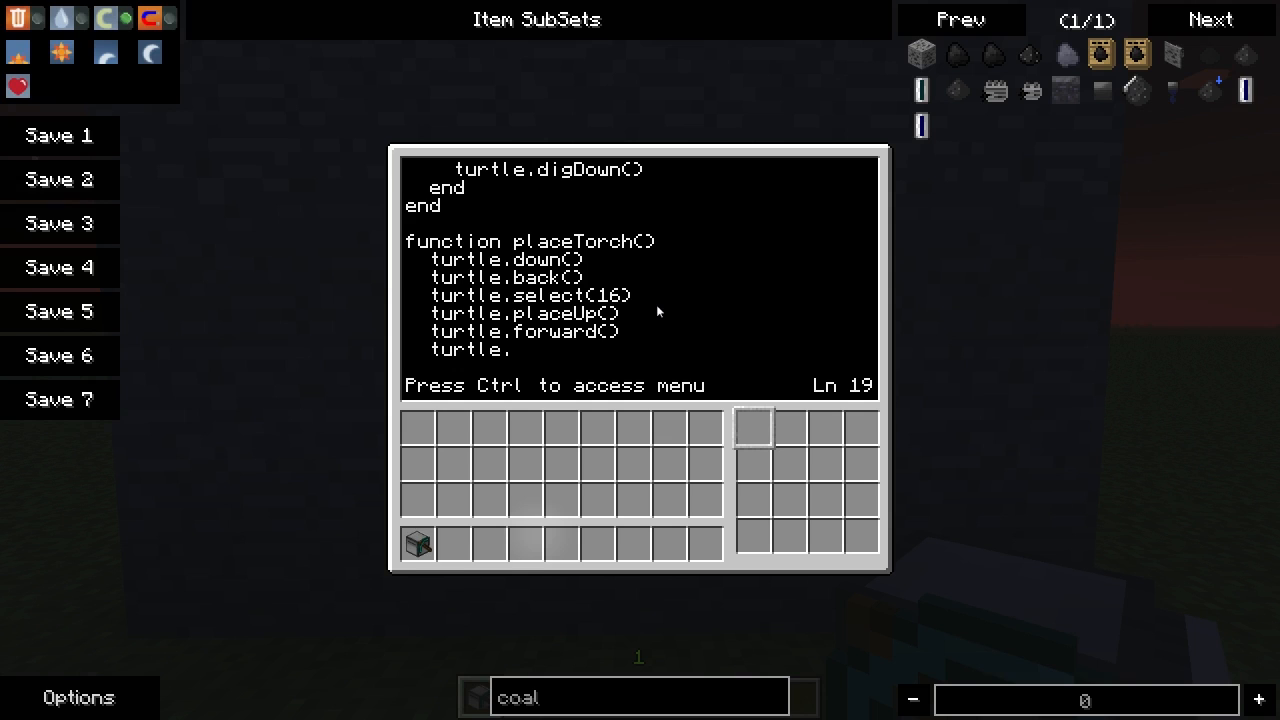
type("up()")
type("l")
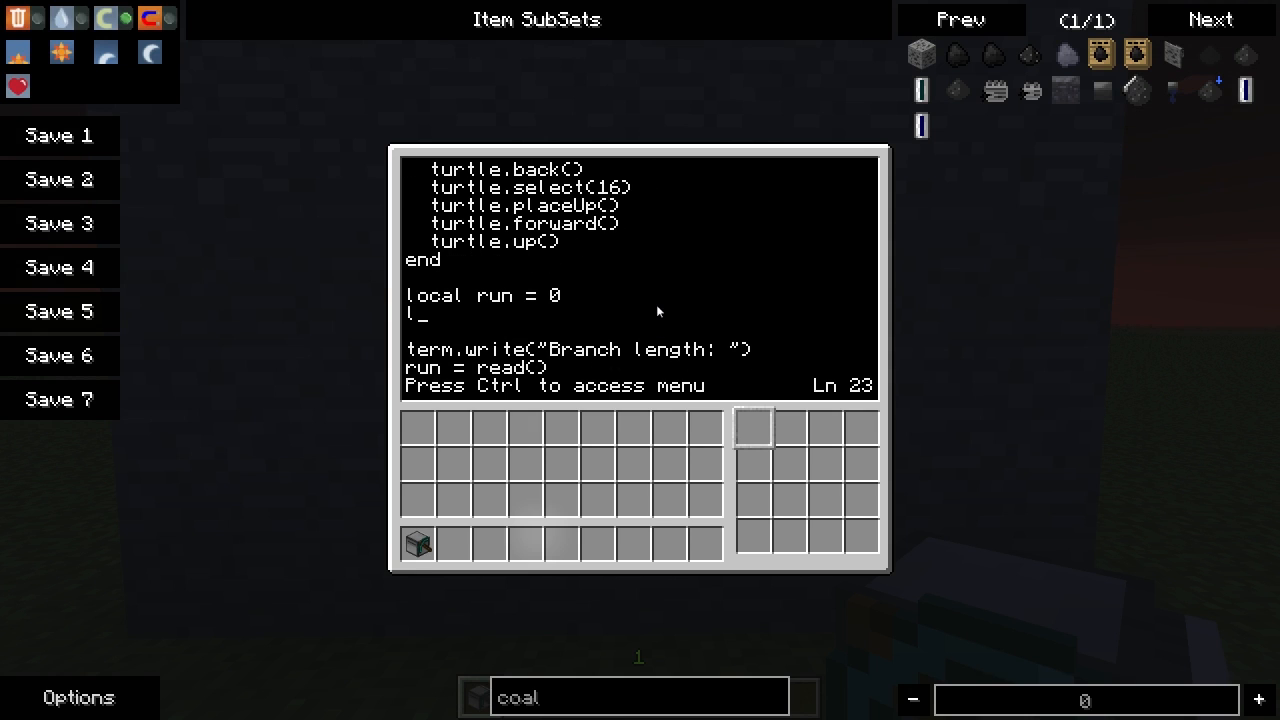
Step: Write 'local j = 0' and 'local k = 0' below the run variable
type("ocal j")
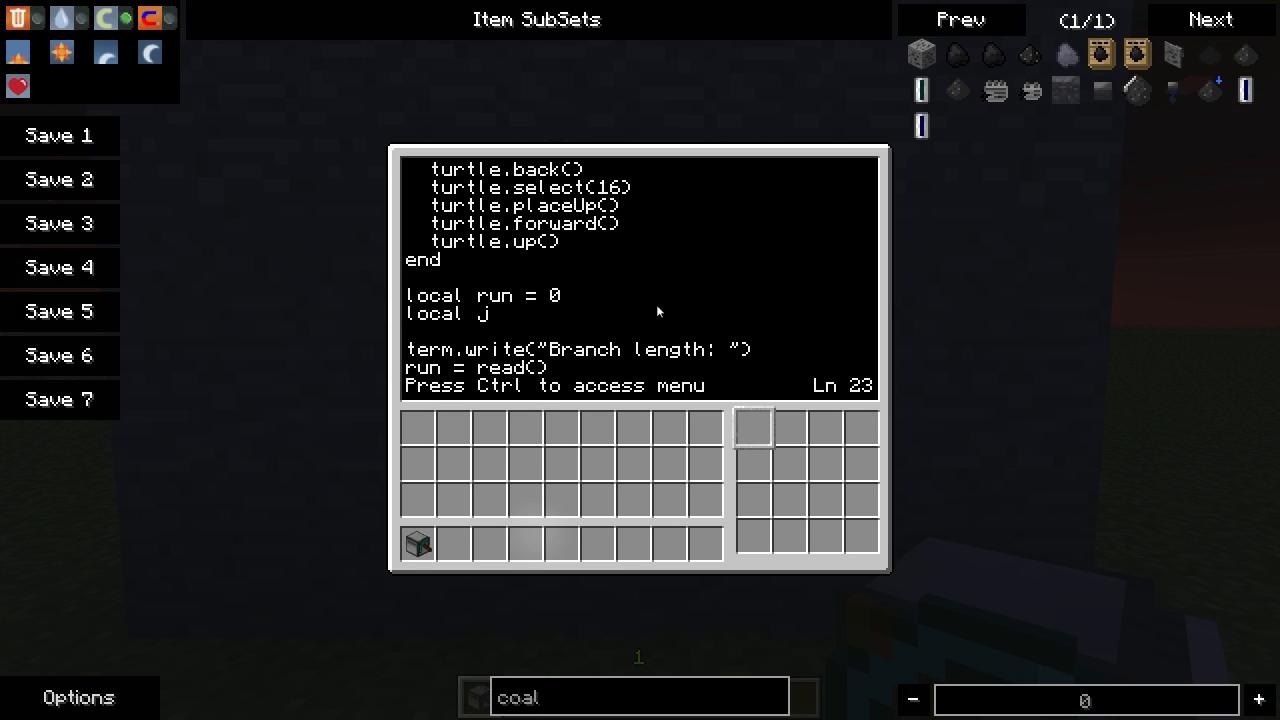
type("= 0")
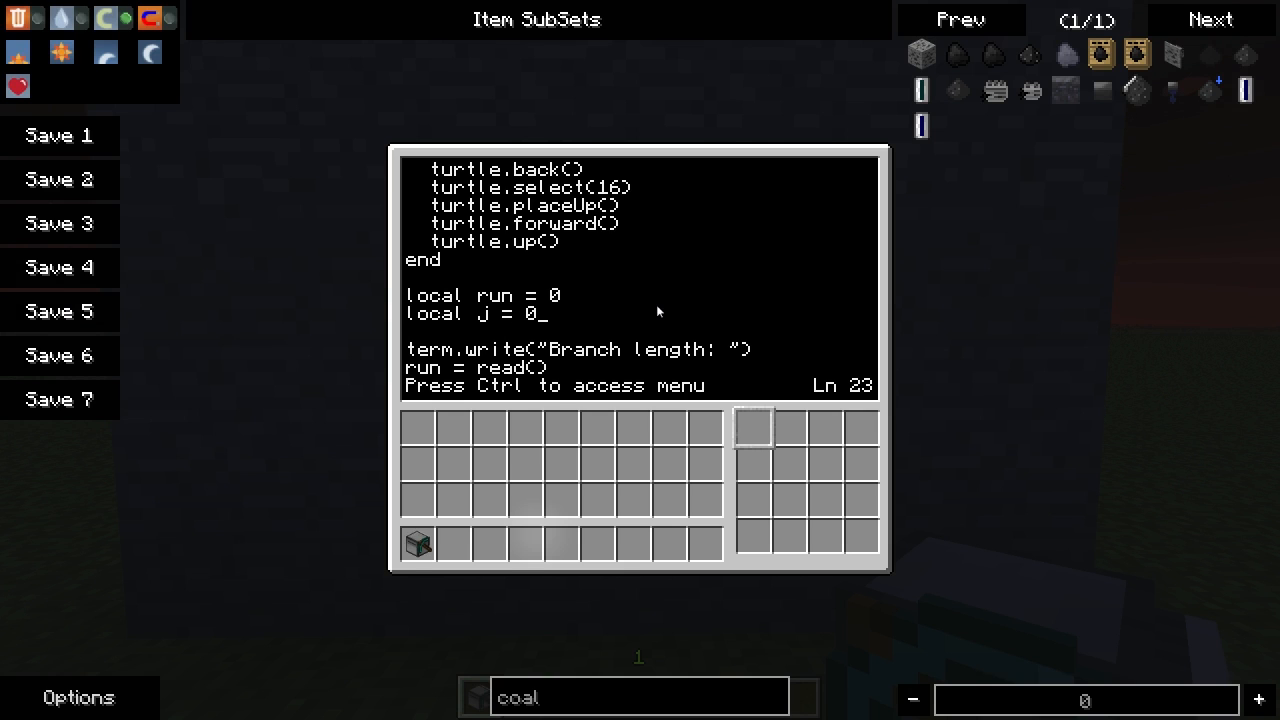
key("enter")
type("local k = 0")
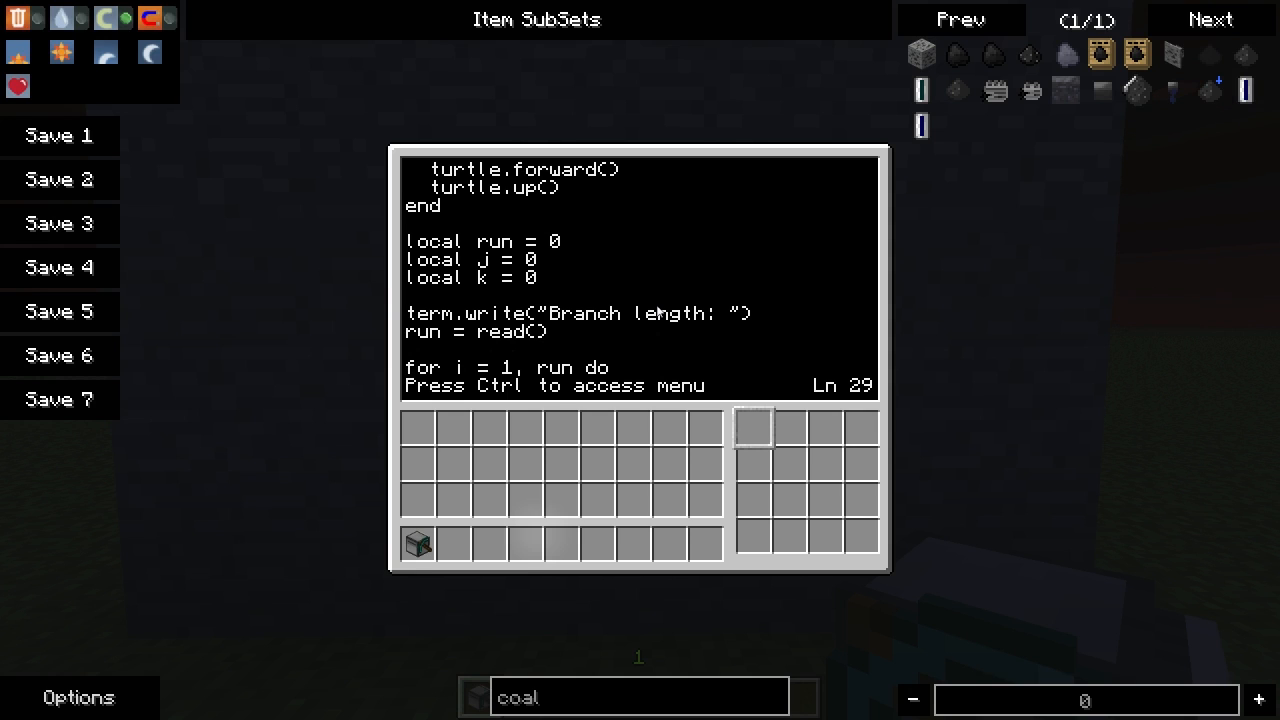
key("down")
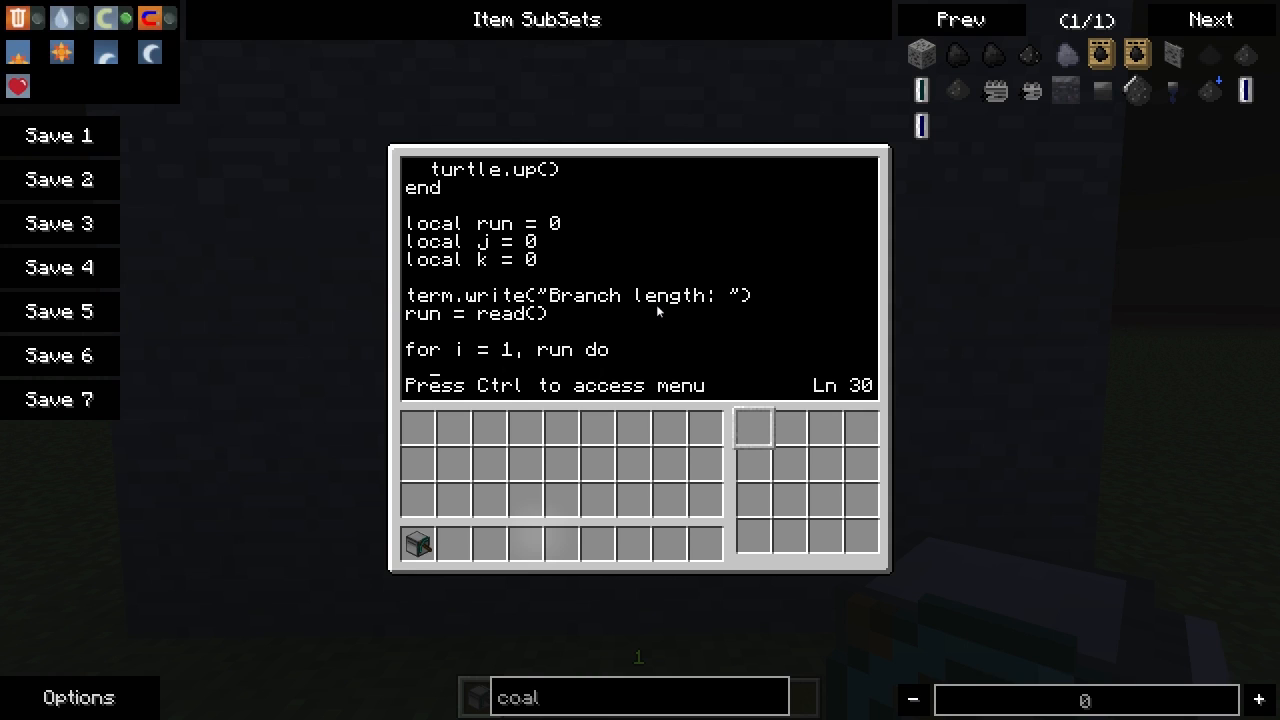
Step: Inside the loop, set k = i and j = k % 10
type("k = i - 1")
type("j = %")
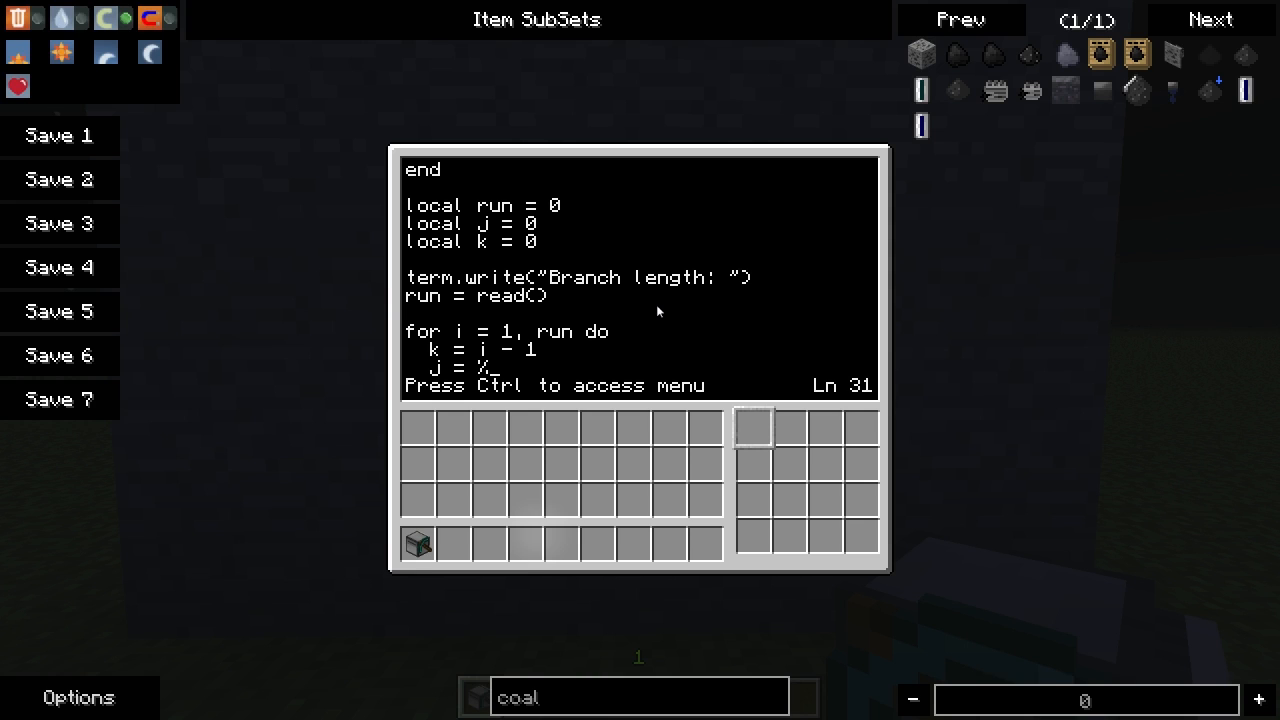
type("k")
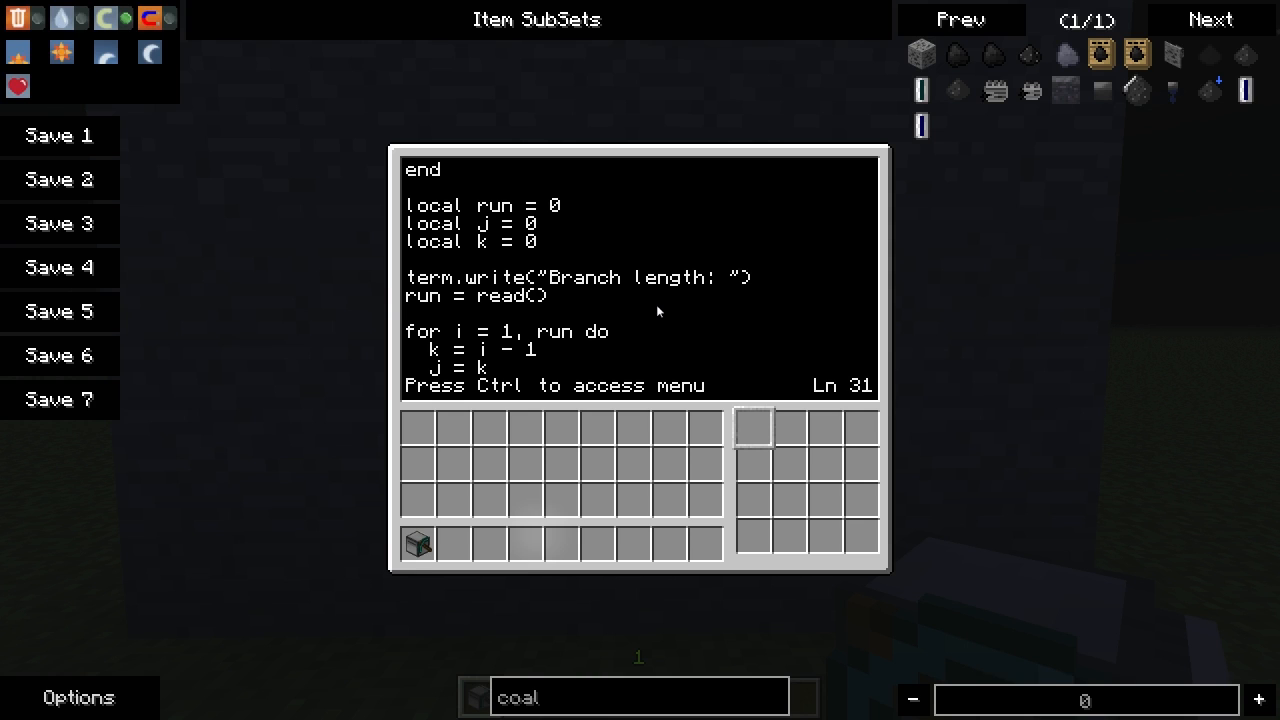
type("% 10")
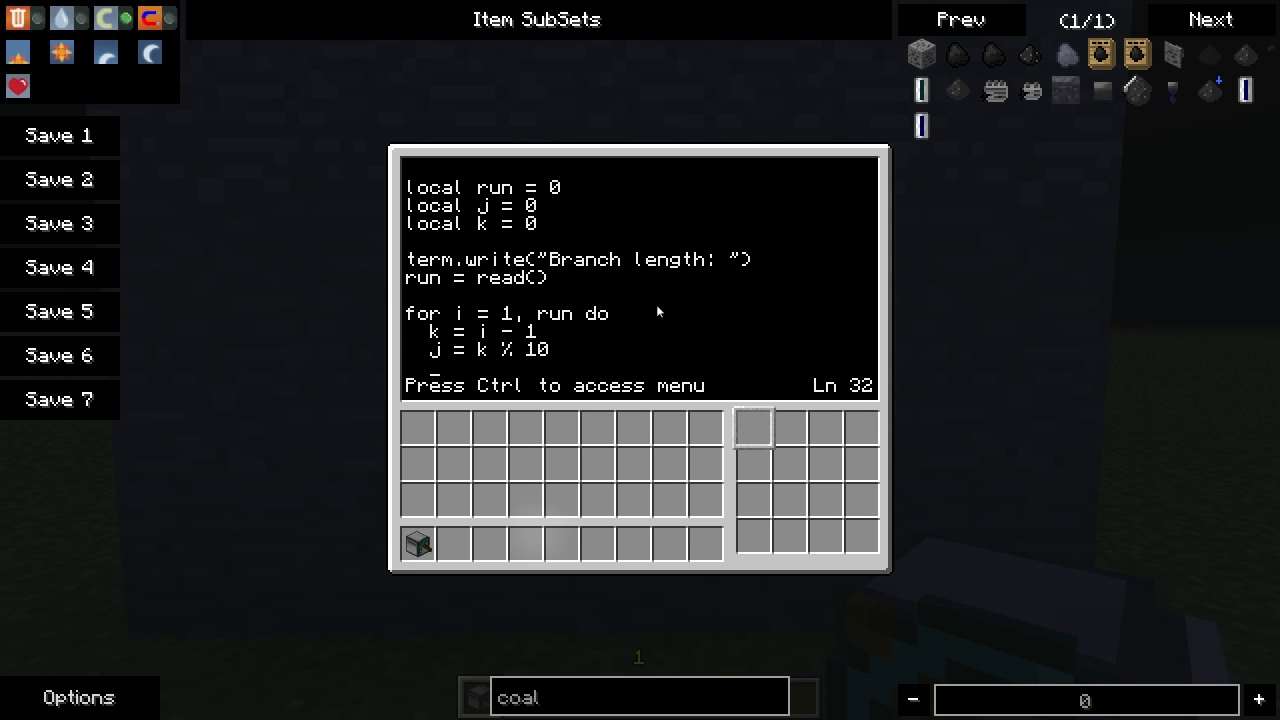
Step: Add 'if j == 1 then placeTorch() end' before calling digIt()
type("if")
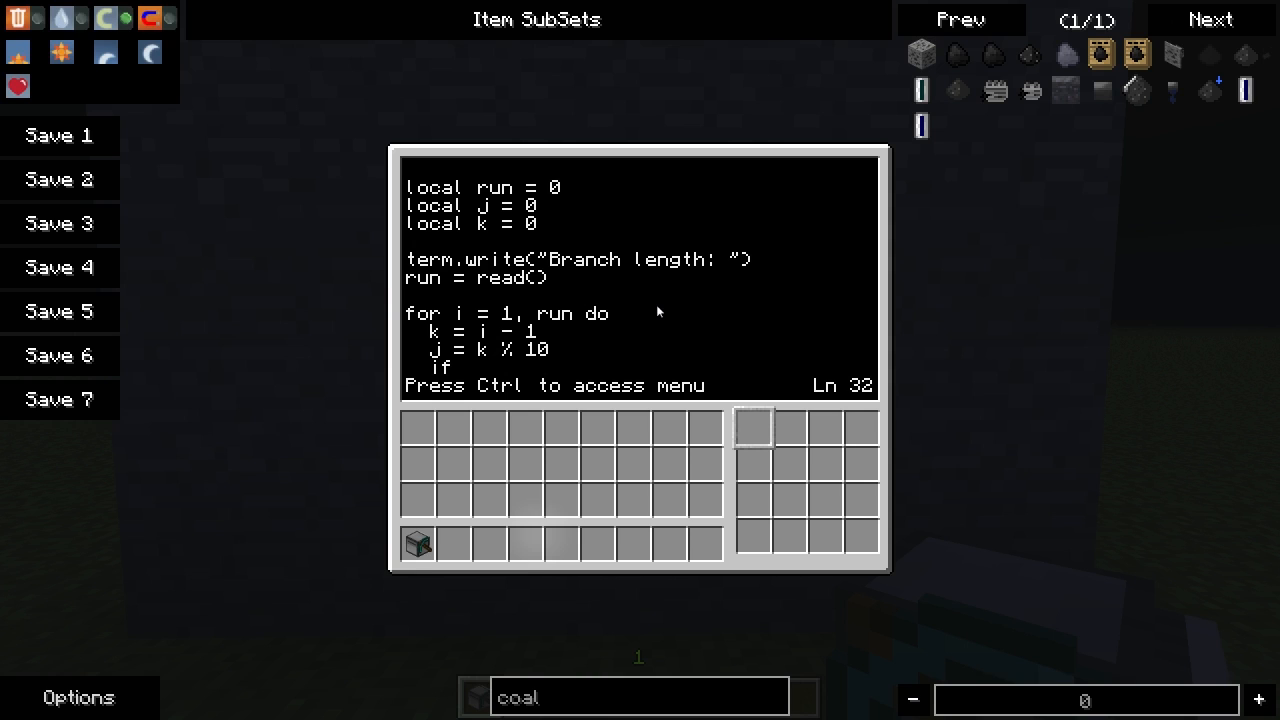
type("j")
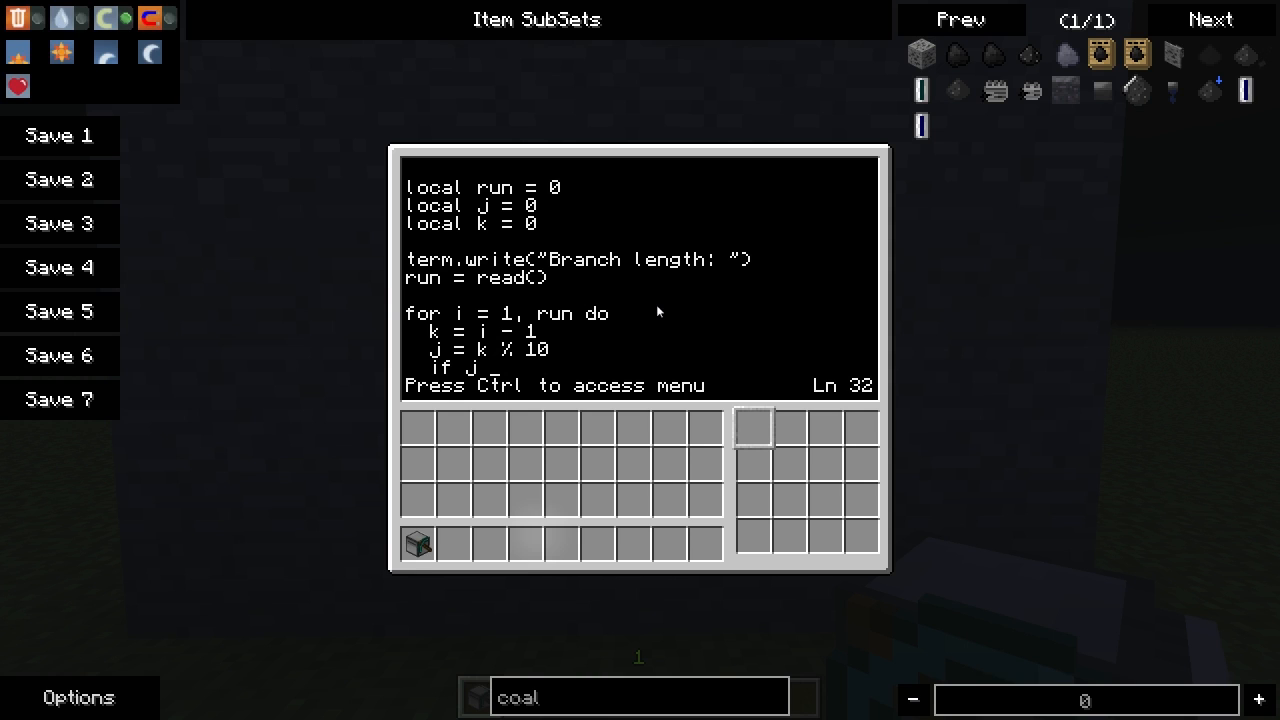
type("== 1")
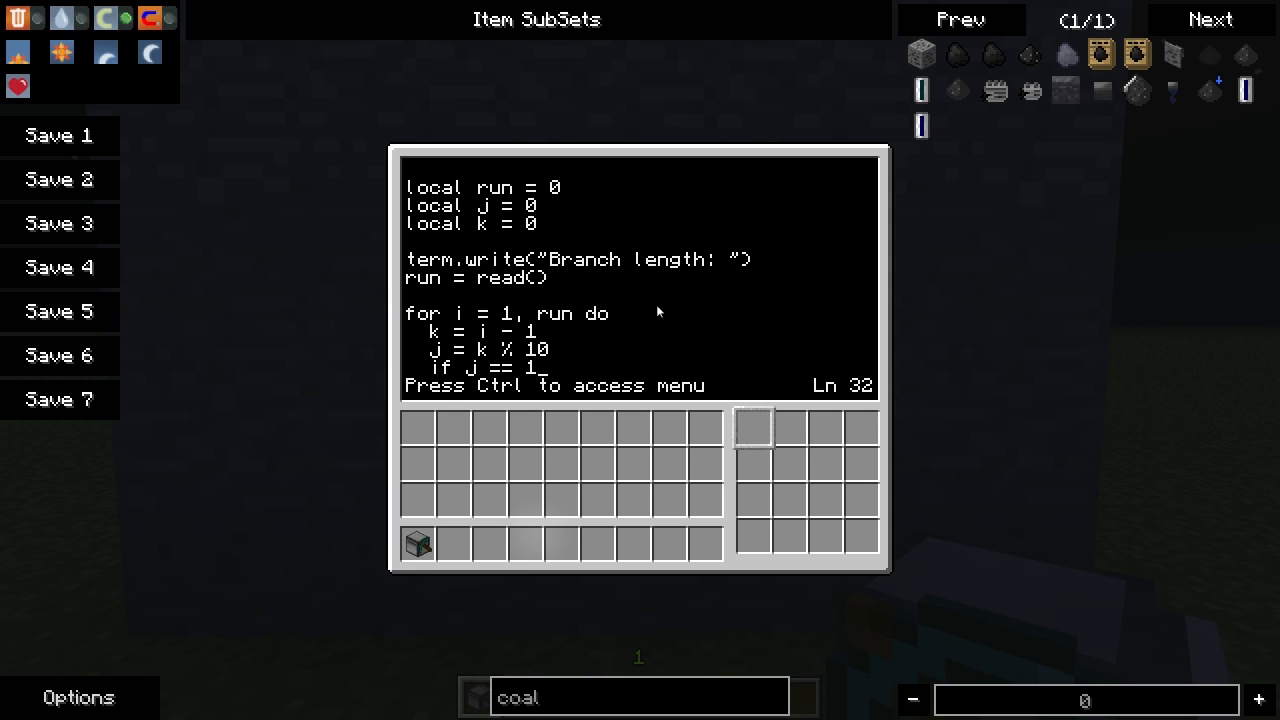
type("then")
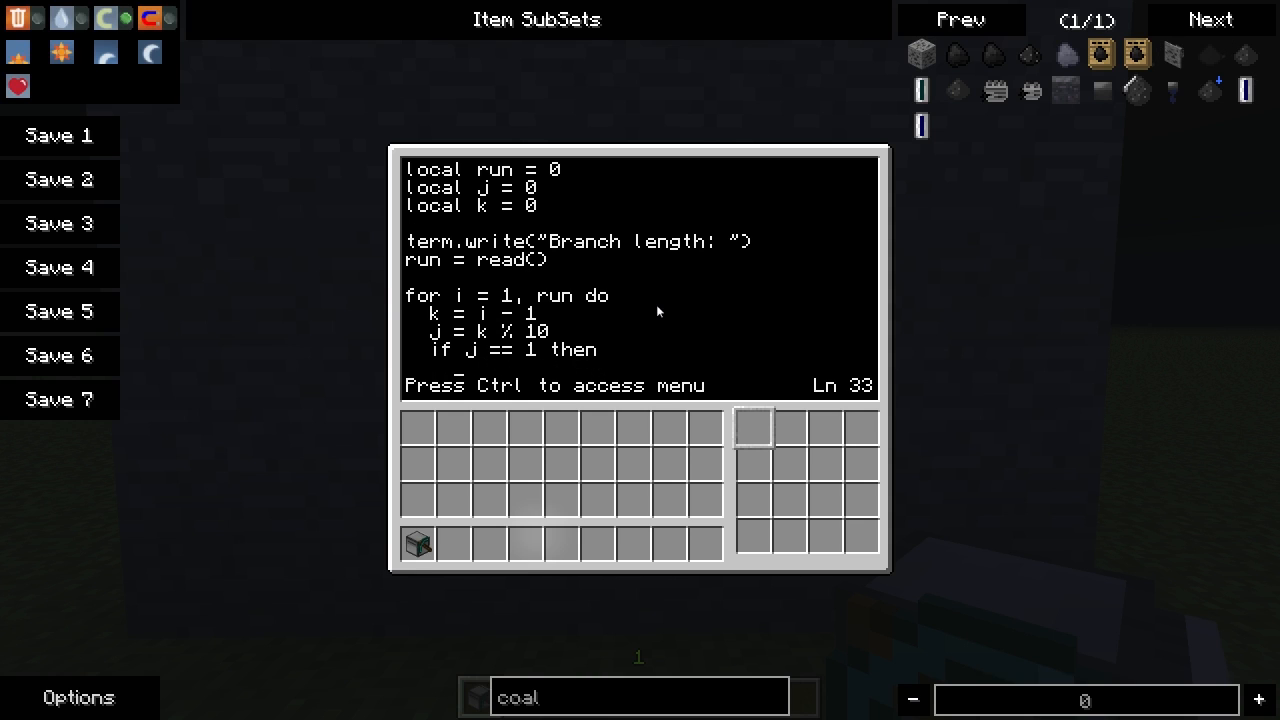
type("placeTorch(")
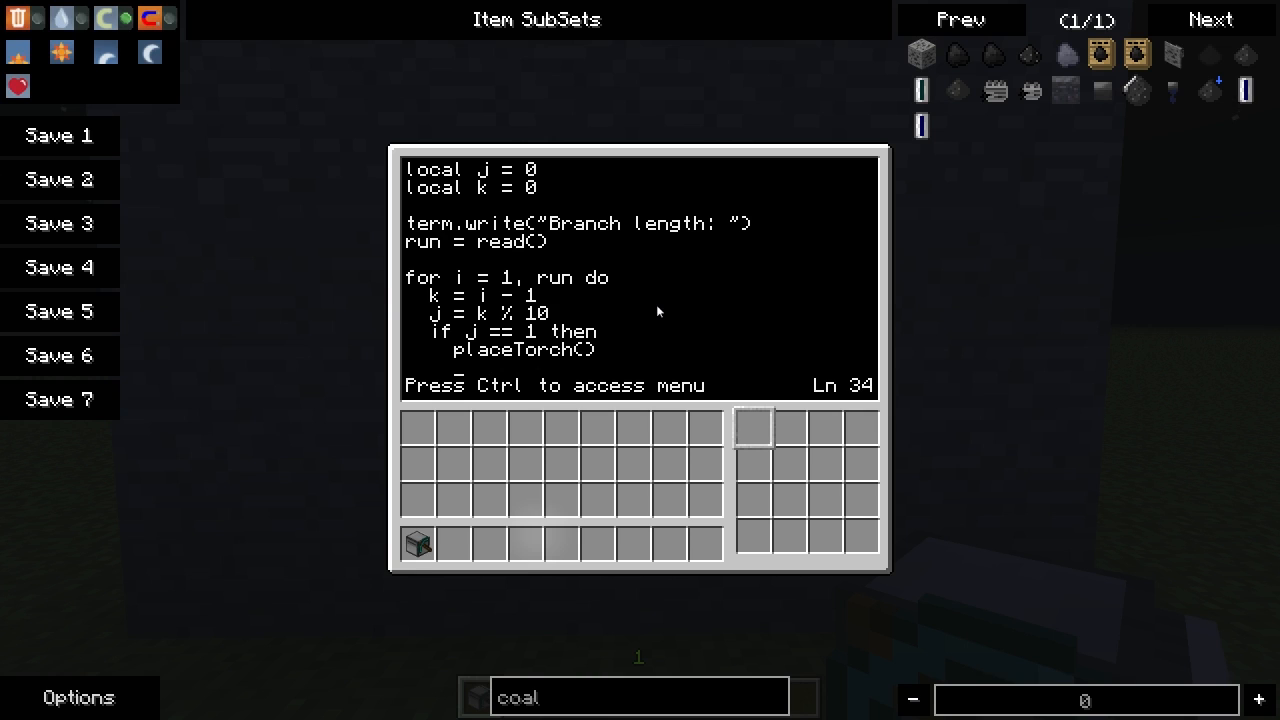
type("end")
type("digIt(")
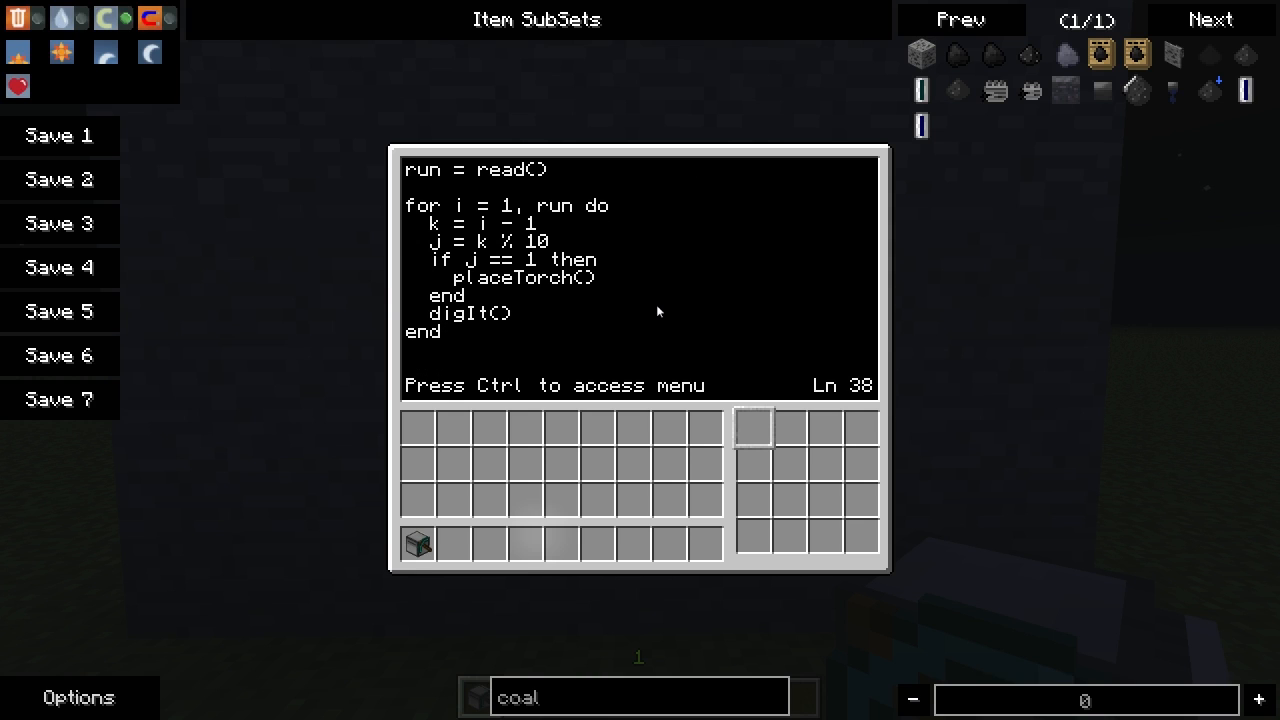
Step: After the loop, add turtle.down(), turtle.select(16) and turtle.placeUp()
type("tur")
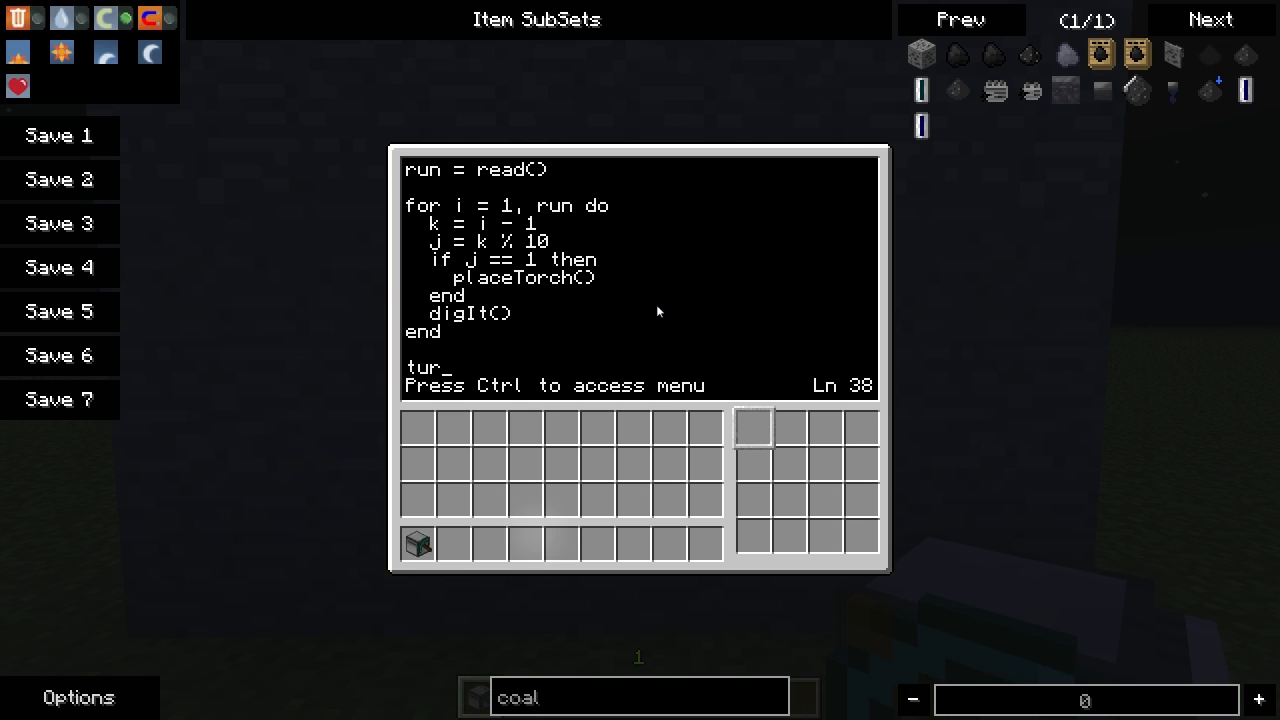
type("tl")
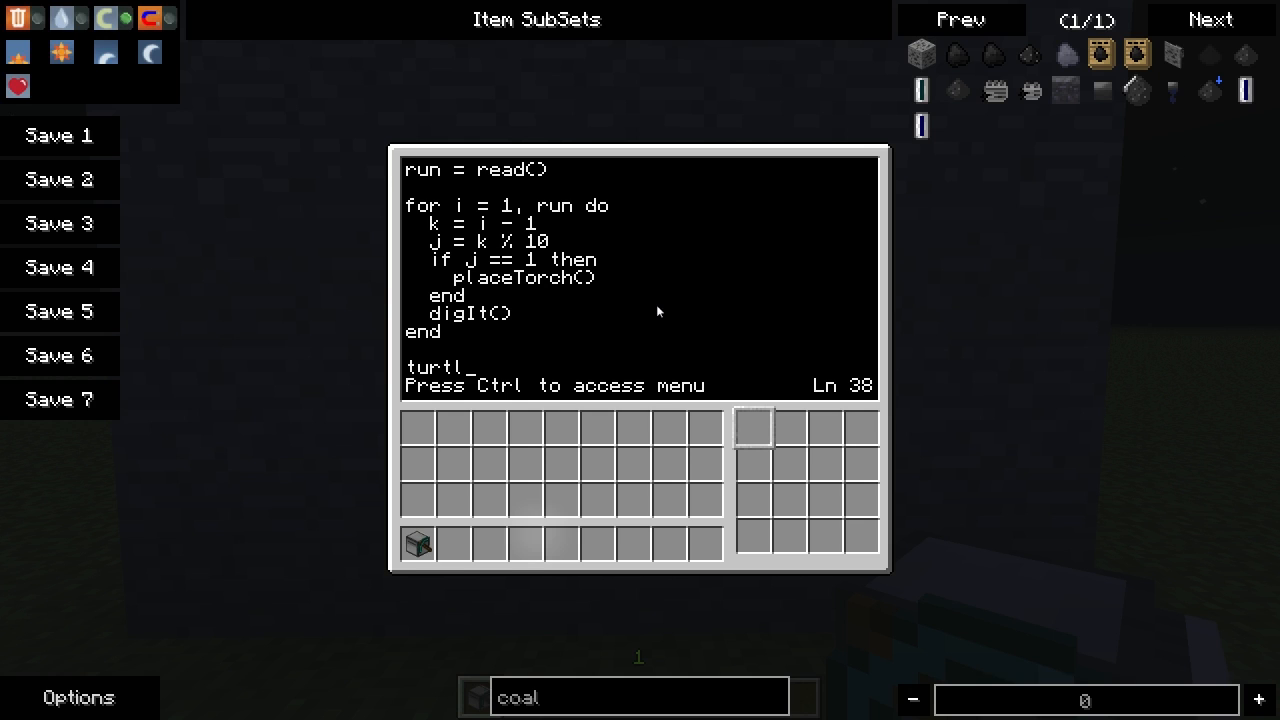
type("e.down(")
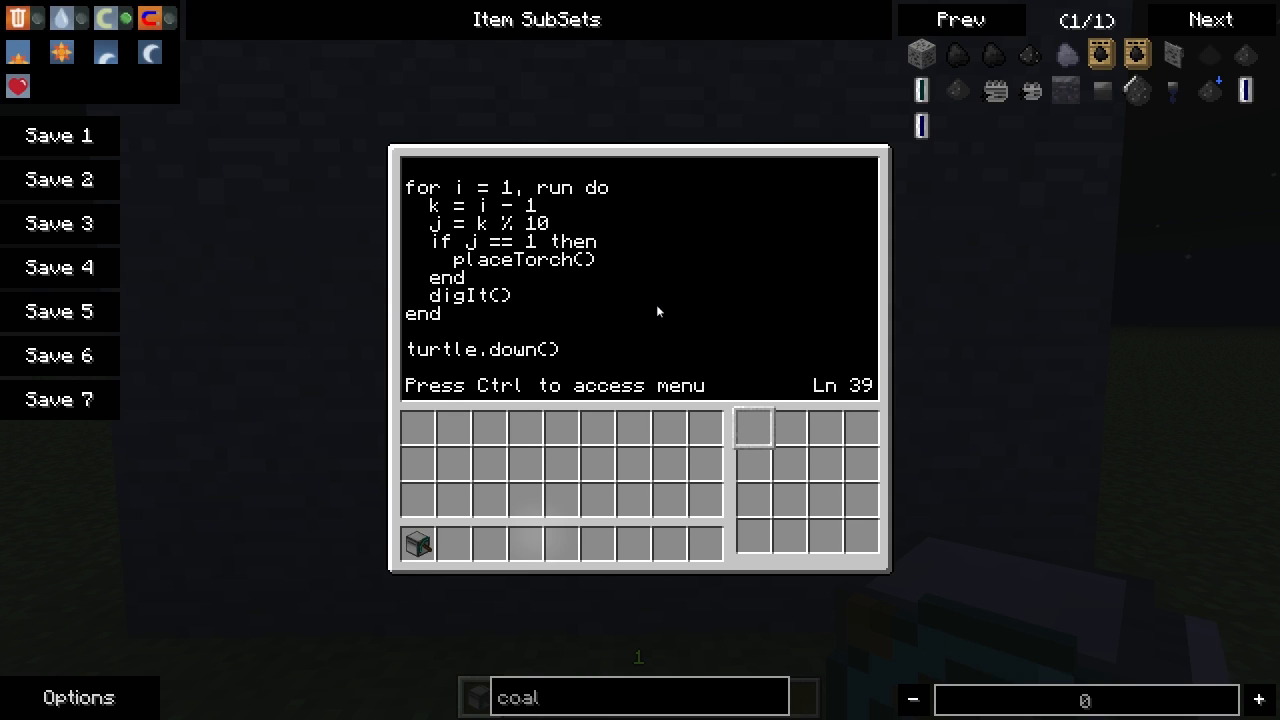
type("turtle.")
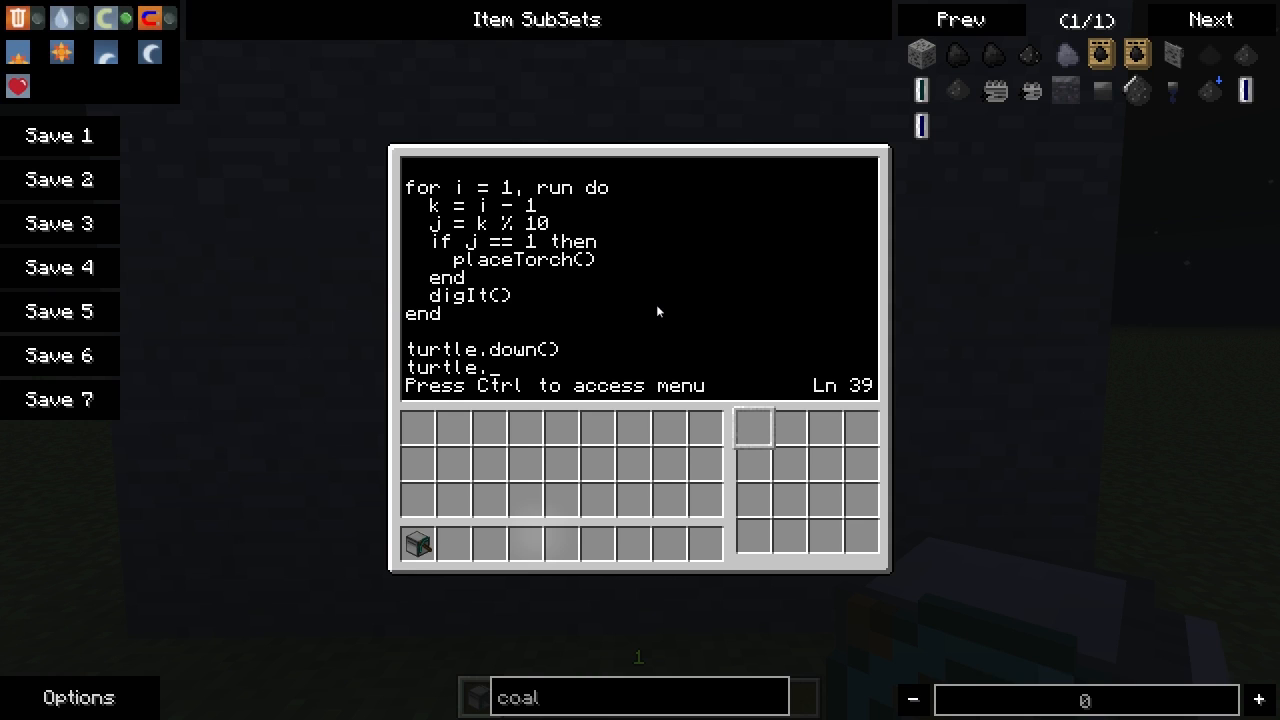
type("select(16")
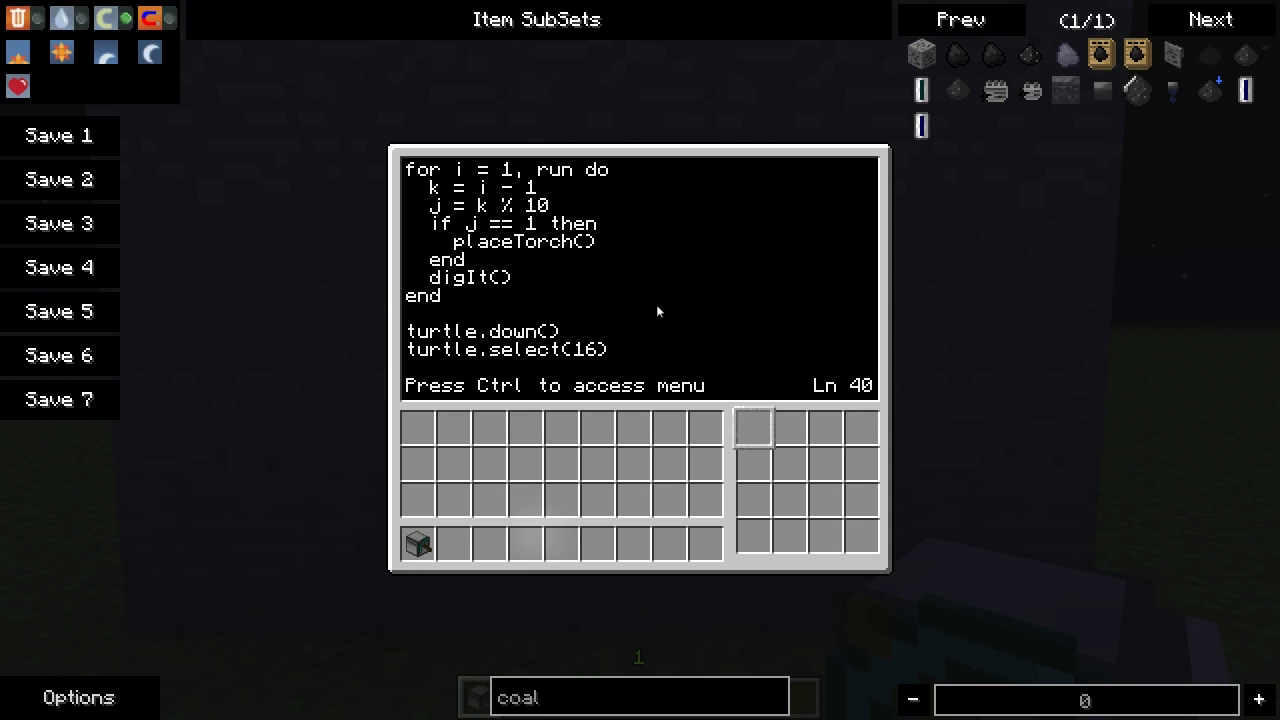
type("turtle.")
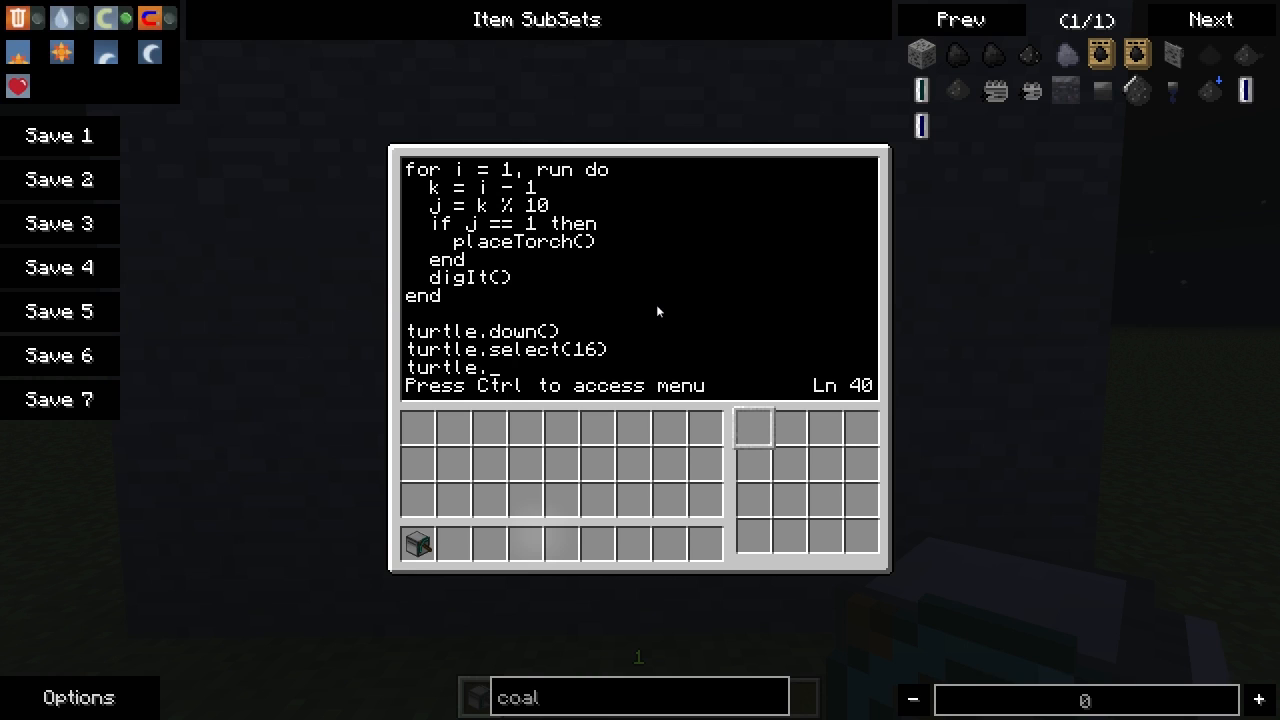
type("pl")
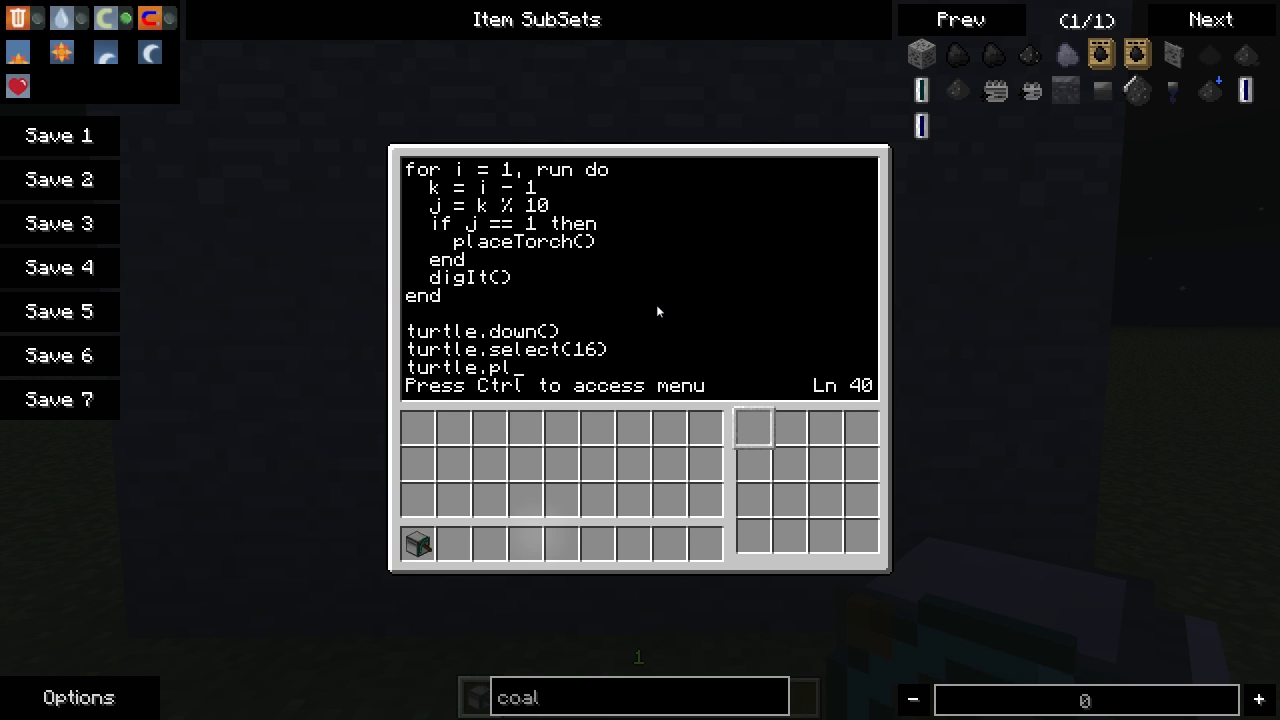
type("aceUp")
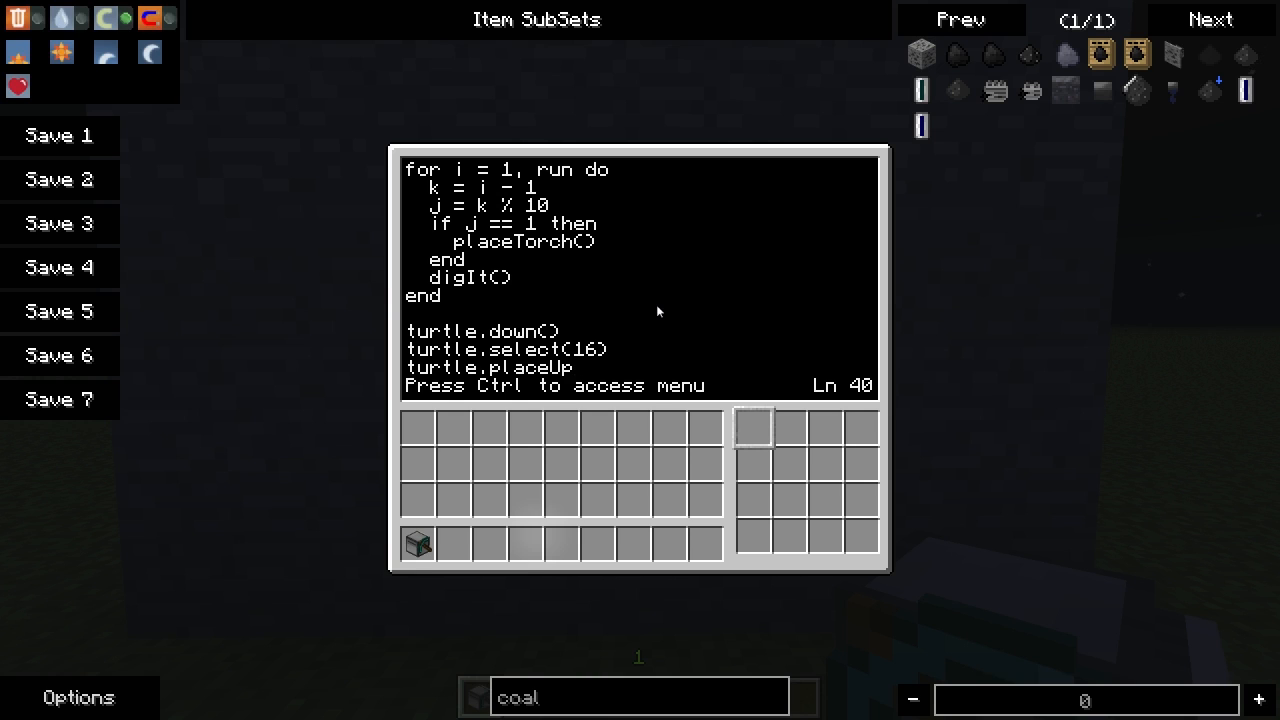
Step: Add two turtle.turnRight() lines so the turtle faces back down the branch
type("t")
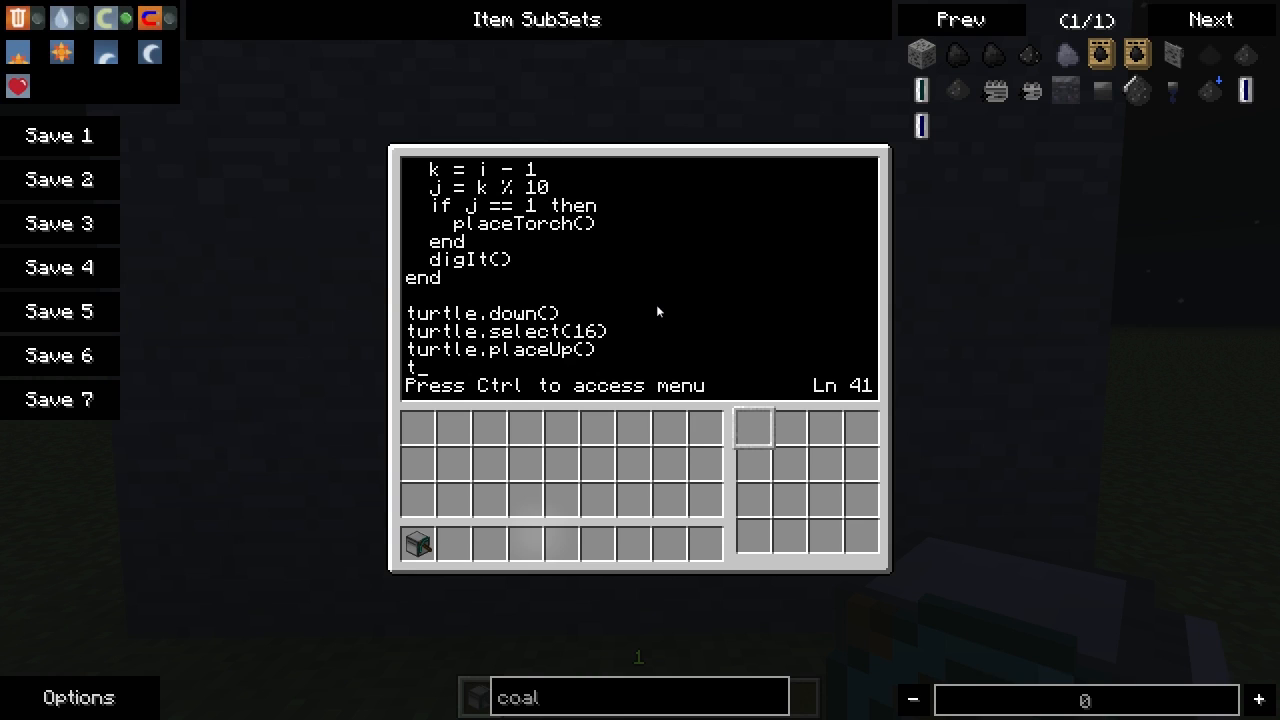
type("urtle.turnRigh")
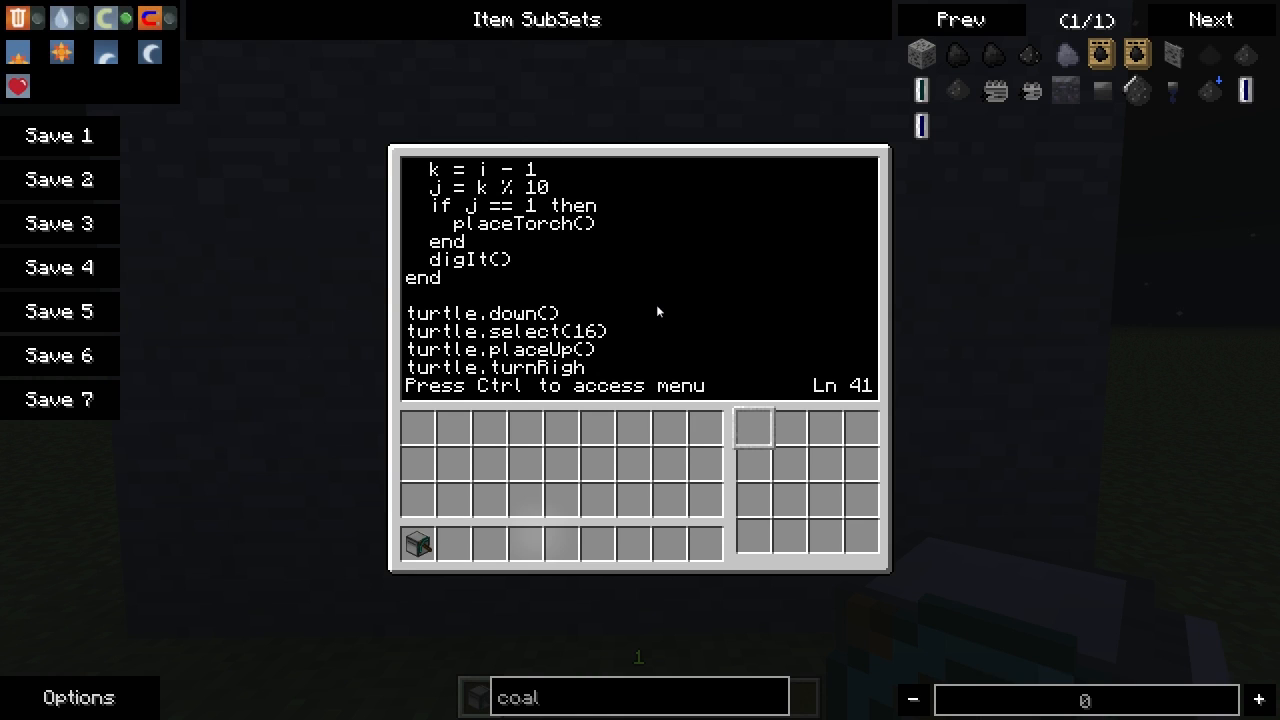
key("enter")
type("turtle.turnt")
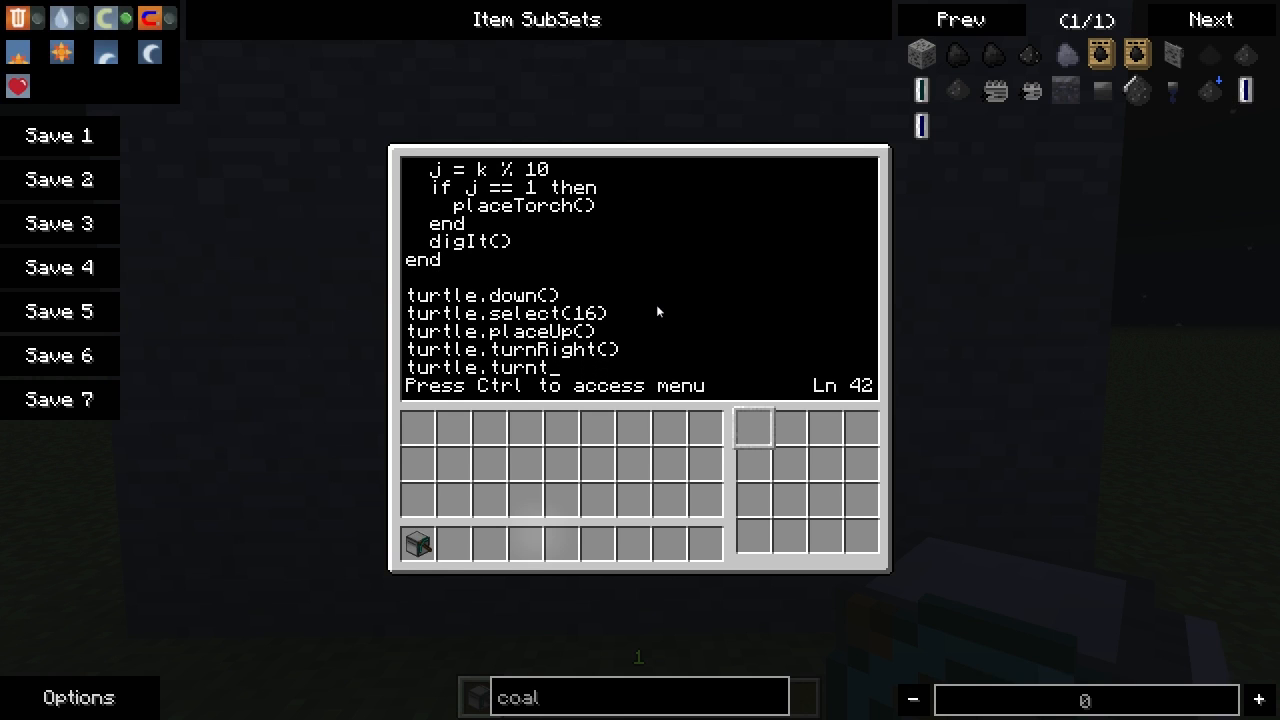
type("Righ")
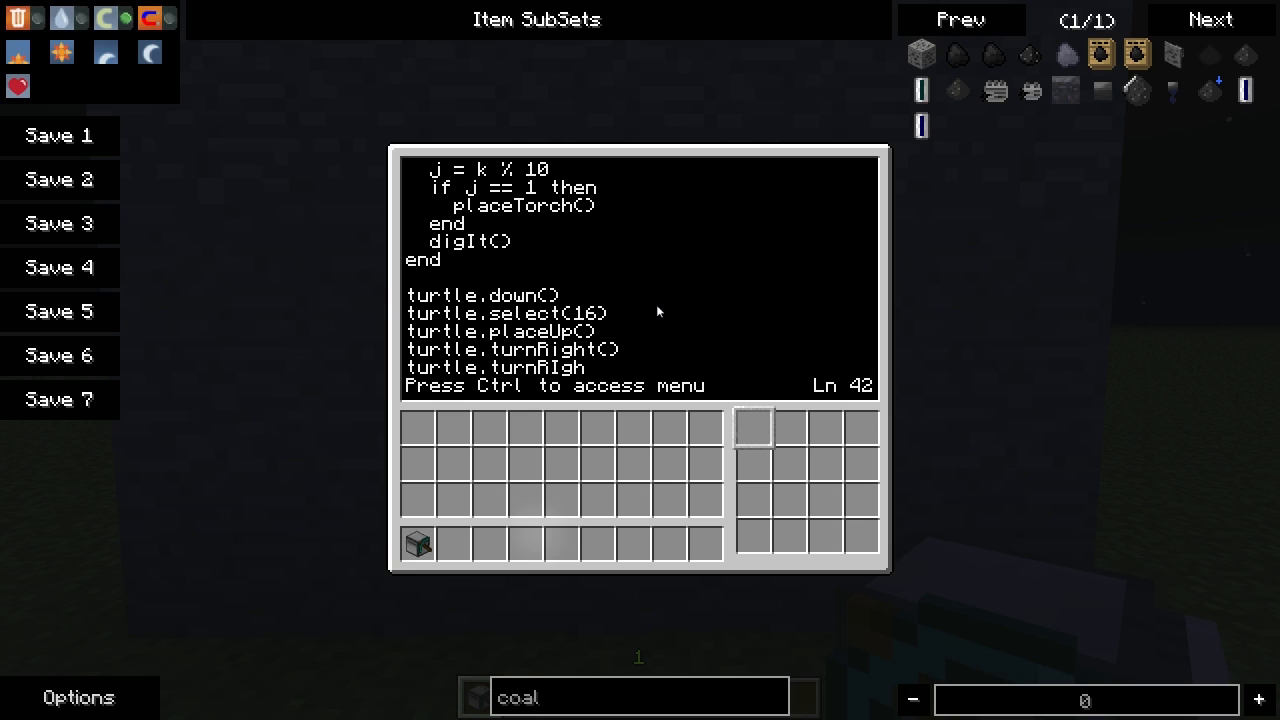
type("t()")
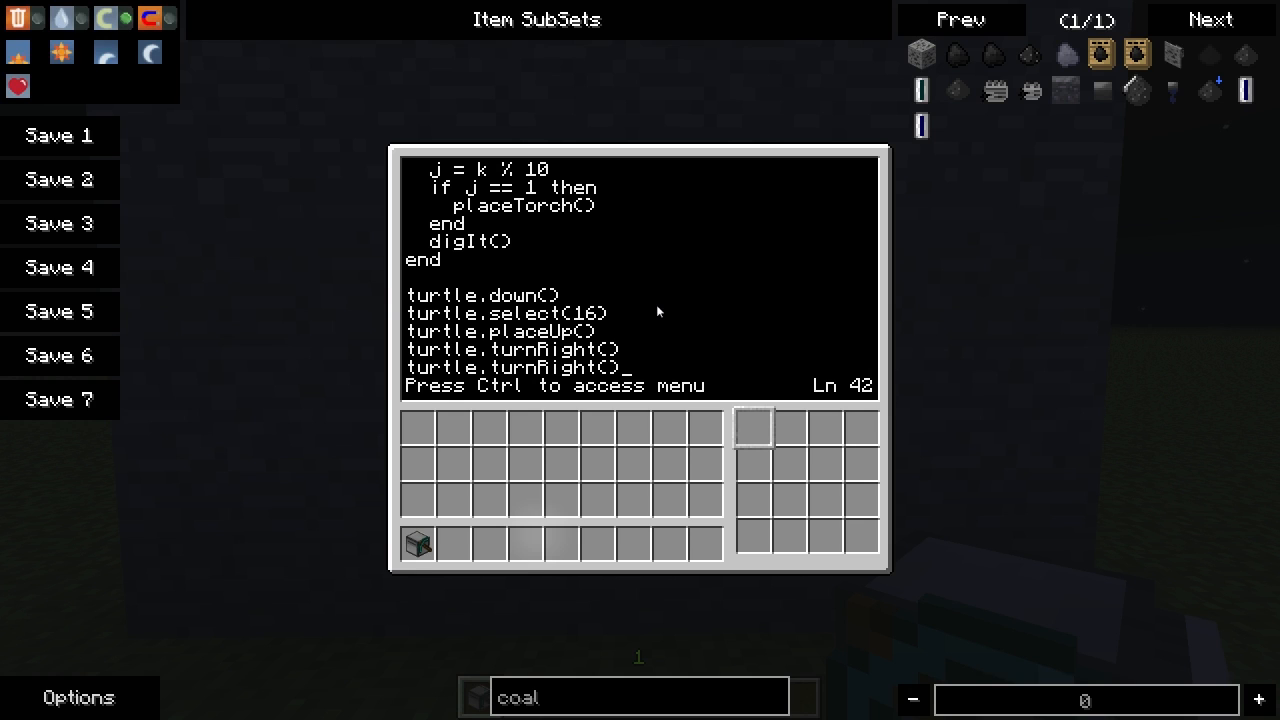
key("enter")
type("for")
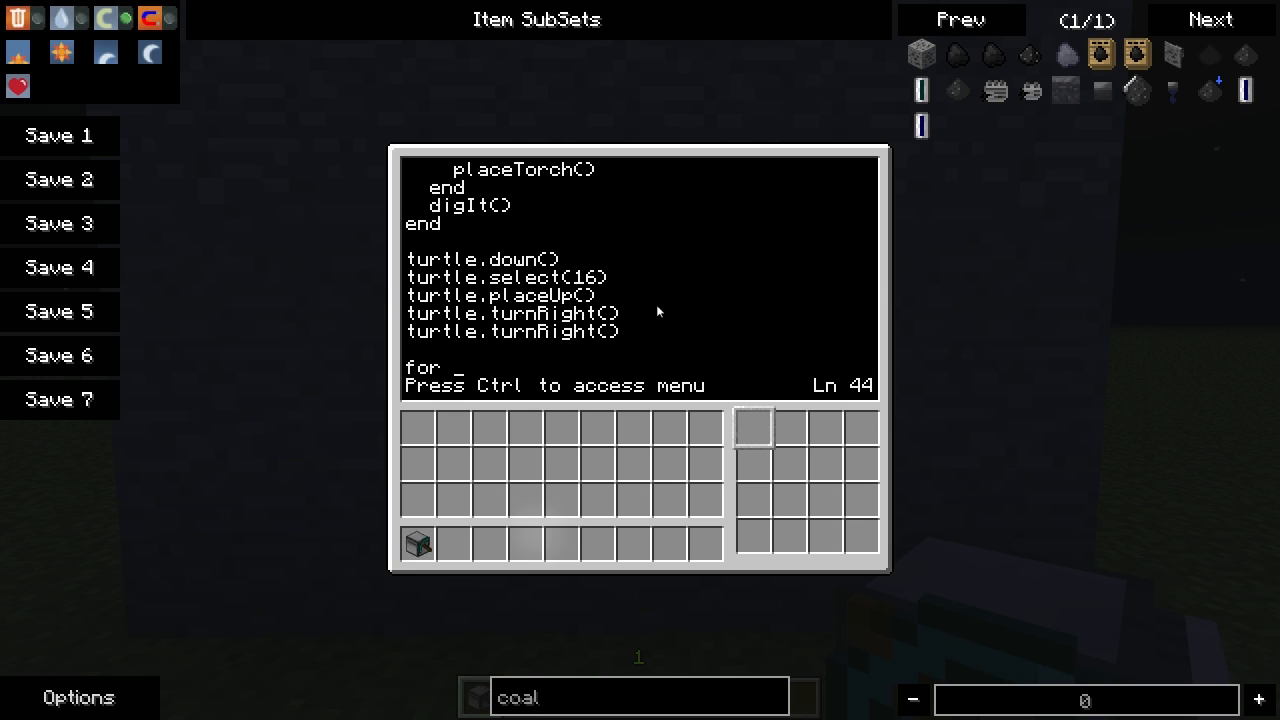
Step: Write 'for i = 1, run do turtle.forward() end' as the return loop
type("i = 1, run do")
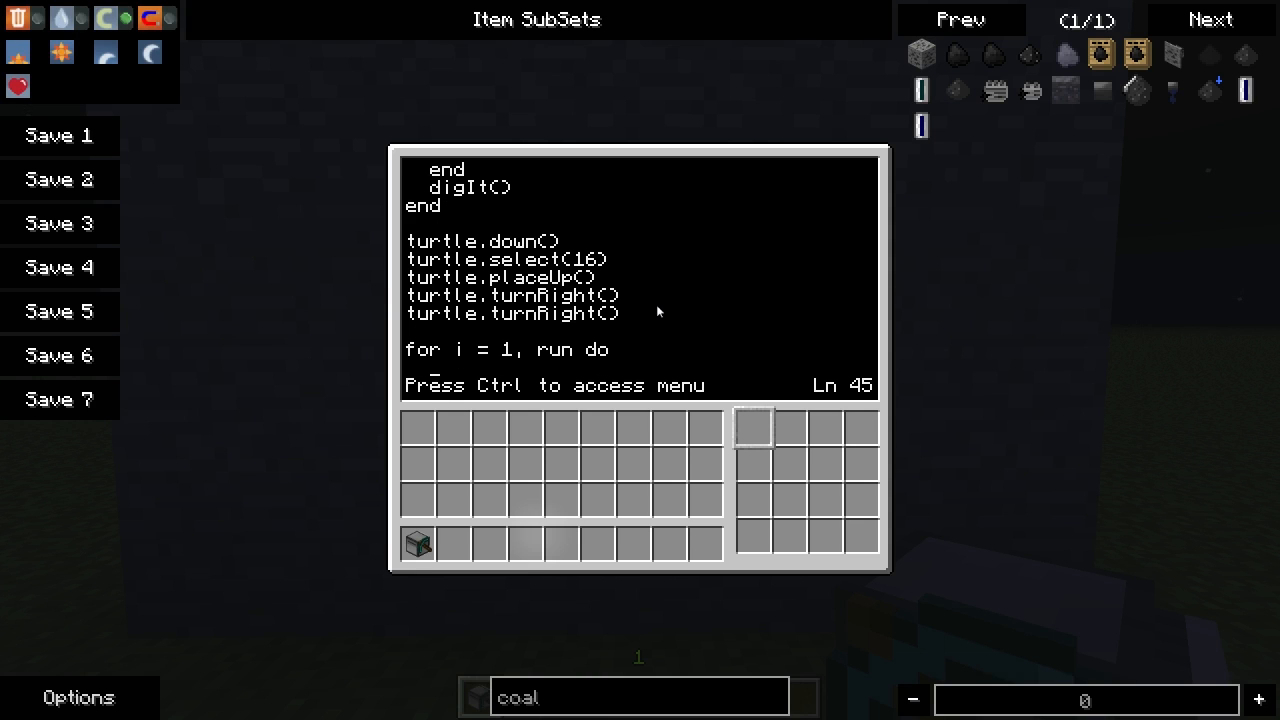
type("turtle.forward(")
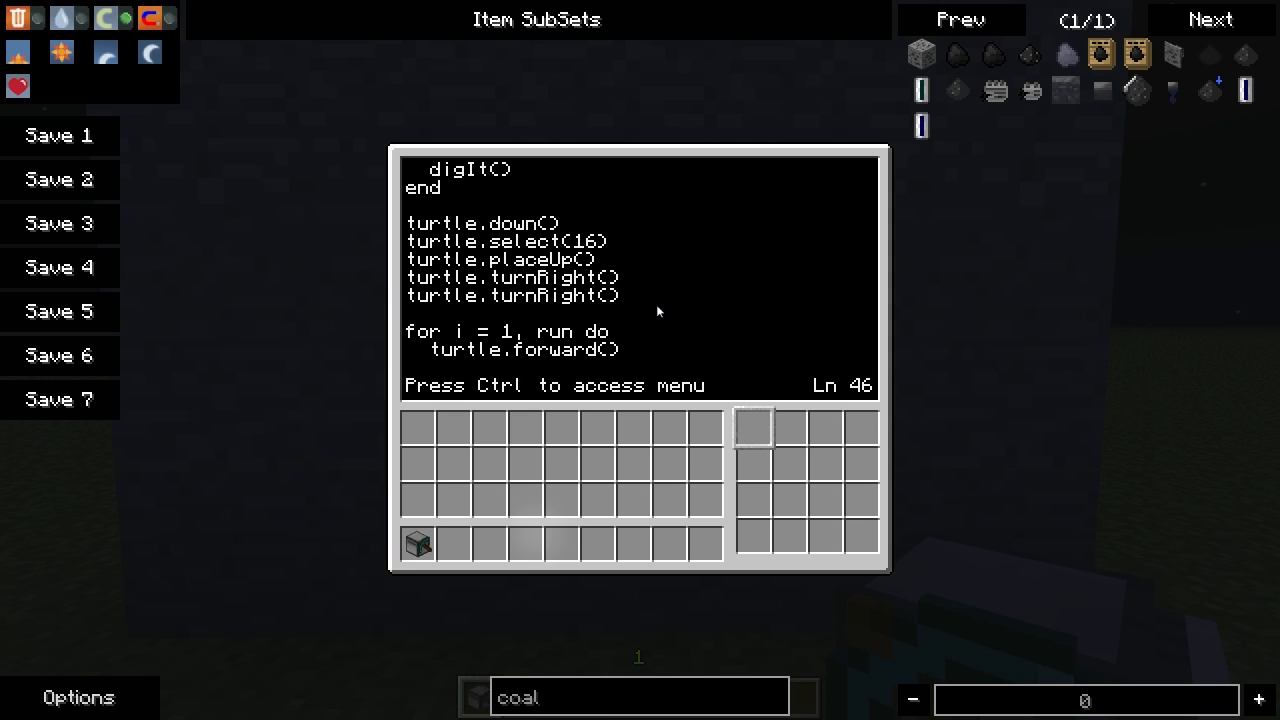
type("end")
type("torch")
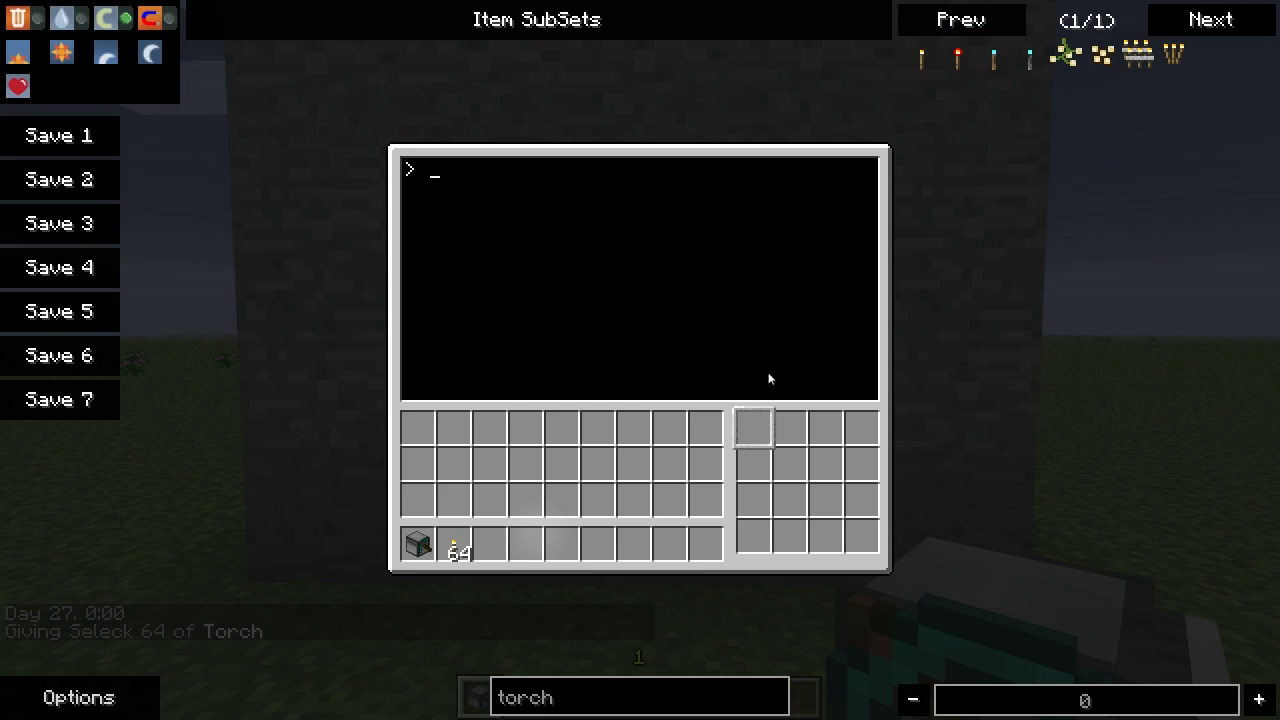
mouse_move(456, 544)
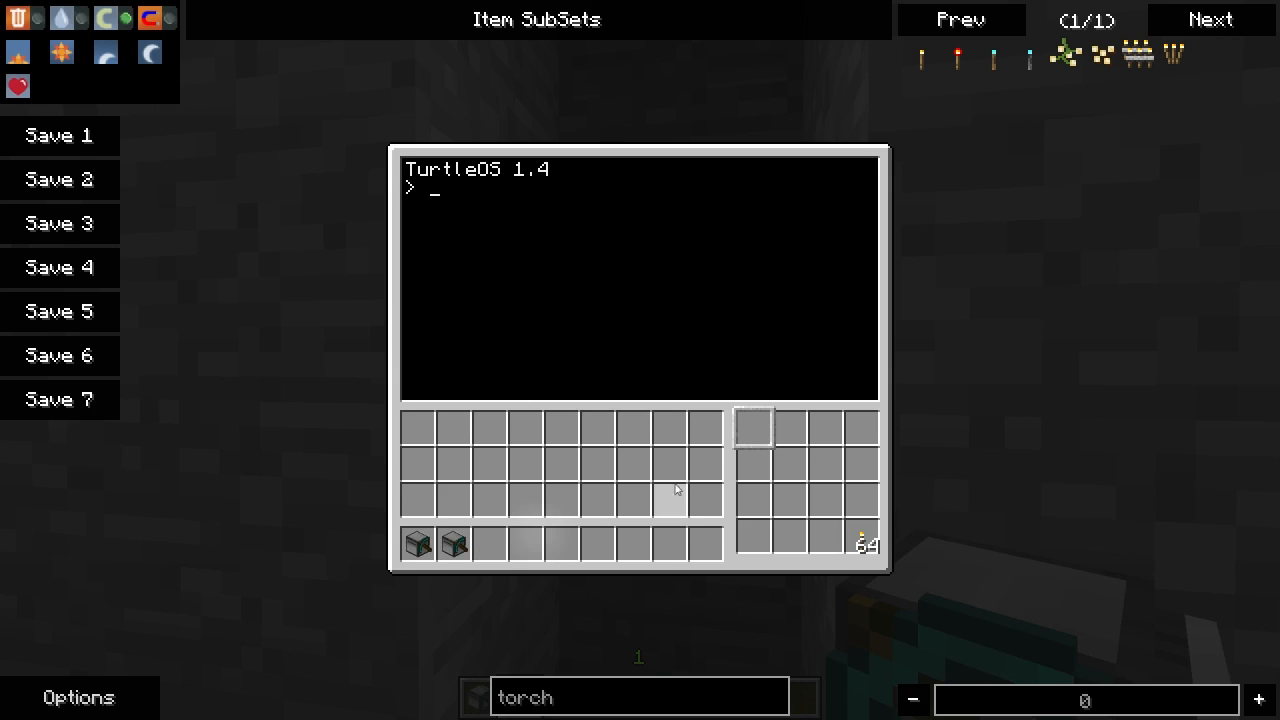
Step: Run 'branch' at the TurtleOS prompt with branch length 10
type("branch")
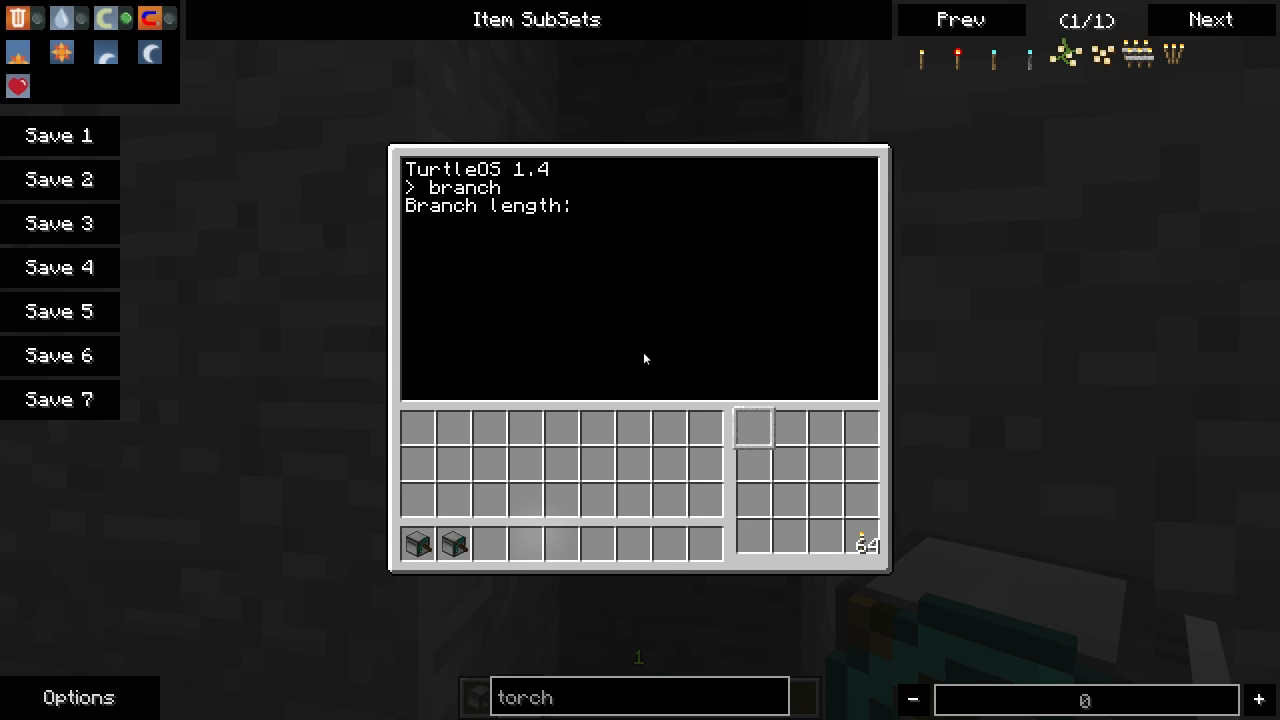
type("10")
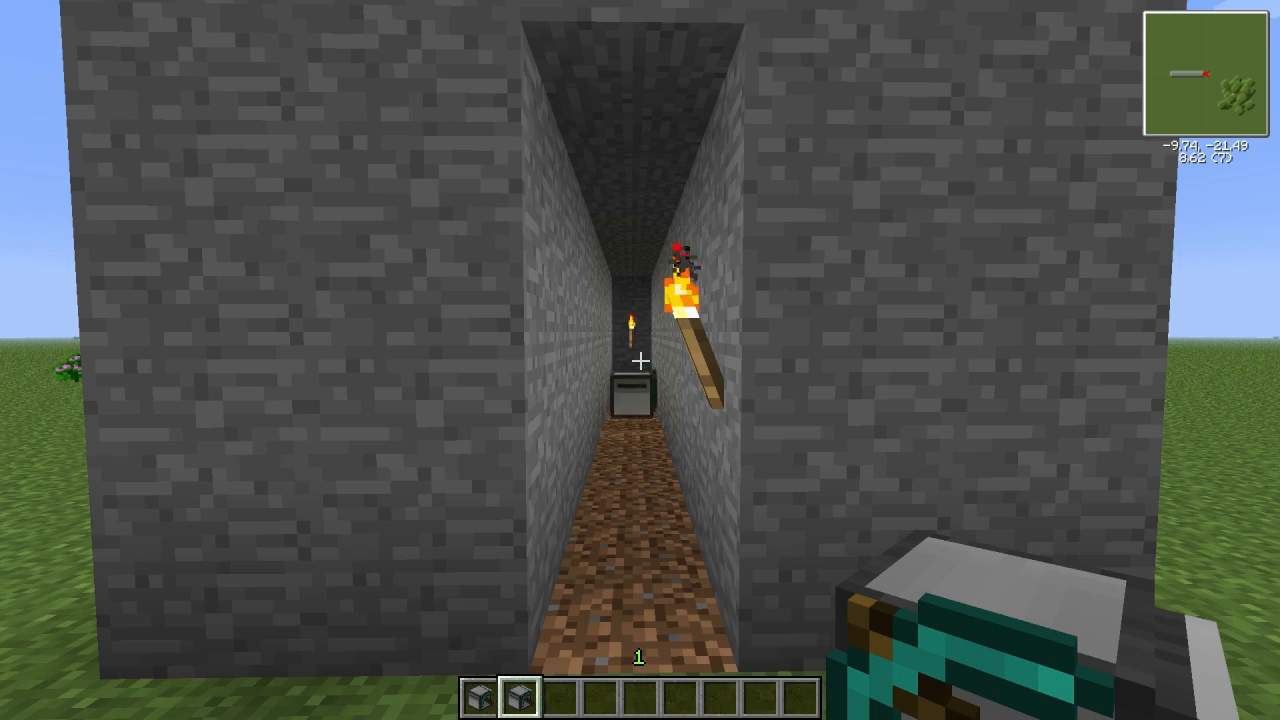
mouse_move(640, 360)
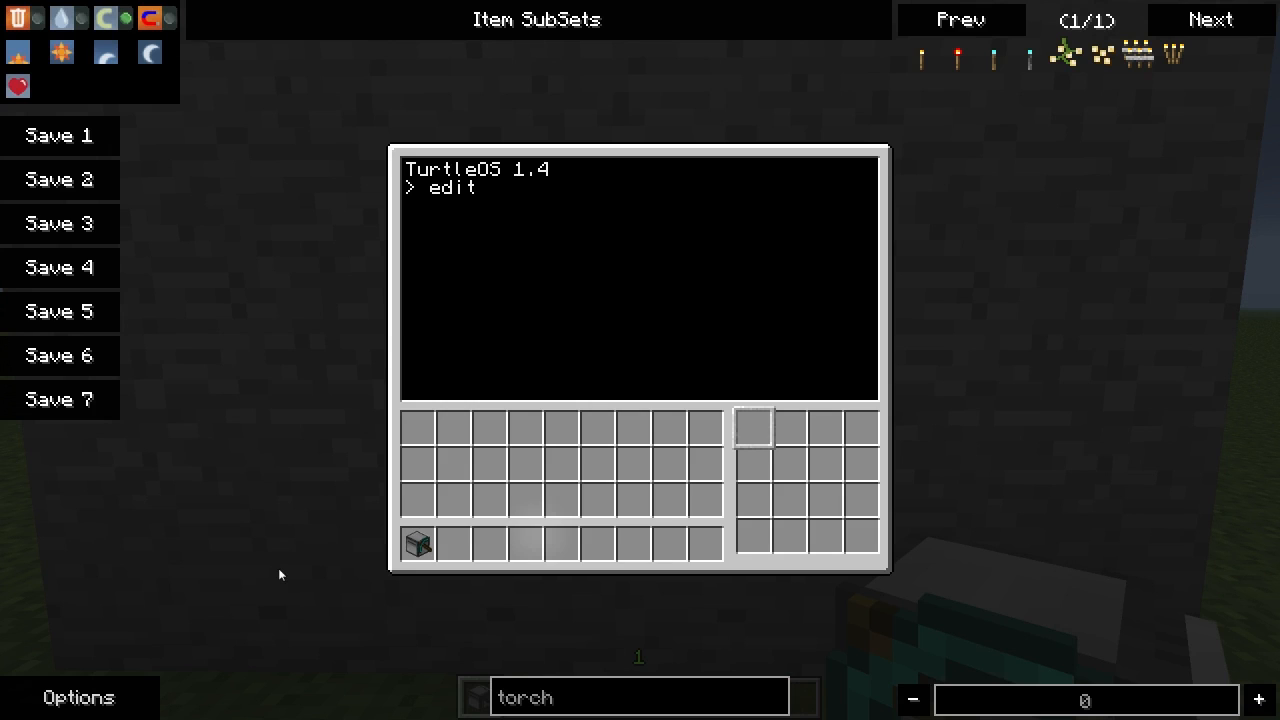
Step: Start editing the 3tun program and declare function digIt()
type("3tun")
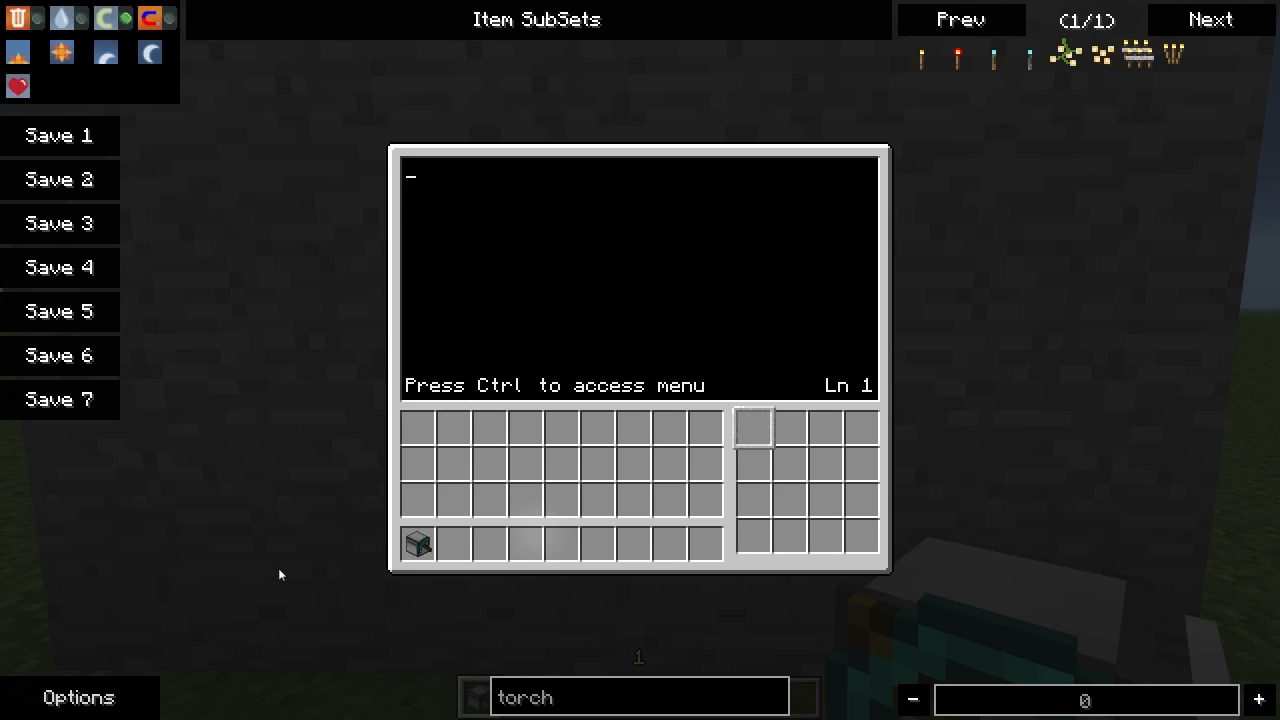
type("function")
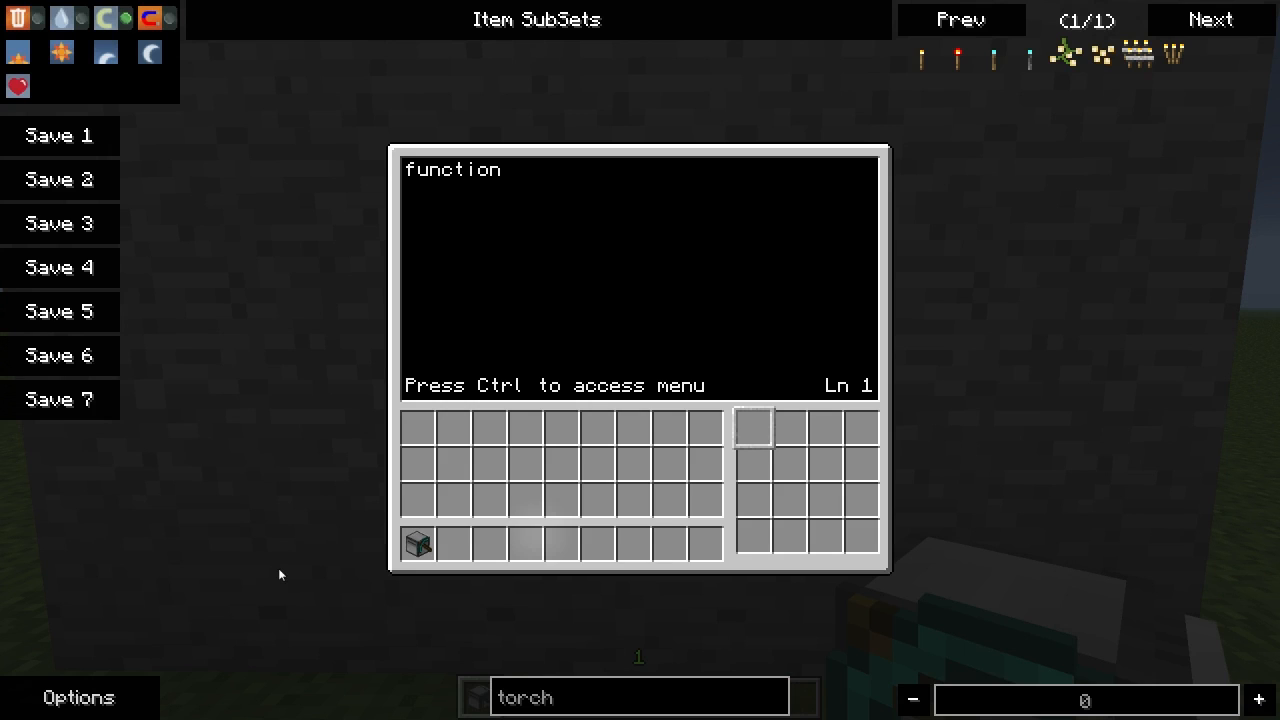
type("dig")
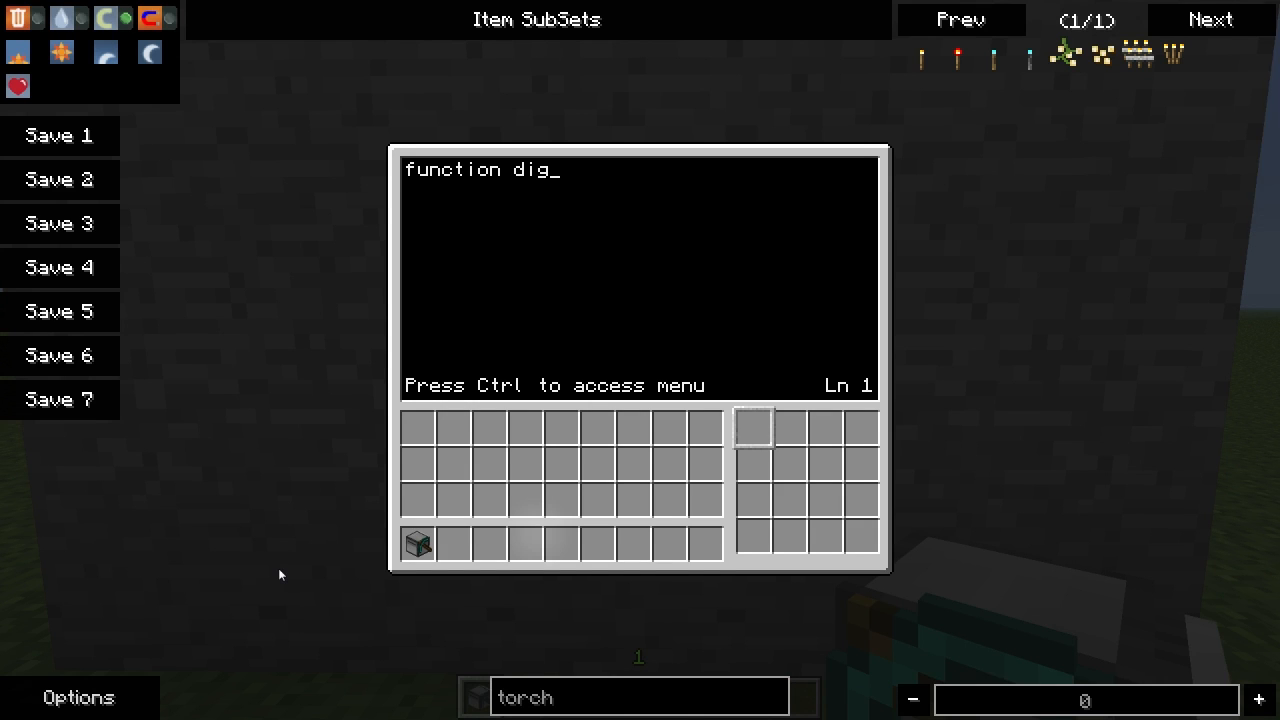
type("It()")
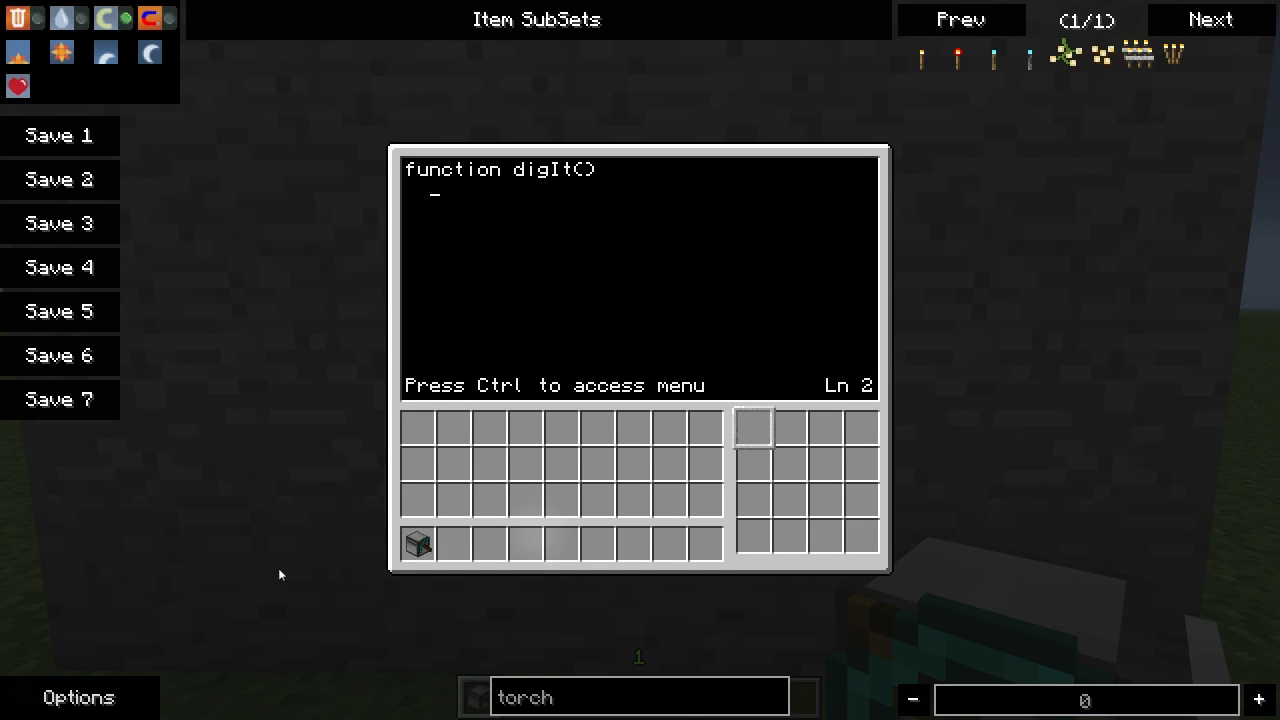
Step: Write a while turtle.detect() loop calling turtle.dig() and os.sleep(0.5)
type("while tur")
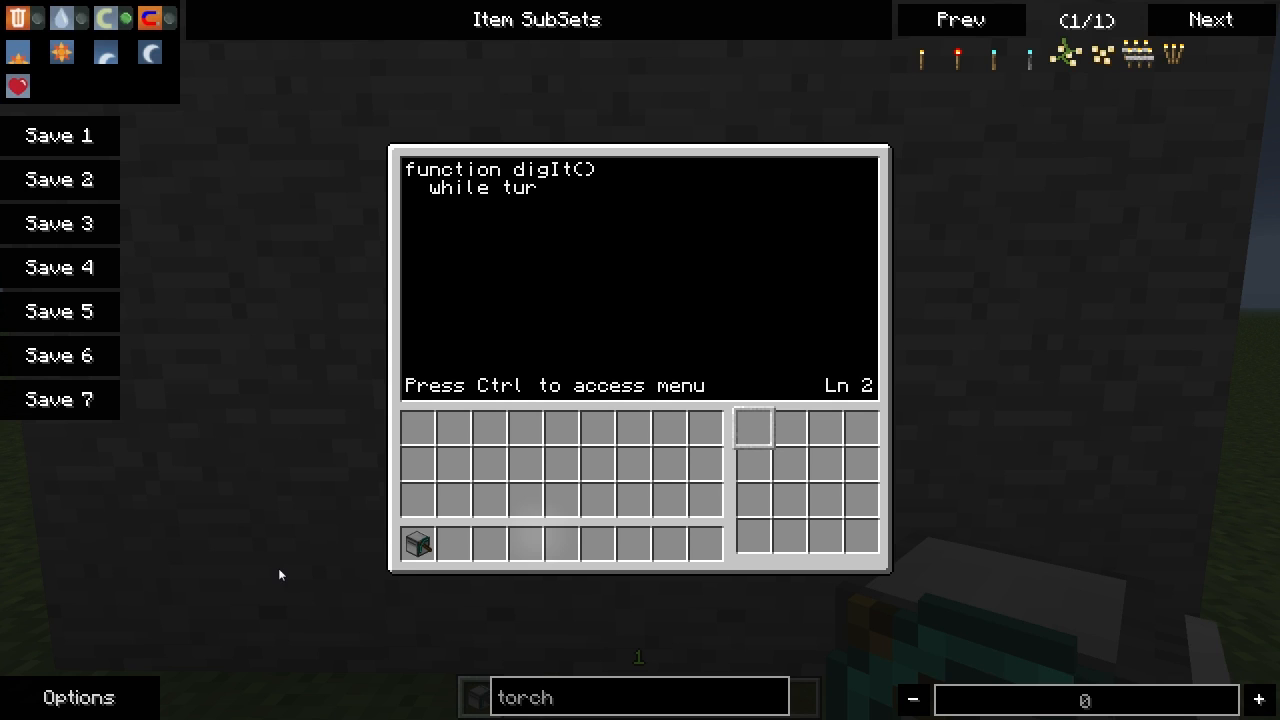
type("tle.detect() do")
type("turtl")
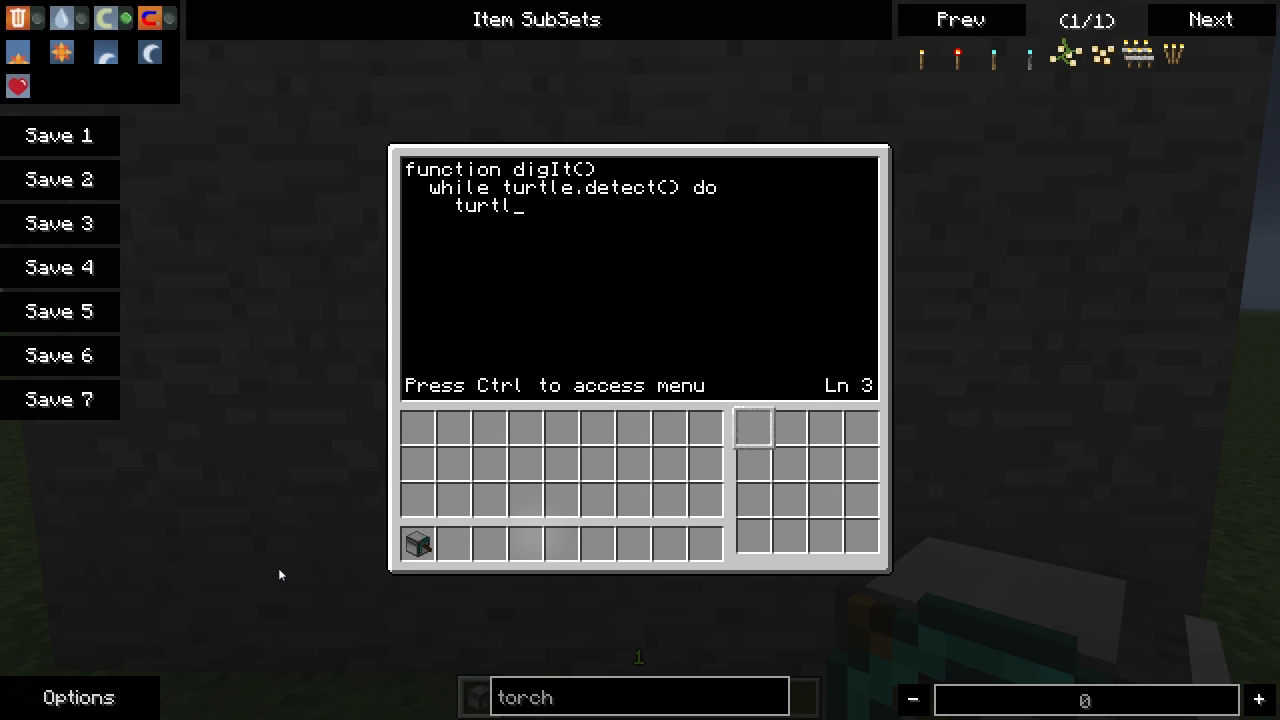
type("e.dig()")
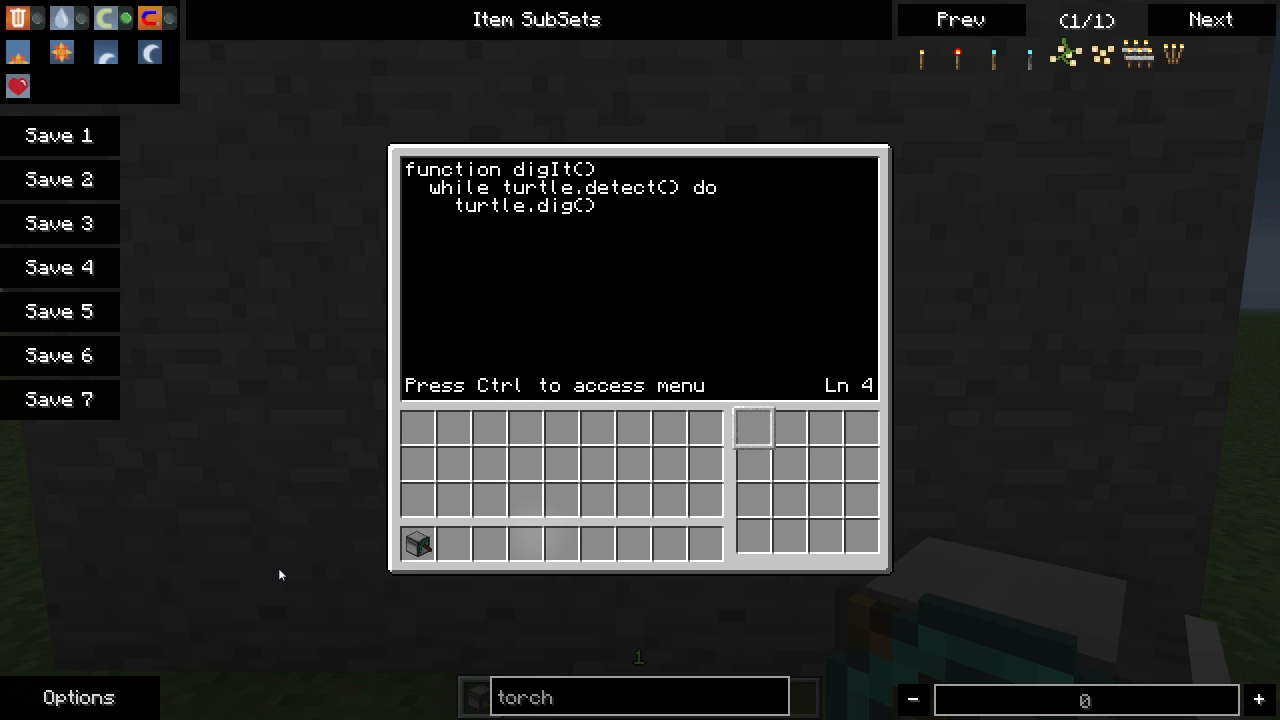
type("os.sleep(0.5")
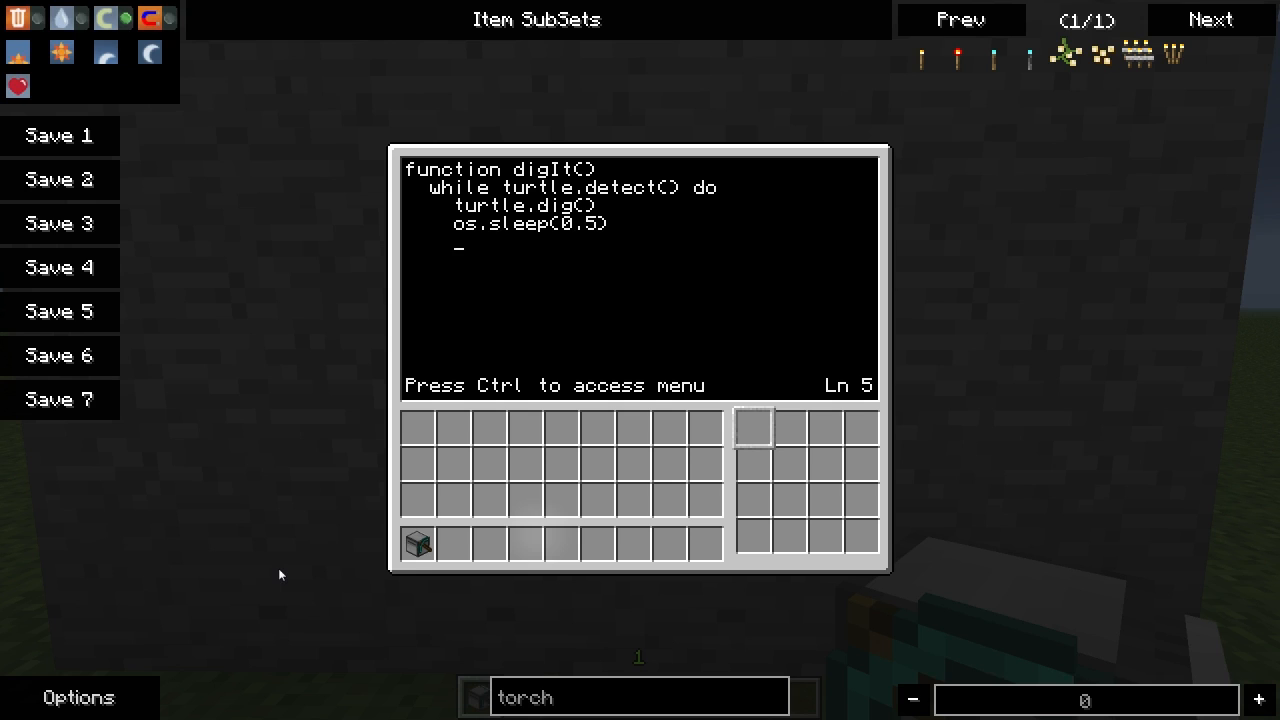
type("end")
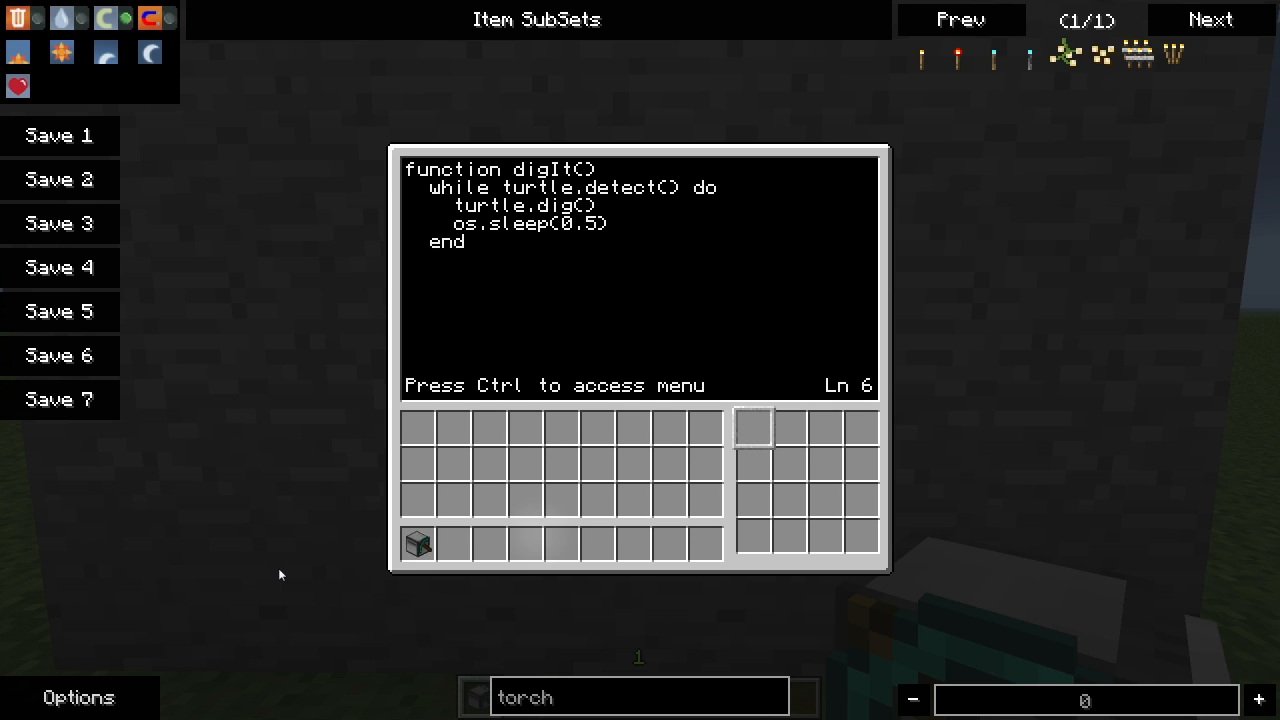
Step: Add turtle.forward() and begin a second while loop on detectDown
type("turtle.t")
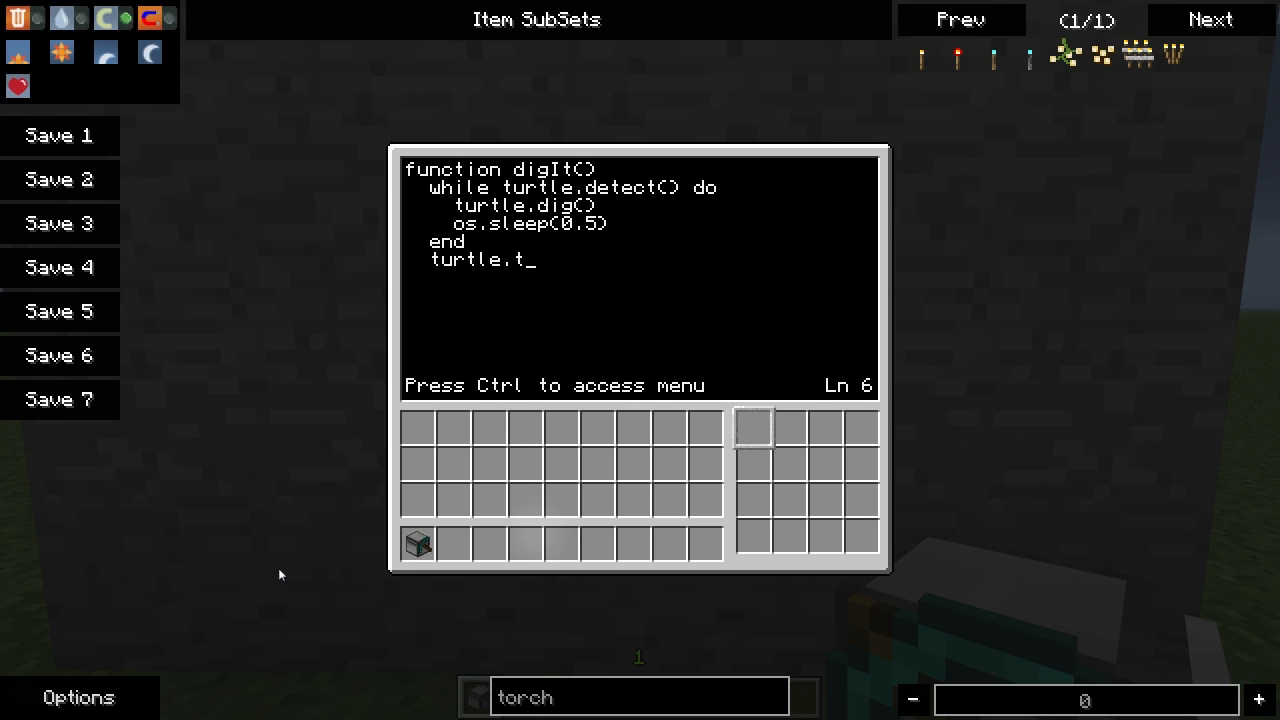
type("forward()")
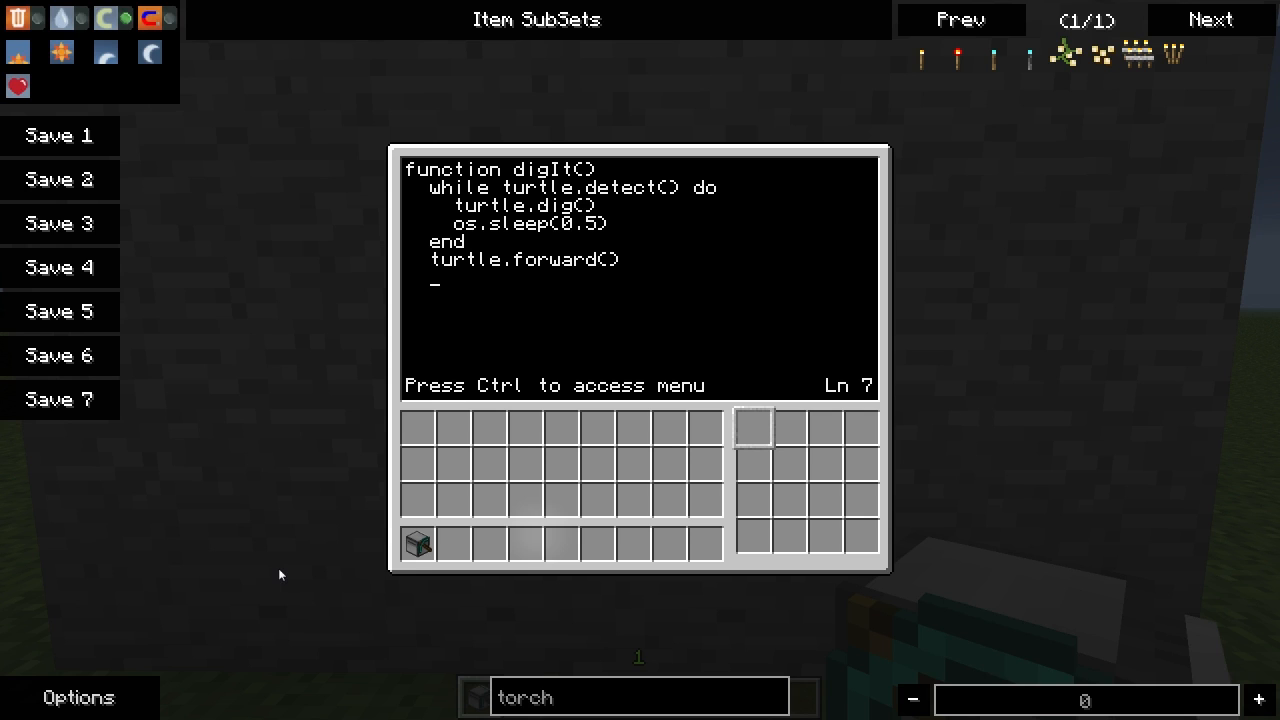
type("while turtle.detectDown() or turtle.de")
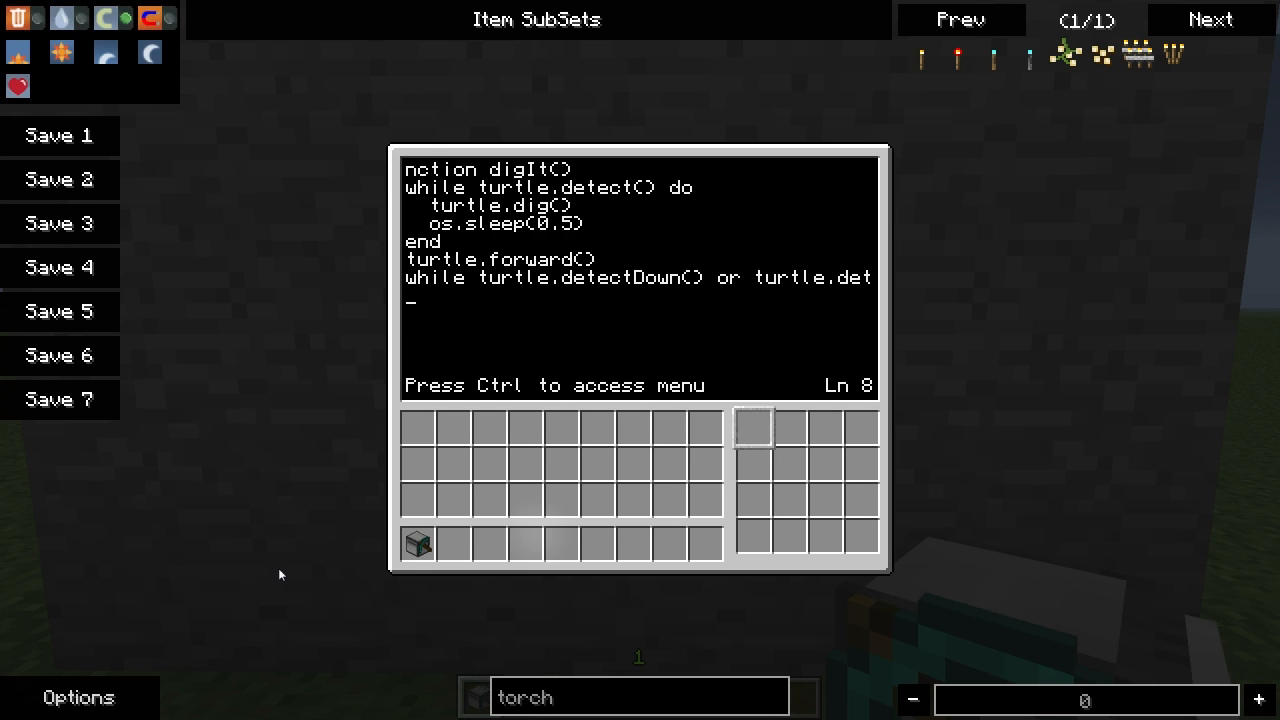
Step: Inside the detectDown loop, call turtle.digUp() and turtle.digDown()
type("turtle")
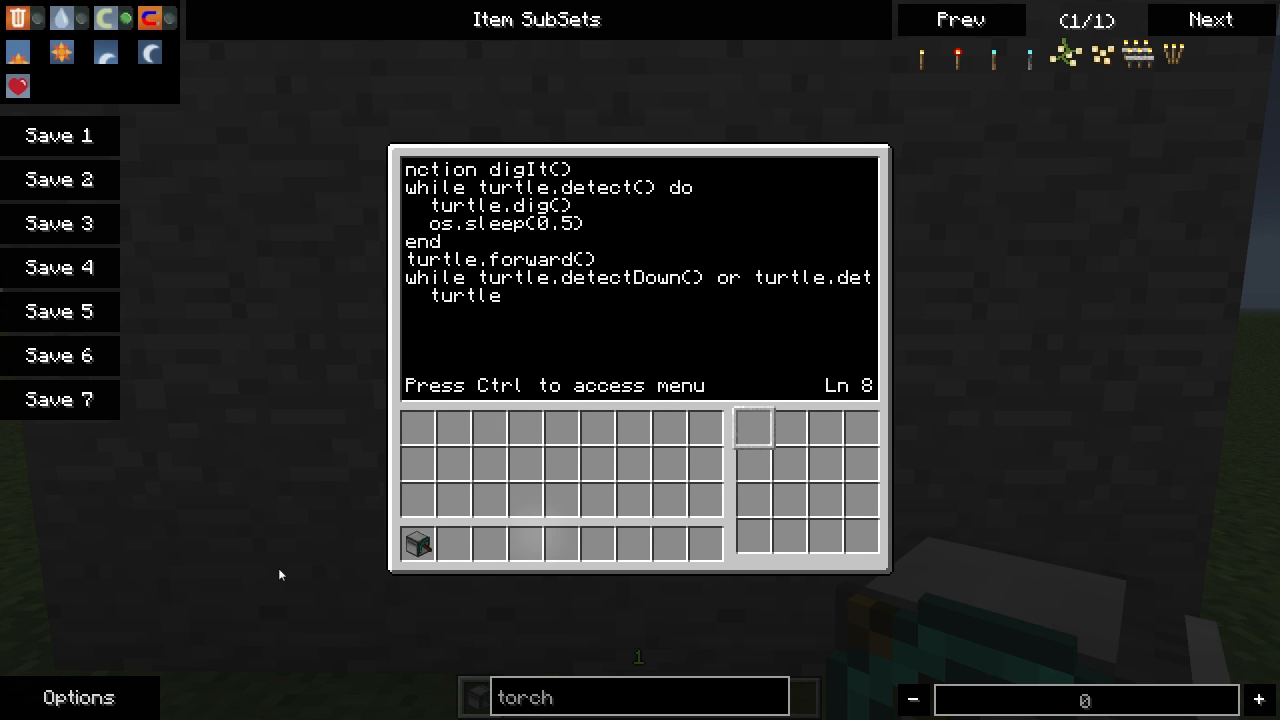
type("digUp()")
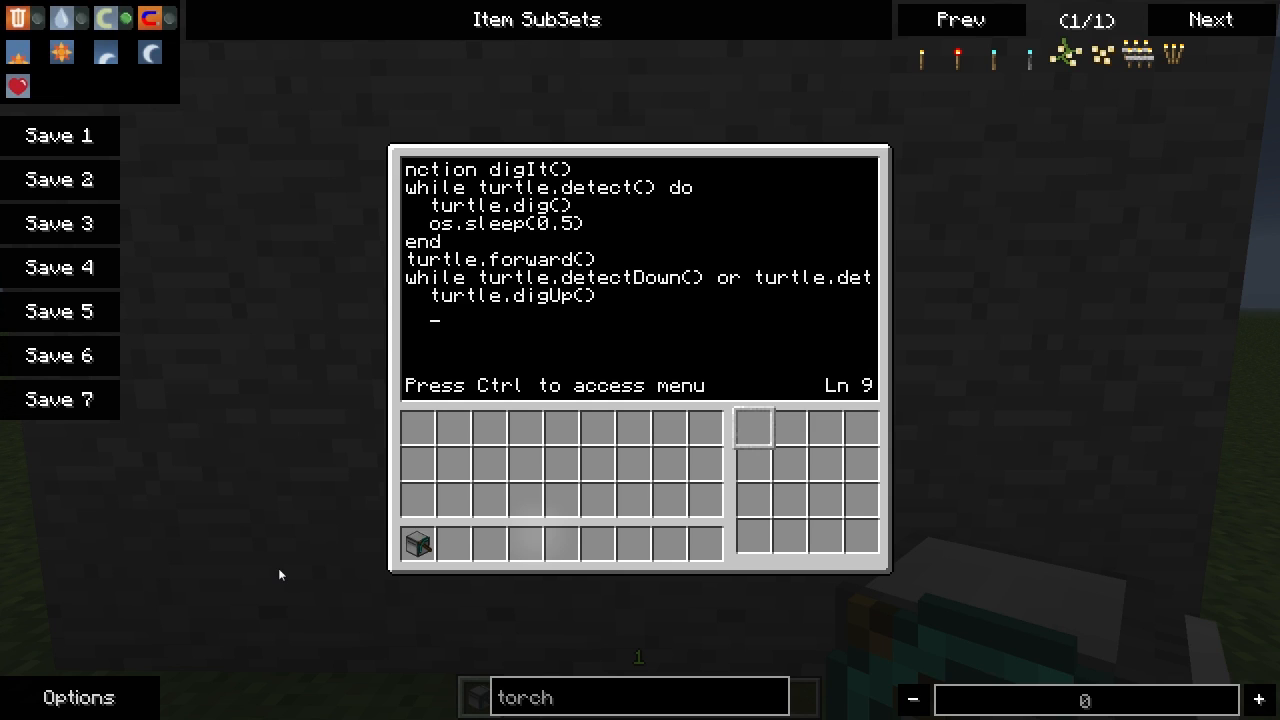
type("turtle.di")
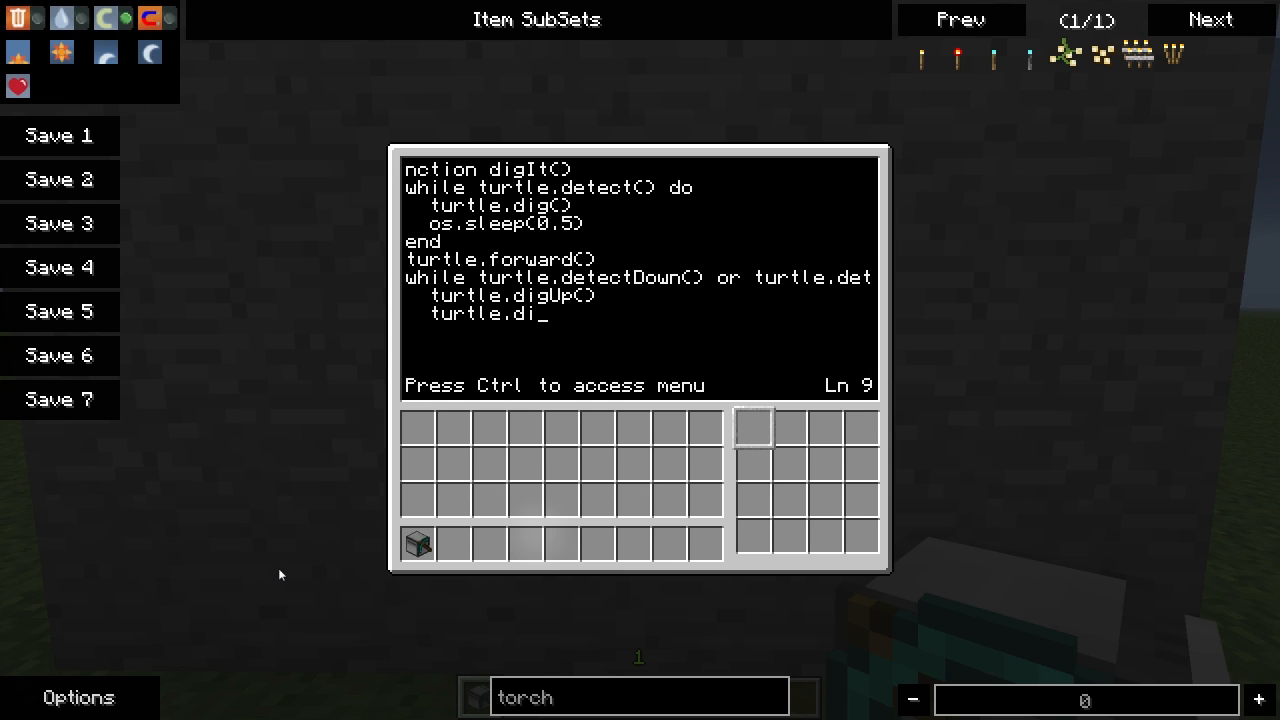
type("gDown()")
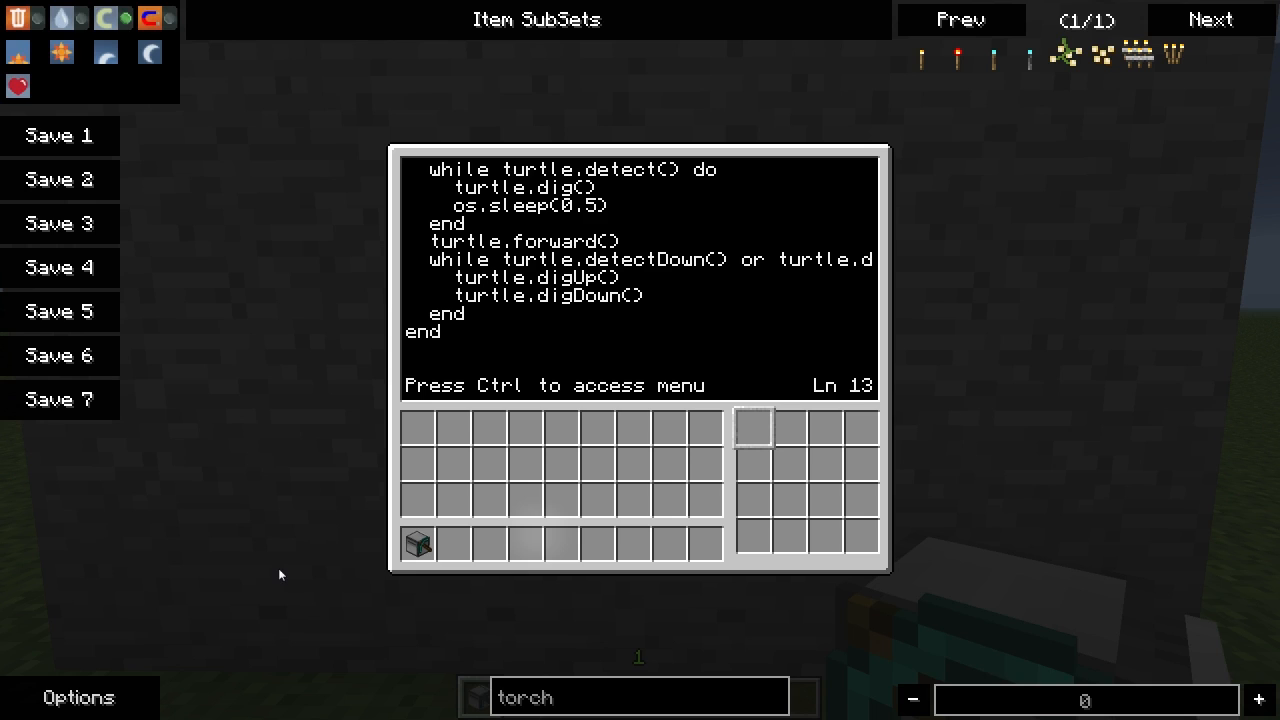
Step: Declare 'local run = 0' below the digIt function
type("local")
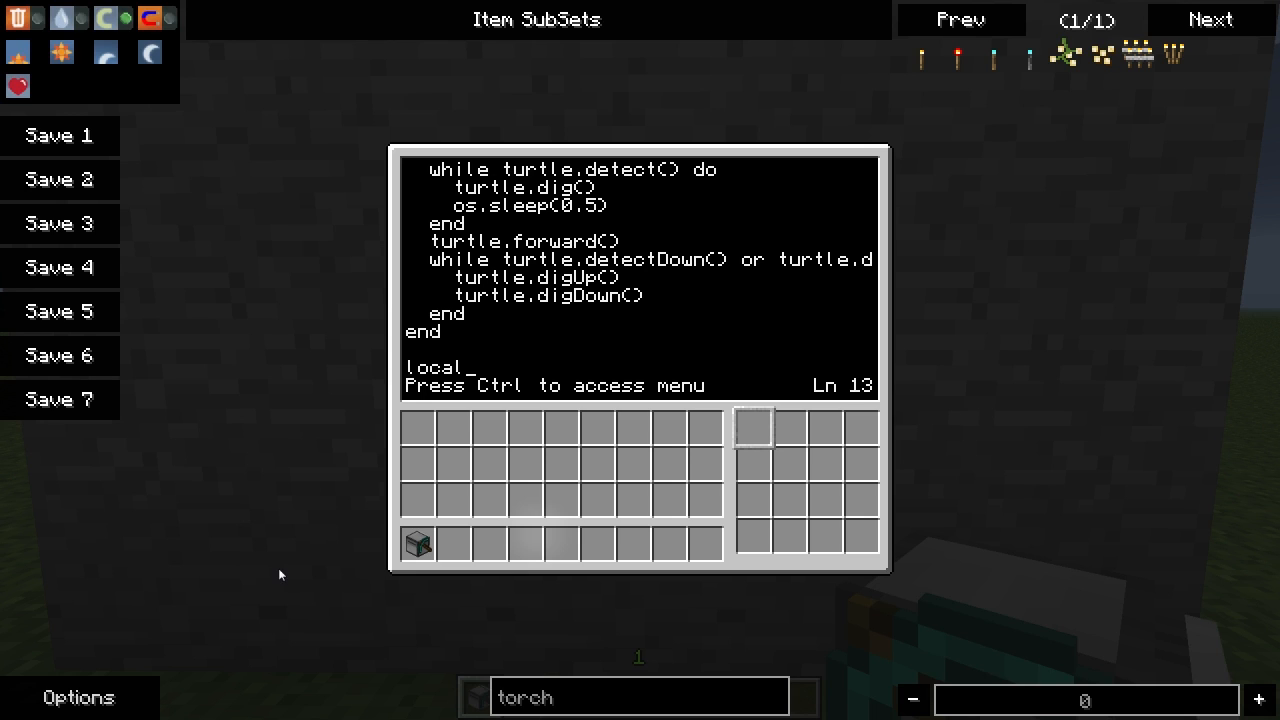
type("run")
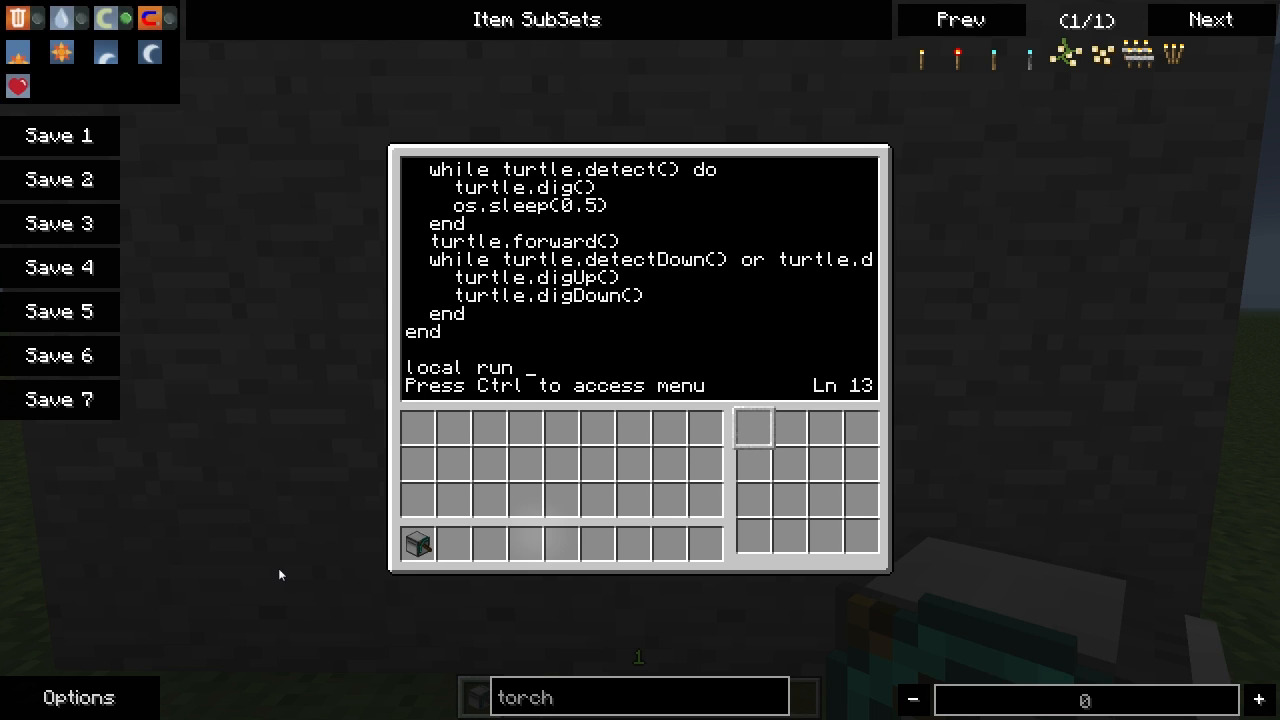
type("= 0")
type("term")
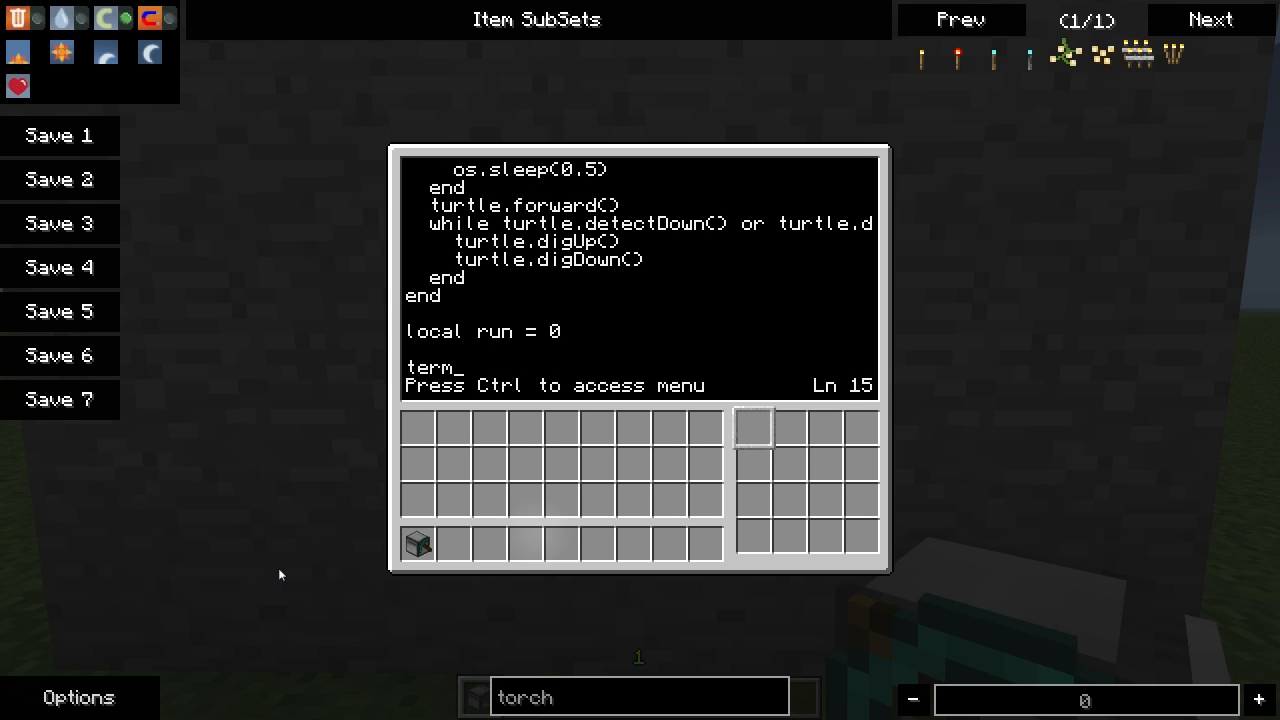
Step: Prompt with term.write("Tunnel length: ") and read the answer into run
type(".write")
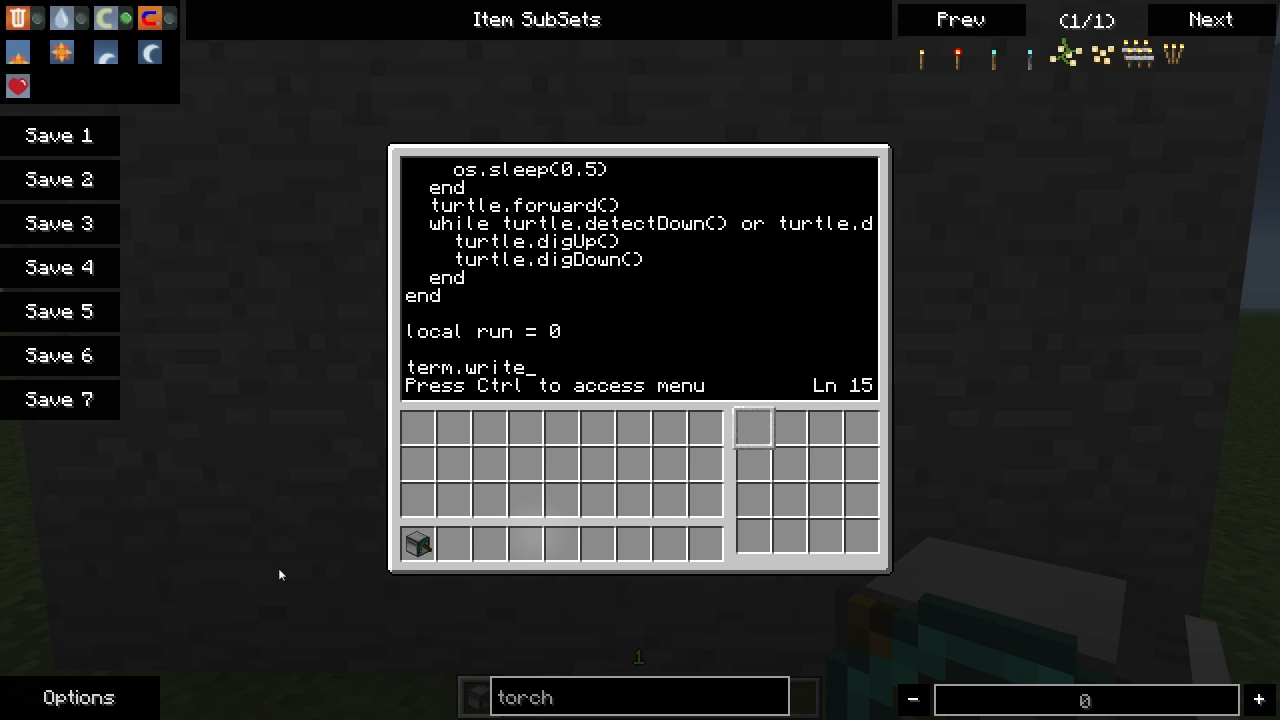
type("(")
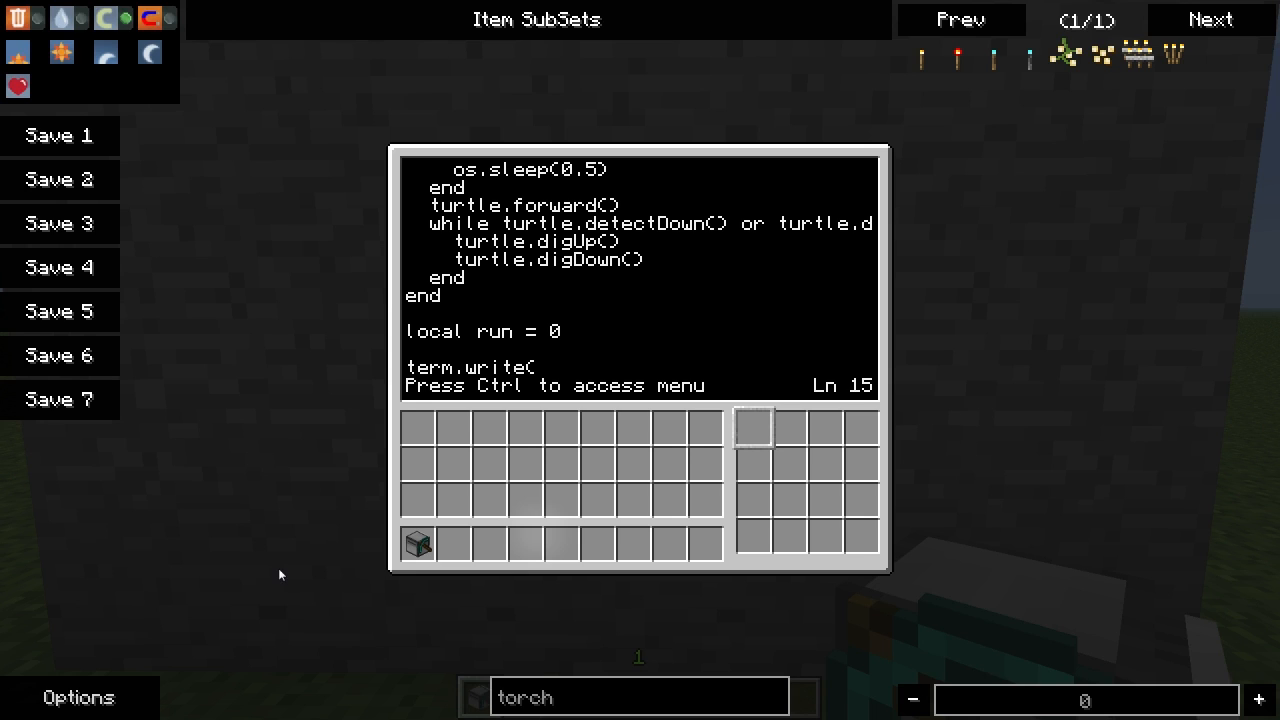
type("\"Tunnel len")
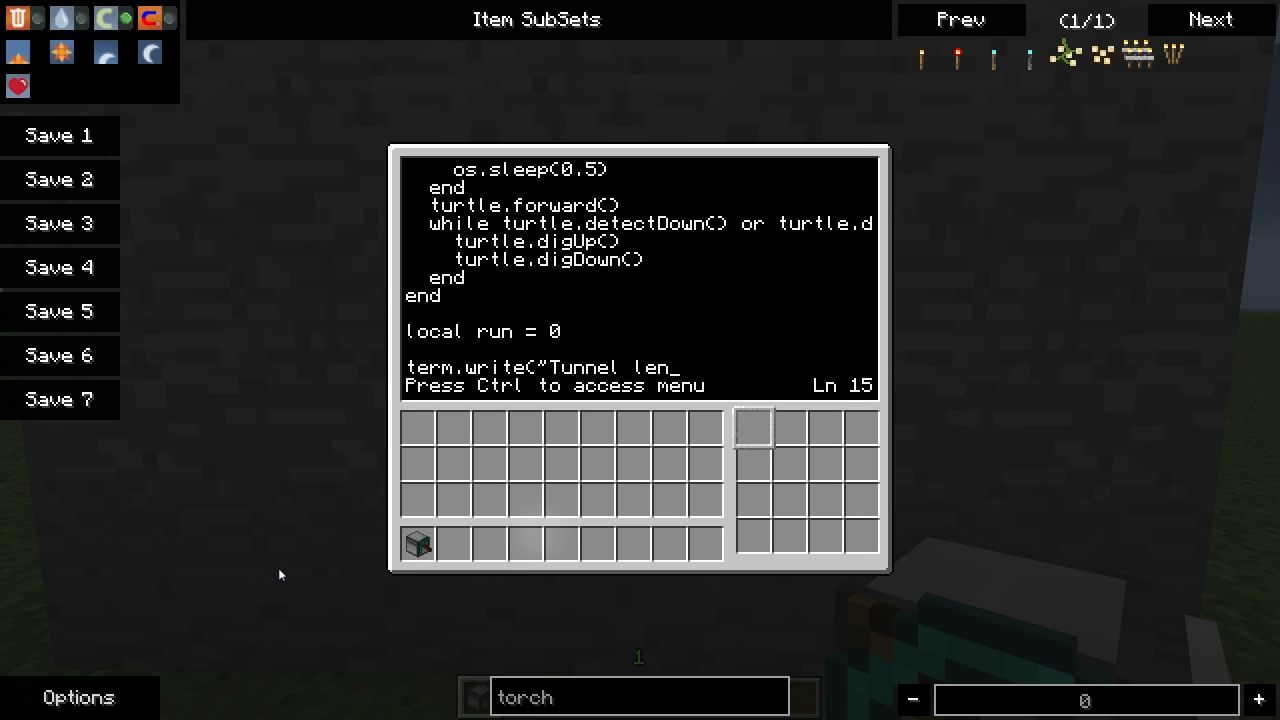
type("gth:")
type("run = read(")
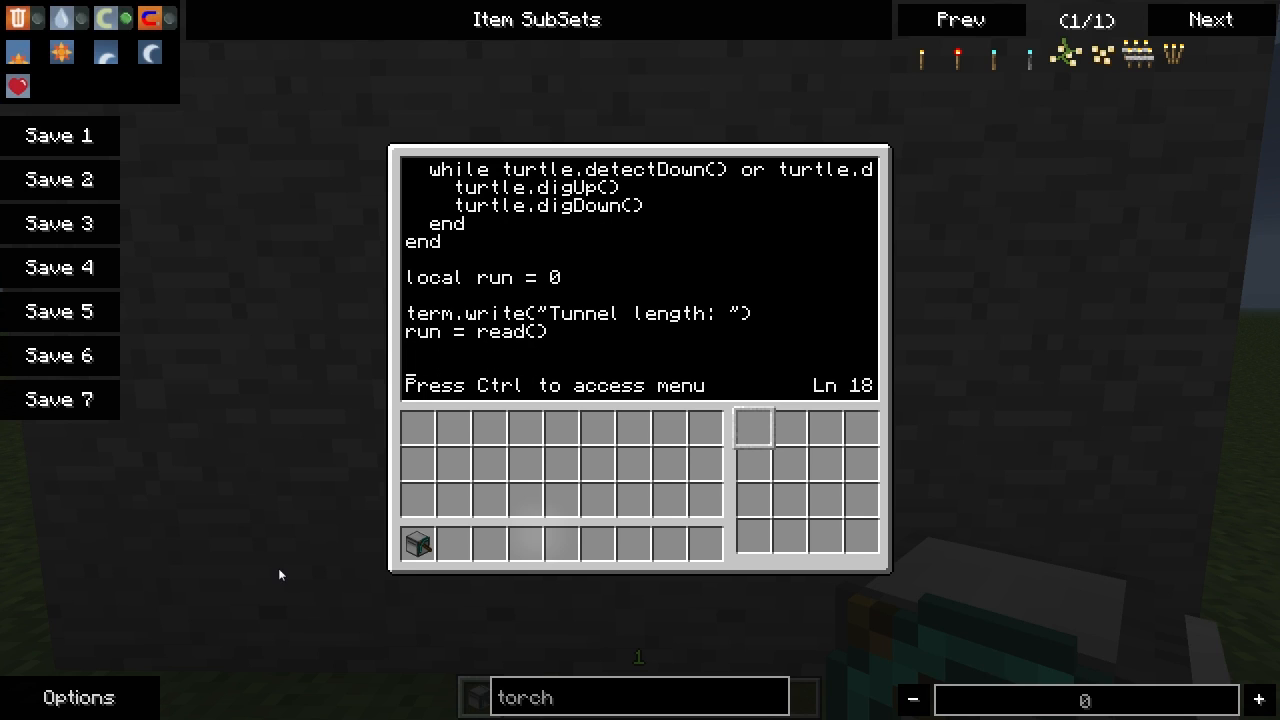
Step: Start the tunnel loop 'for i = 1, run do'
type("for")
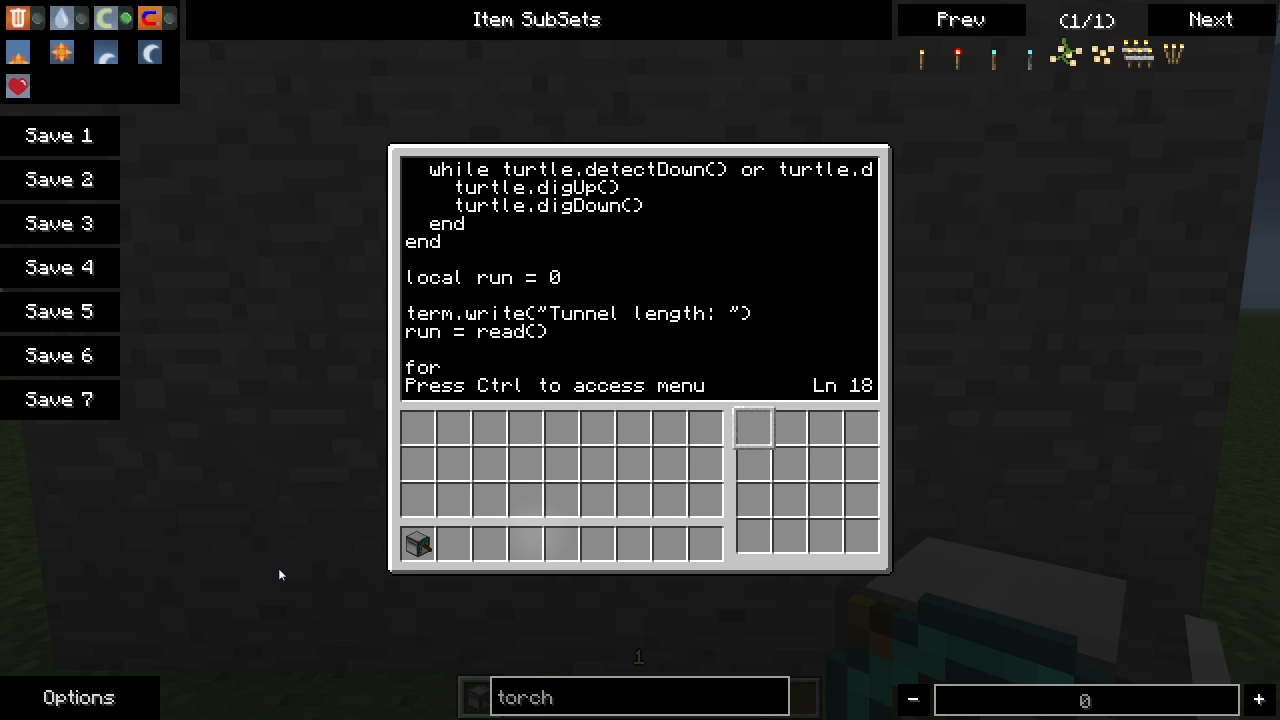
type("1")
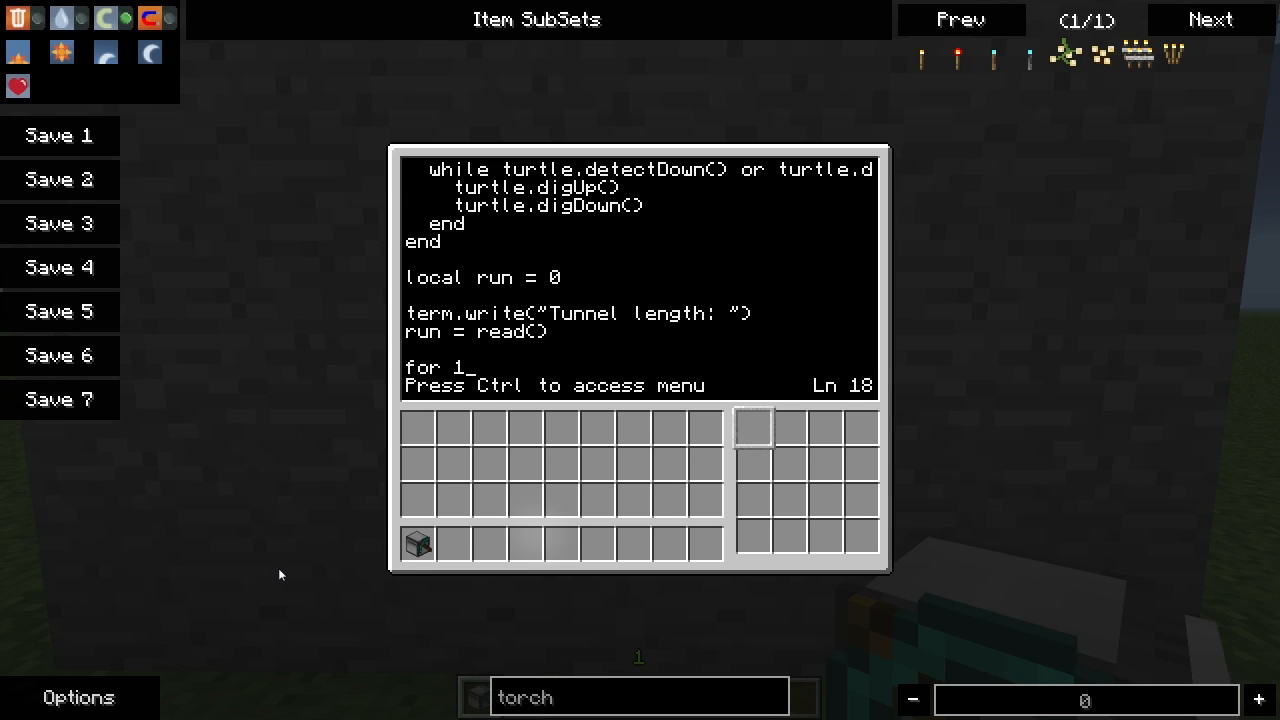
type("i")
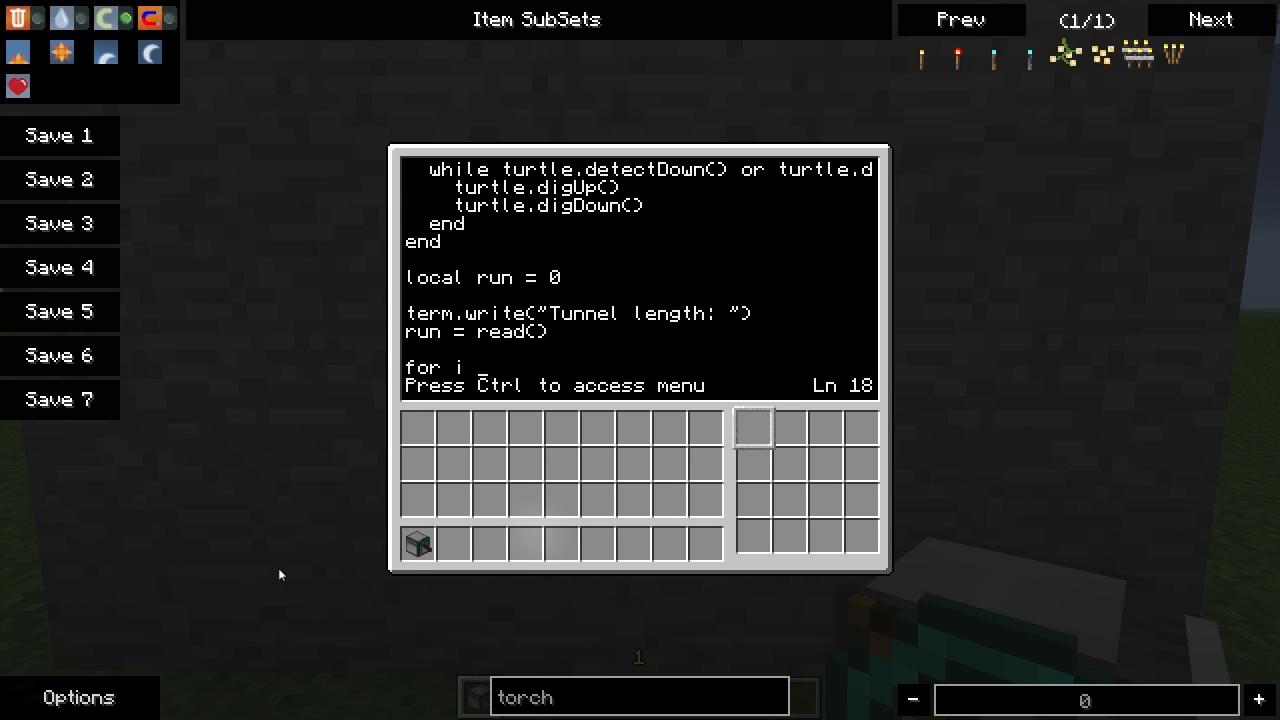
type("= 1,")
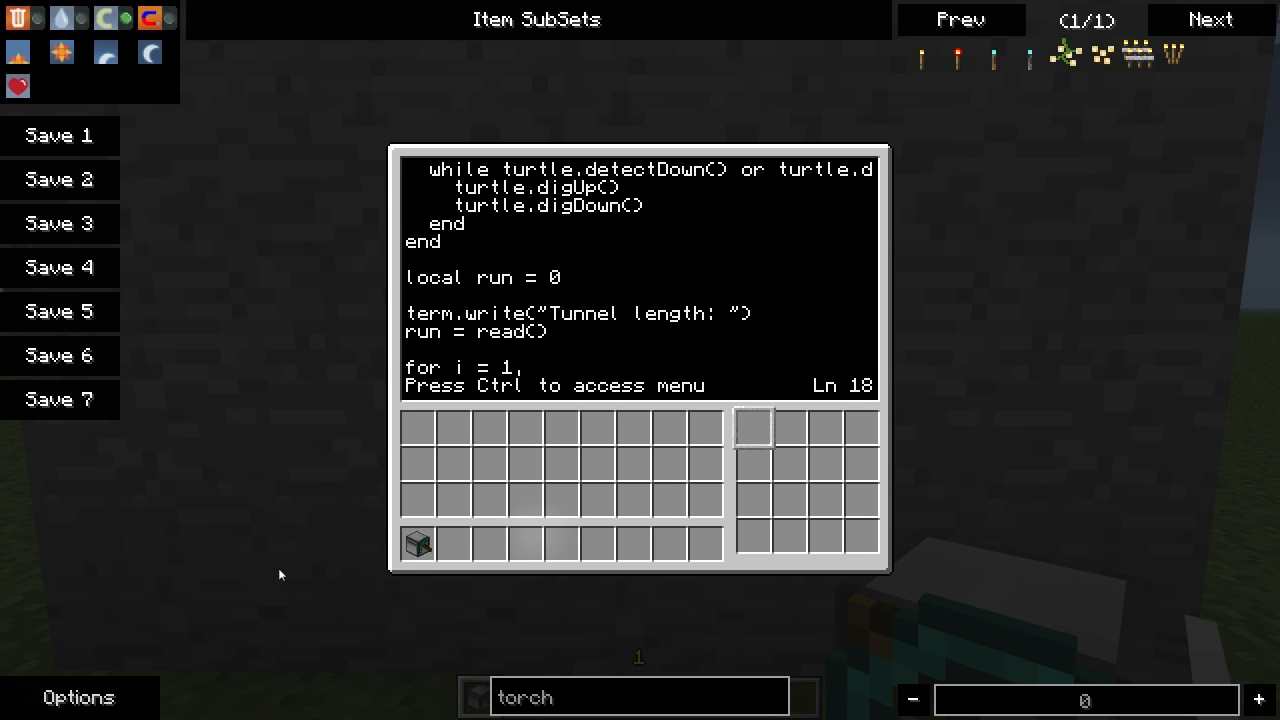
type("run do")
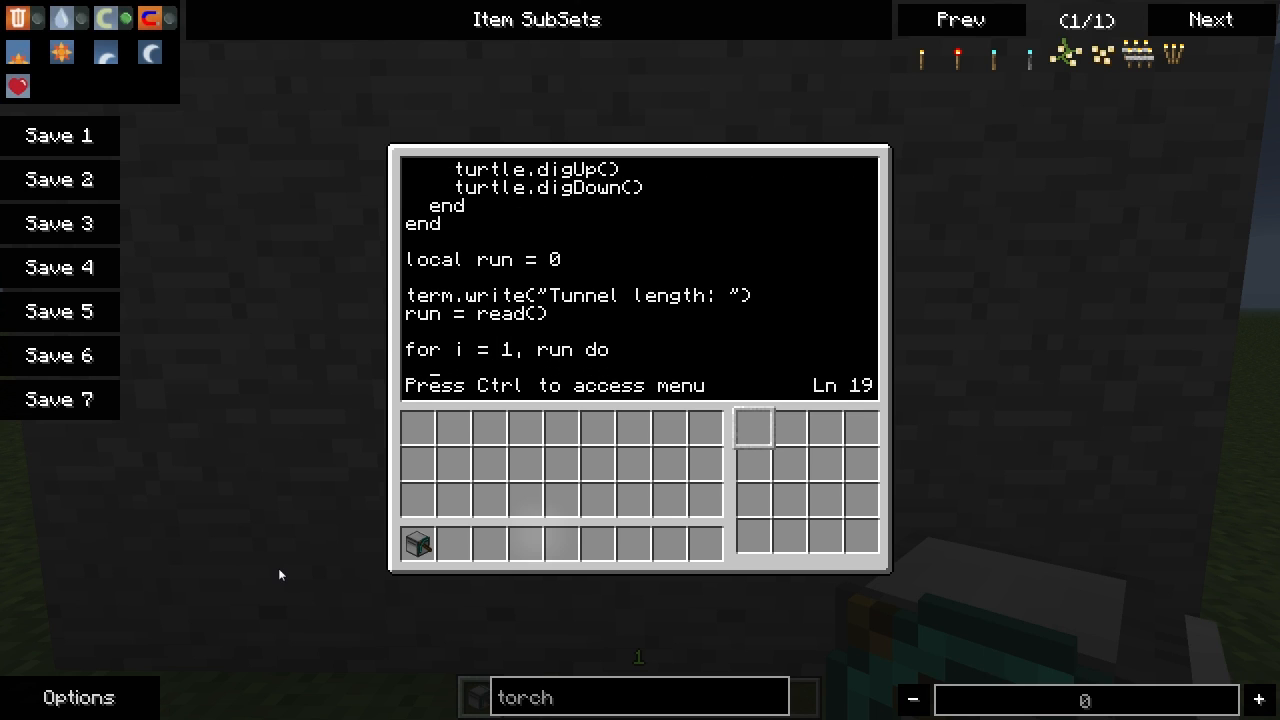
Step: Inside the loop call digIt(), turtle.turnLeft(), then digIt() again
type("digIt()")
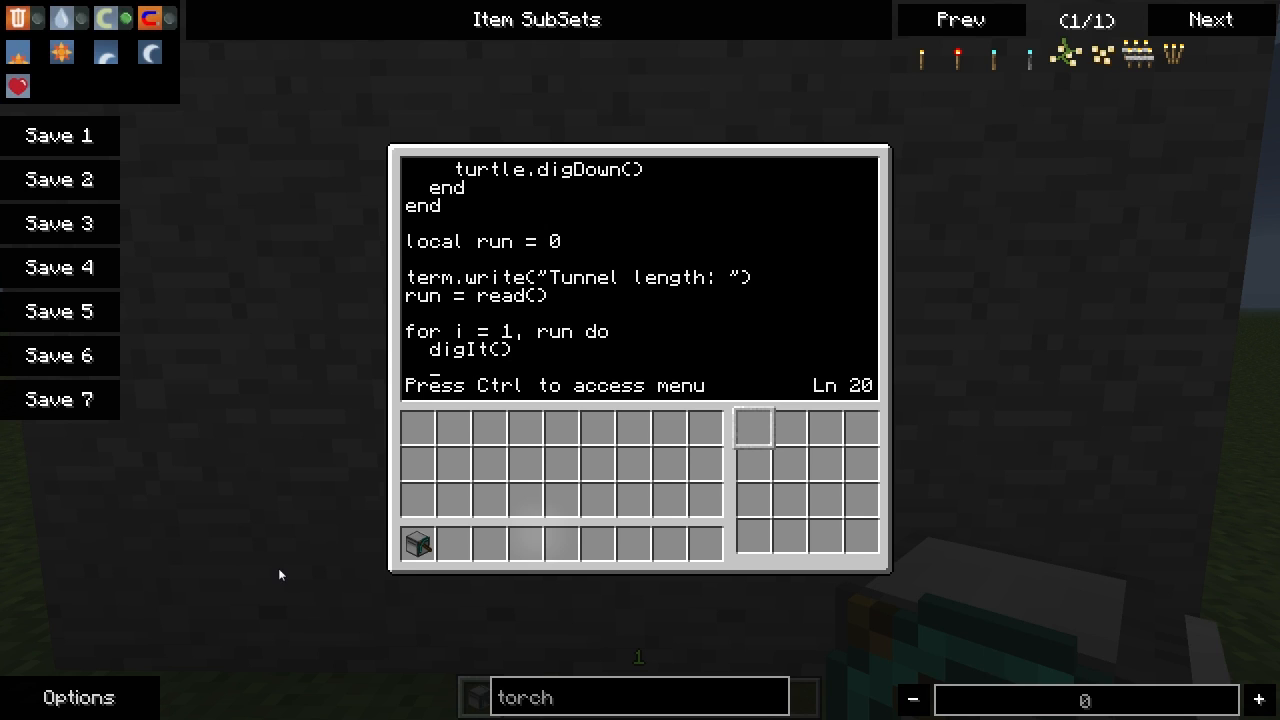
type("turn")
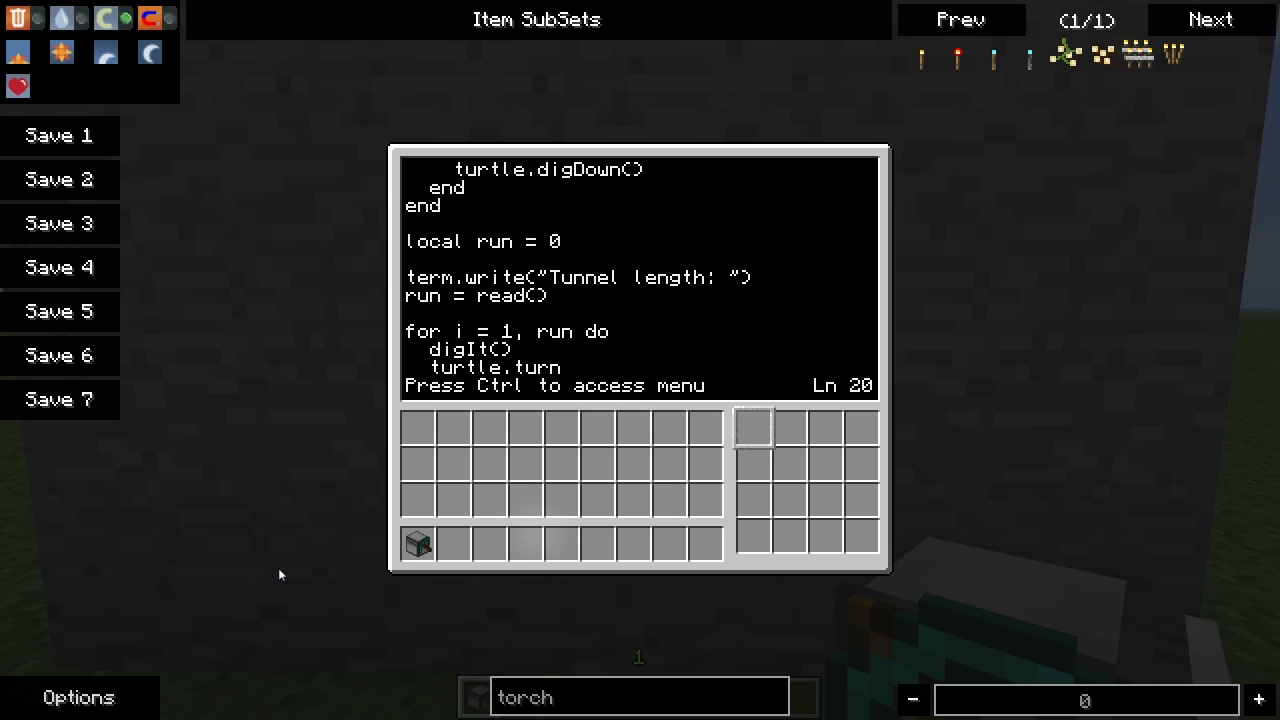
type("Left()")
type("digIt(")
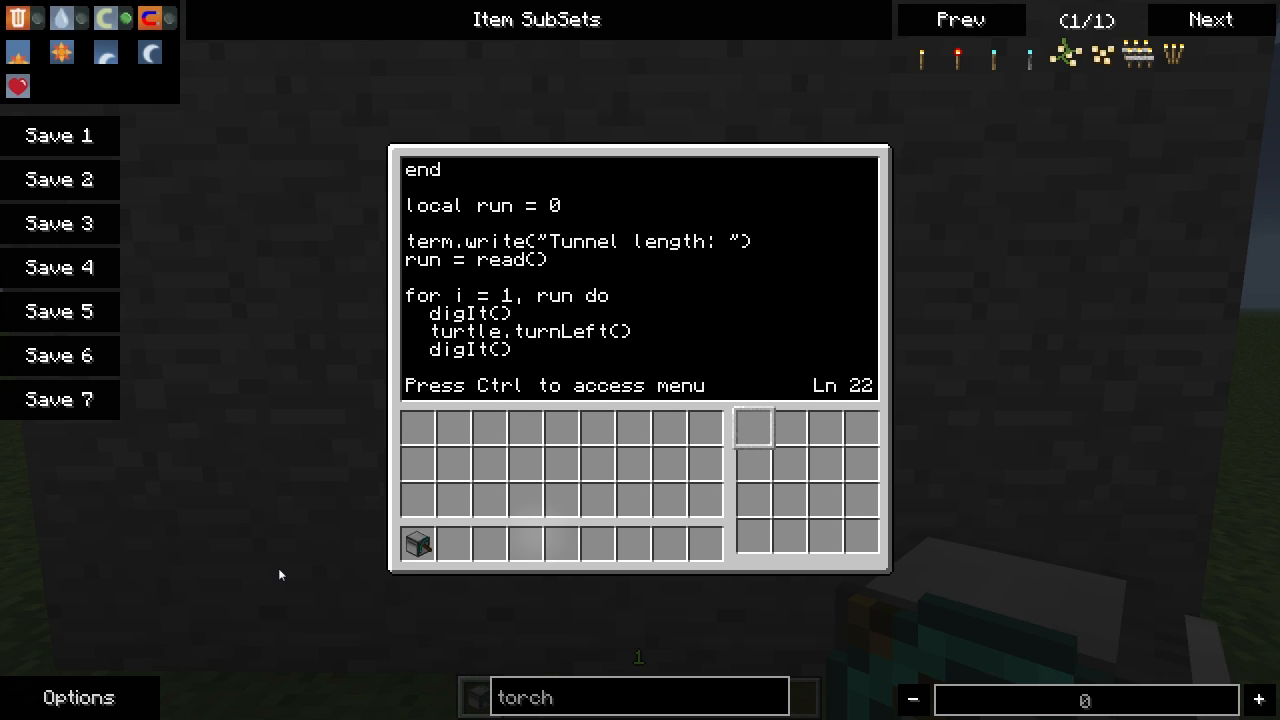
Step: Add two turtle.turnRight() lines, turtle.forward() and another digIt()
type("t")
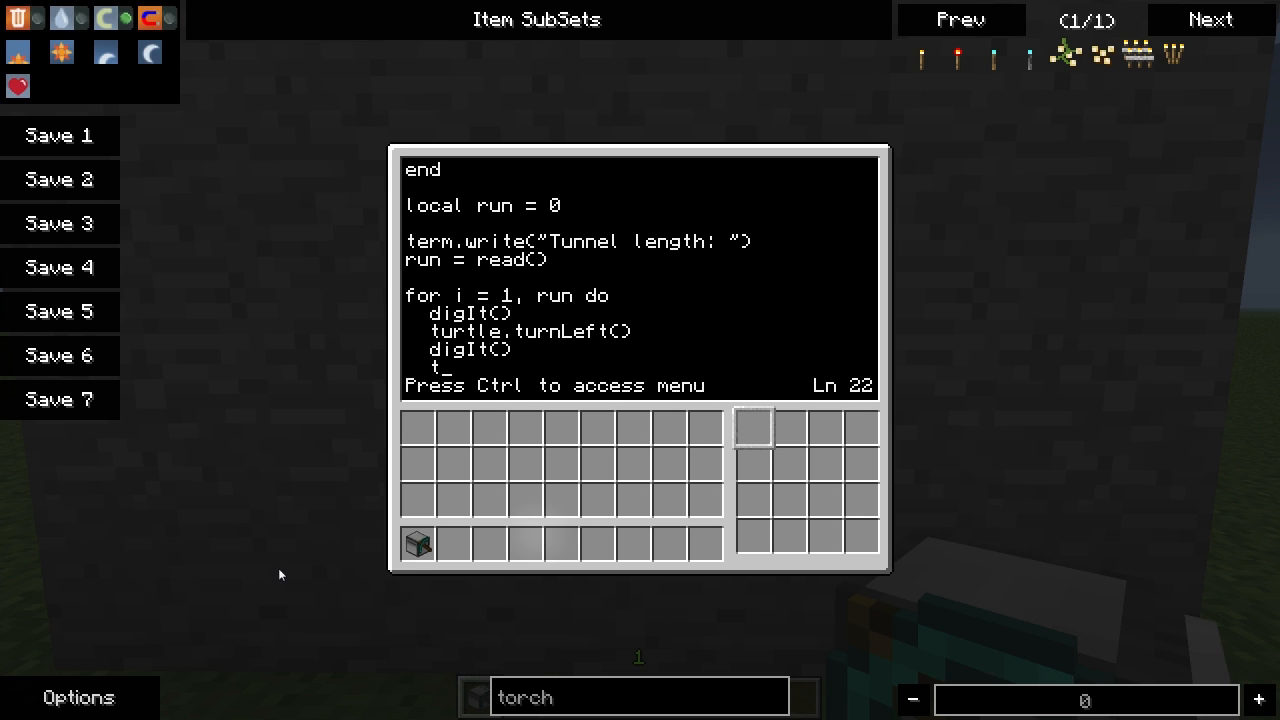
type("turtle.turnRight(")
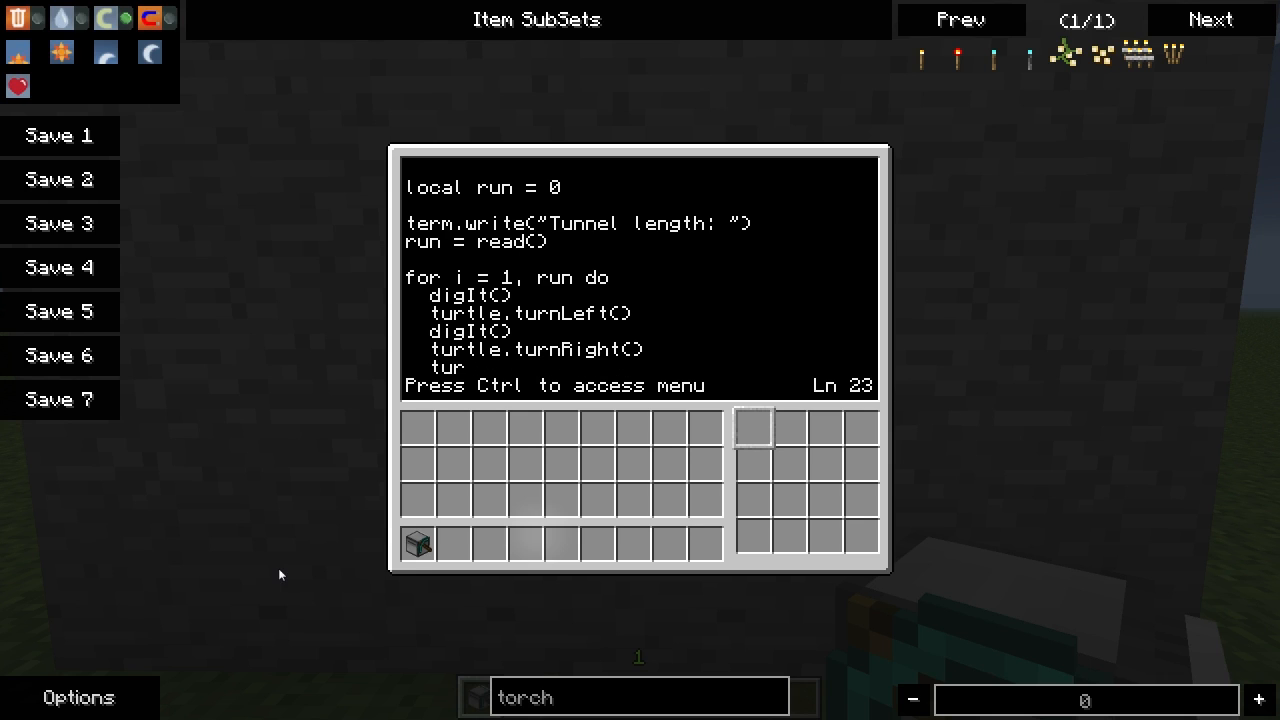
type("tle")
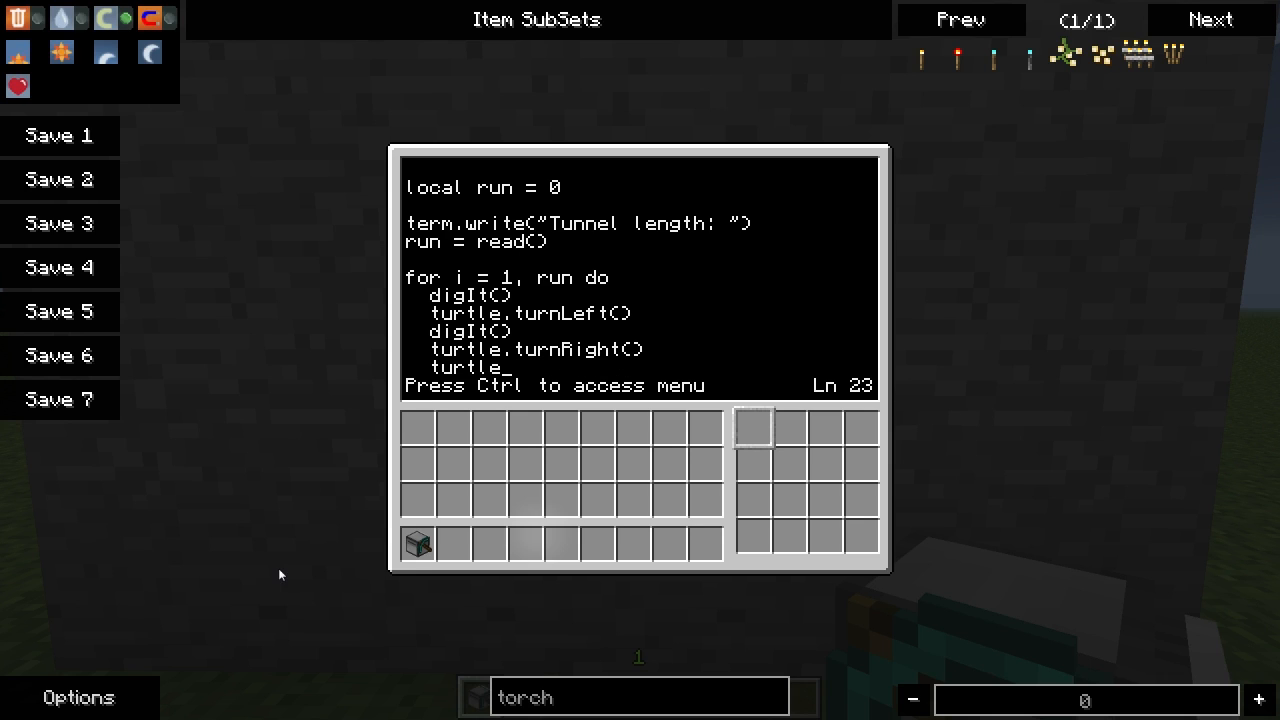
type("turnRight(")
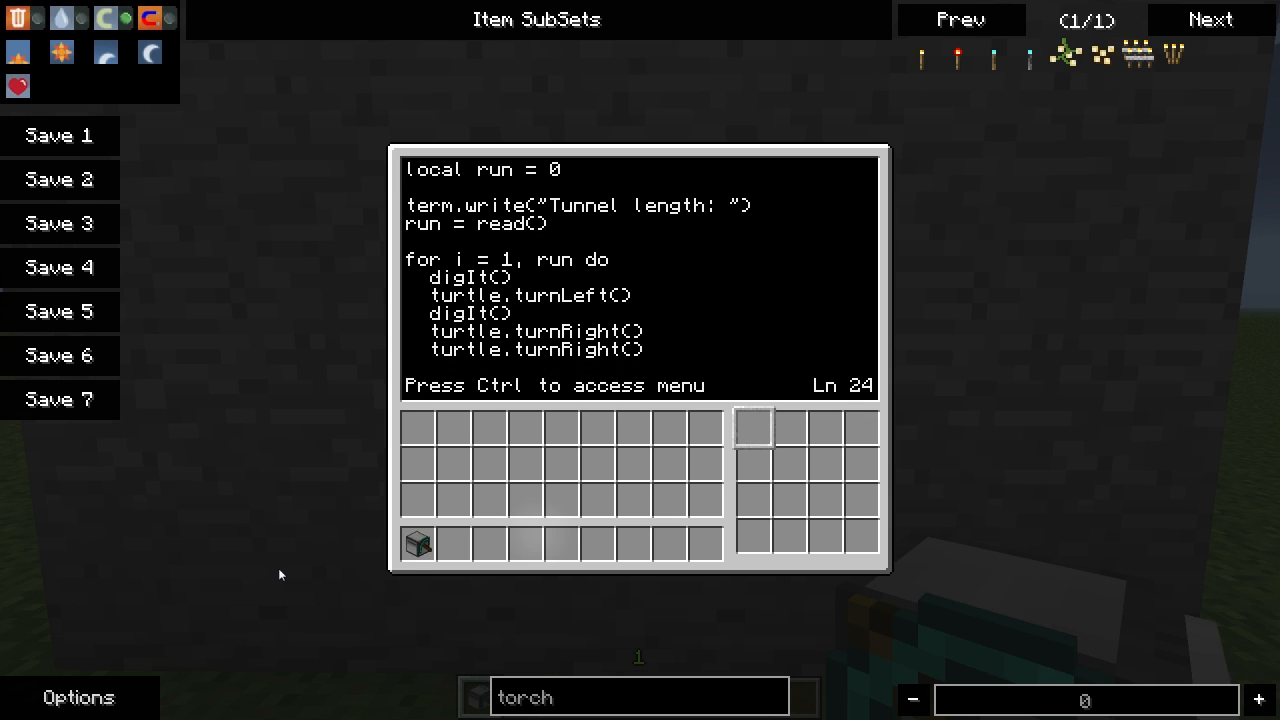
type("turtle.forward(")
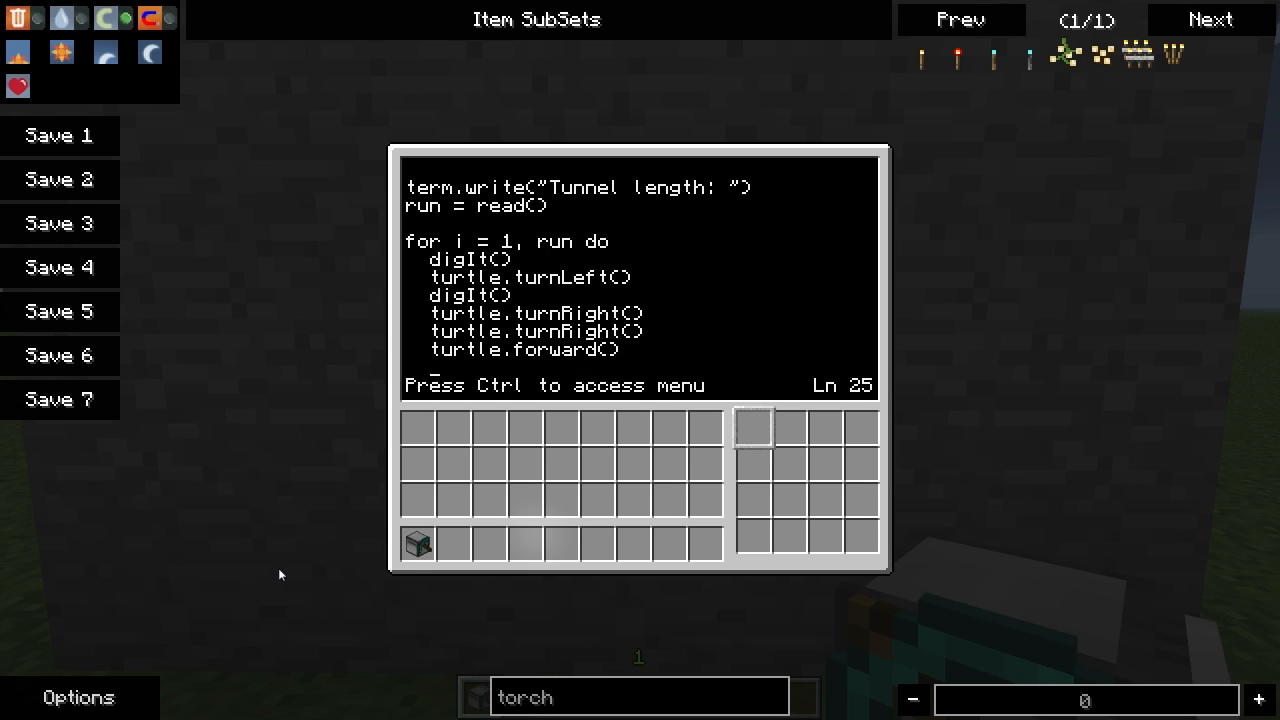
type("digIt()")
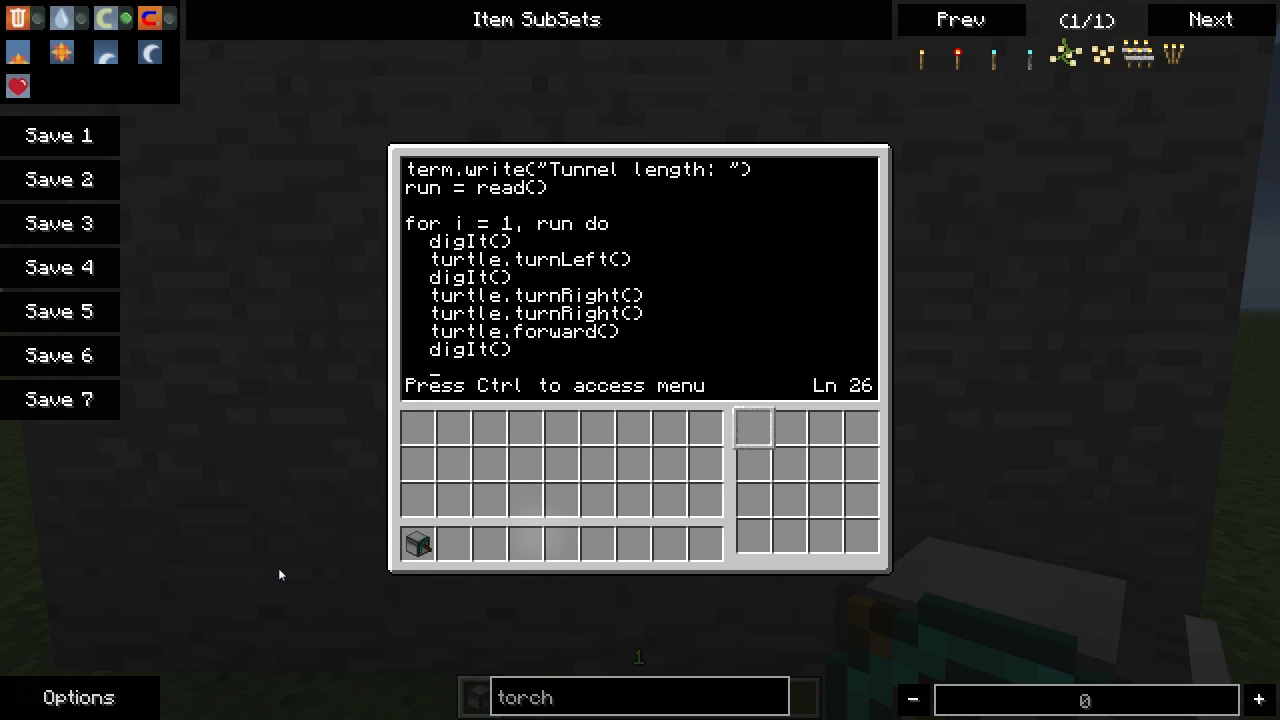
Step: Add two turtle.turnLeft() lines, turtle.forward(), turtle.turnRight() and close with end
type("turtle.turnLeft(")
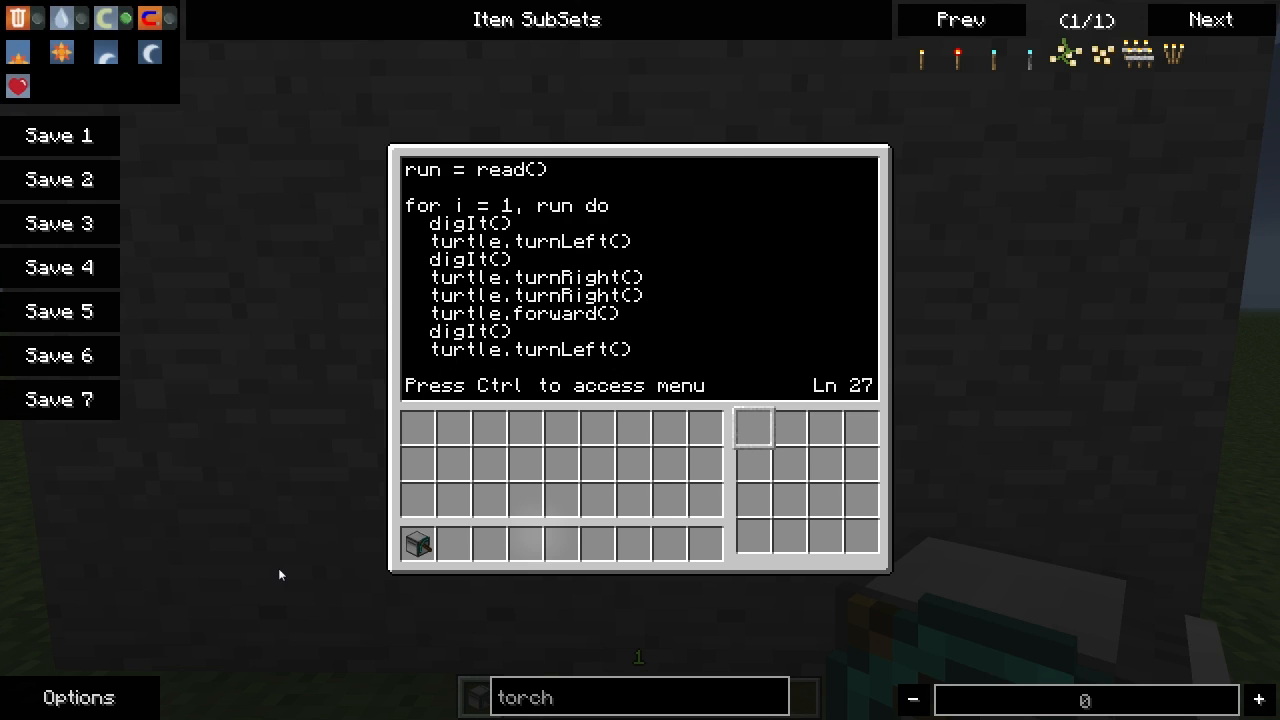
type("turtle.turnLeft(")
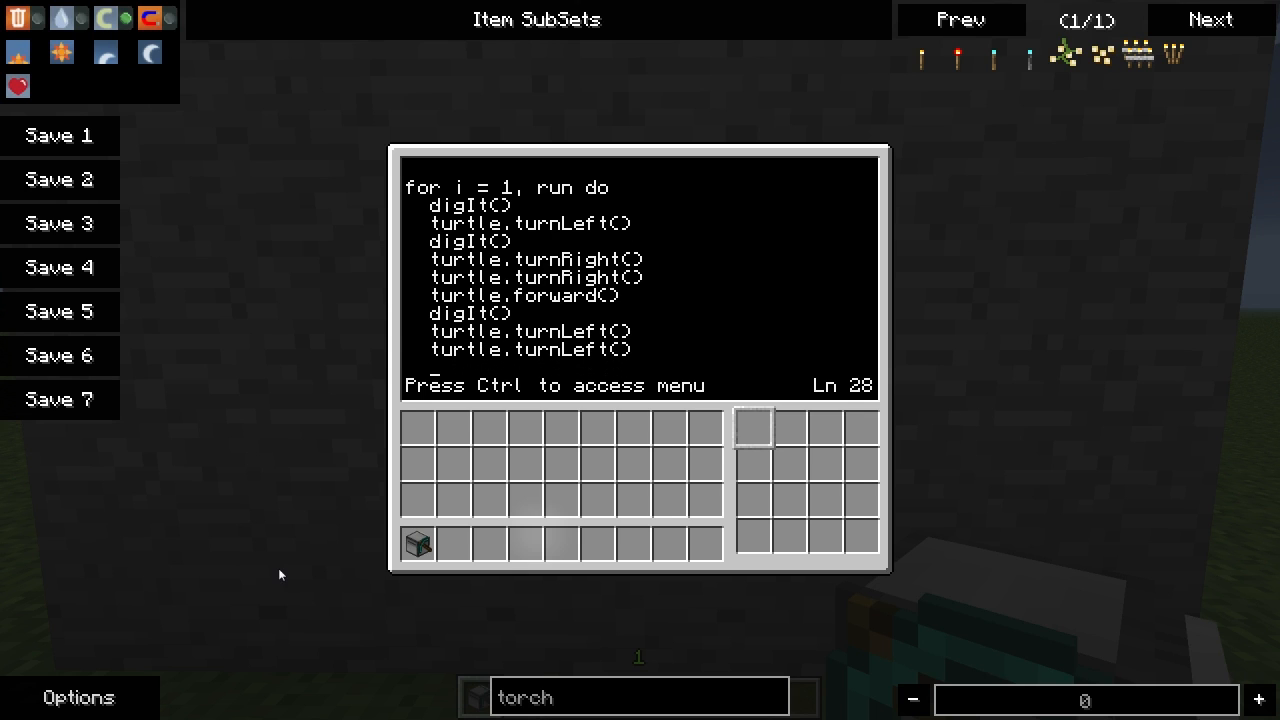
type("turtle.forward(")
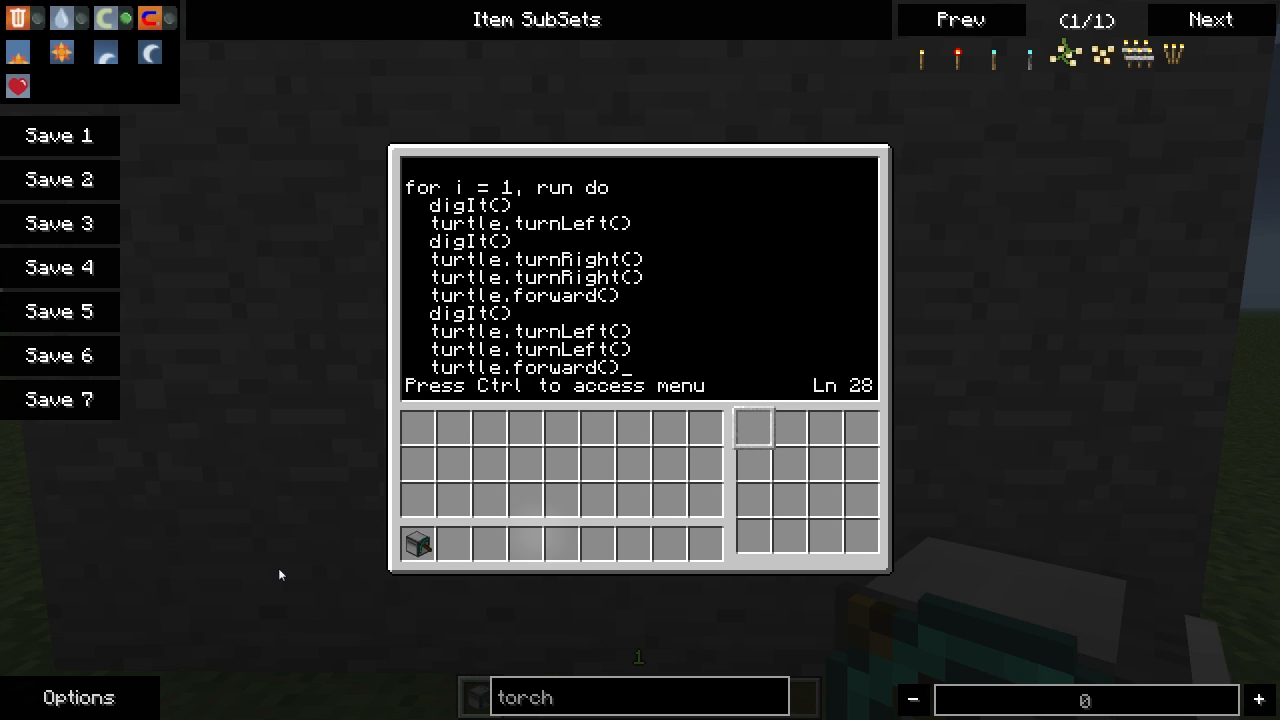
type("turtl")
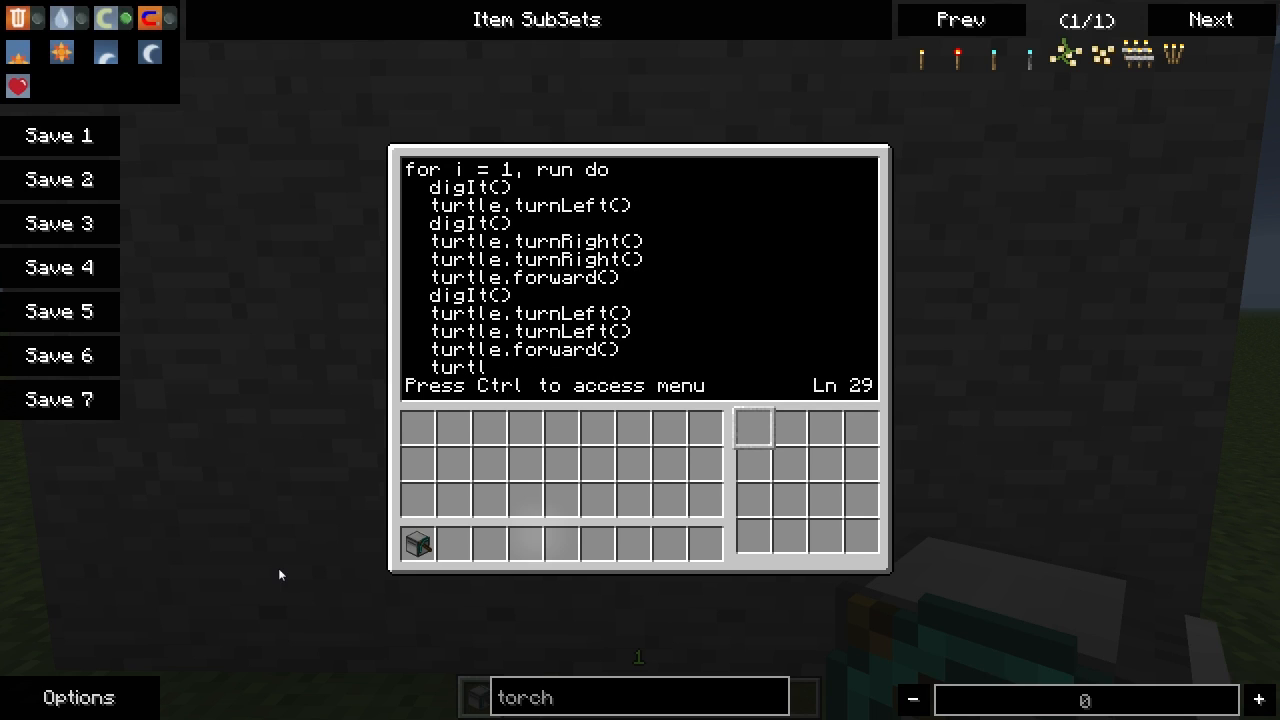
type("e")
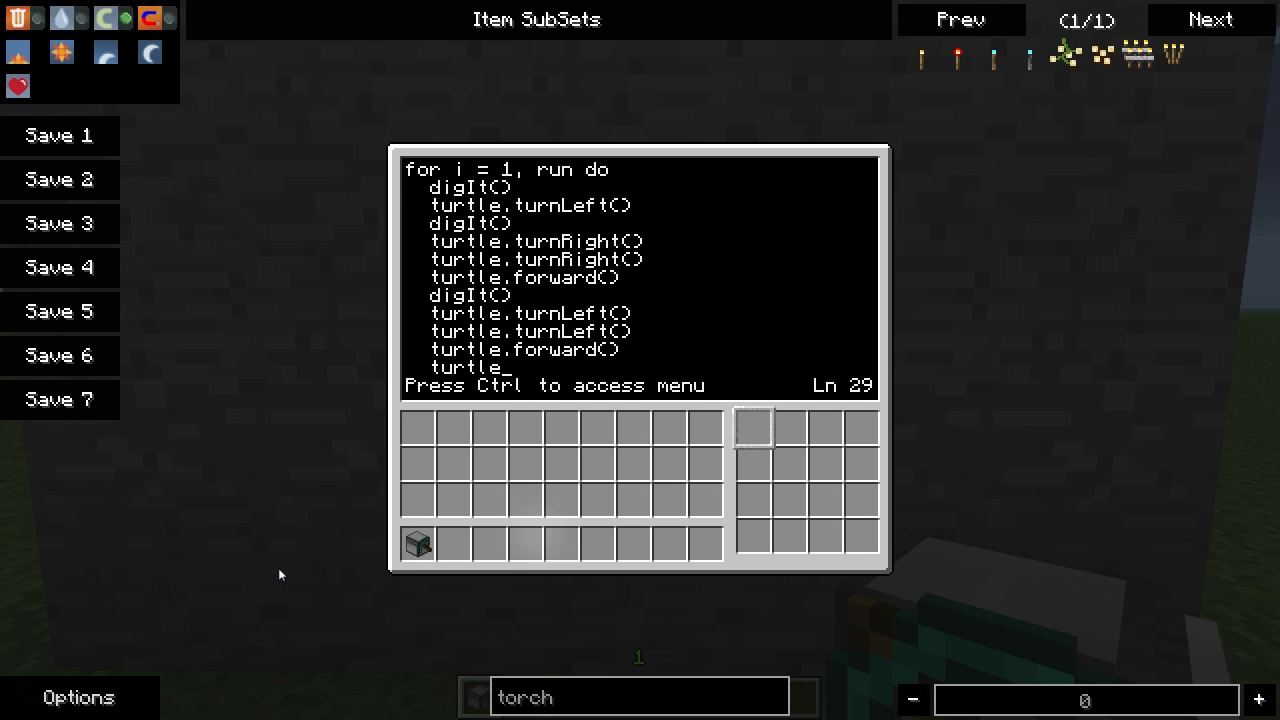
type(".")
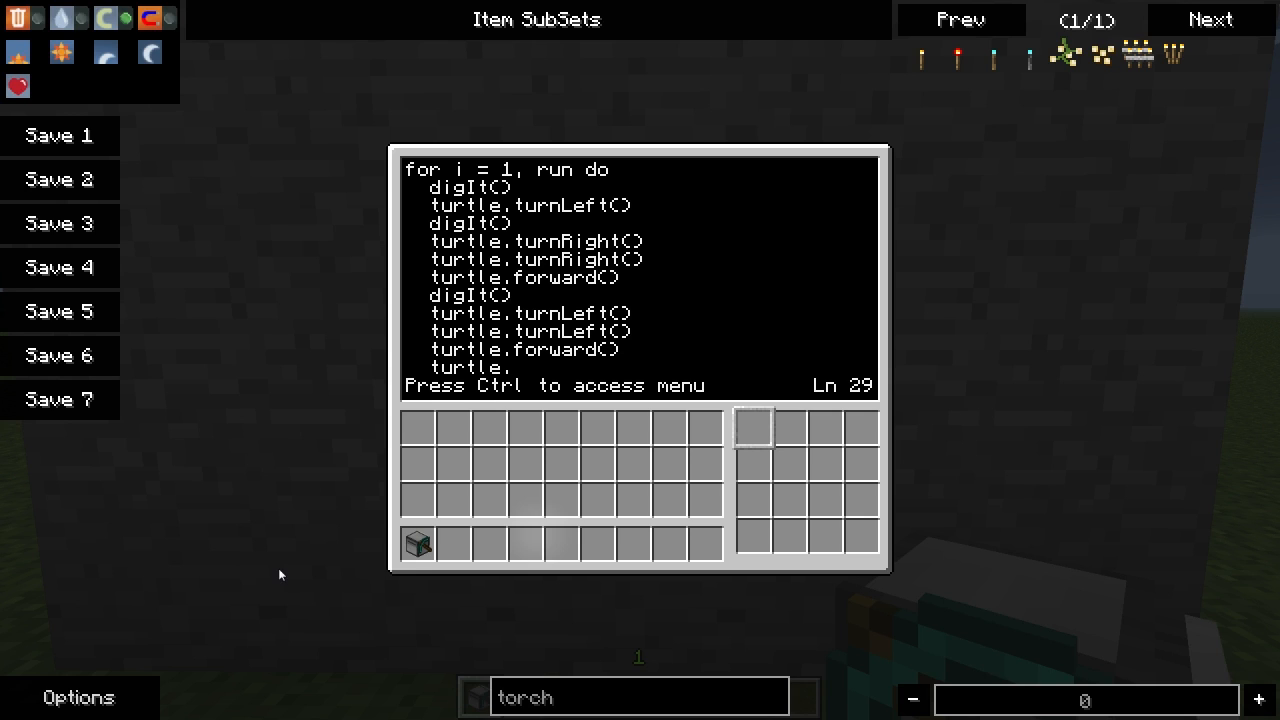
type("turnRight(")
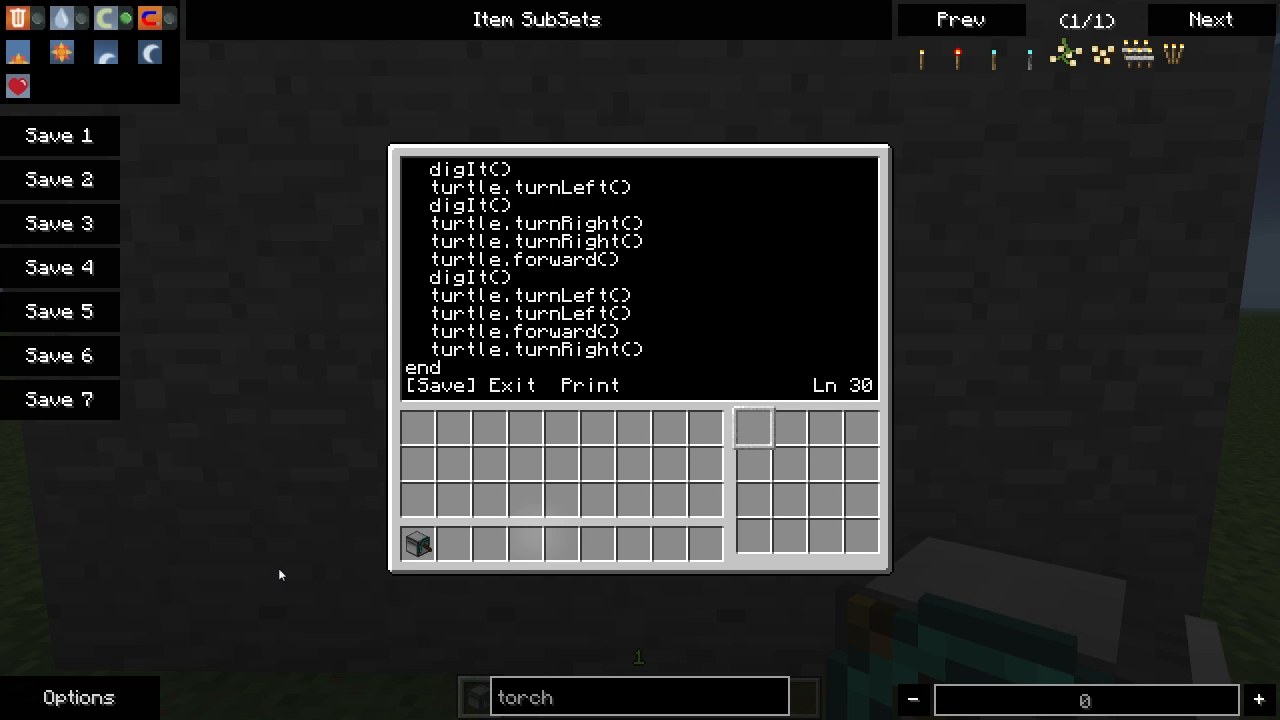
Step: Save and exit the editor, then run '3tunnel' so the turtle starts digging
left_click(438, 384)
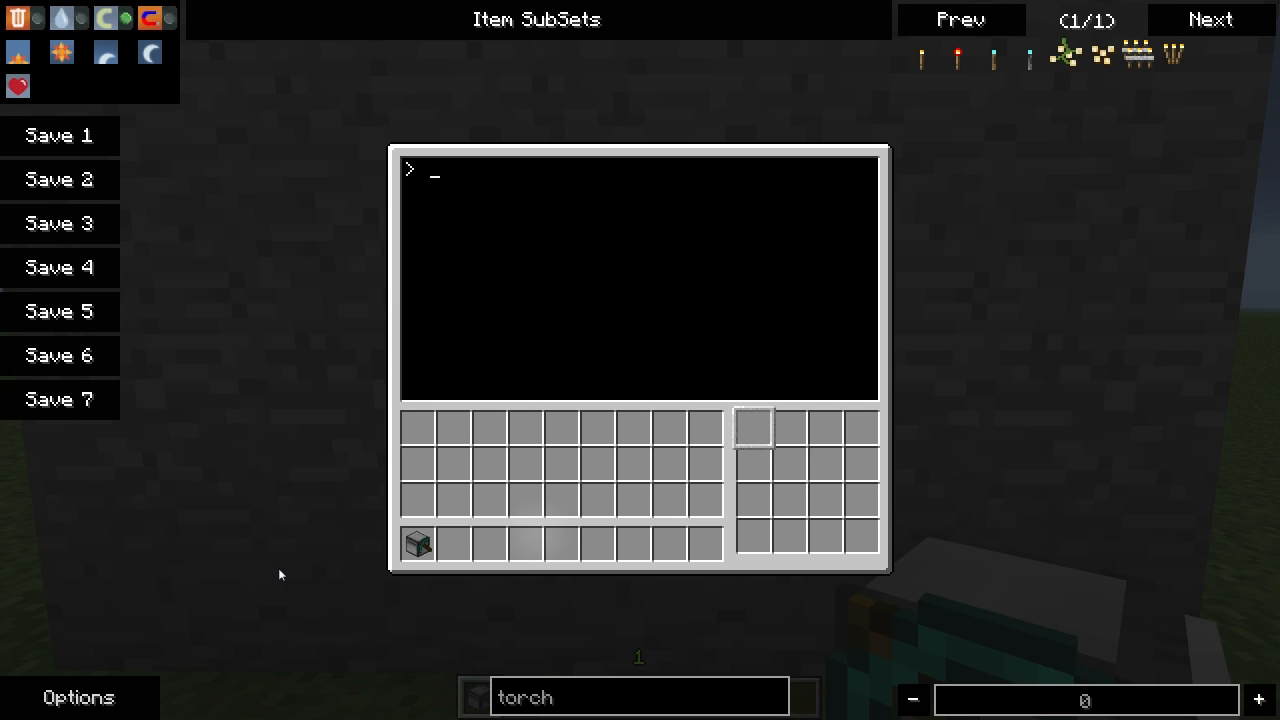
type("3tunnel")
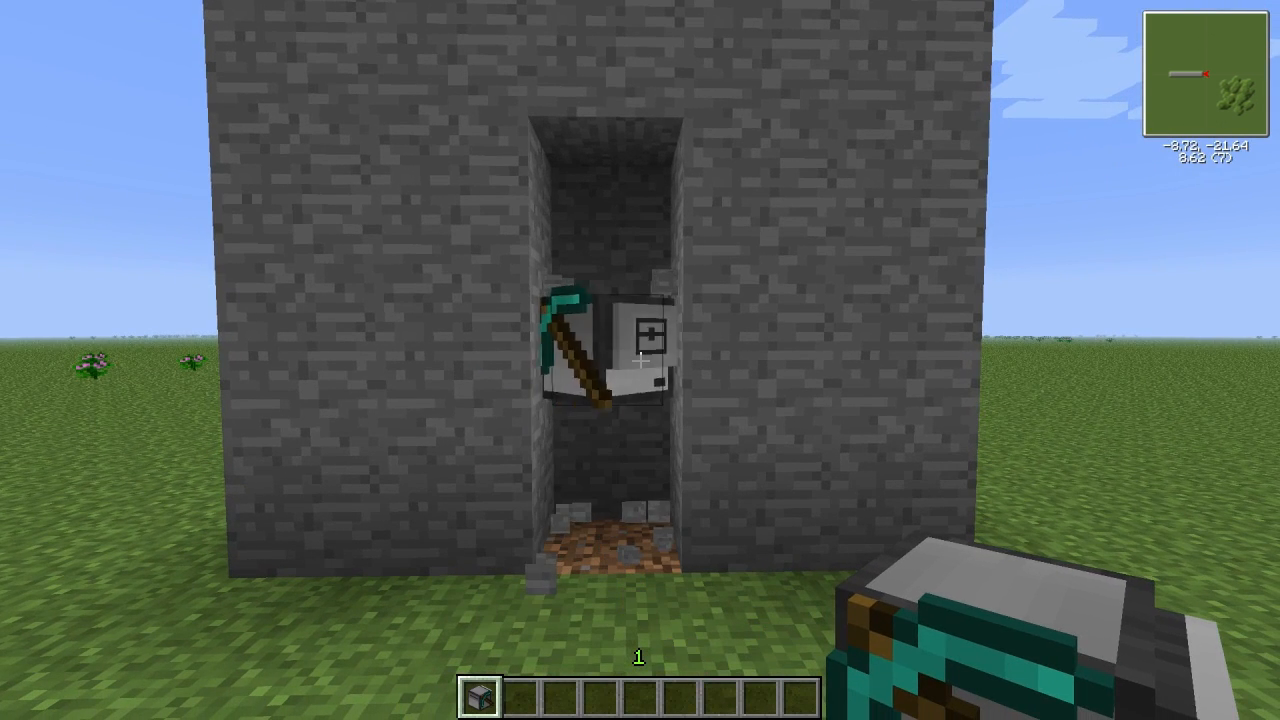
Step: Let the turtle dig, then reopen its terminal to see the mined blocks
left_click(640, 360)
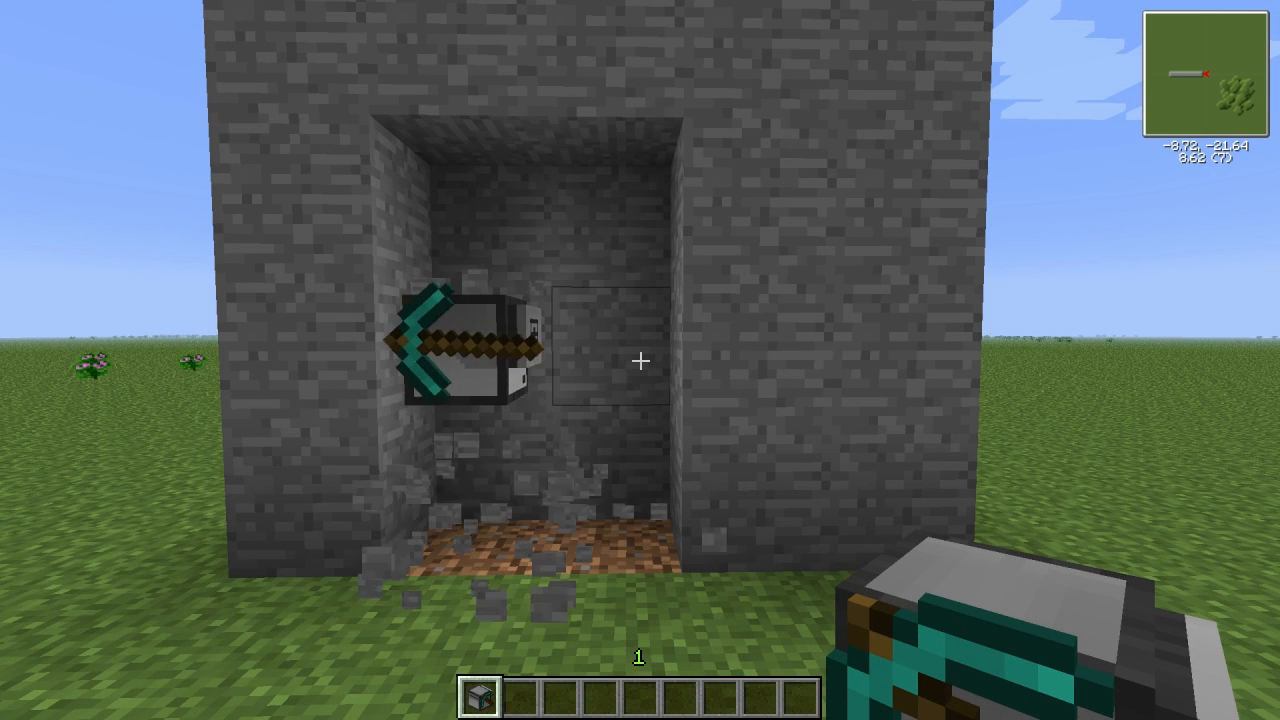
left_click(640, 360)
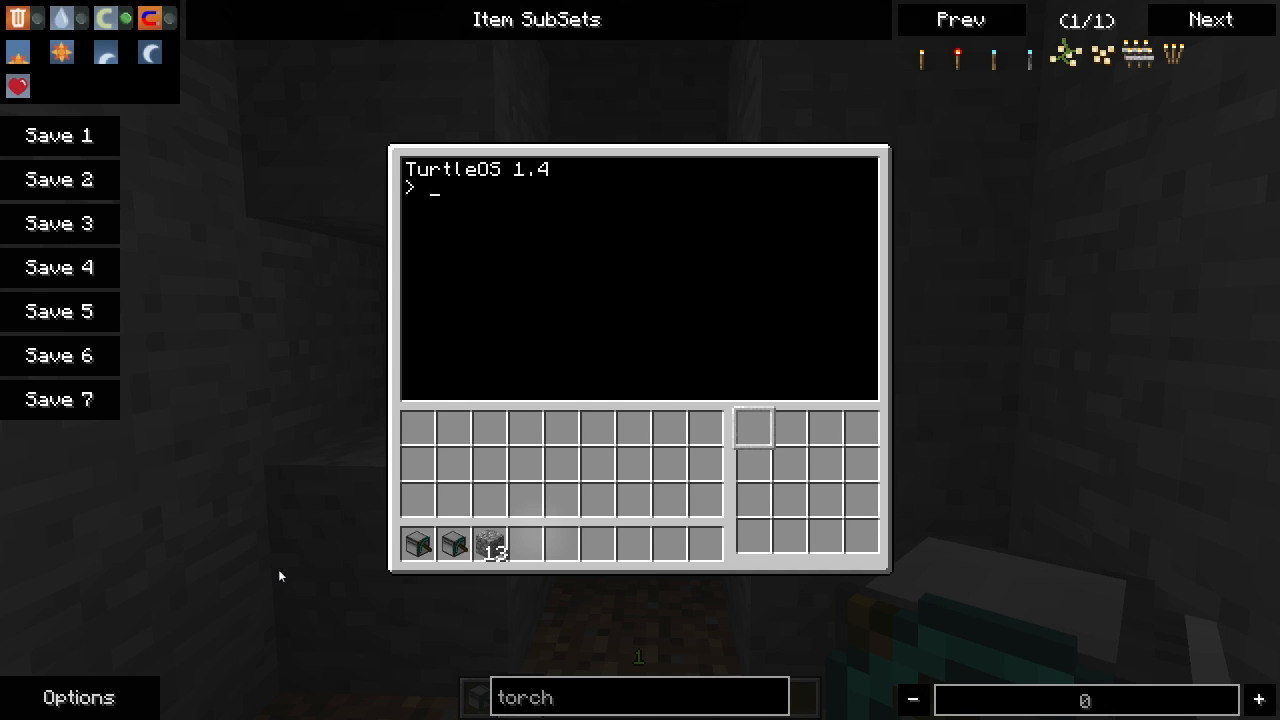
Step: Edit program '3' and remove the closing quote from the Tunnel length prompt line
type("edit 3")
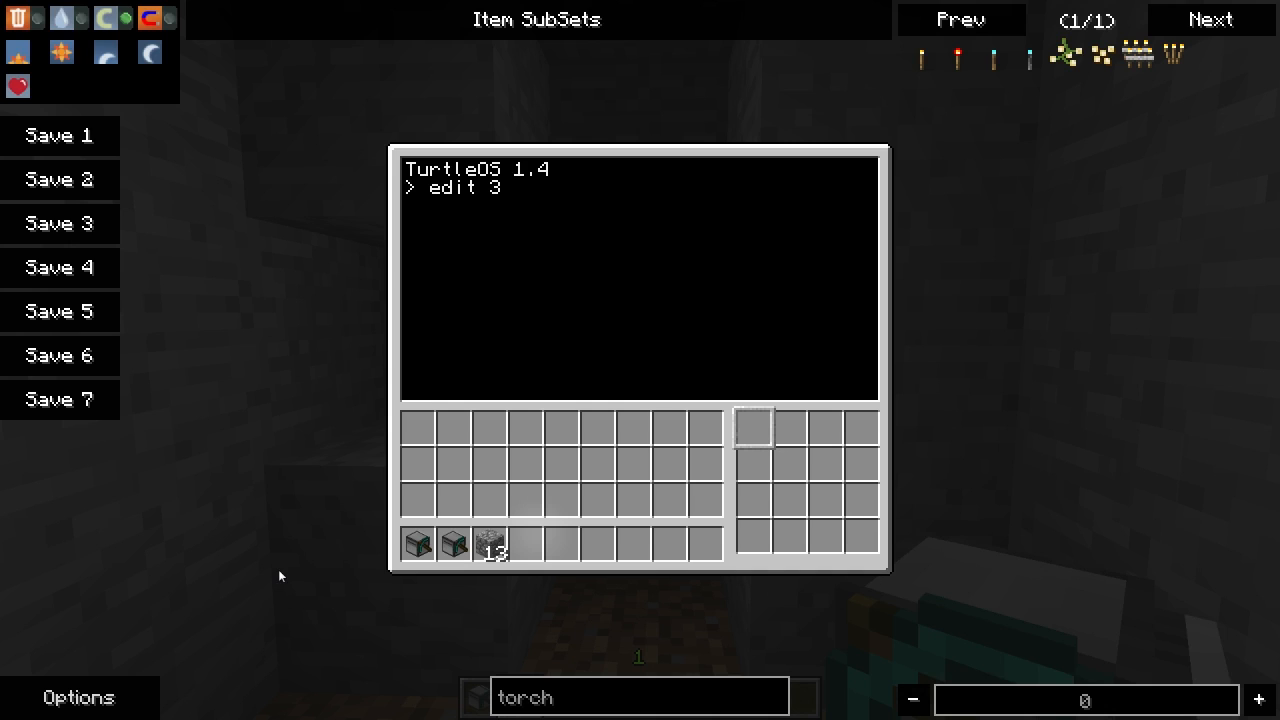
key("enter")
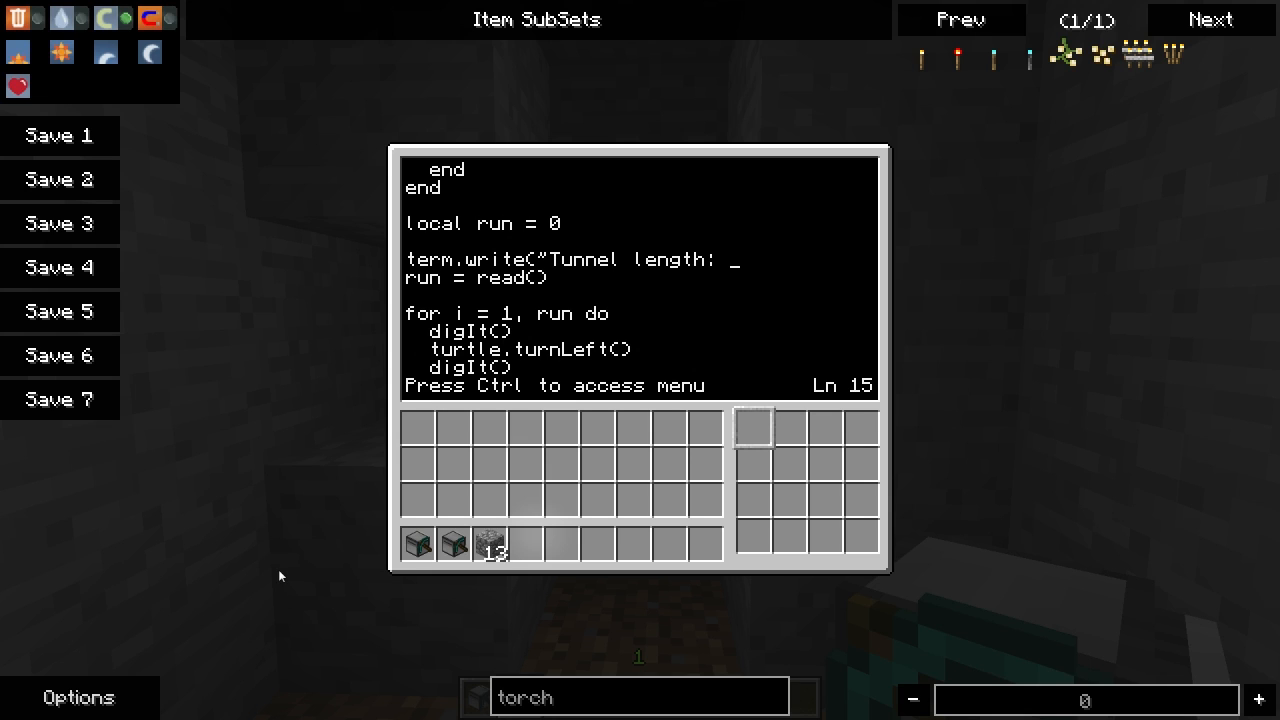
type("2")
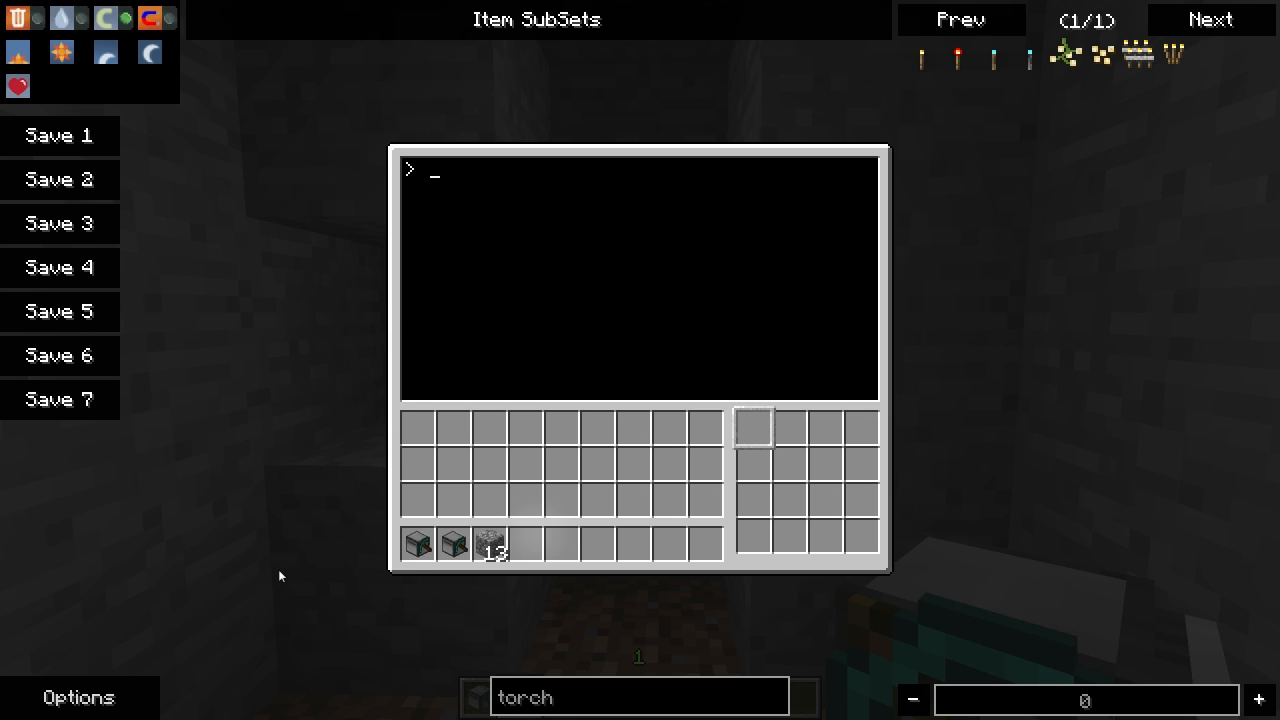
Step: Run '3tunnel' to get the unfinished string error at line 15, then reopen it with 'edit 3'
type("3tunnel")
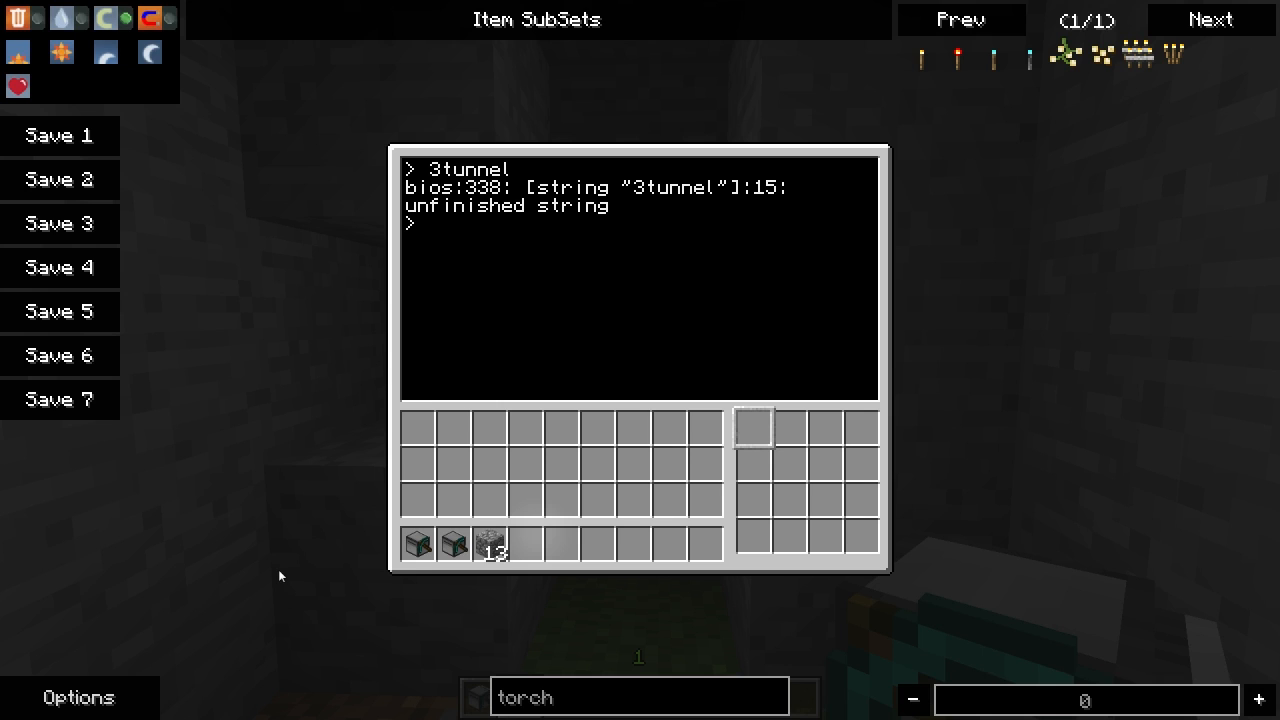
type("edit 3")
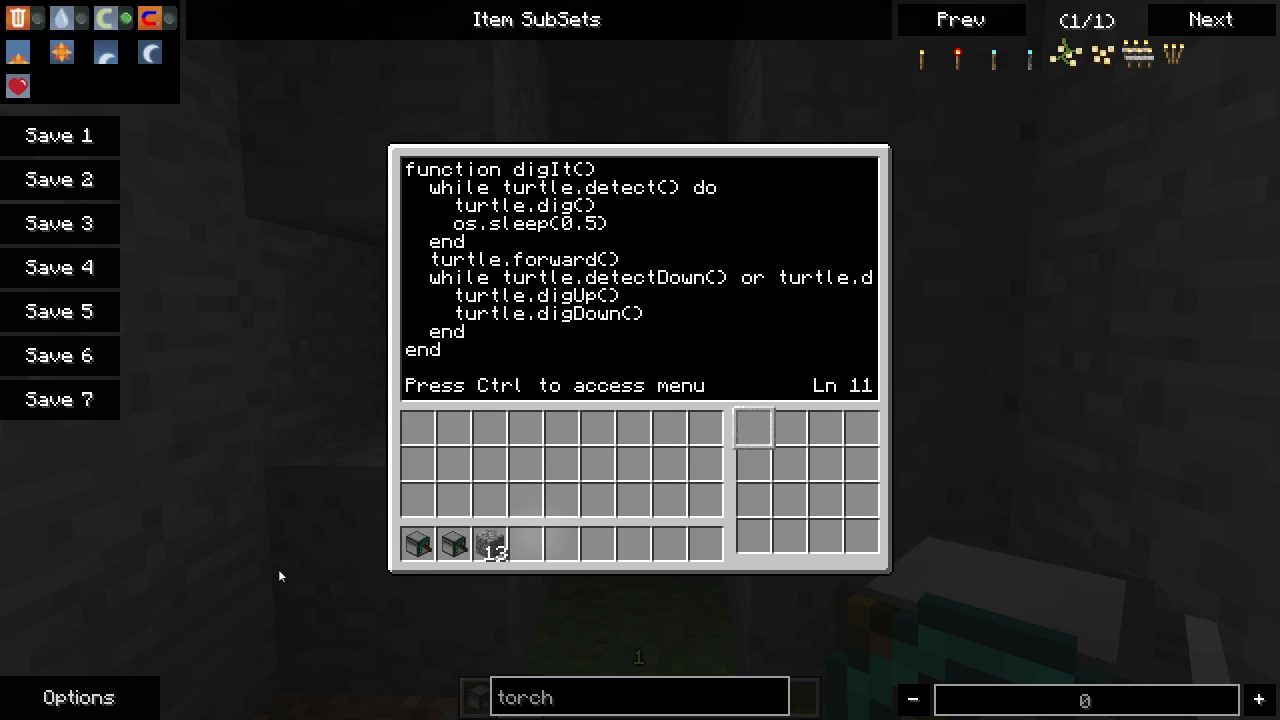
Step: Scroll down to the broken 'Tunnel length: ' term.write line missing its quote
scroll("down", 3)
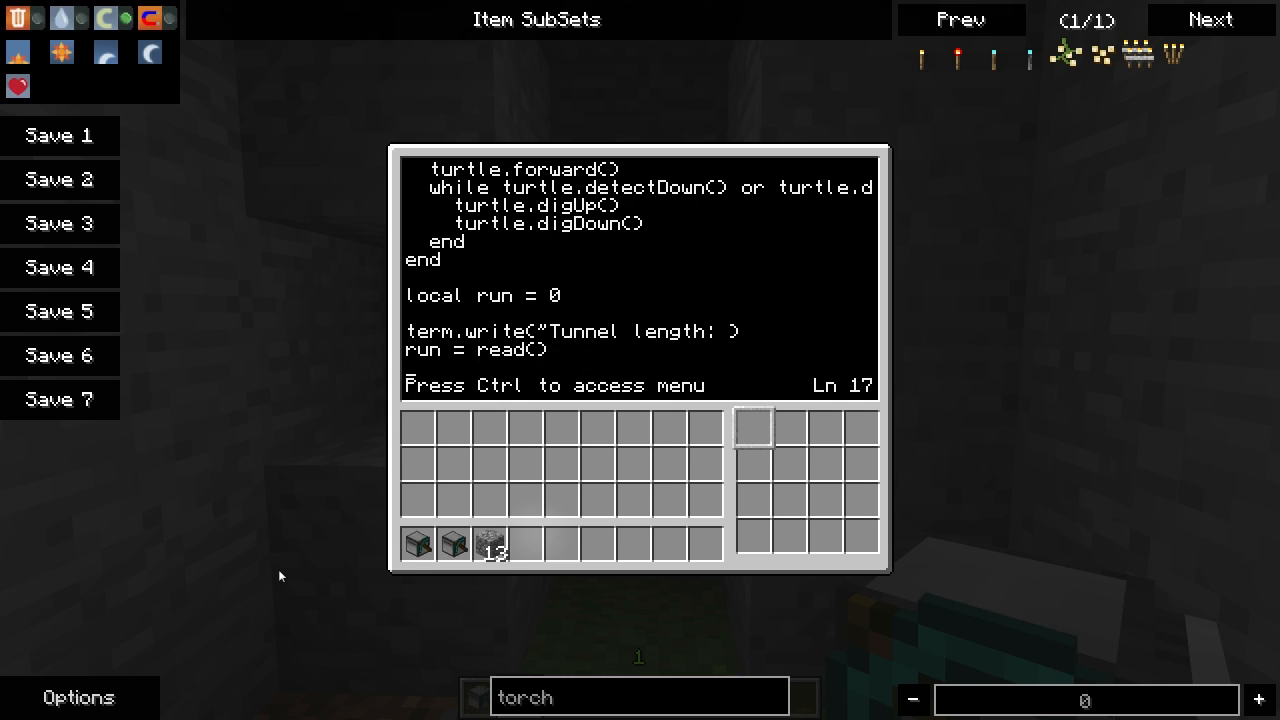